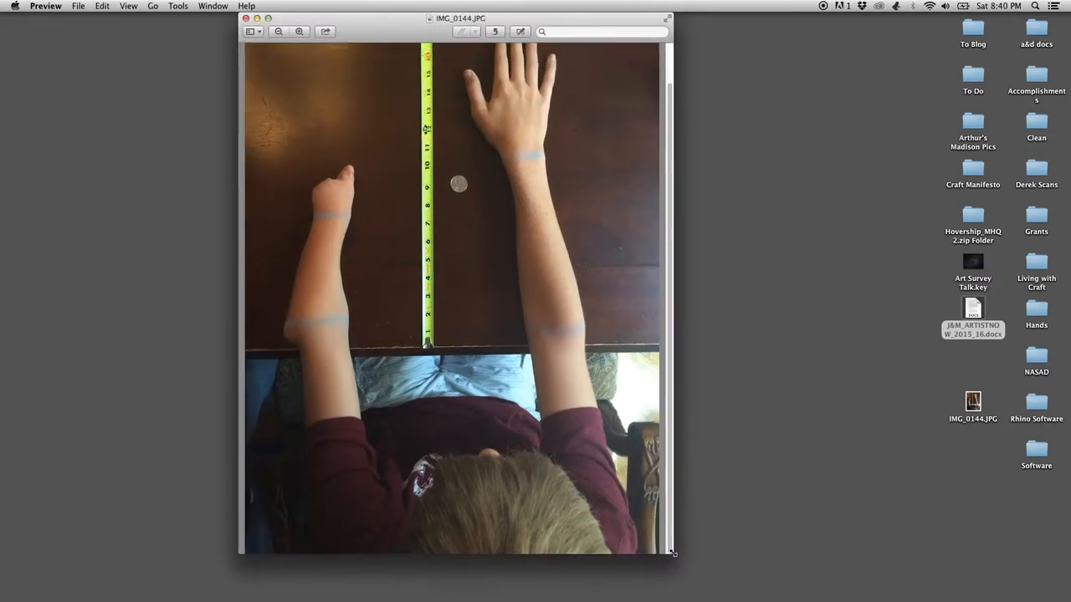
View the Rhino for Mac page in Safari, then launch Rhinoceros with a blank model
drag(674, 552, 693, 575)
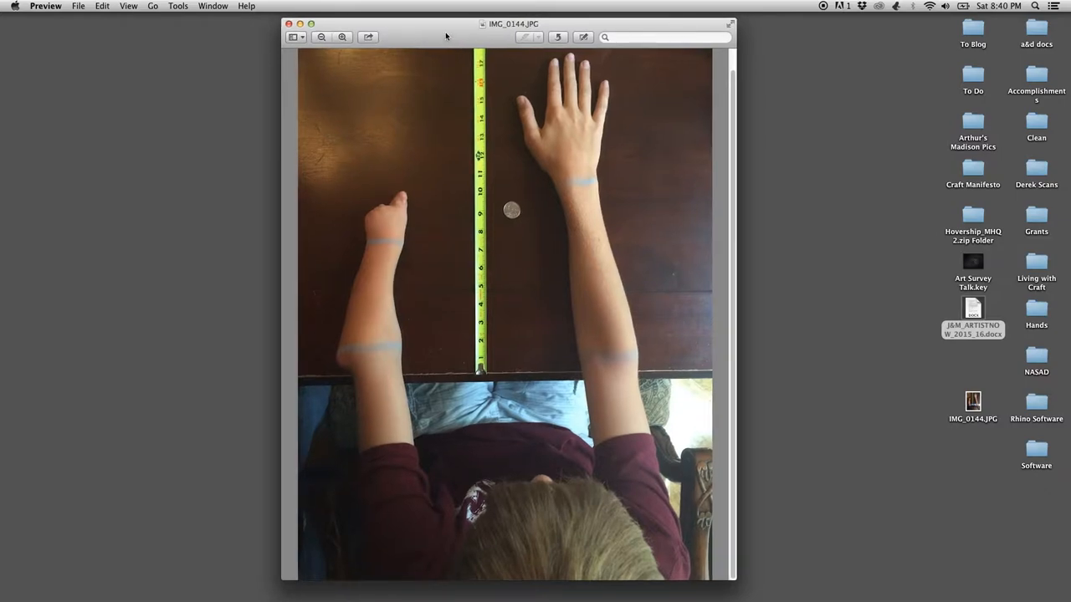
mouse_move(432, 34)
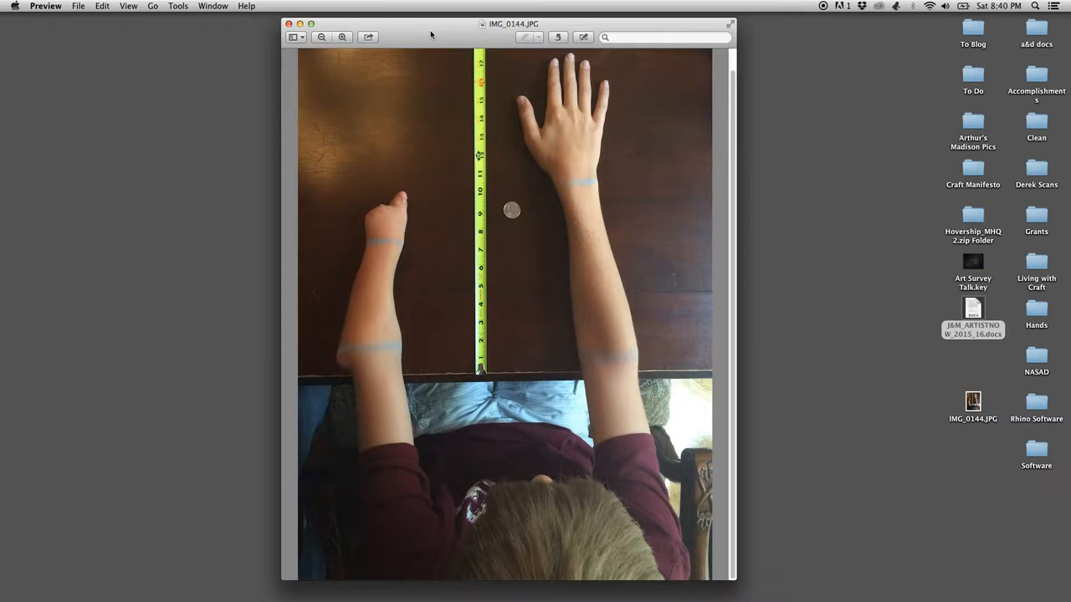
mouse_move(435, 107)
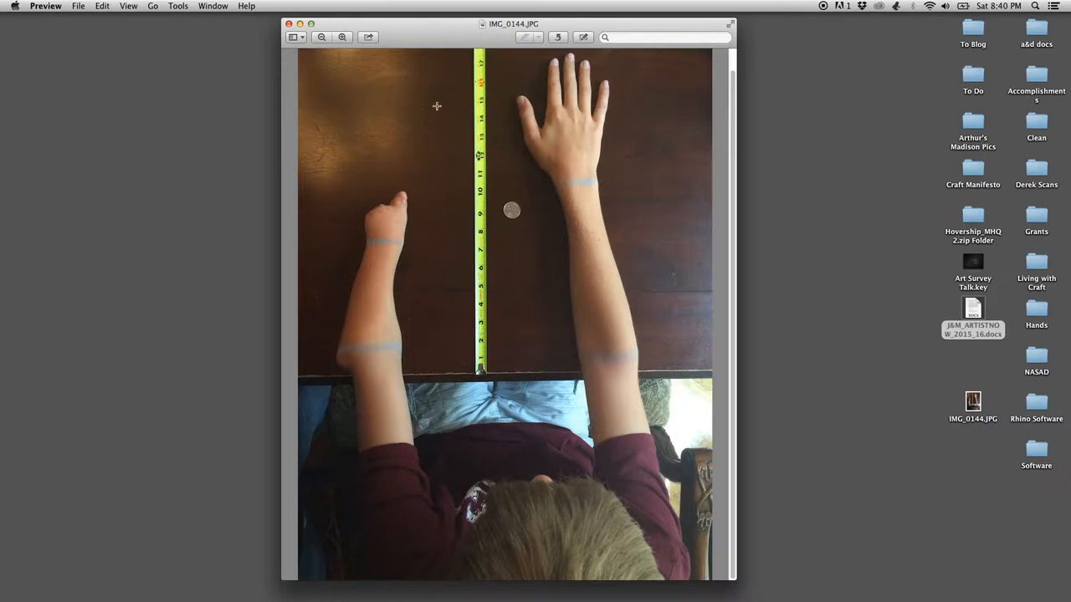
mouse_move(770, 208)
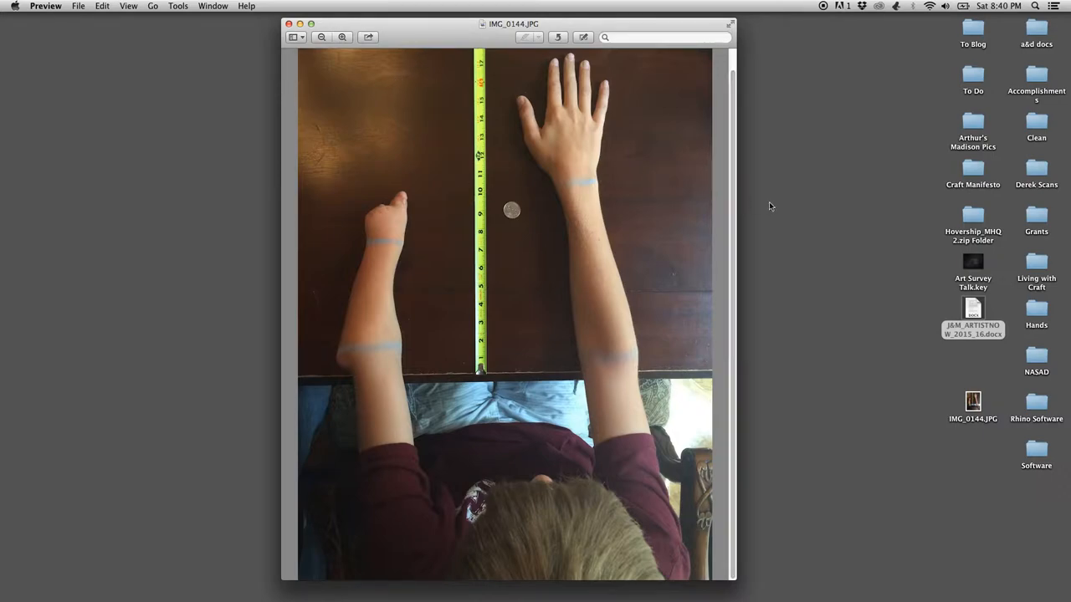
mouse_move(672, 221)
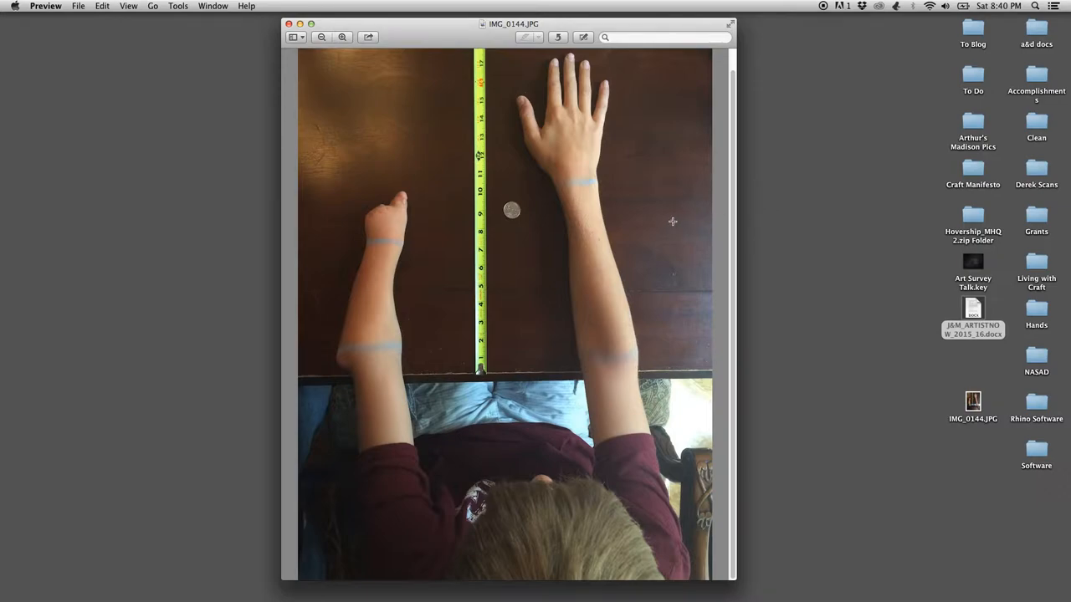
mouse_move(442, 46)
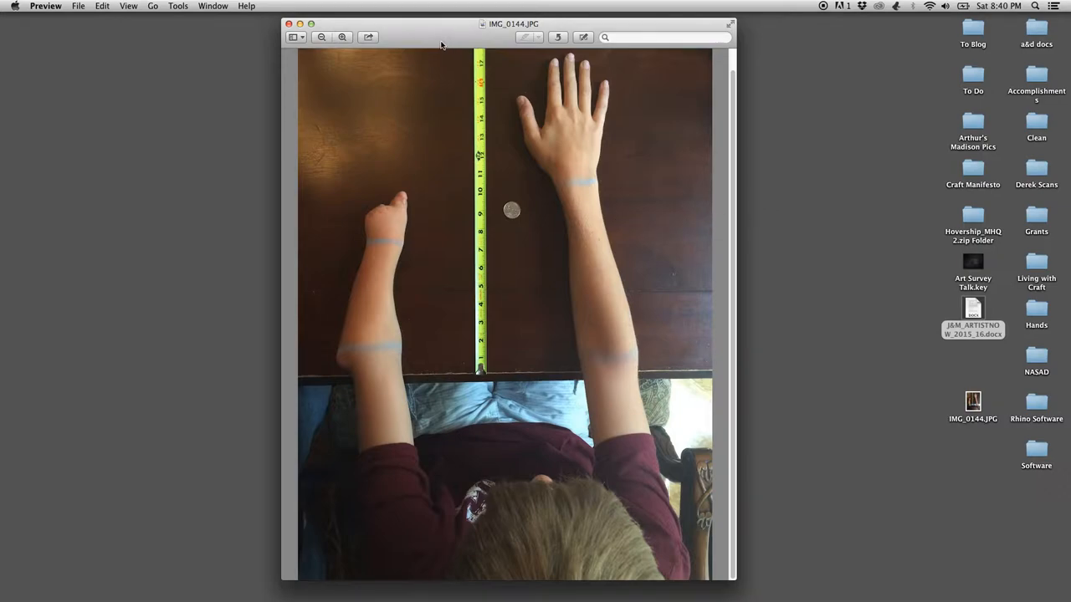
mouse_move(465, 37)
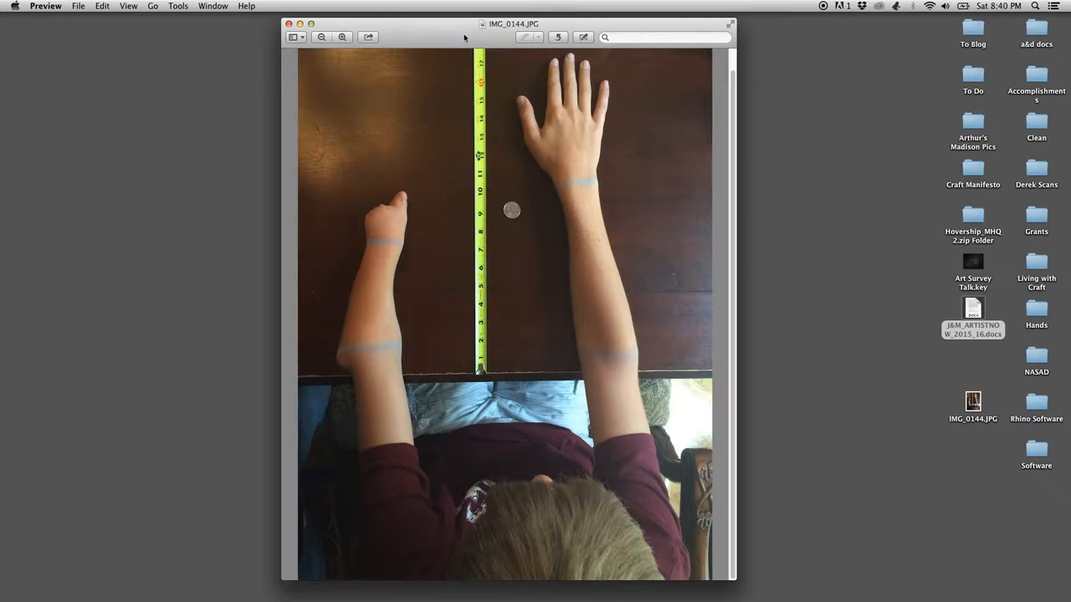
drag(514, 23, 451, 22)
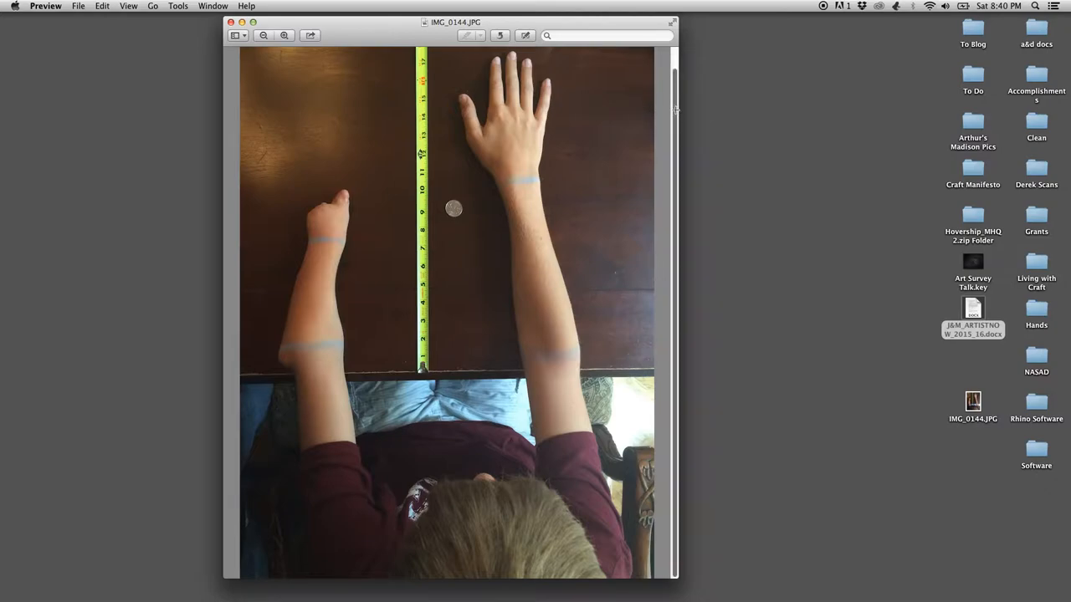
mouse_move(365, 34)
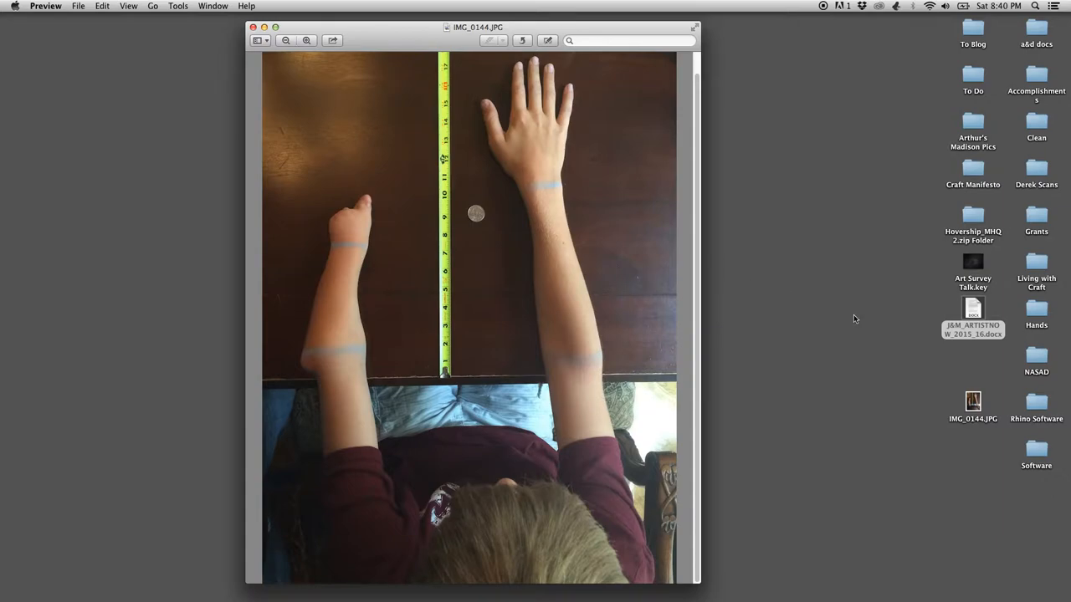
mouse_move(801, 325)
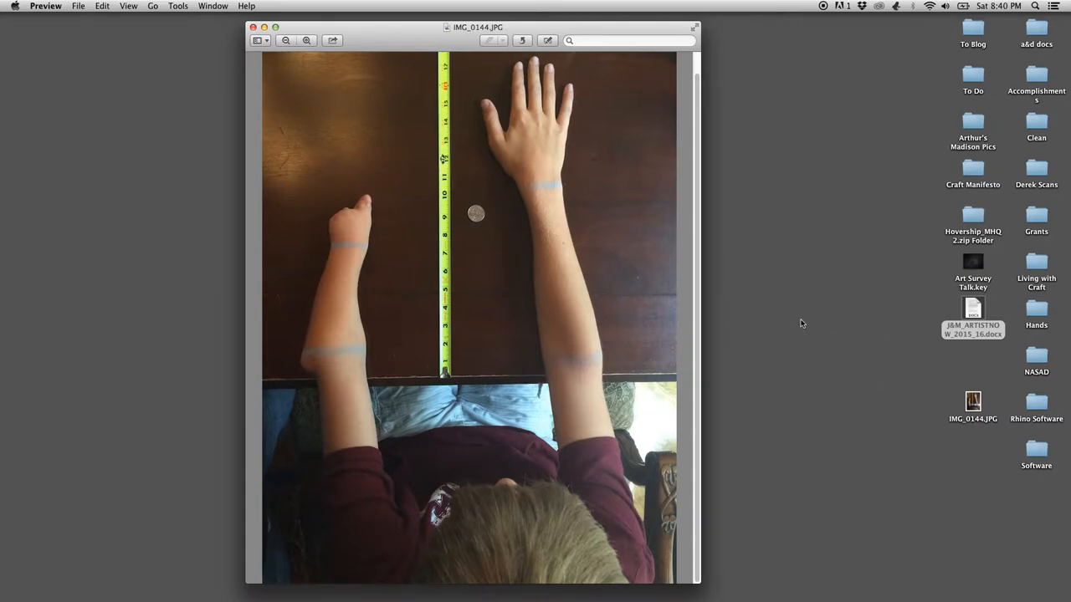
mouse_move(842, 585)
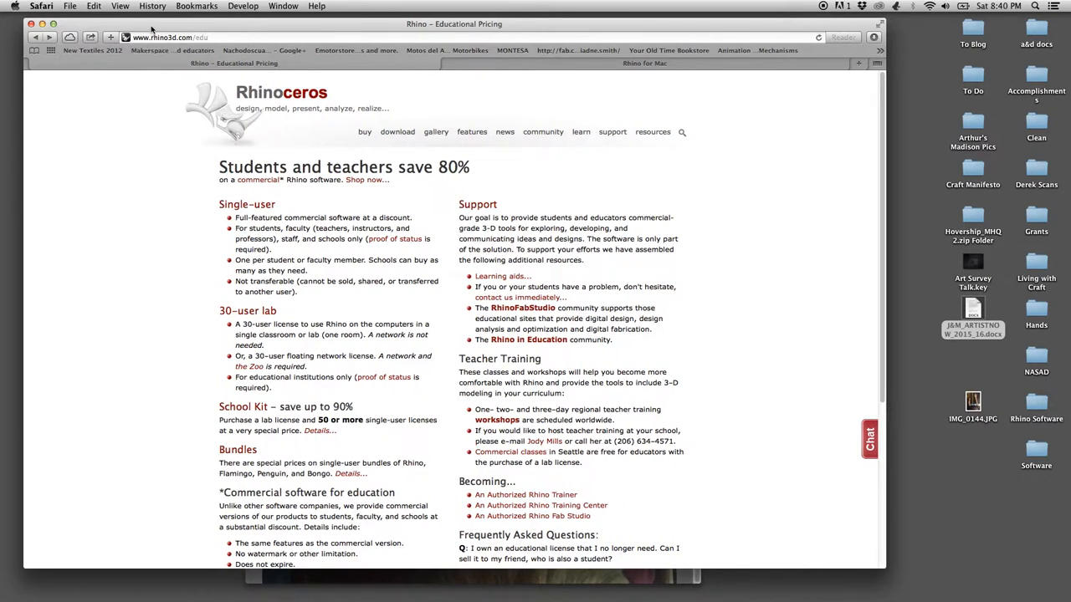
mouse_move(160, 248)
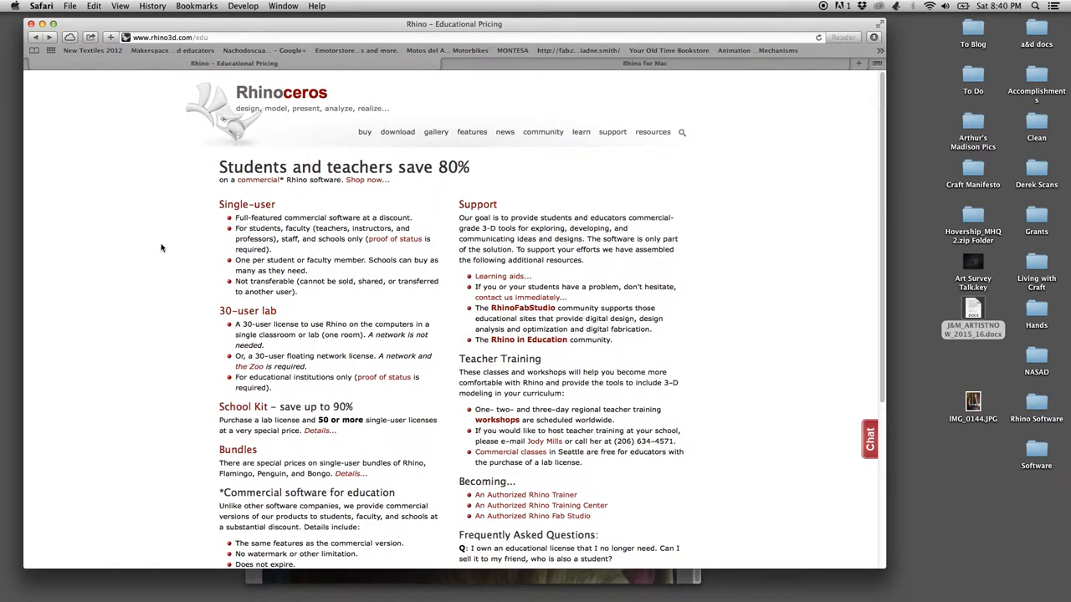
mouse_move(326, 271)
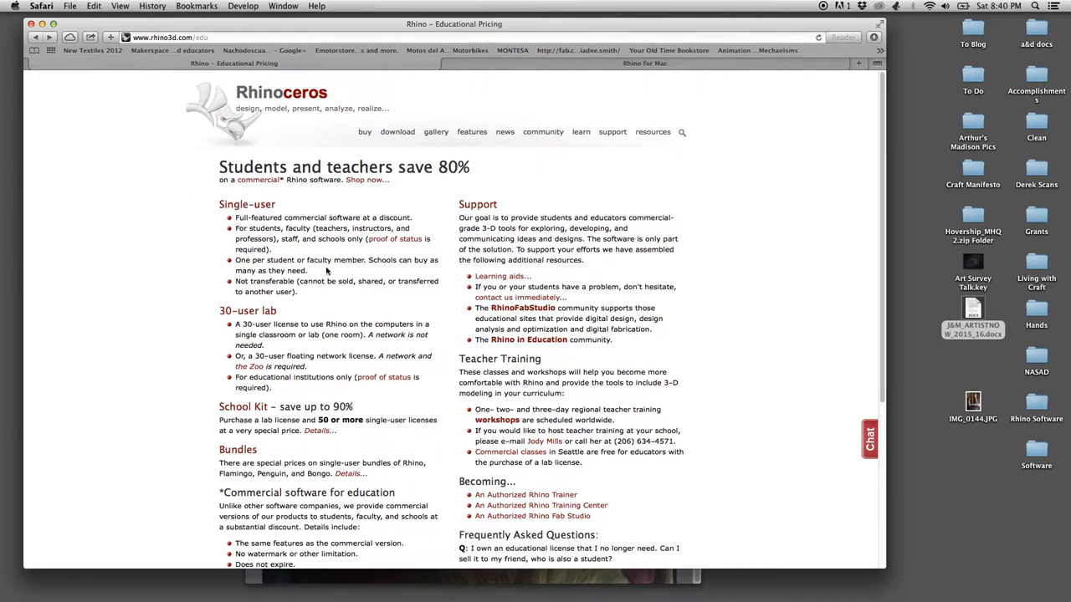
mouse_move(140, 60)
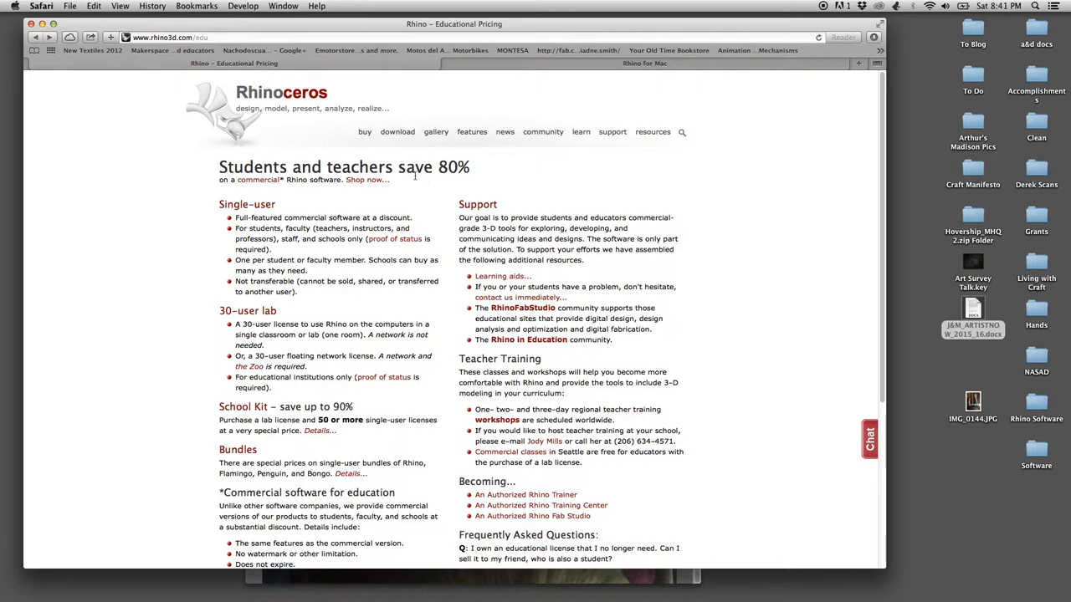
mouse_move(224, 287)
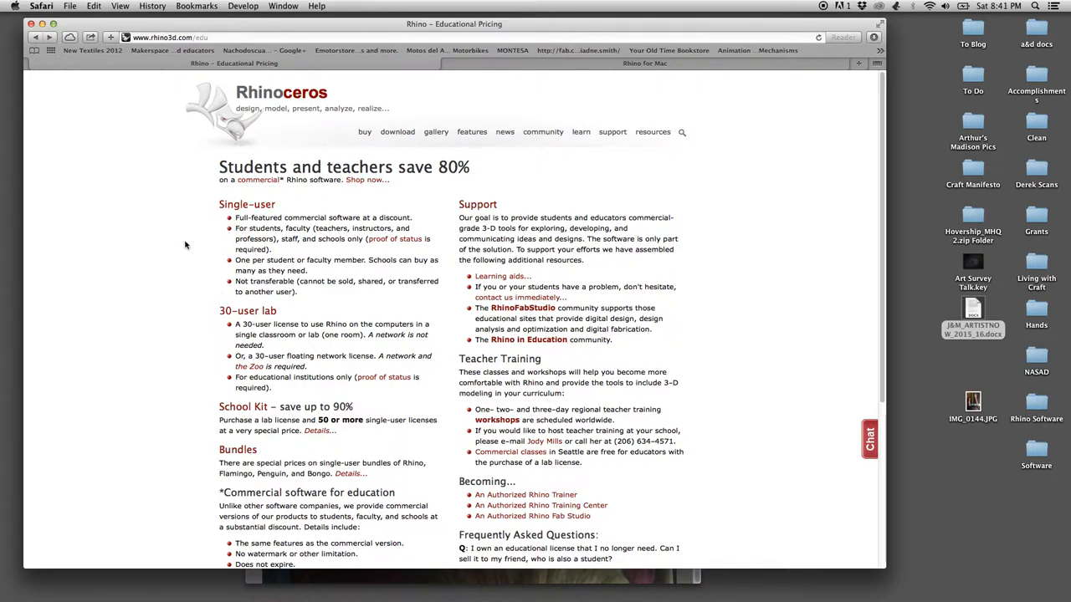
mouse_move(208, 248)
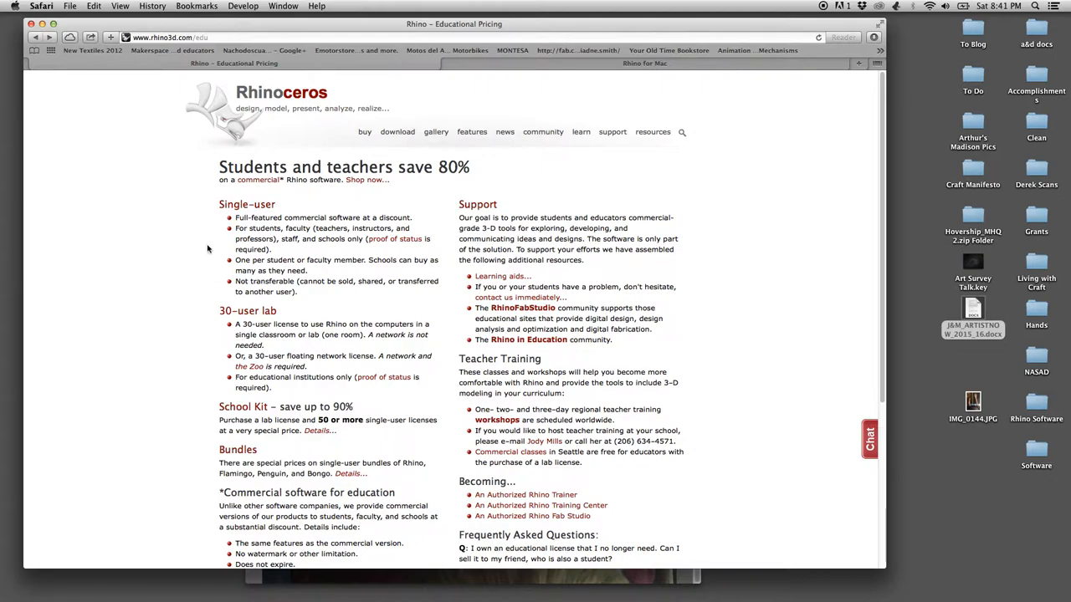
mouse_move(539, 67)
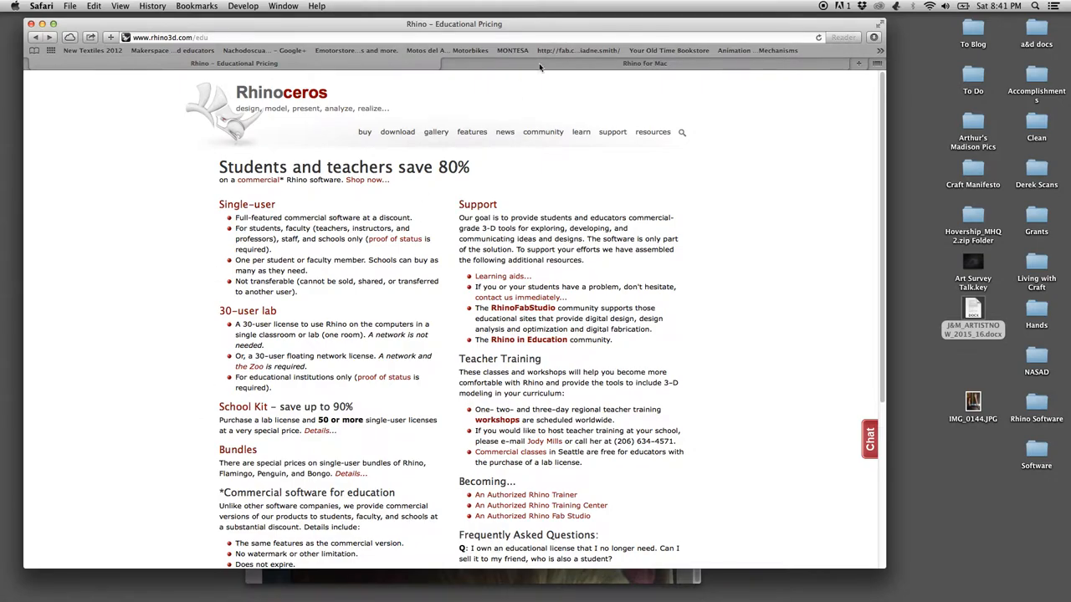
click(644, 64)
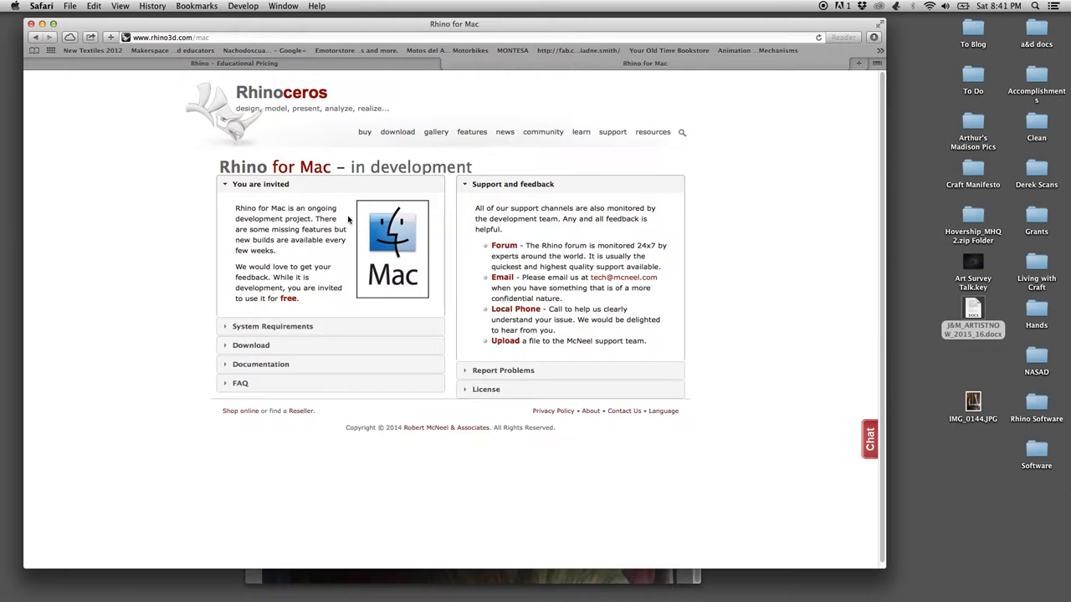
mouse_move(210, 207)
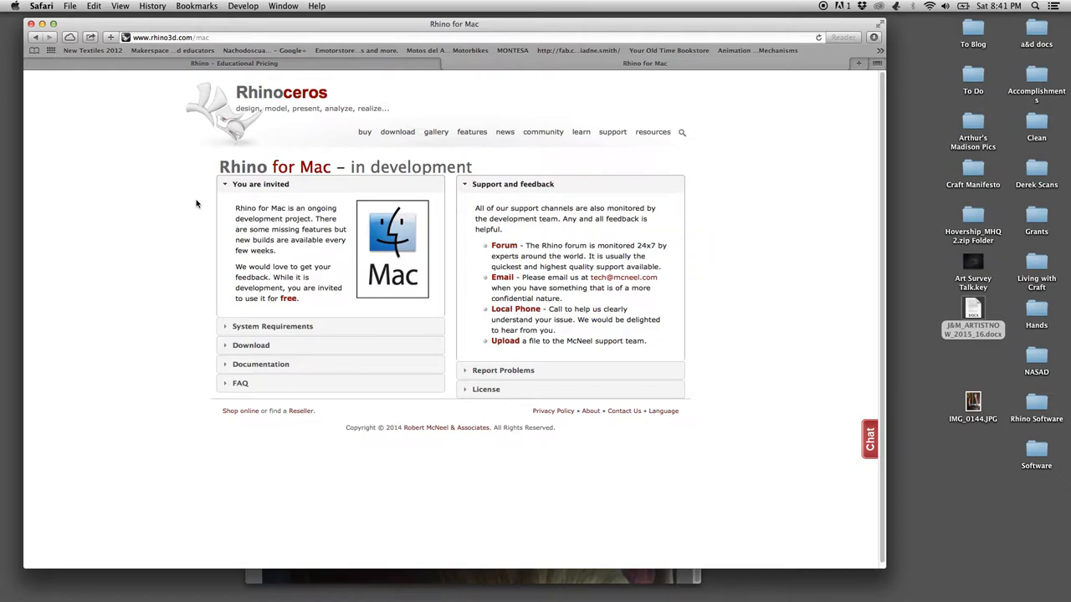
mouse_move(318, 308)
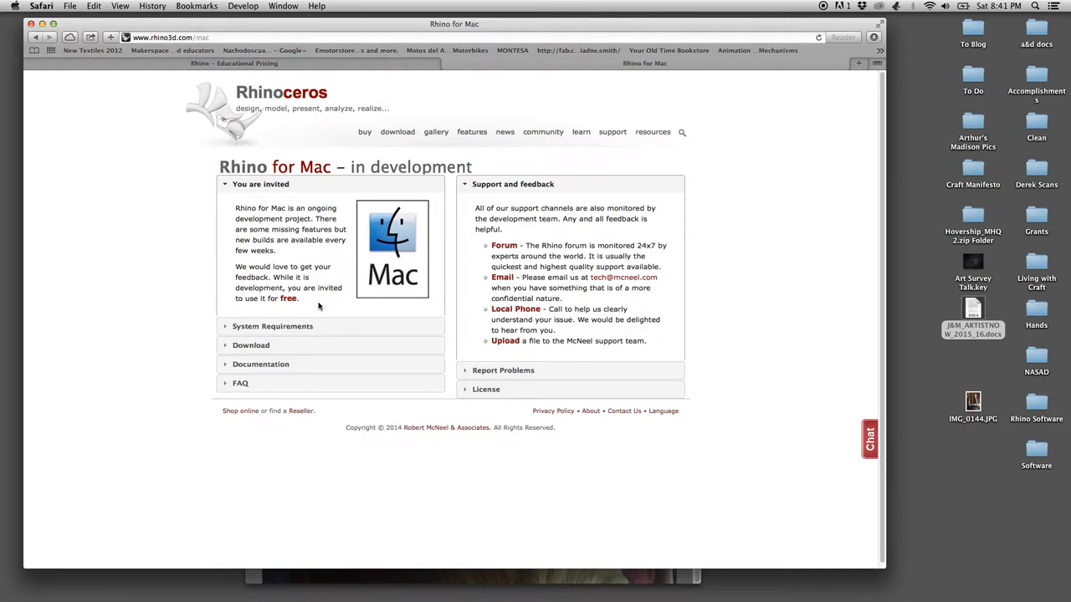
mouse_move(294, 305)
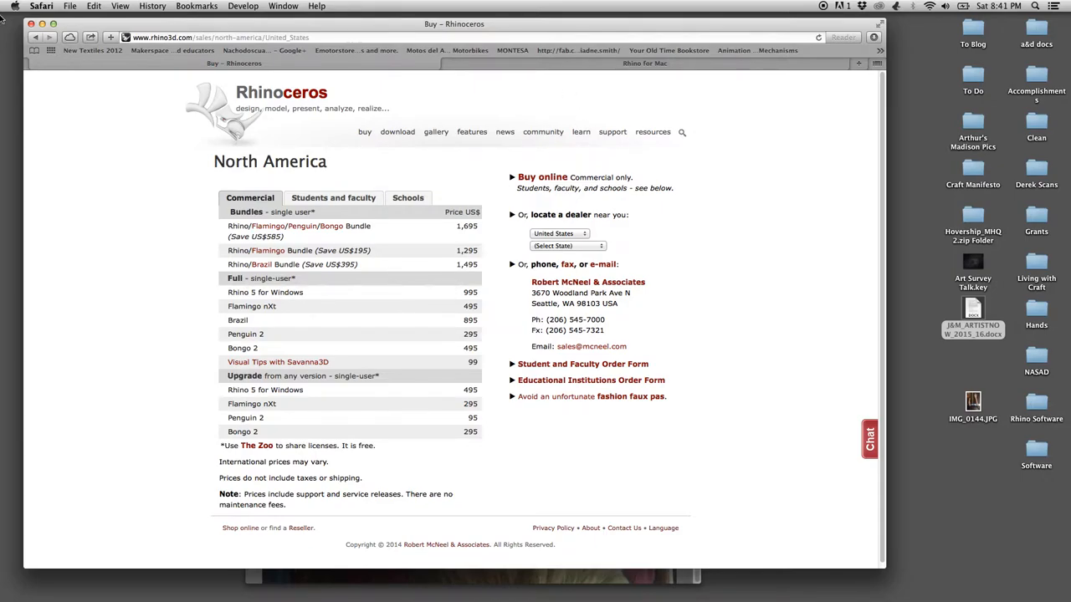
double_click(973, 402)
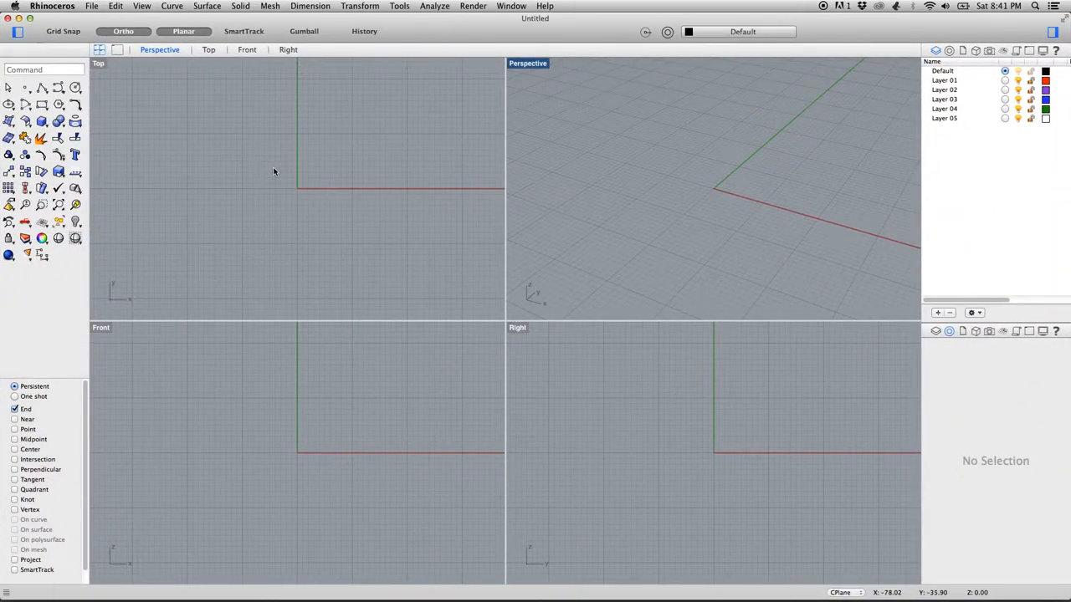
mouse_move(145, 100)
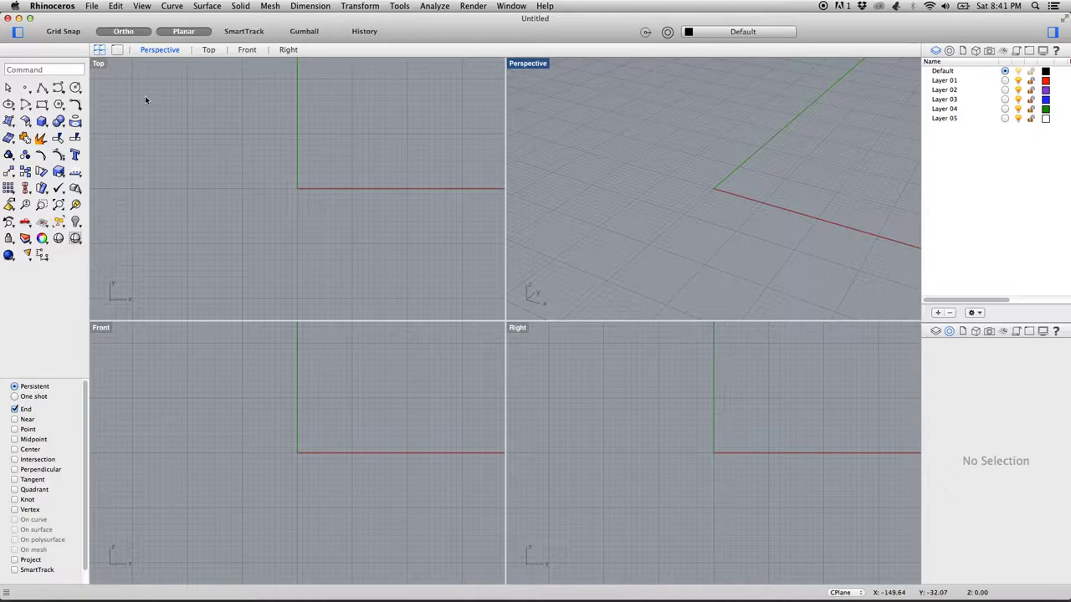
mouse_move(255, 168)
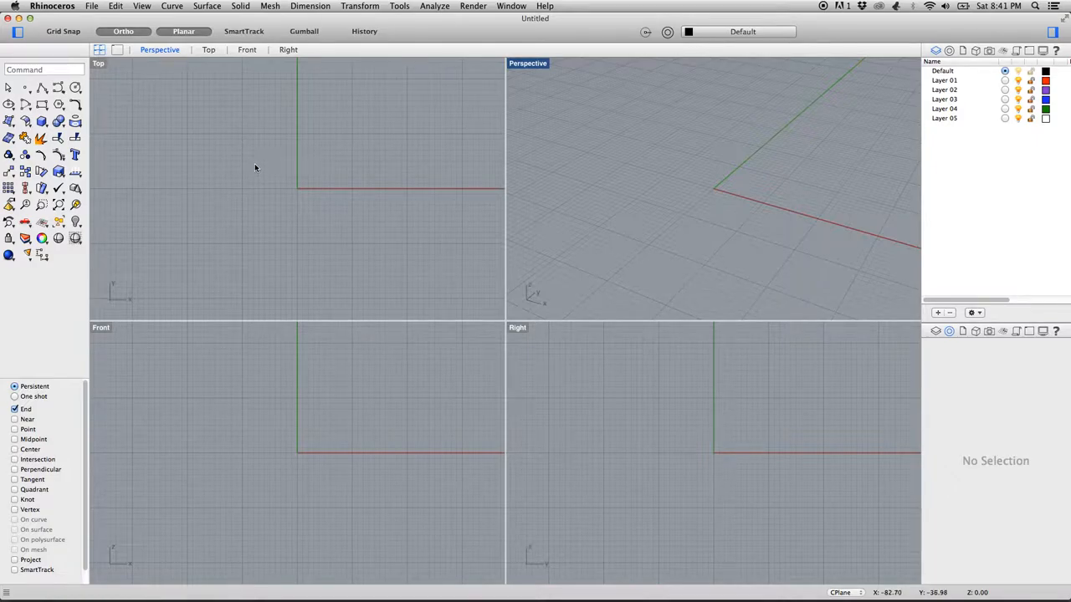
mouse_move(505, 290)
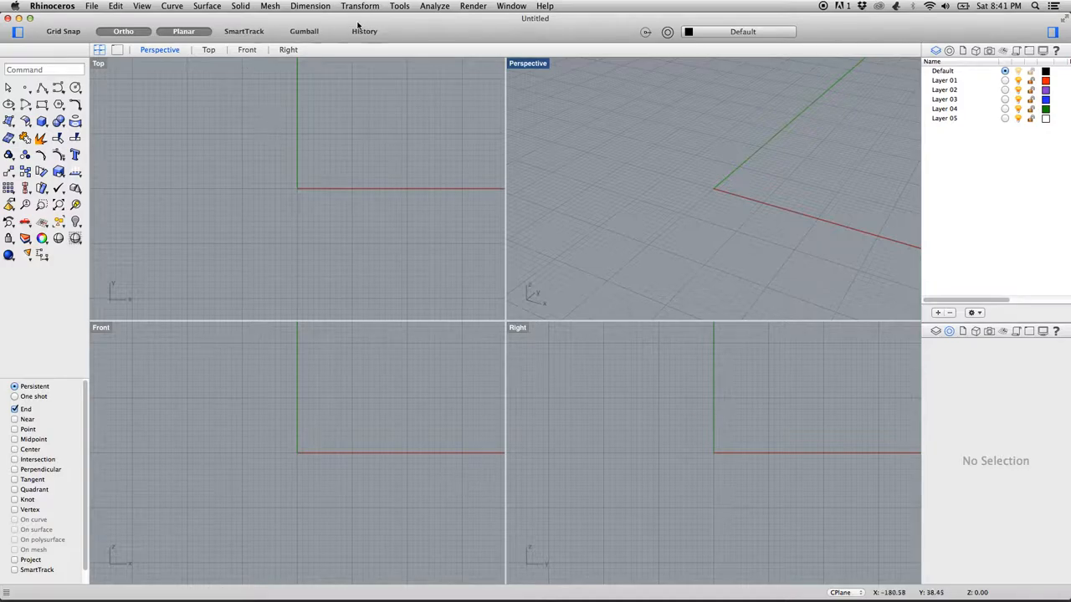
mouse_move(318, 7)
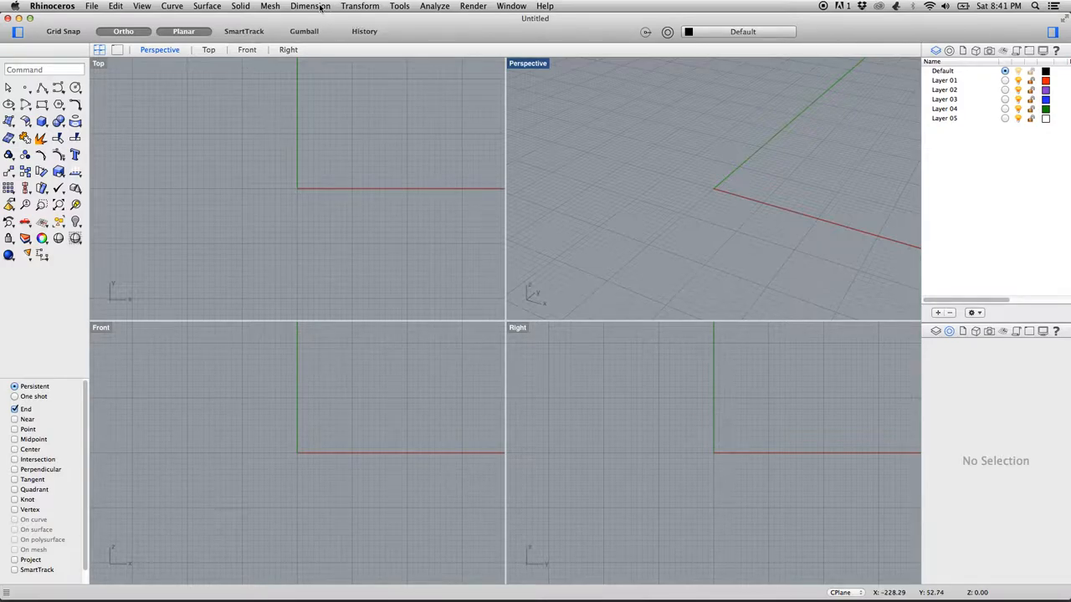
mouse_move(314, 7)
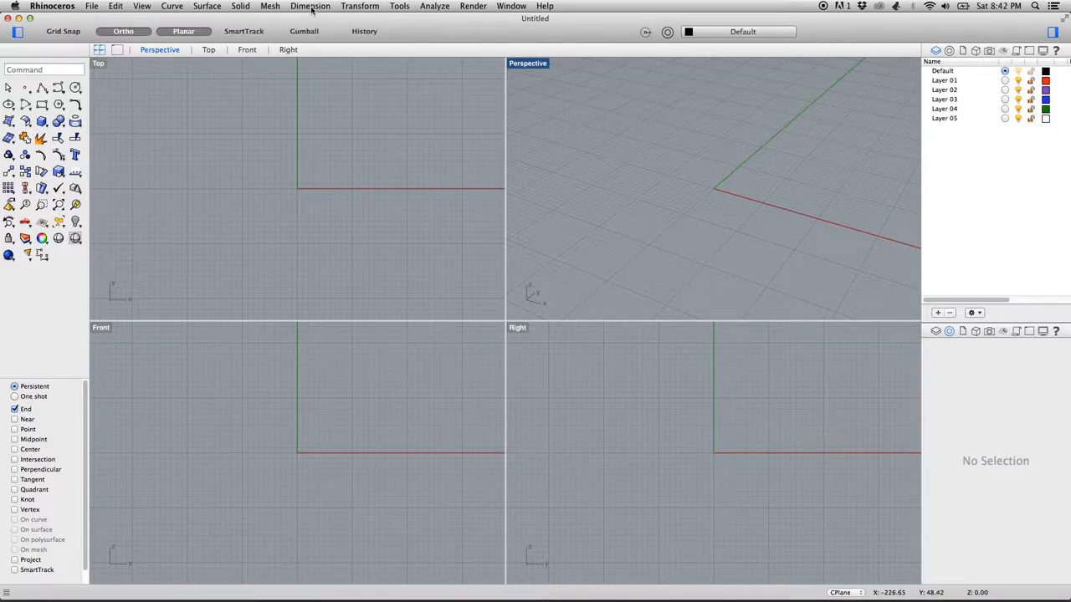
Set the model units to millimeters in Document Properties and accept scaling the model
click(311, 7)
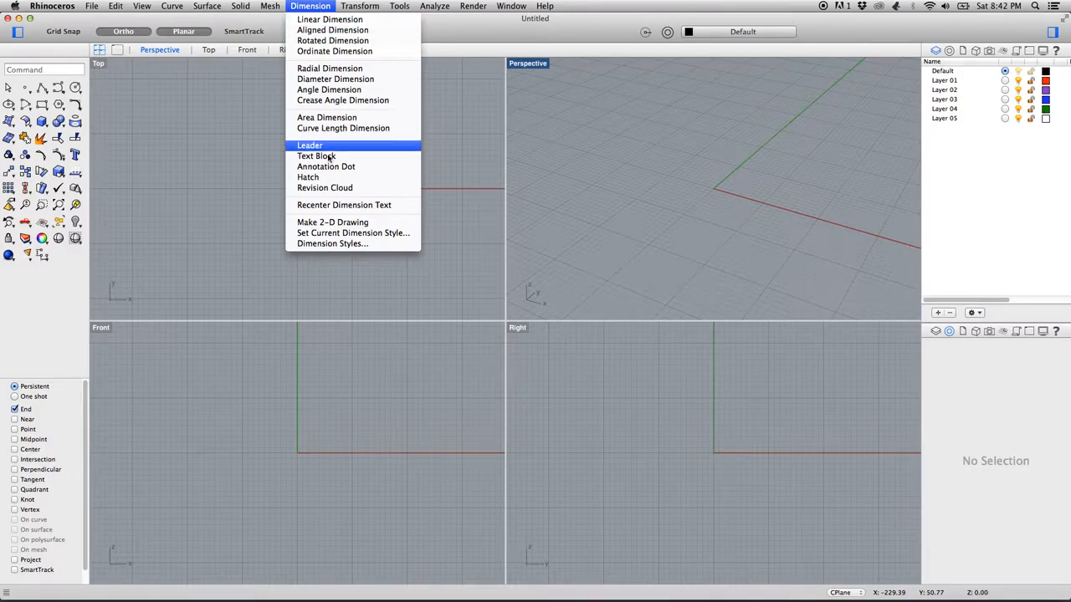
mouse_move(308, 178)
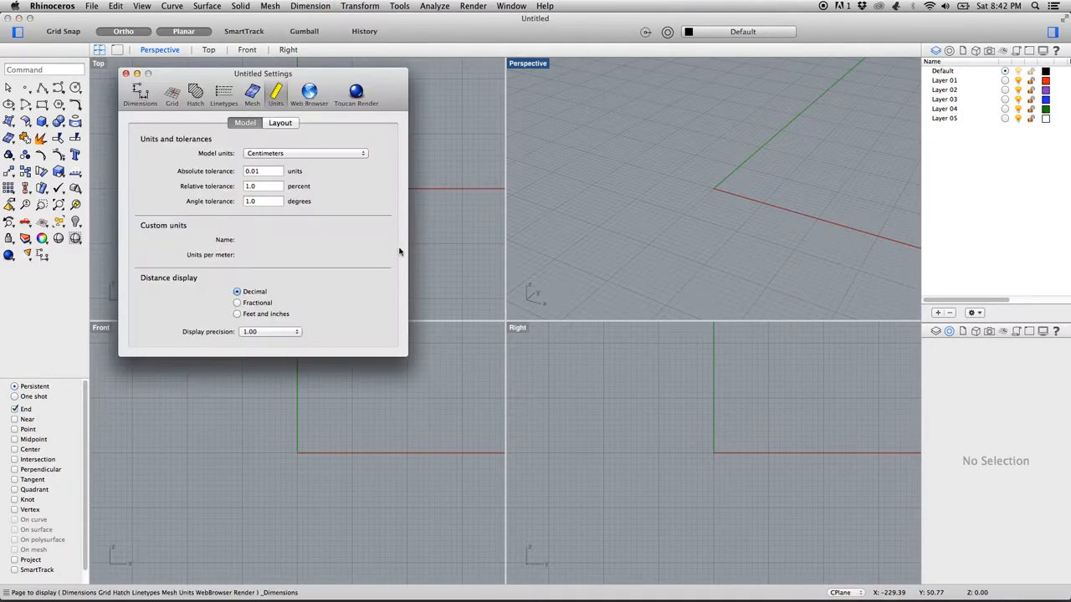
click(140, 92)
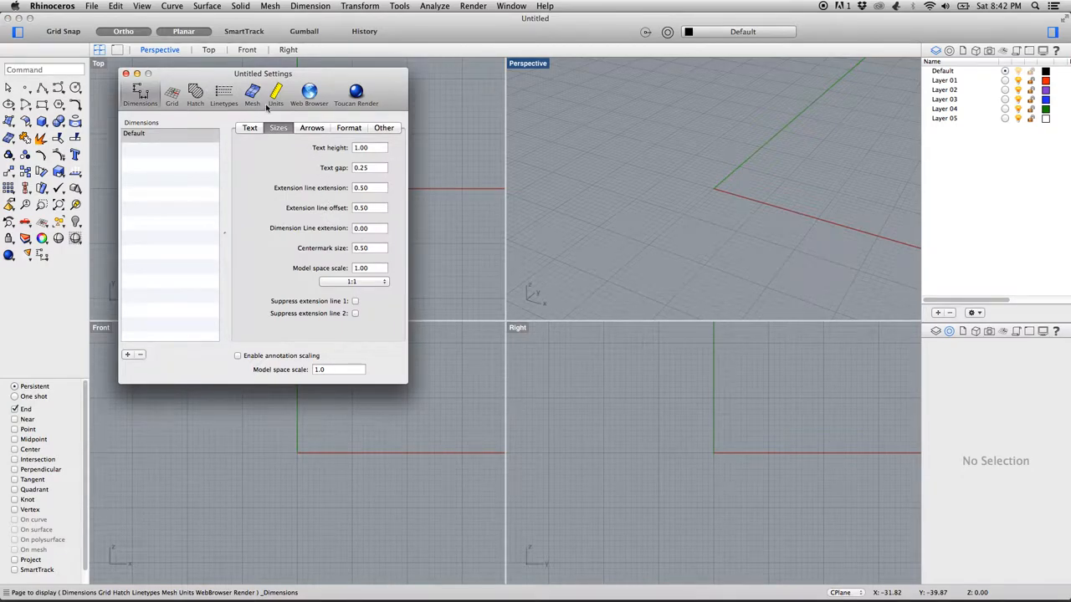
click(274, 92)
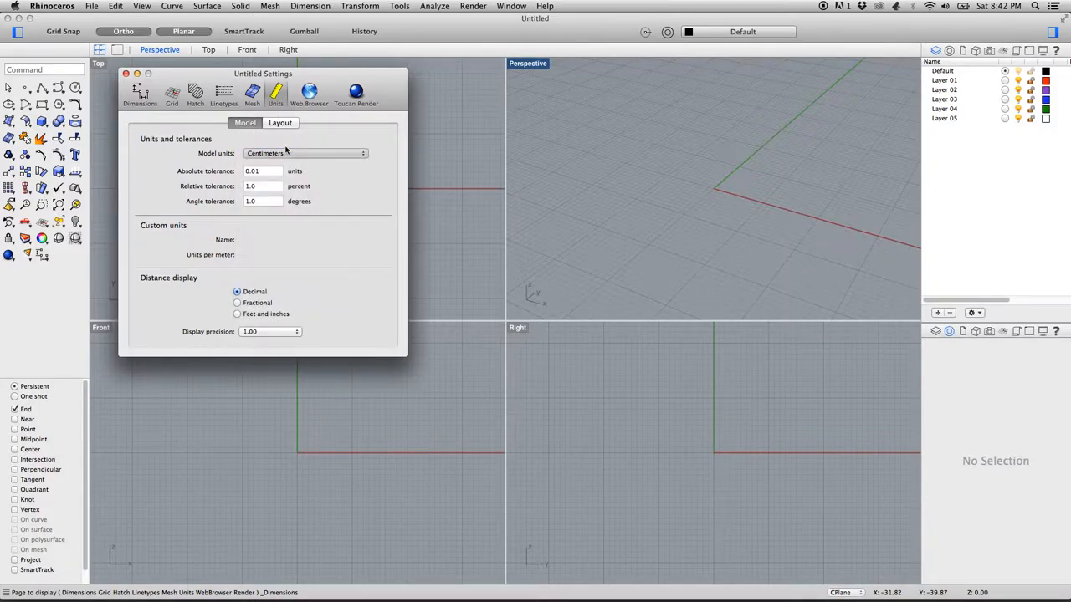
click(304, 152)
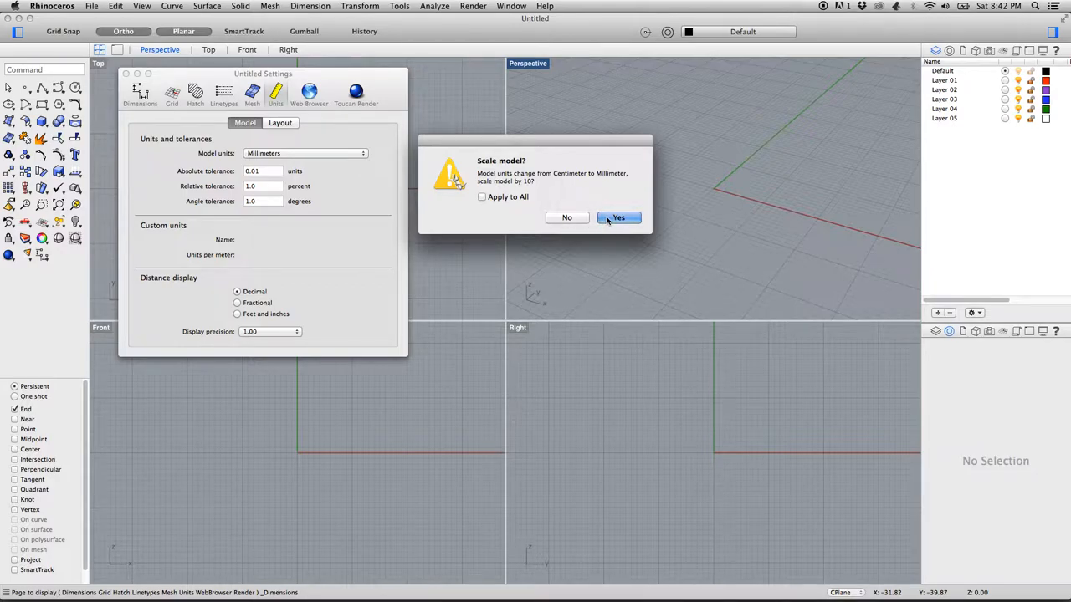
click(619, 217)
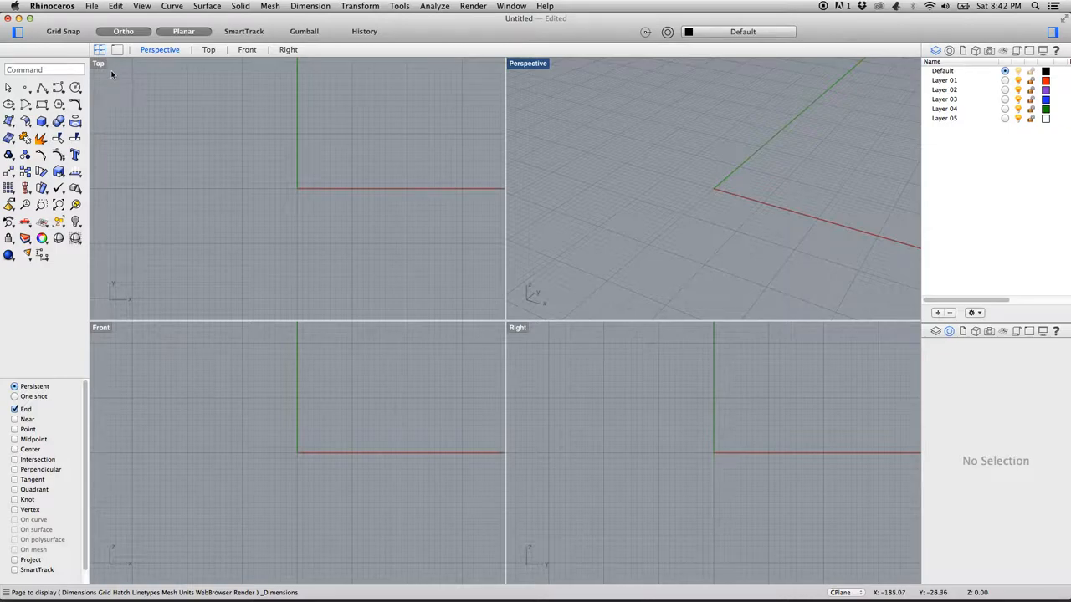
mouse_move(98, 67)
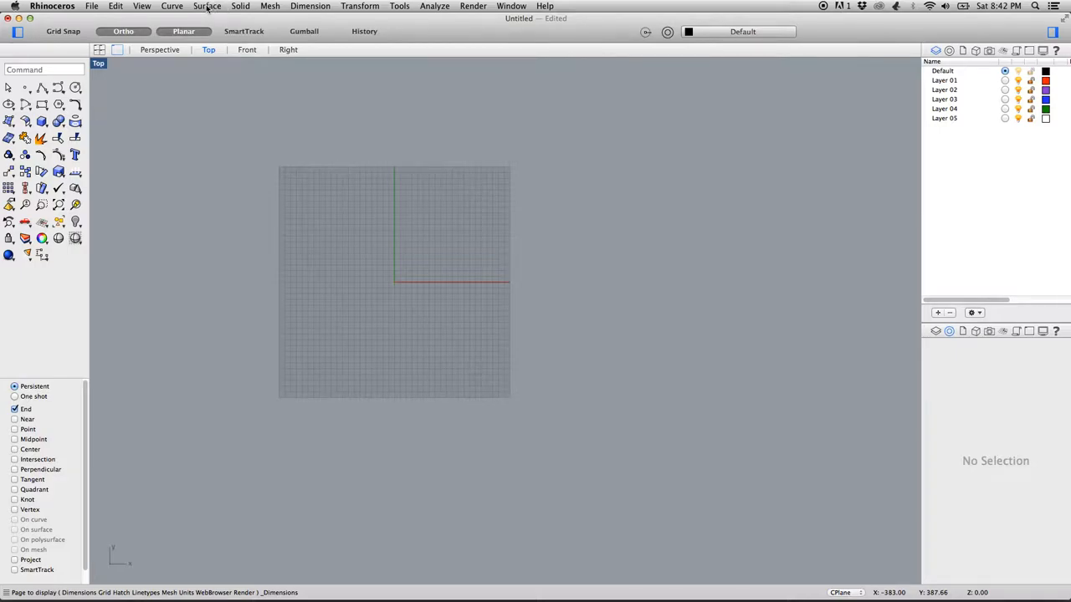
Start Background Bitmap Place and choose IMG_0144.JPG from the Desktop
click(143, 6)
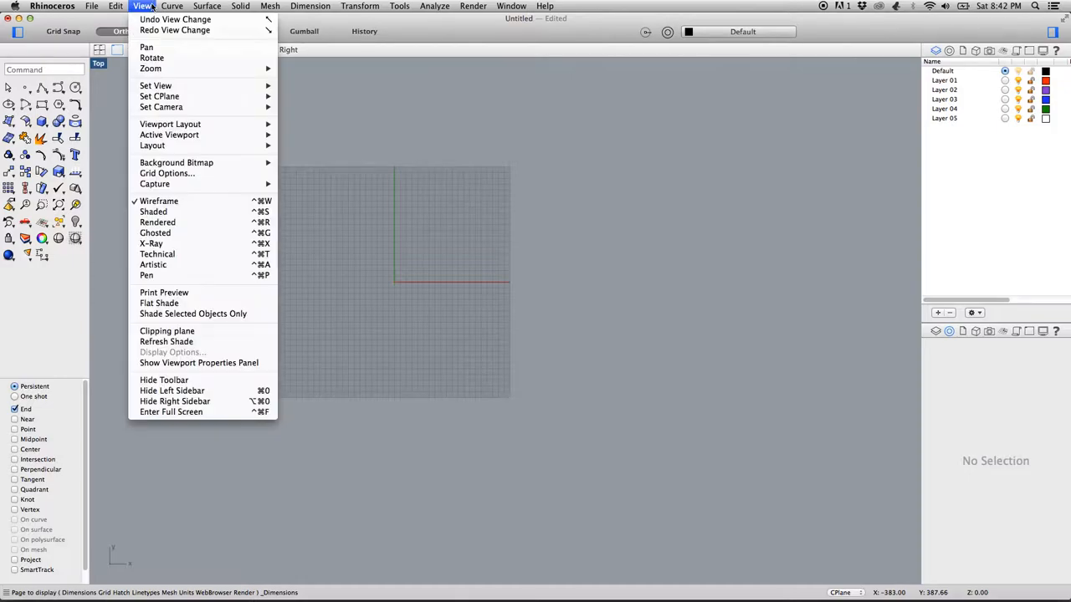
mouse_move(175, 162)
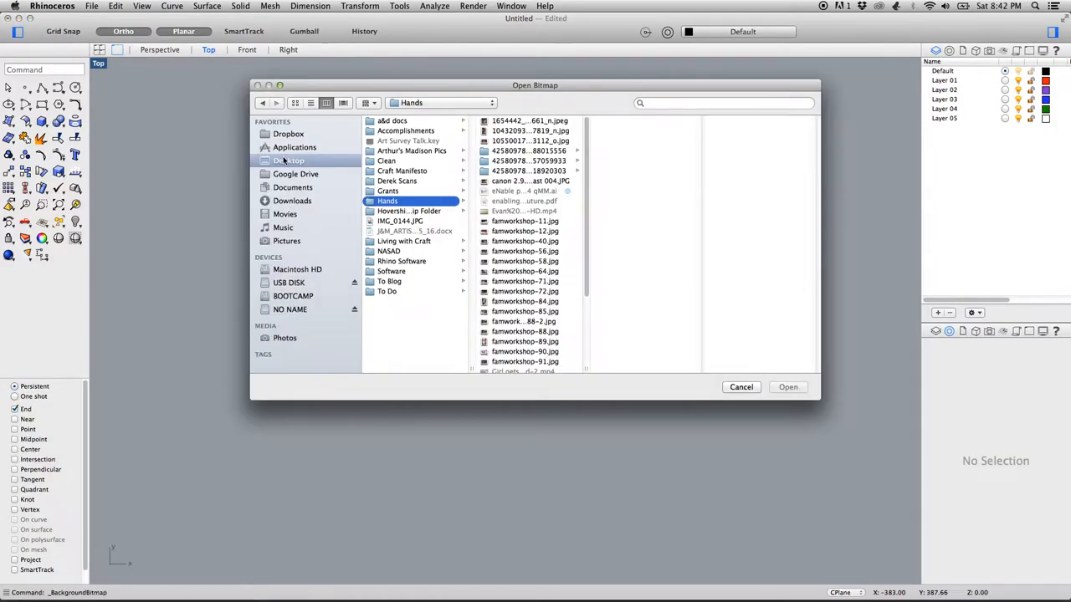
click(288, 160)
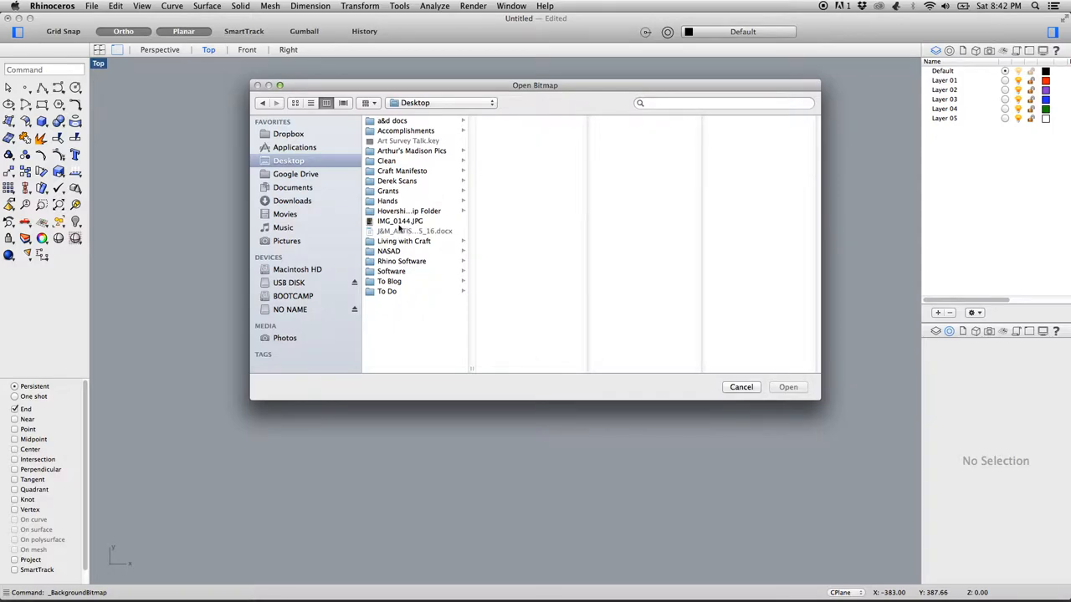
click(398, 221)
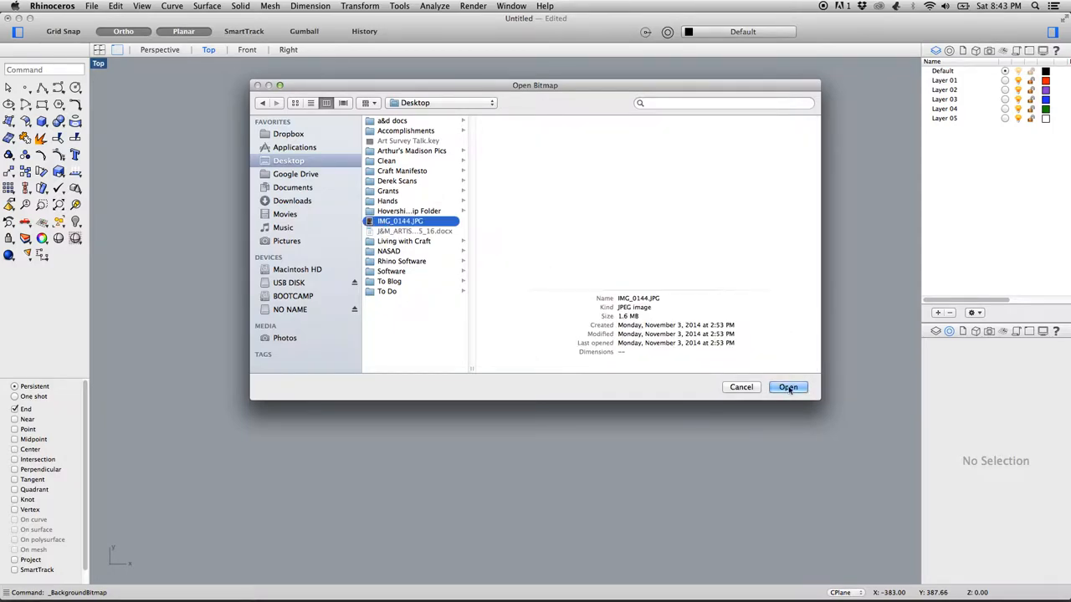
click(786, 387)
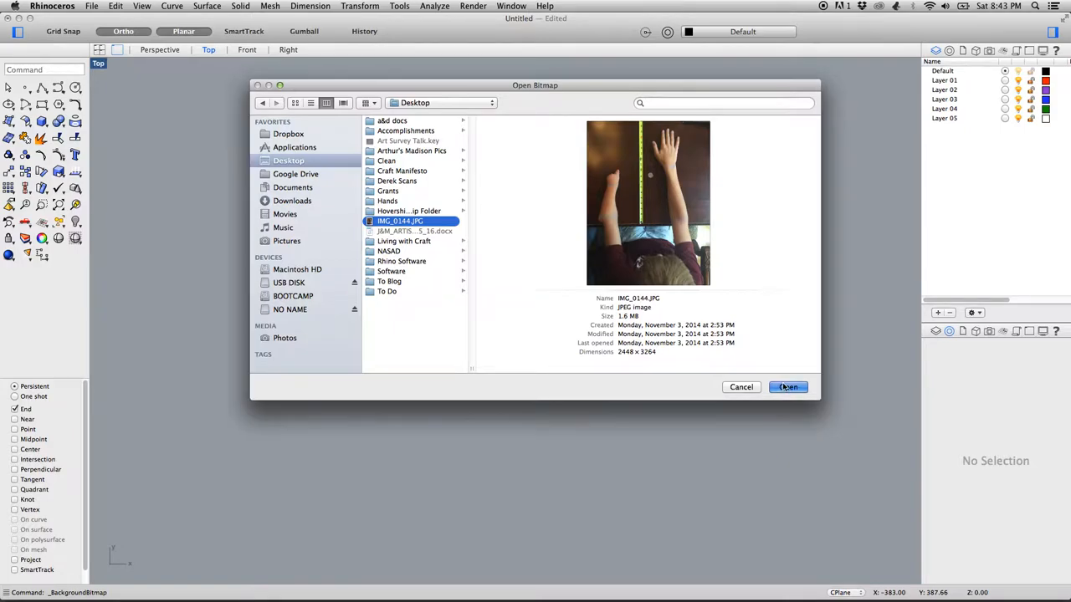
click(787, 387)
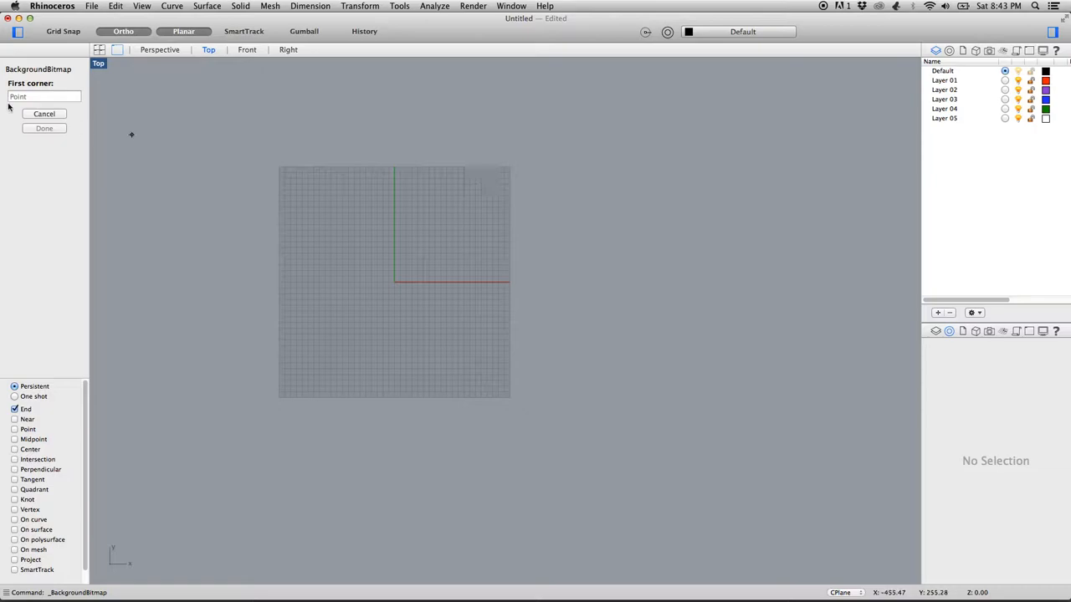
mouse_move(37, 286)
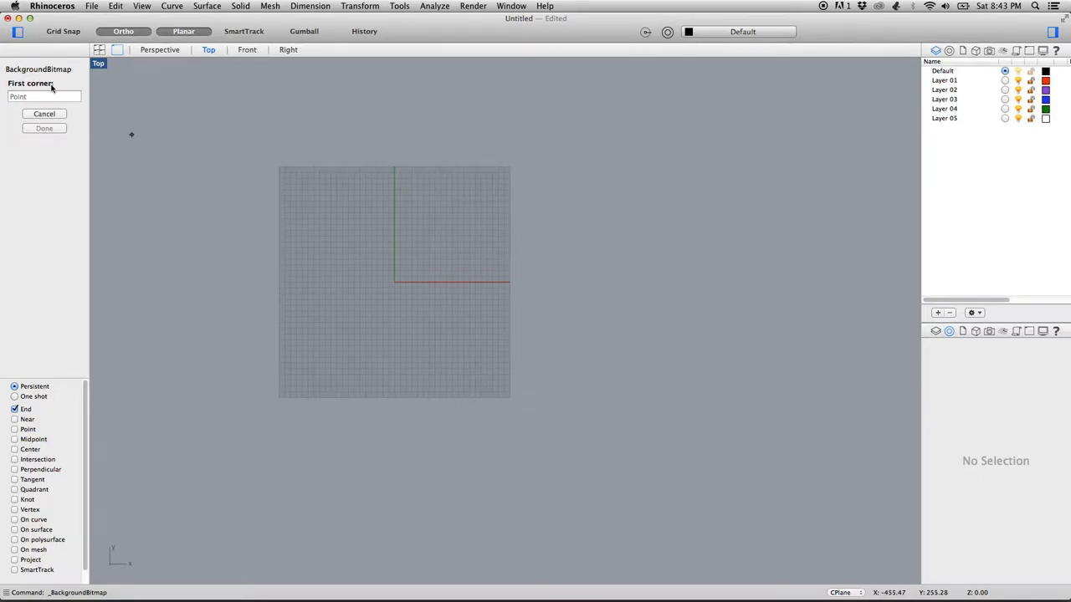
mouse_move(542, 284)
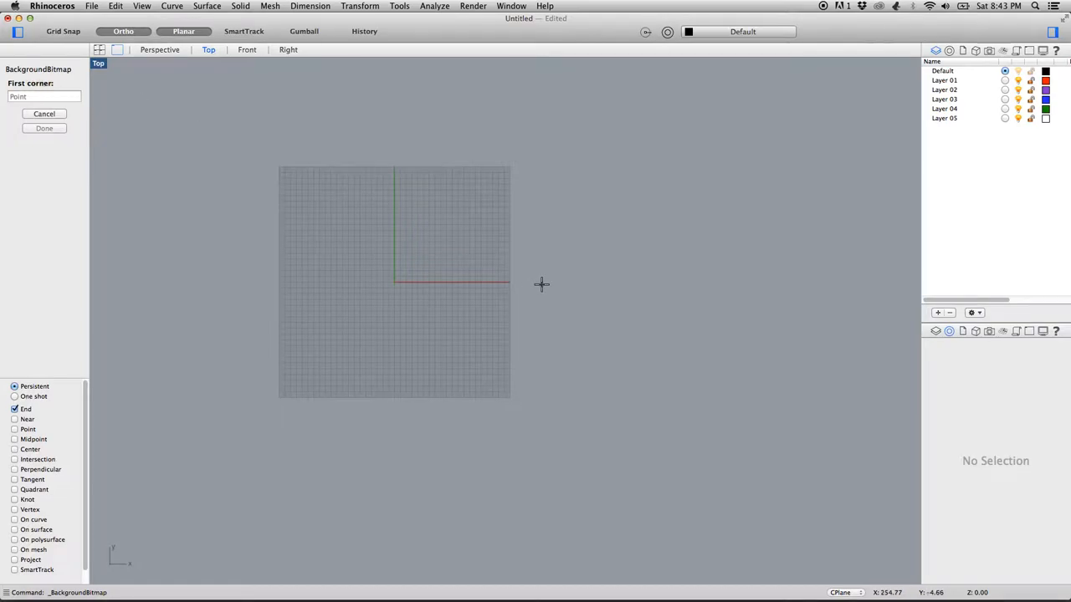
Place the wrist photo beside the grid, shown in grayscale, and finish the command
click(542, 285)
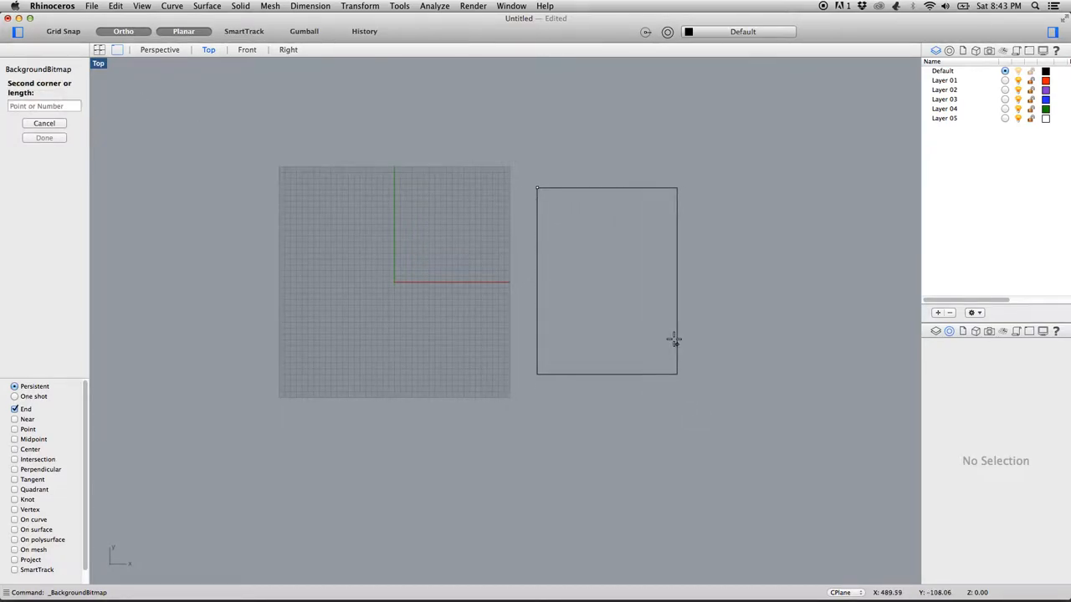
mouse_move(689, 340)
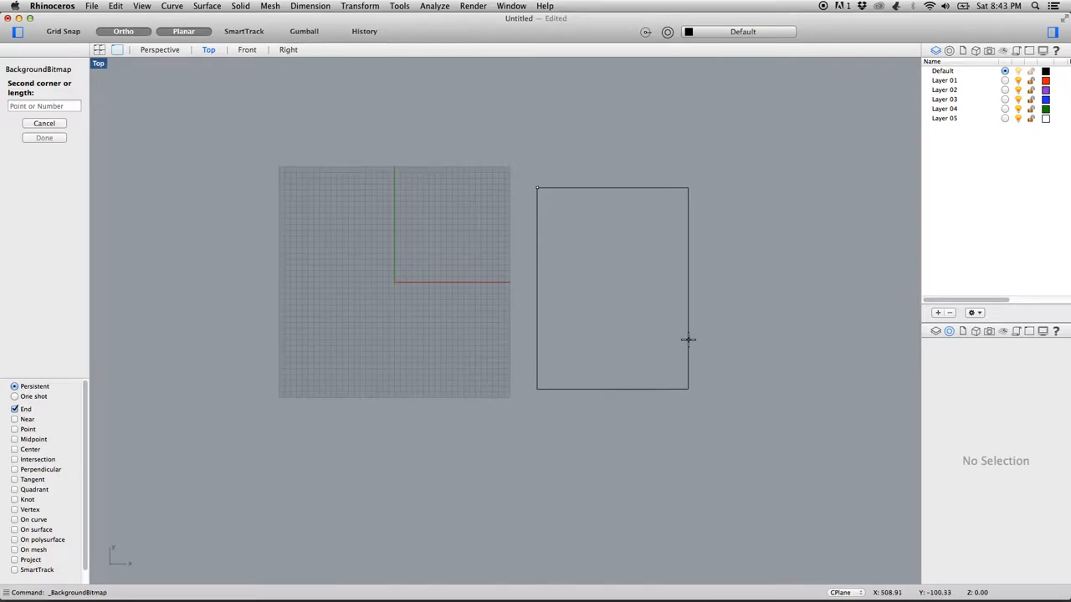
mouse_move(686, 364)
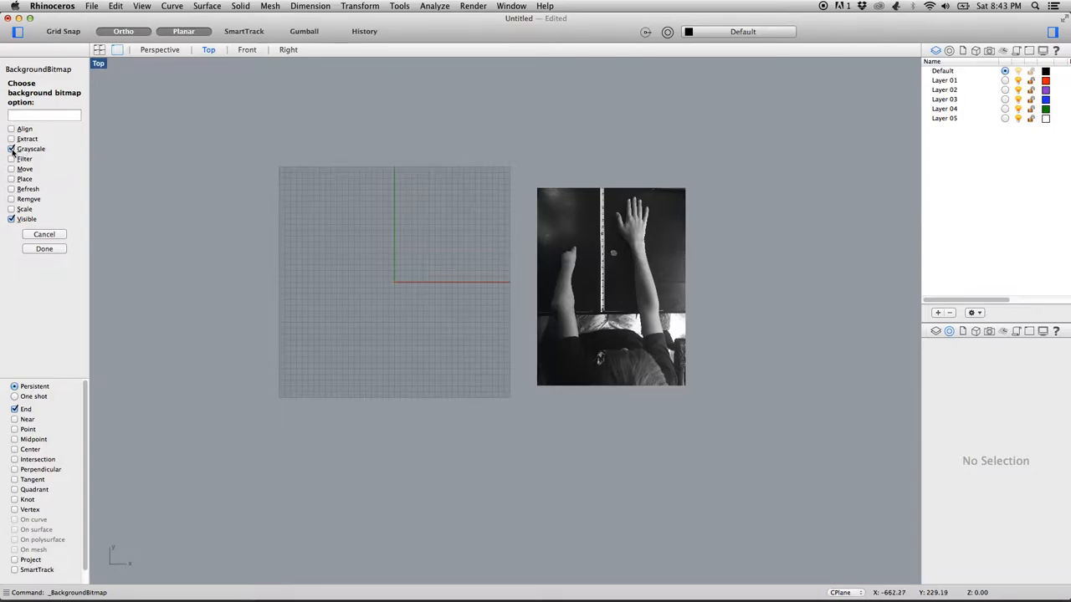
click(13, 159)
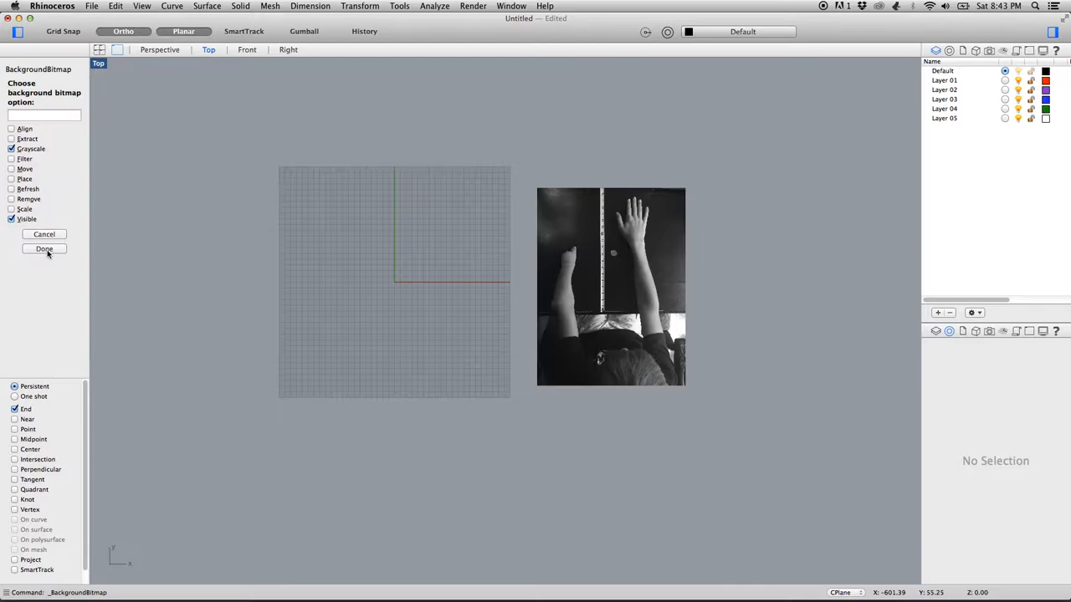
click(44, 250)
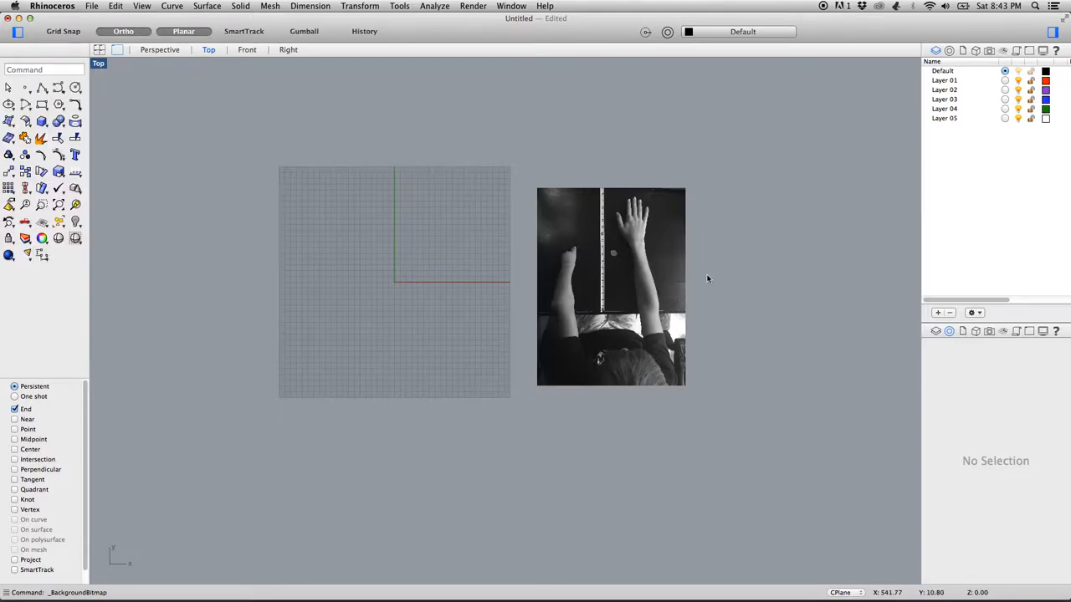
mouse_move(947, 147)
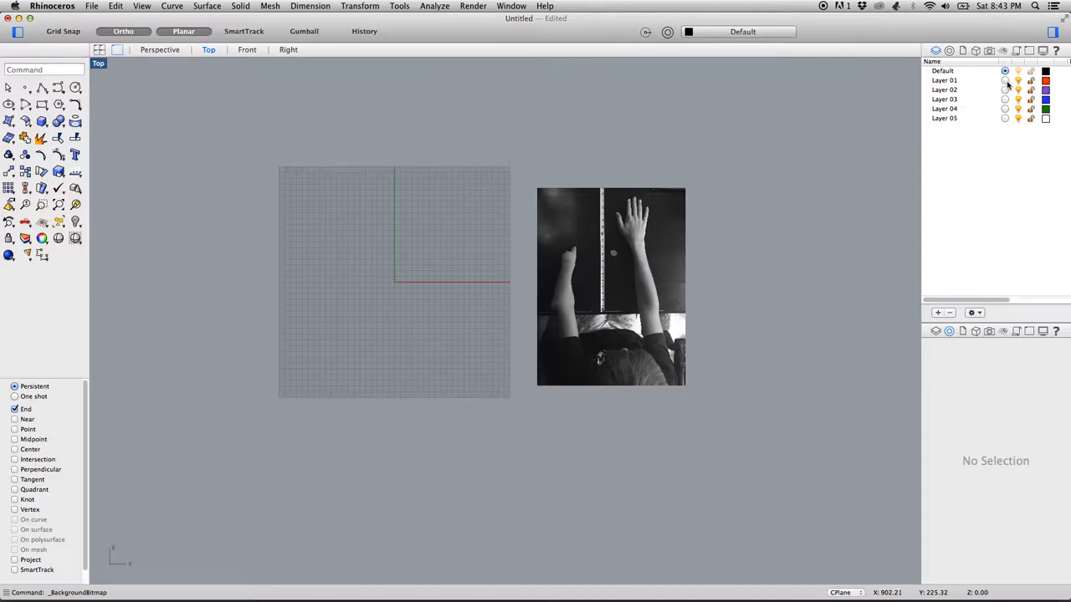
Make Layer 01 the current layer in the Layers panel
click(1004, 70)
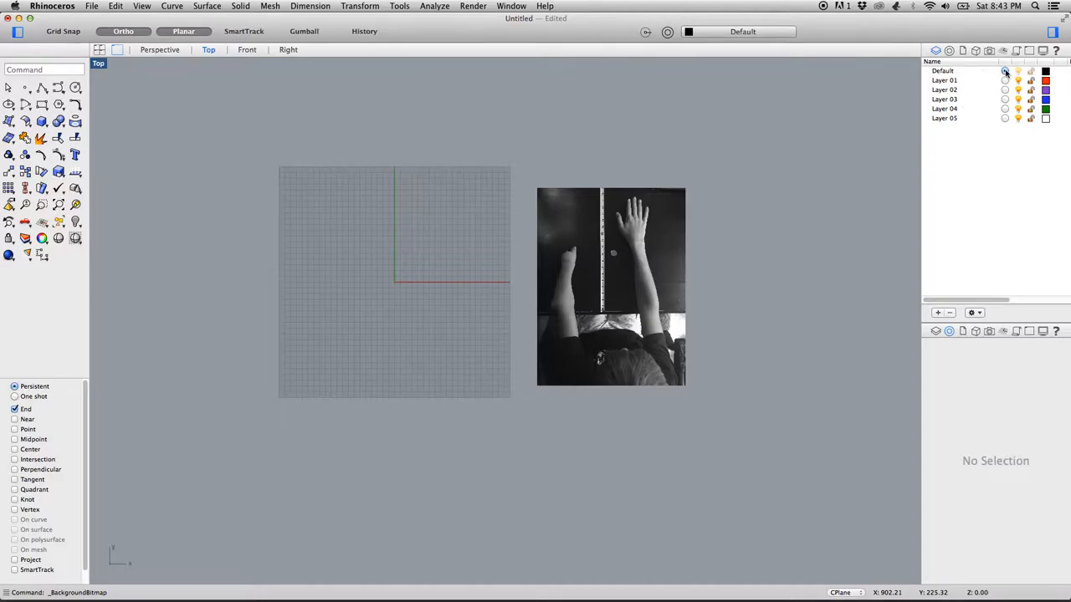
click(1004, 70)
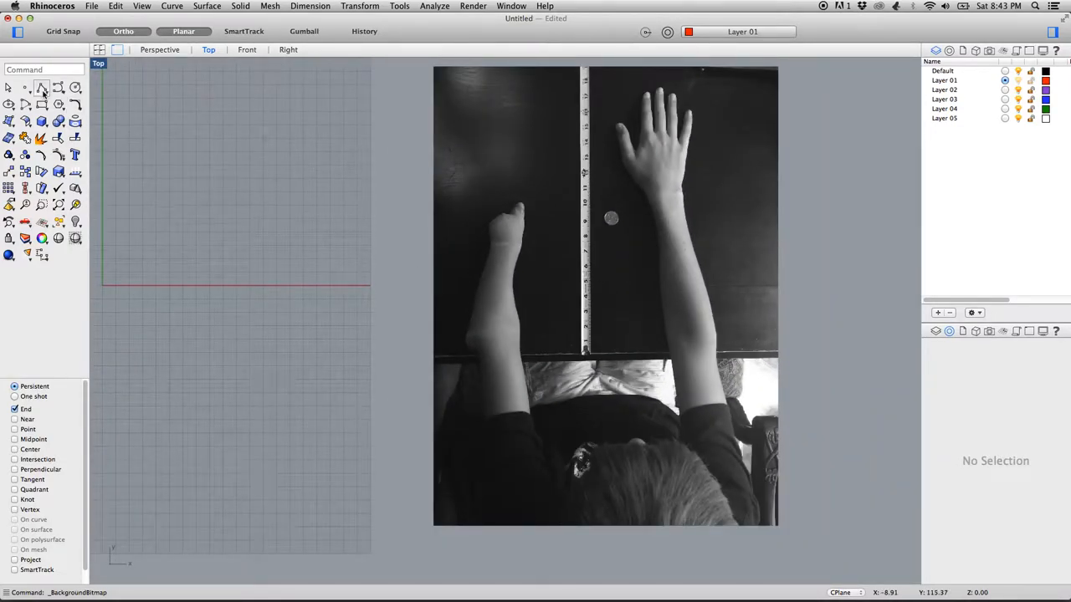
mouse_move(42, 104)
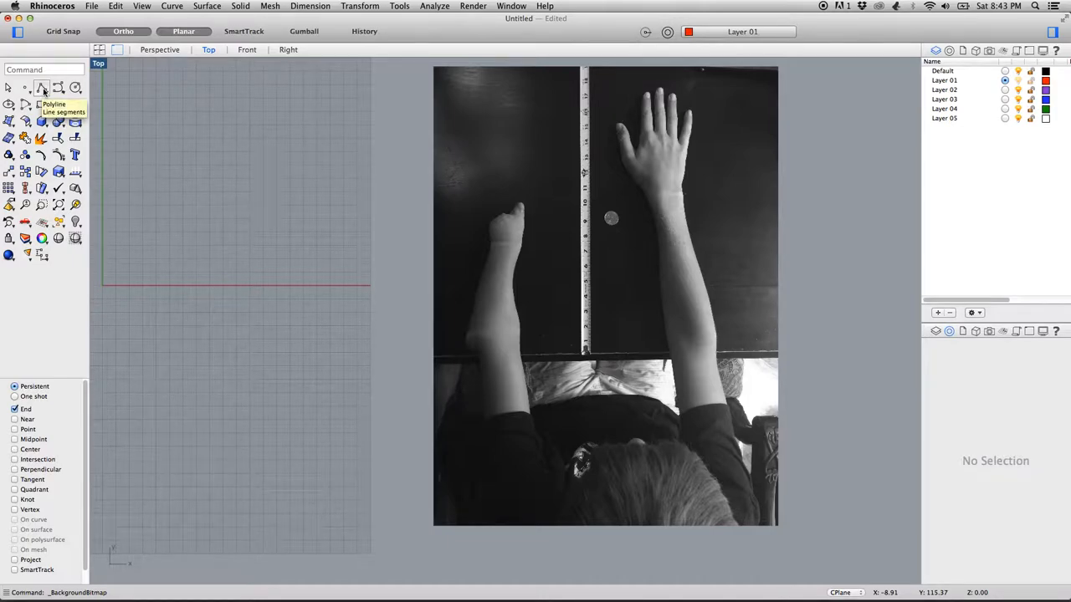
Trace a polyline along the tape measure from one ruler tick to the tick near 13
click(42, 87)
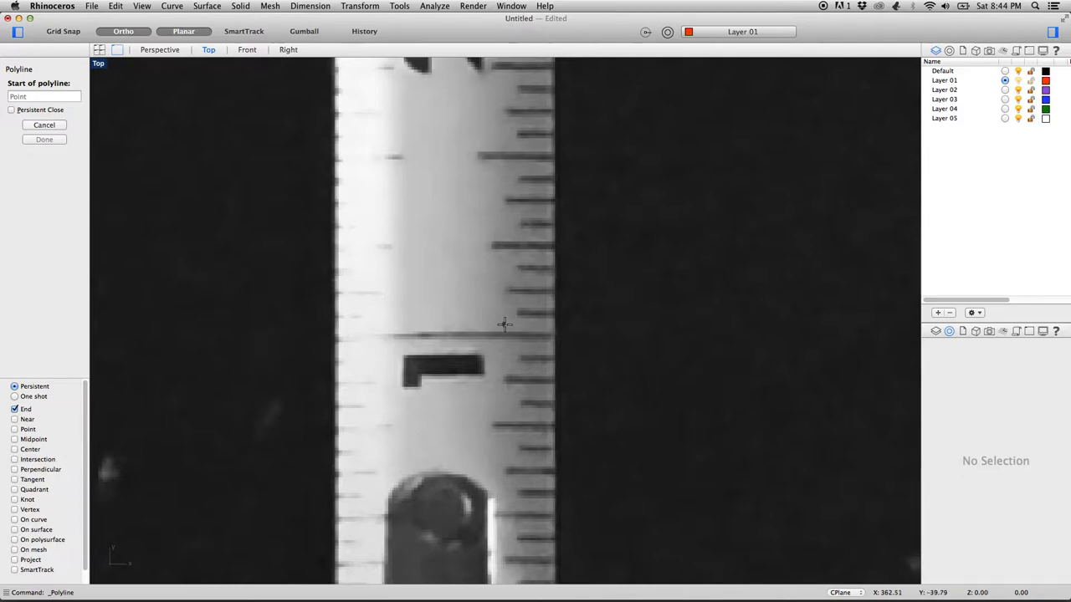
mouse_move(555, 337)
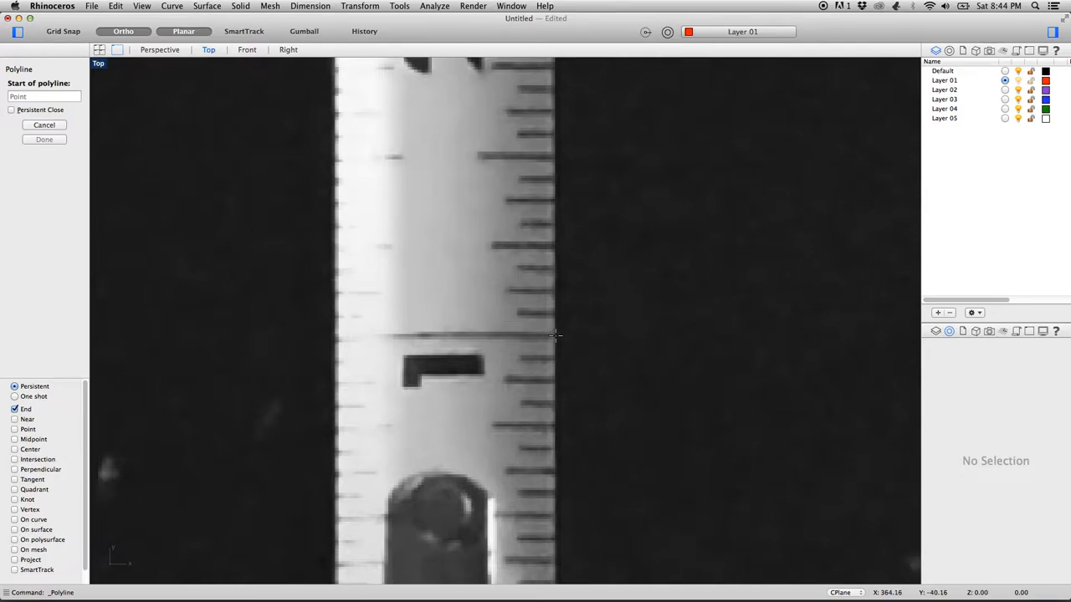
click(555, 337)
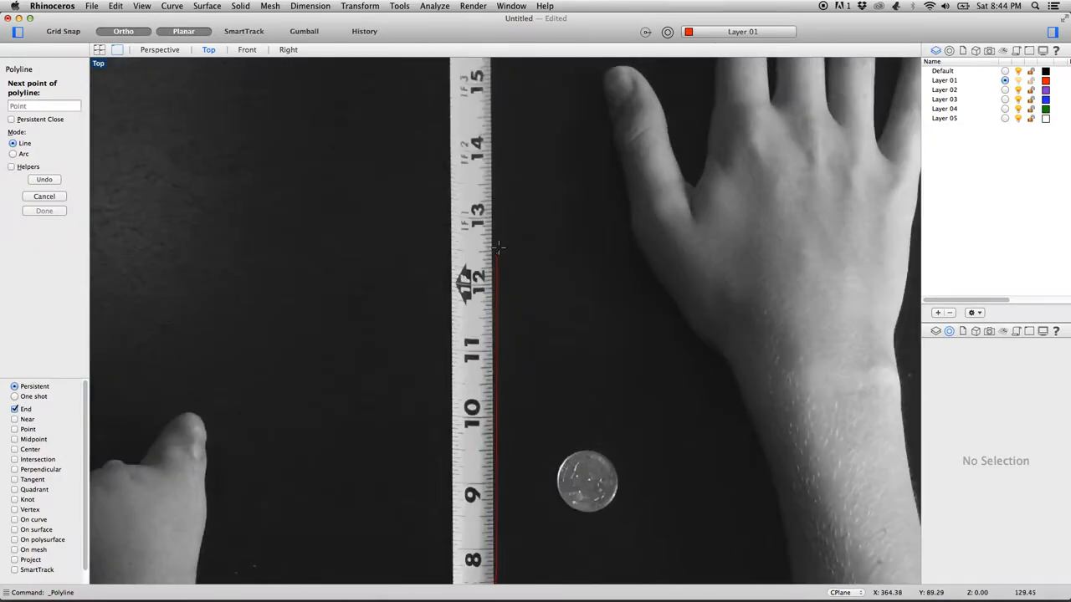
scroll(up, 3)
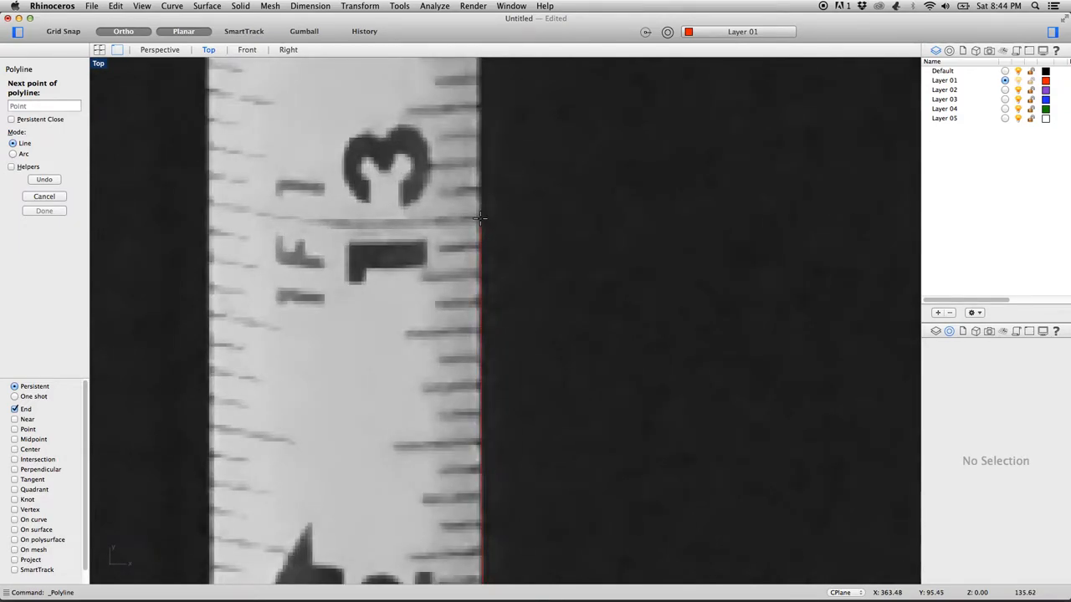
click(481, 219)
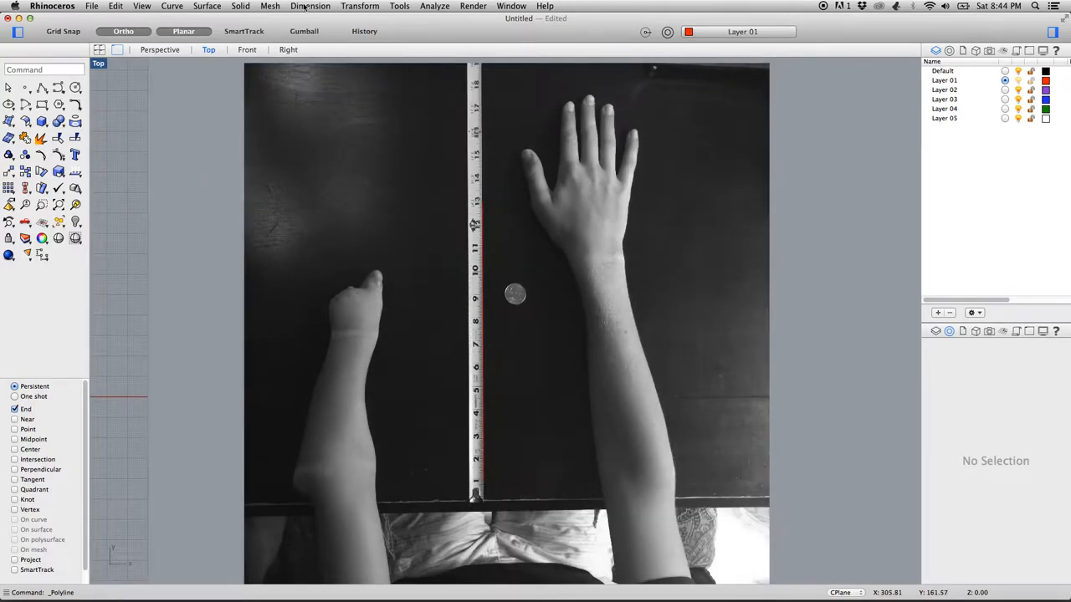
Add an aligned dimension along the traced ruler line, reading roughly 134 mm
click(311, 6)
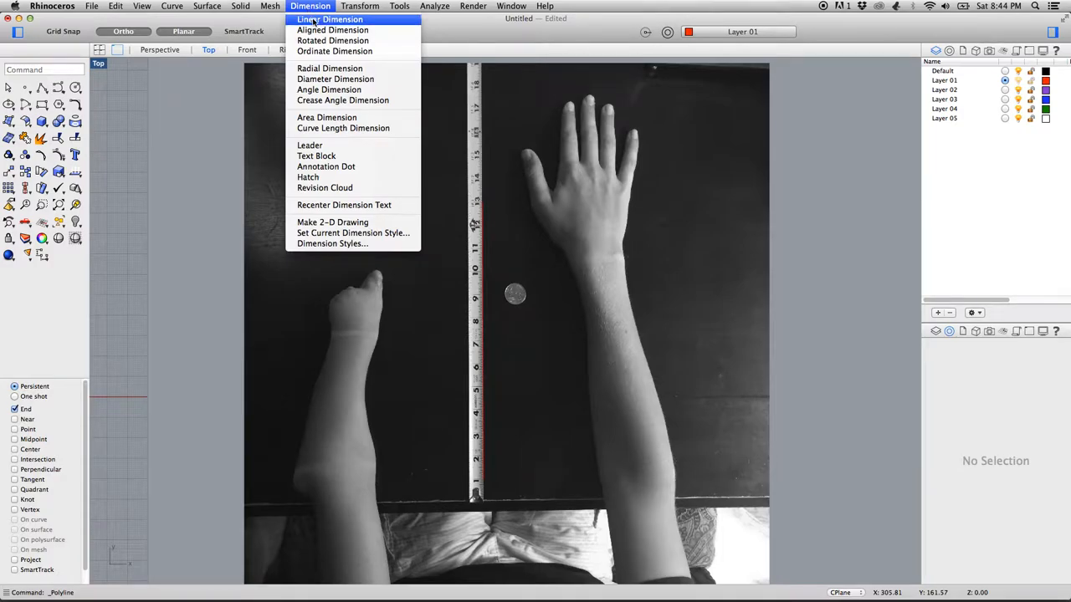
mouse_move(329, 20)
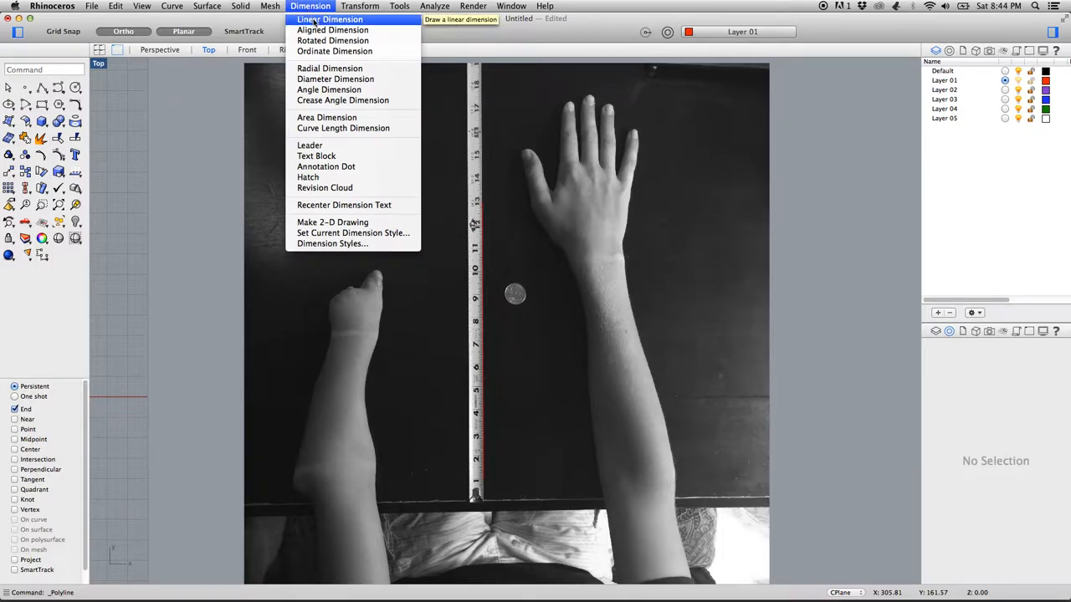
mouse_move(331, 30)
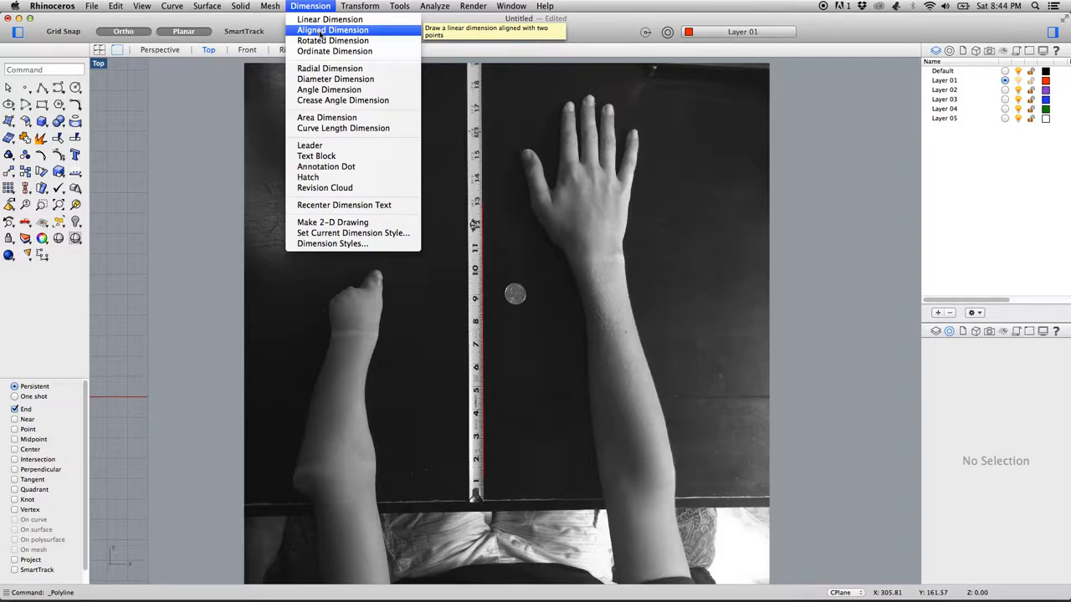
click(331, 30)
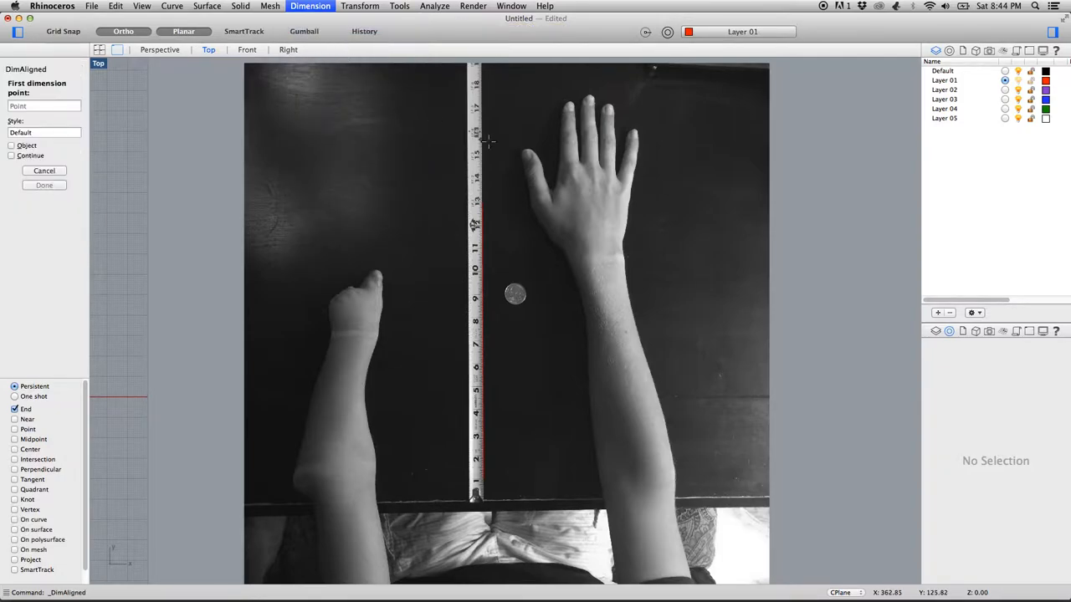
mouse_move(97, 351)
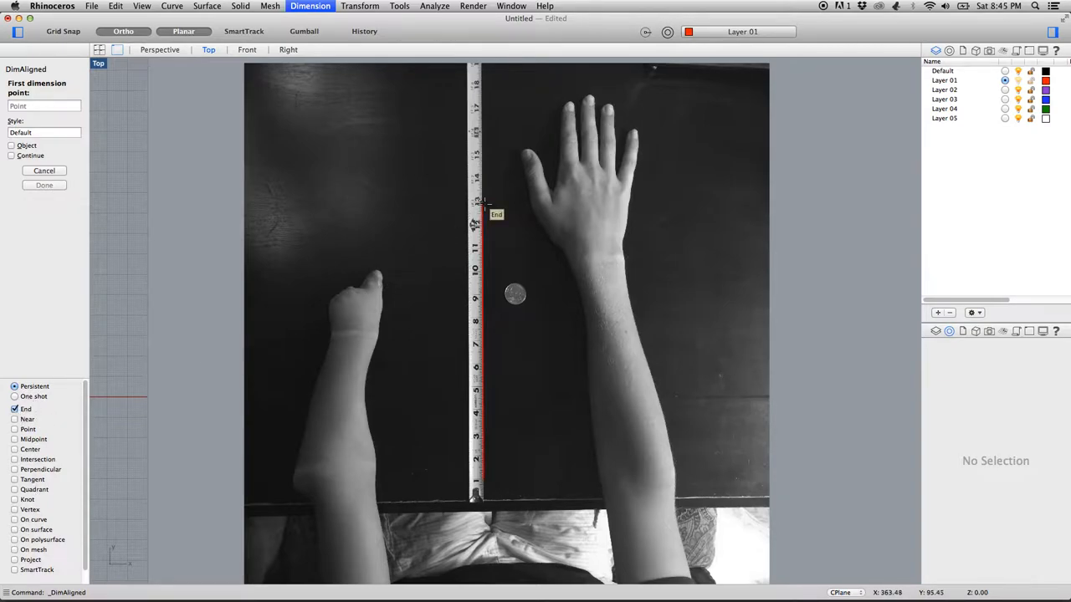
click(482, 204)
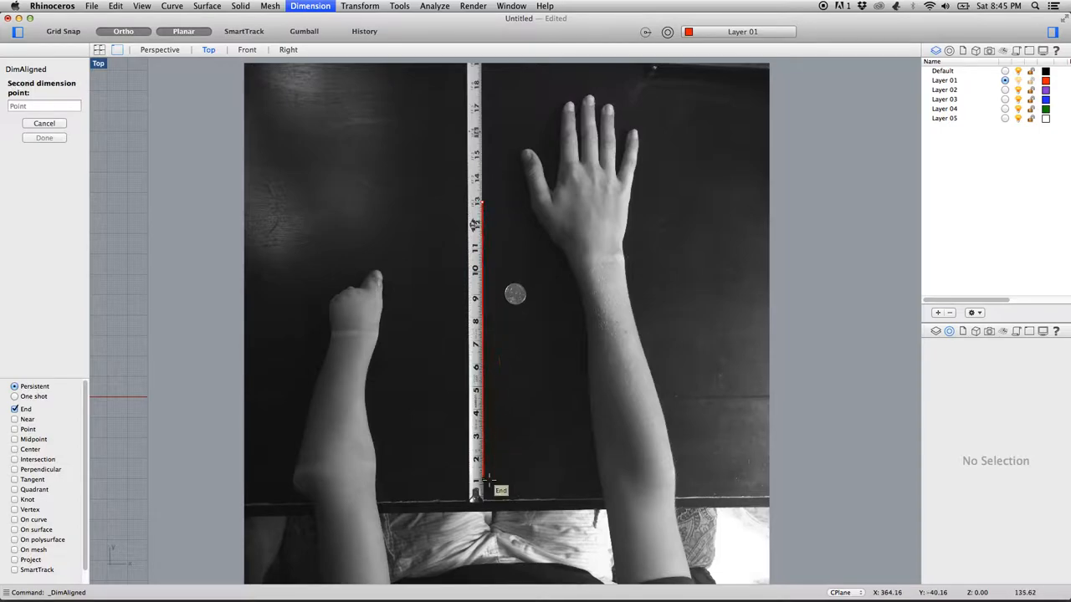
click(489, 482)
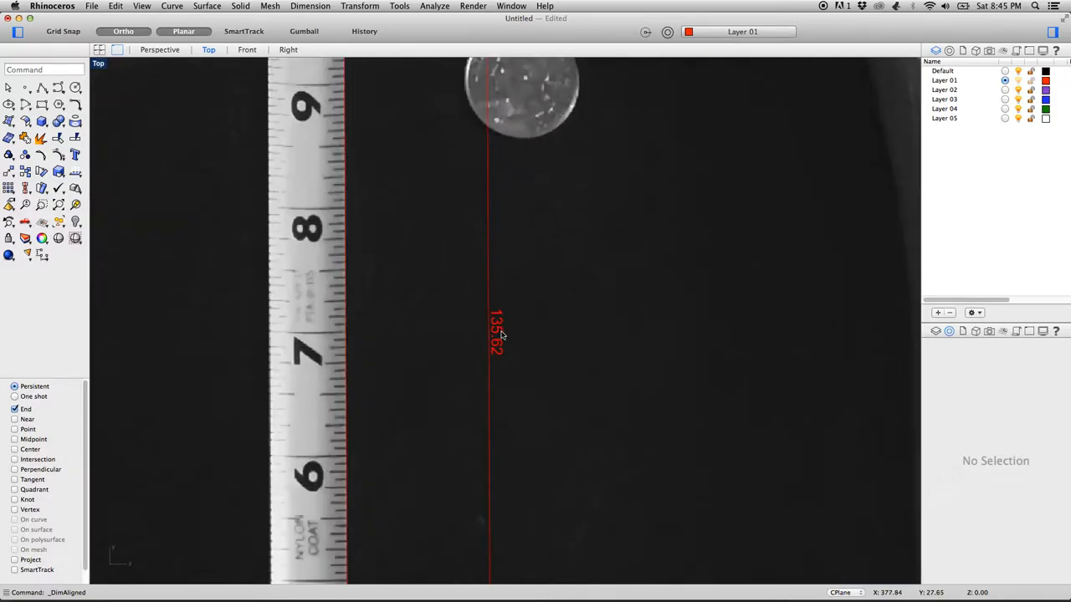
mouse_move(510, 331)
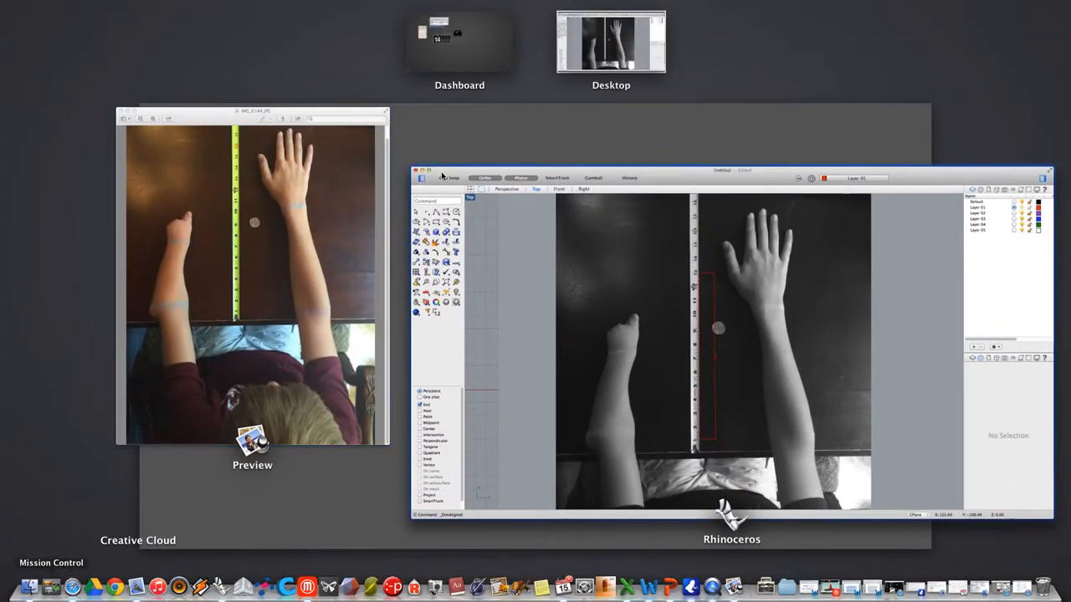
Bring the Rhinoceros window back to the front from Mission Control
click(459, 42)
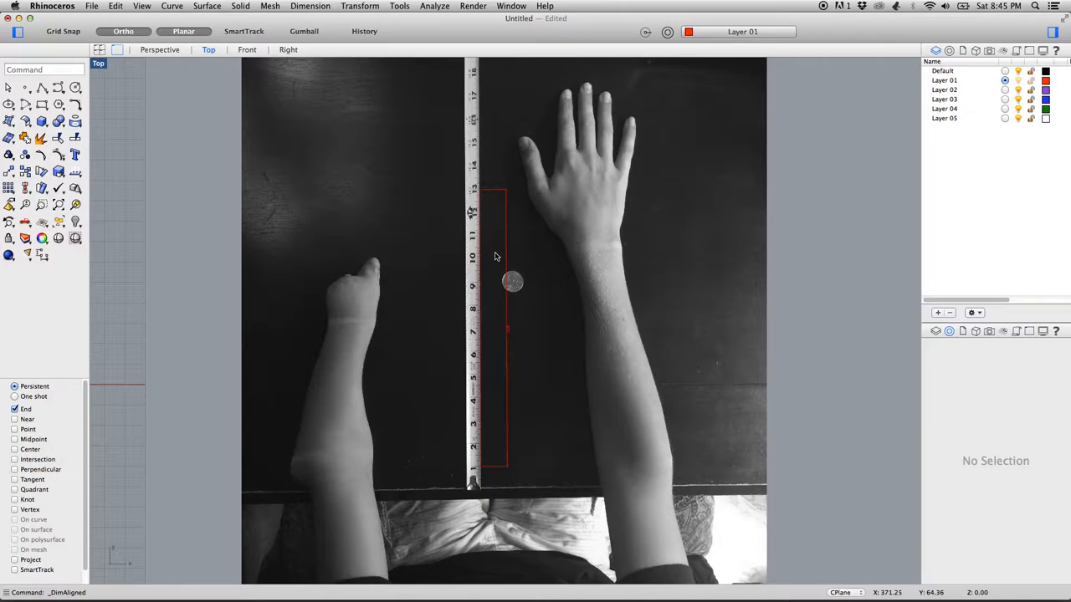
mouse_move(536, 381)
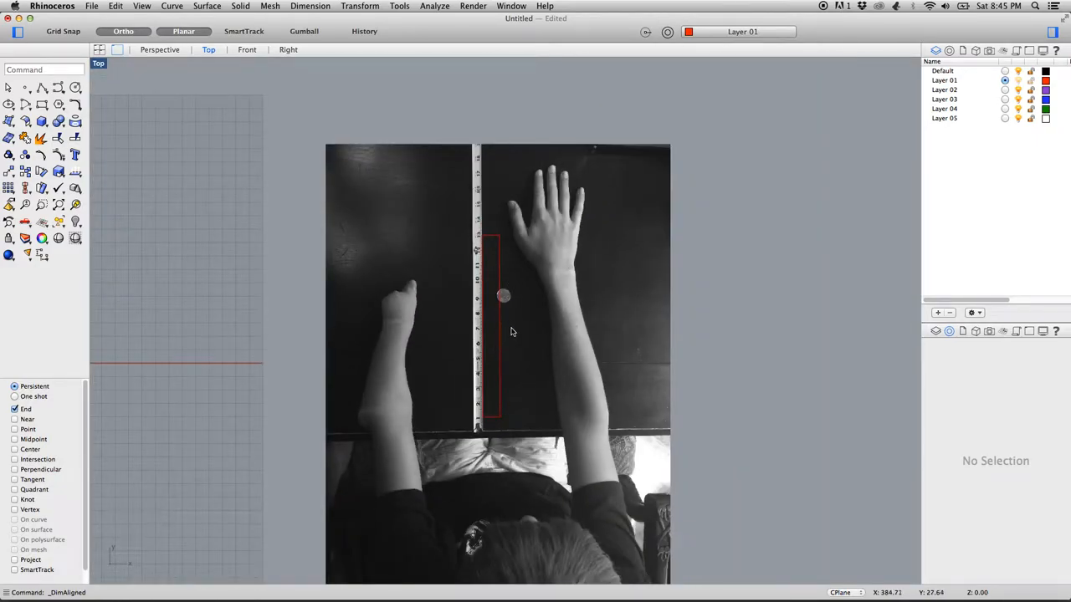
mouse_move(502, 332)
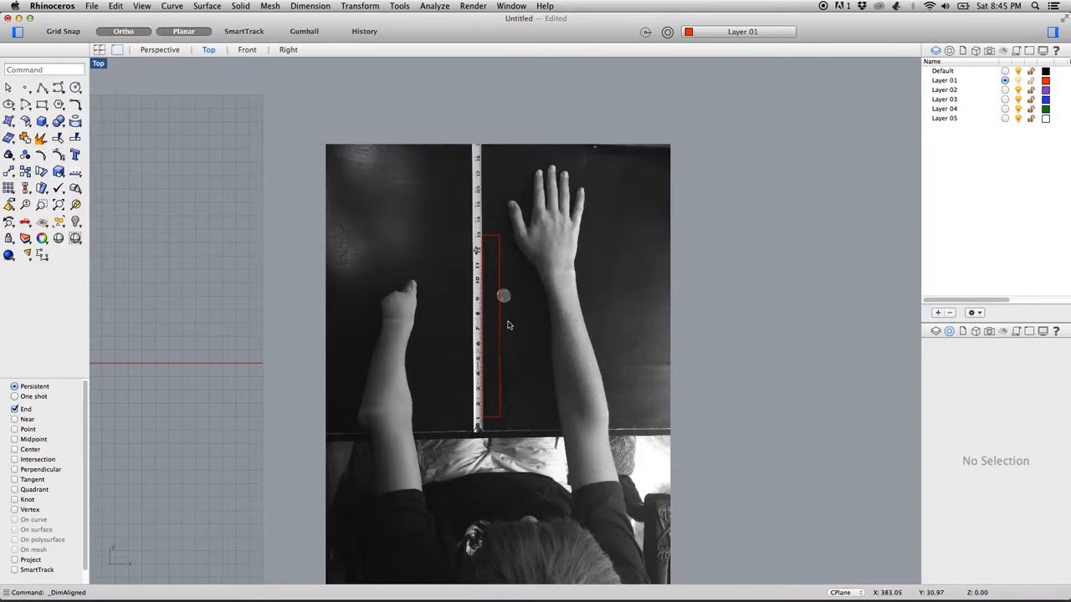
mouse_move(361, 285)
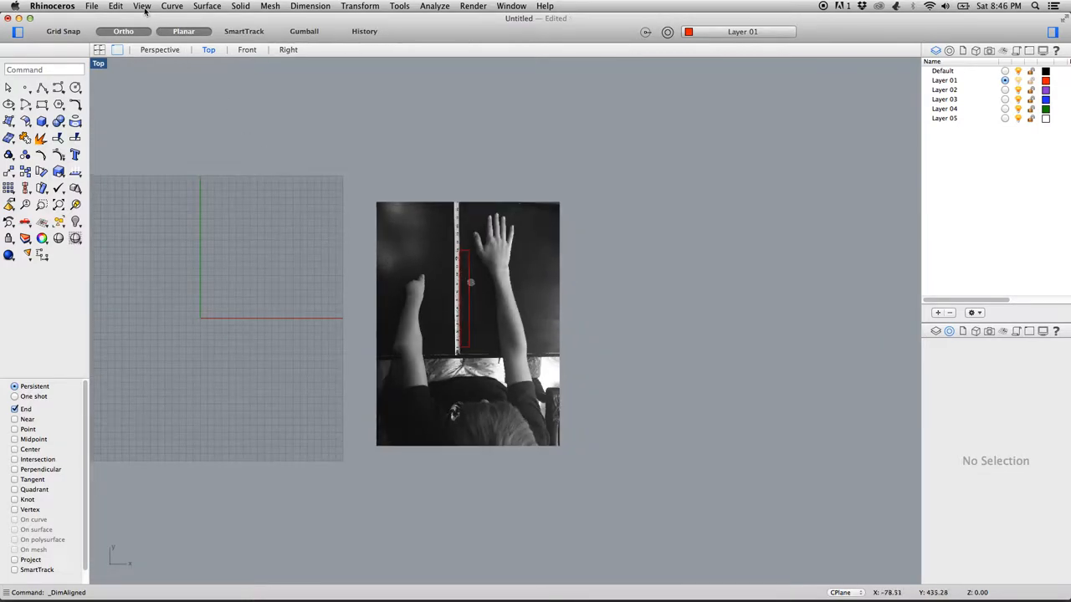
Run Background Bitmap Scale on the photo with a reference length of 304.8
click(141, 6)
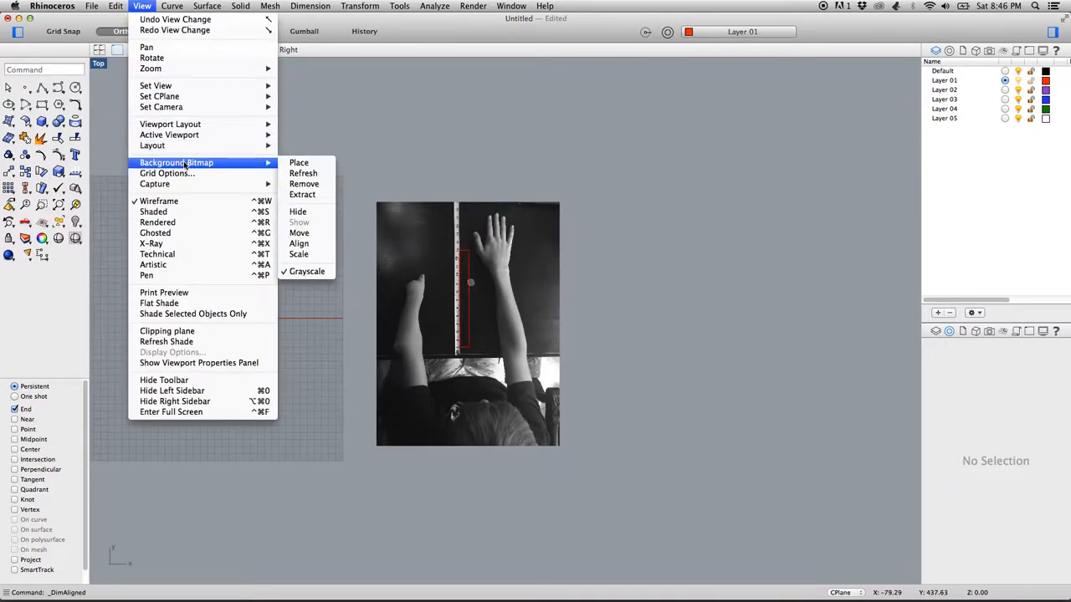
mouse_move(298, 162)
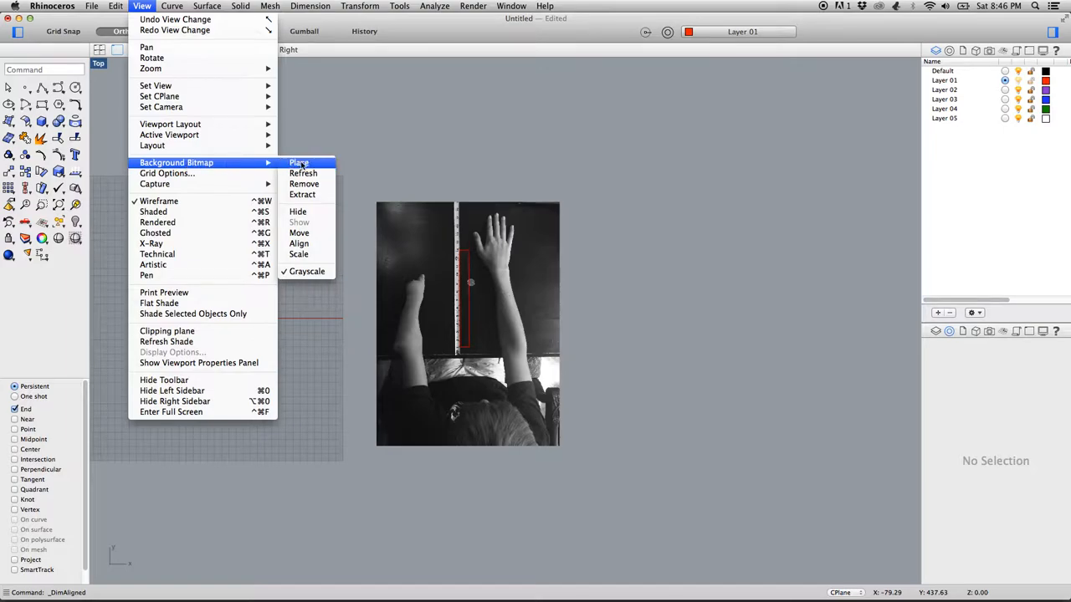
mouse_move(298, 233)
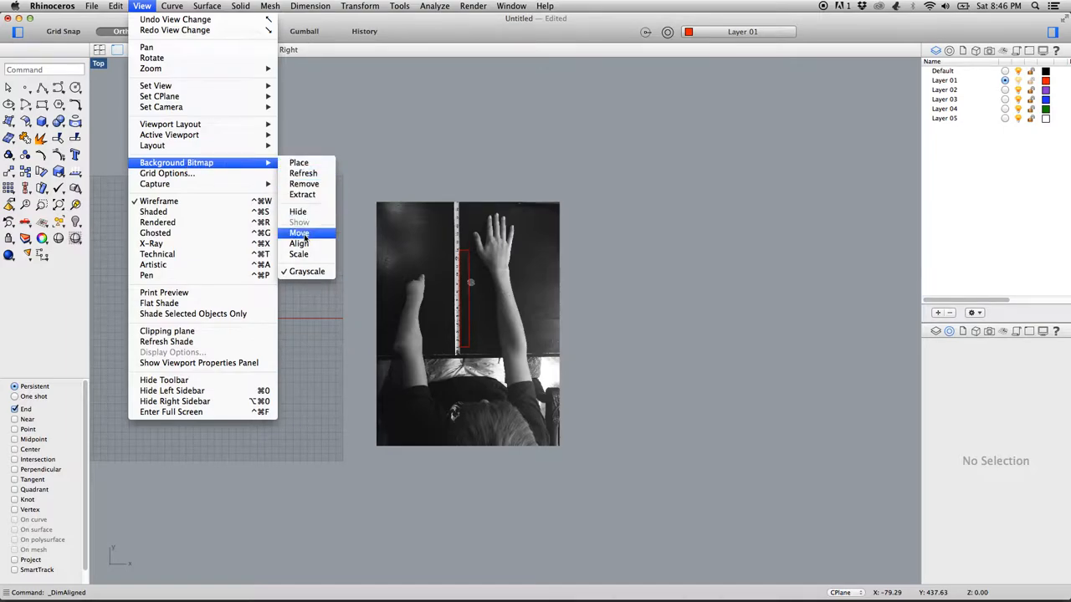
click(297, 233)
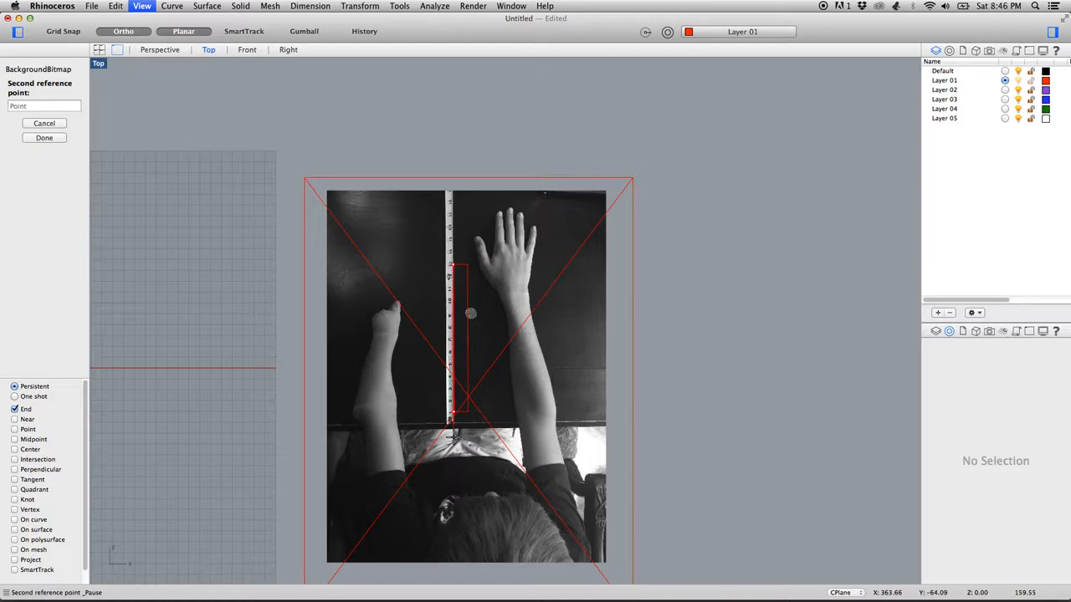
text(304)
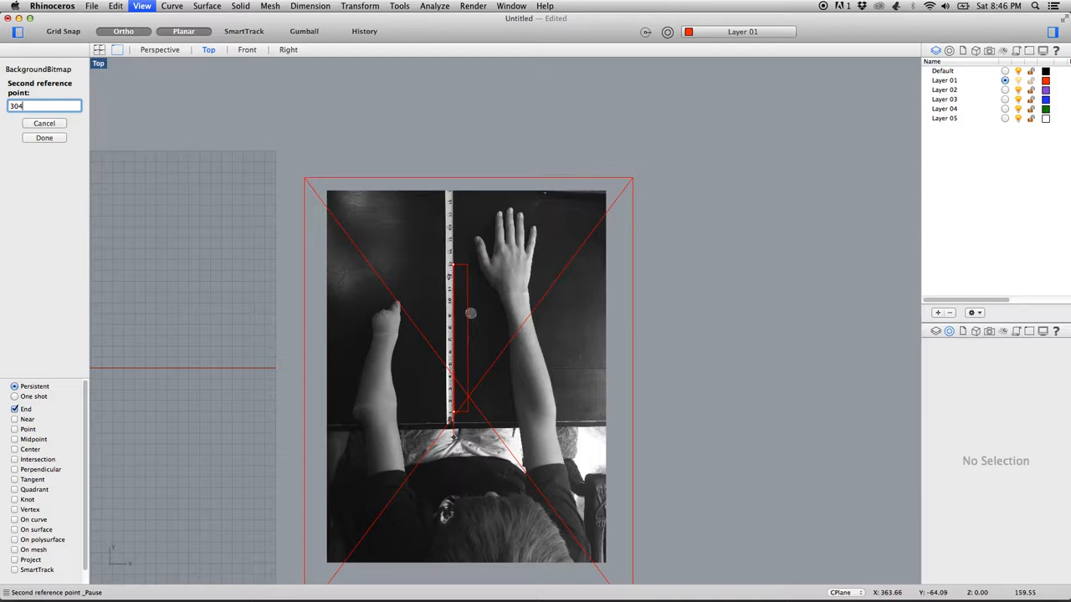
text(.8)
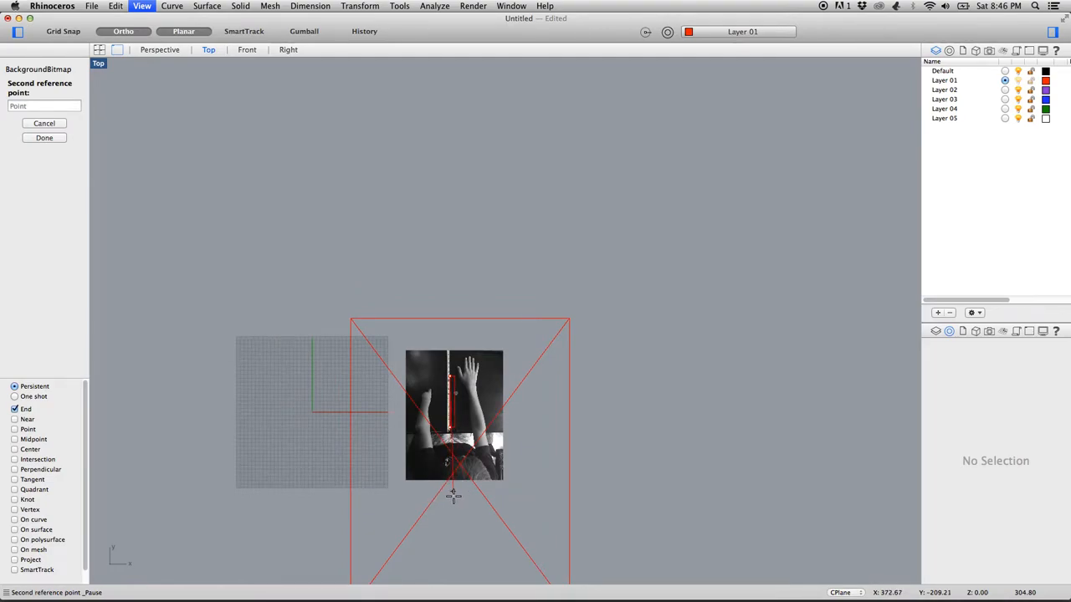
mouse_move(455, 502)
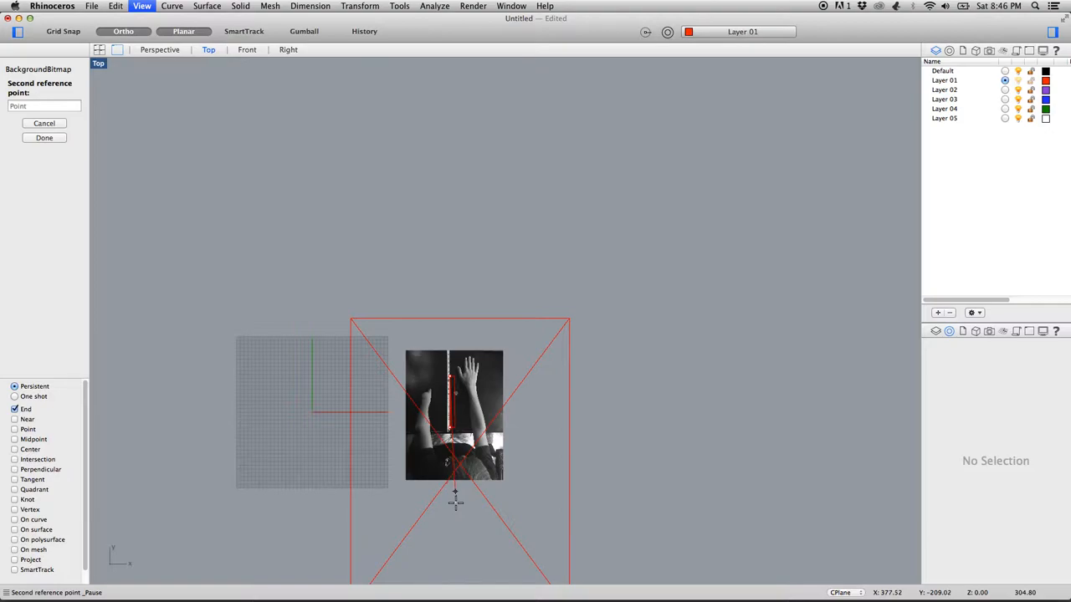
mouse_move(455, 502)
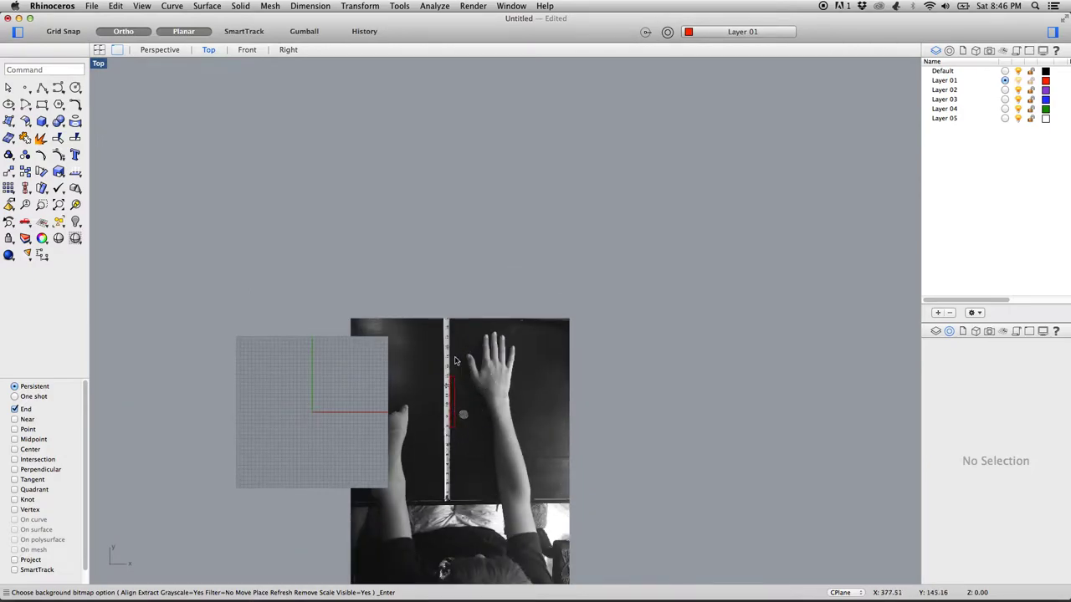
mouse_move(488, 361)
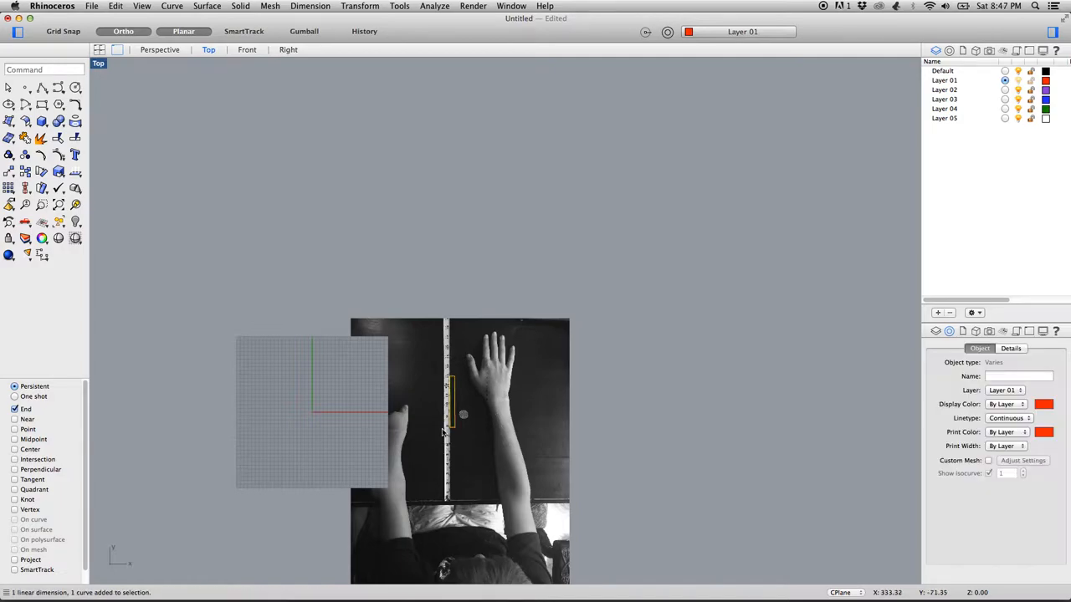
mouse_move(397, 142)
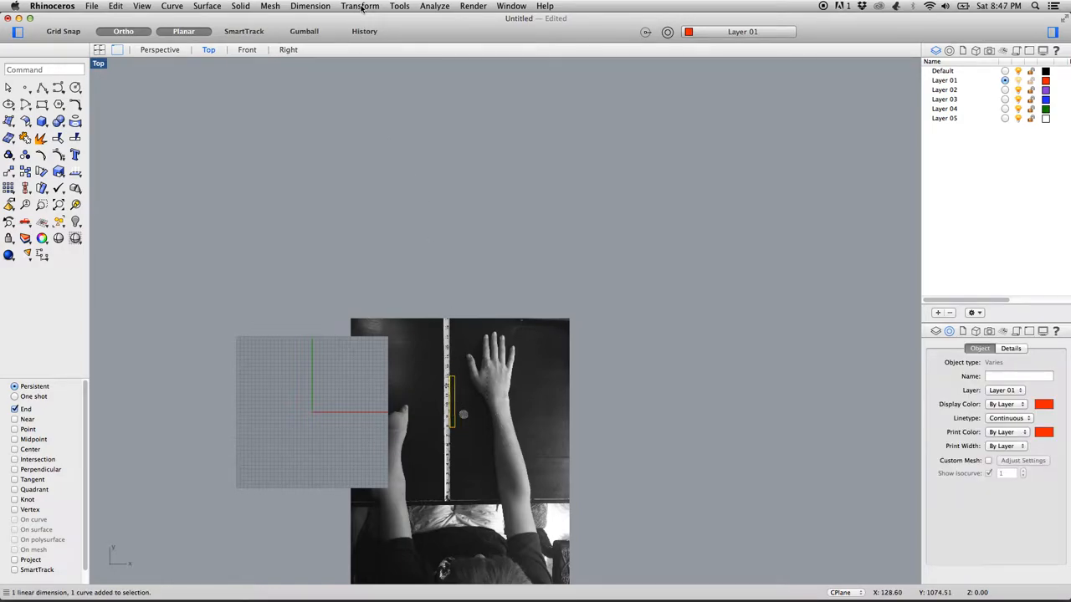
Scale 2-D the ruler line and its dimension from a base point to a length of 304.8
click(359, 7)
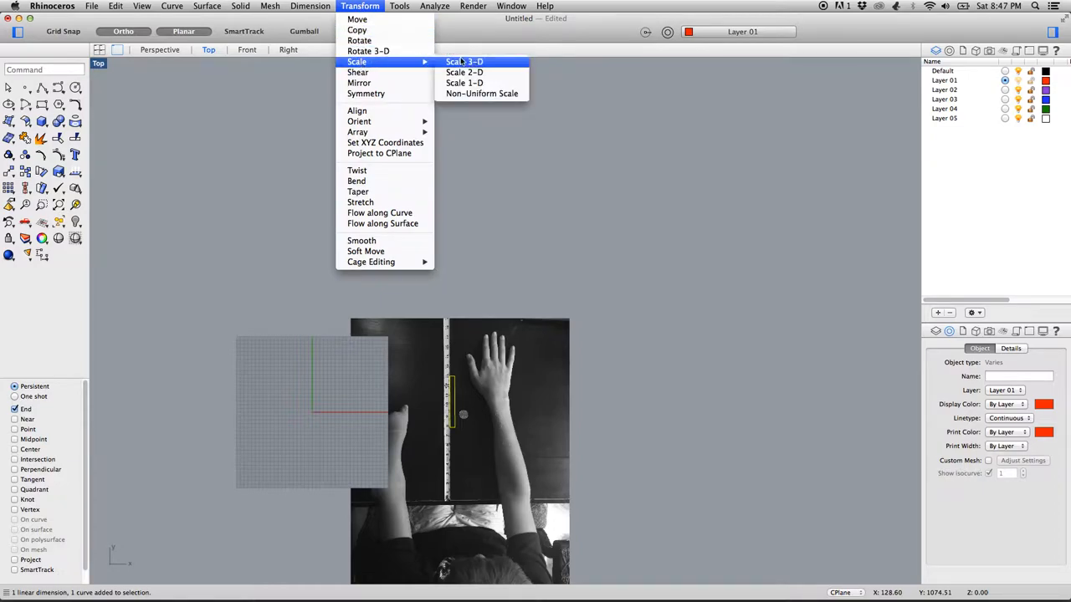
click(465, 72)
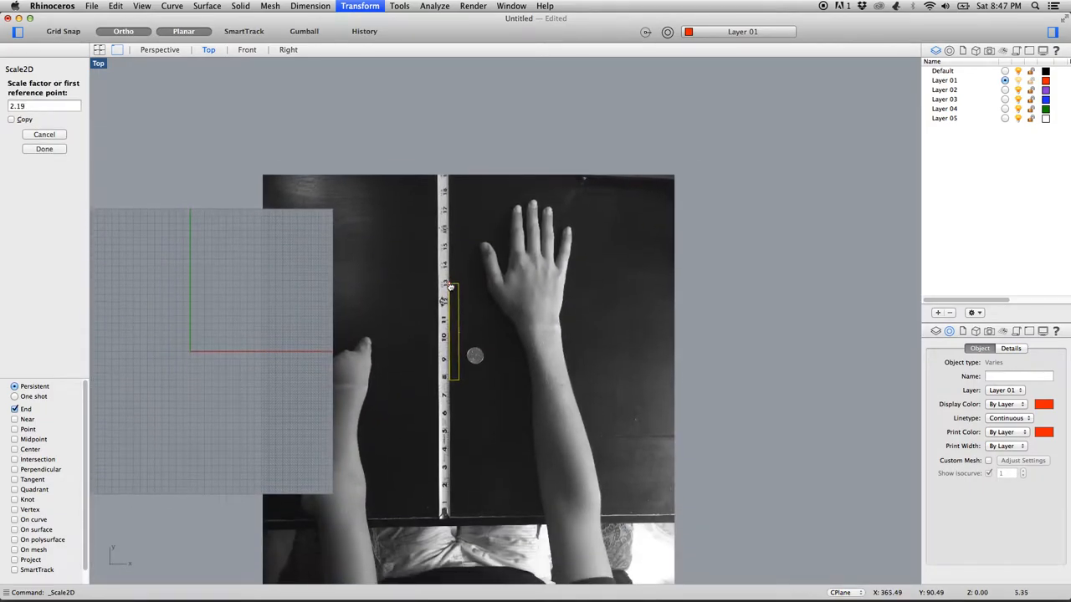
click(448, 287)
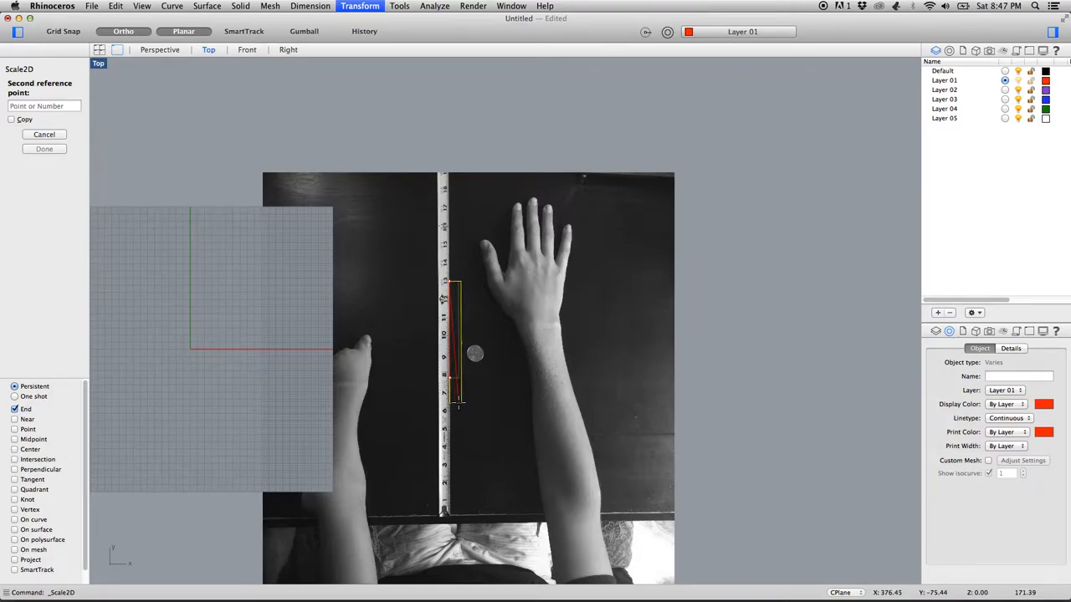
text(304.)
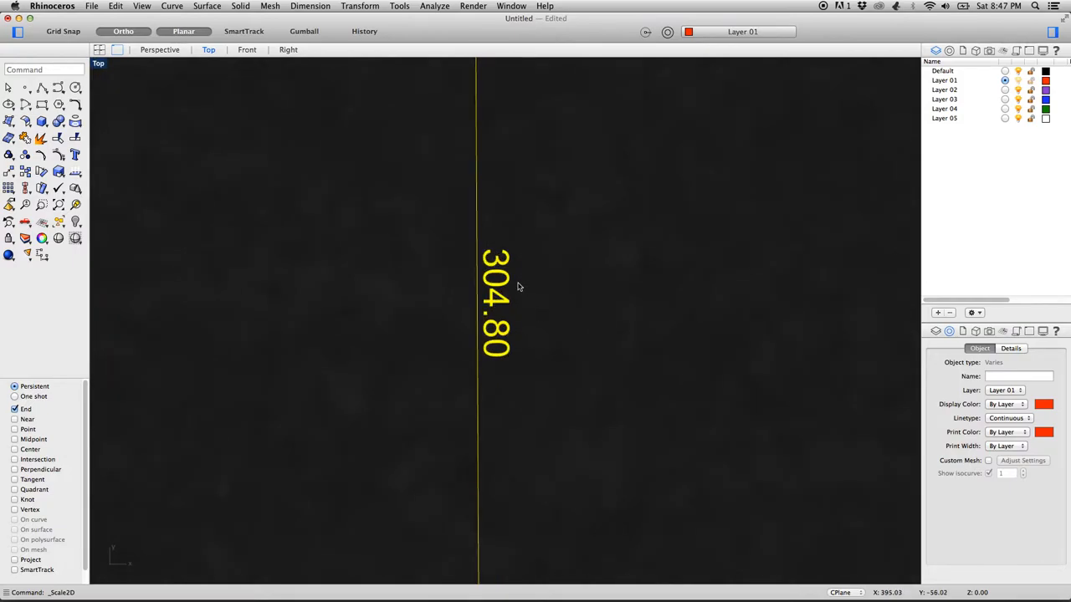
mouse_move(528, 322)
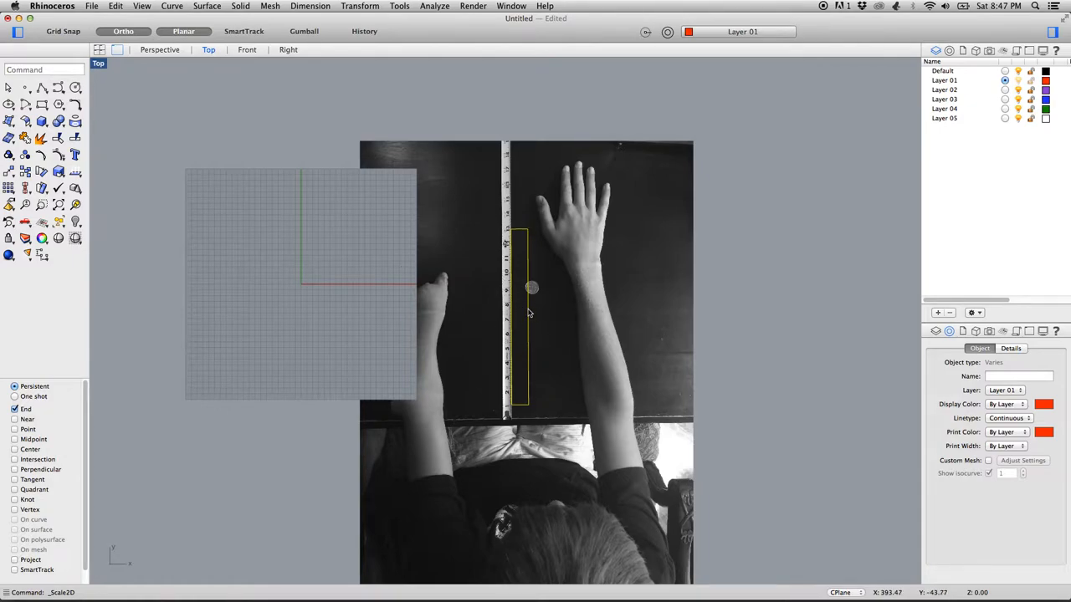
mouse_move(460, 338)
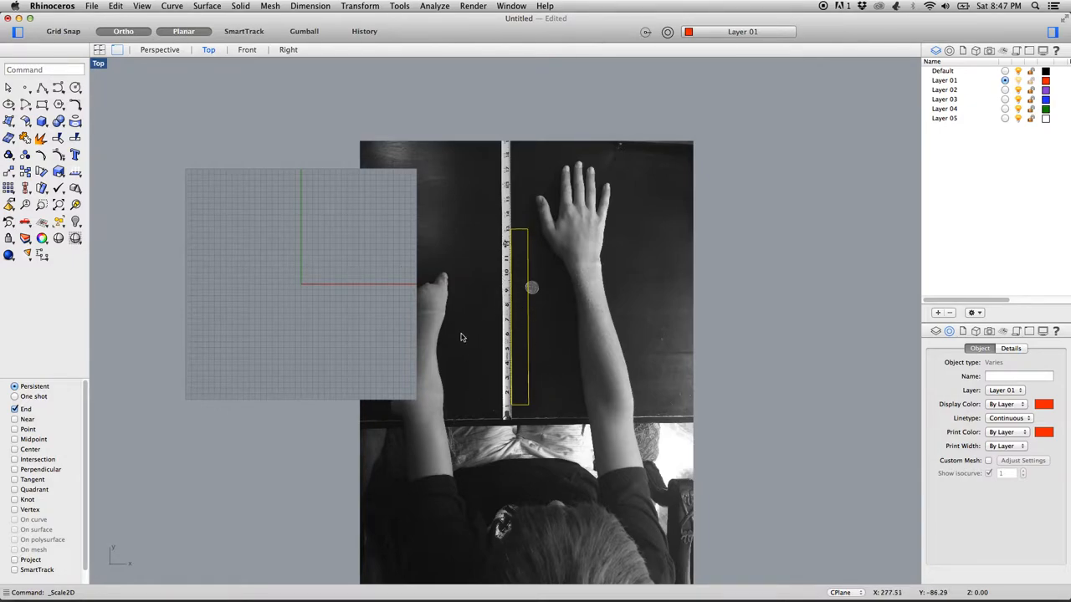
mouse_move(512, 352)
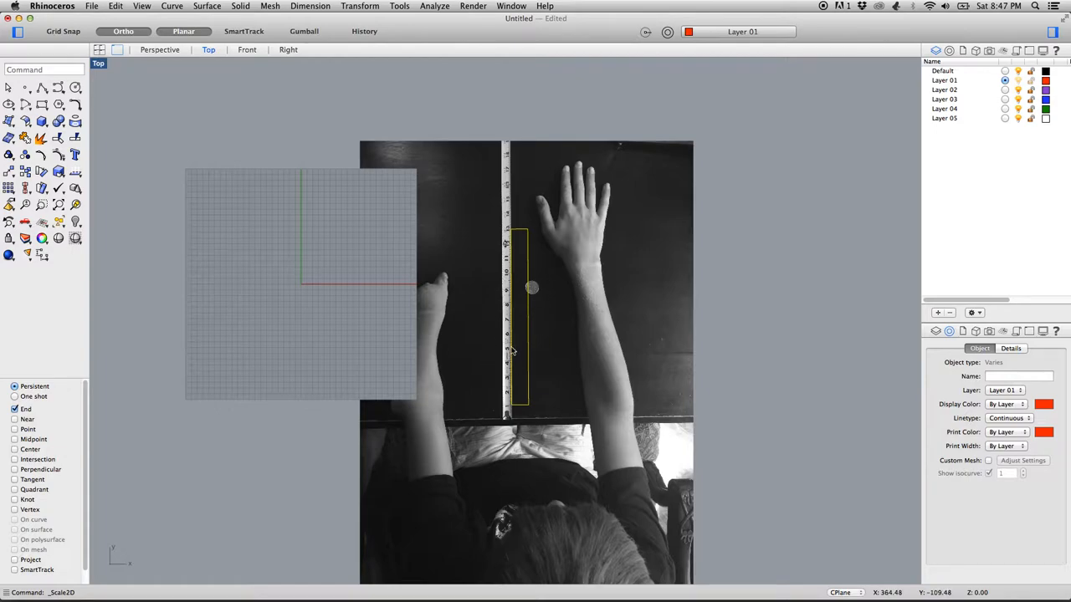
mouse_move(525, 341)
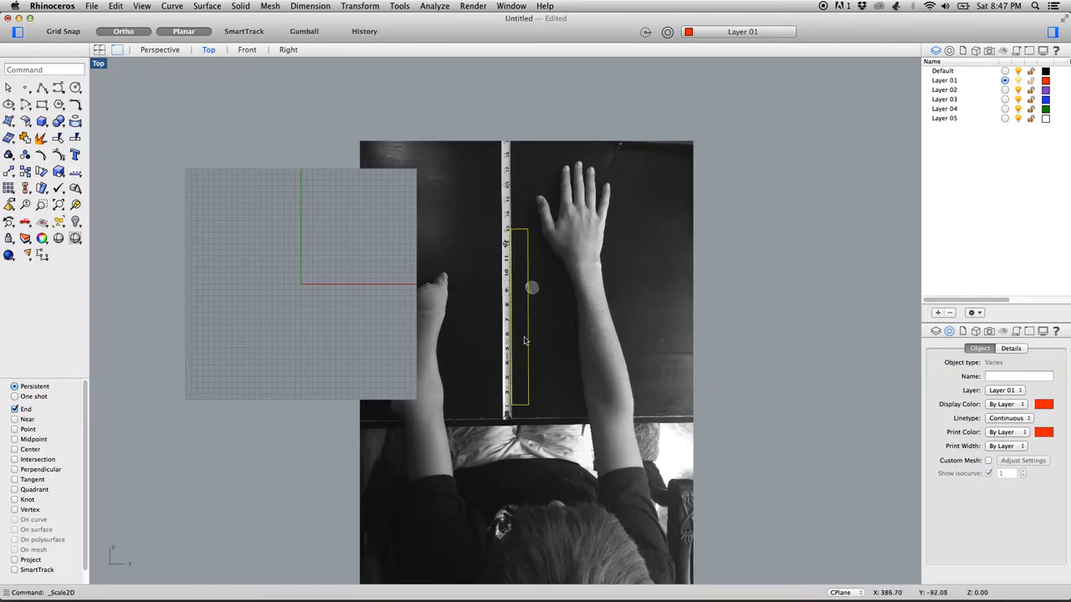
mouse_move(512, 344)
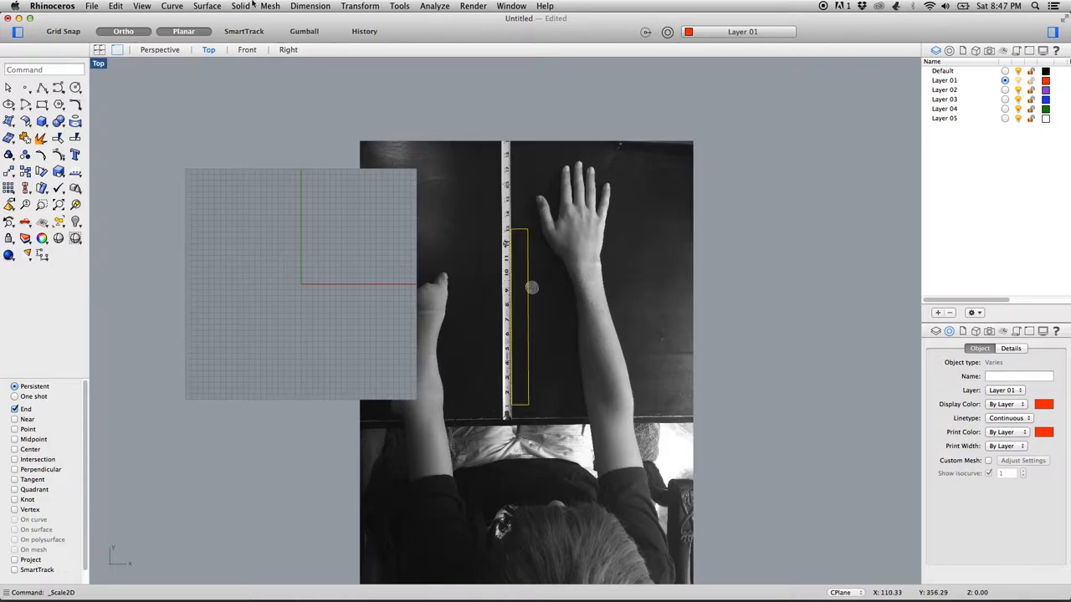
mouse_move(425, 363)
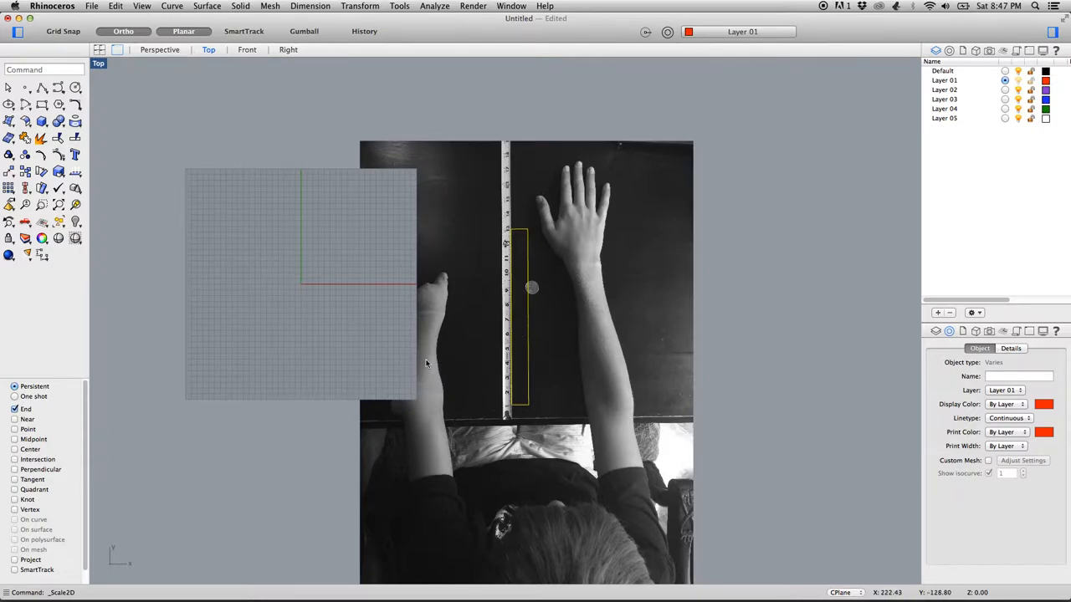
mouse_move(428, 334)
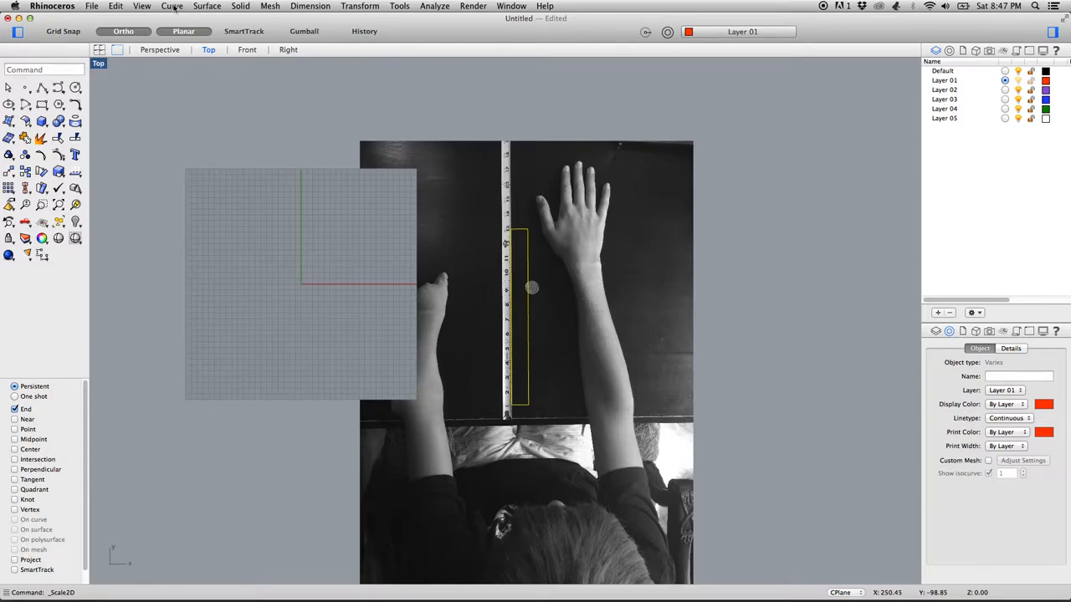
Move the background arms photo rightward so its ruler sits beside the scaled measurement rectangle
click(141, 7)
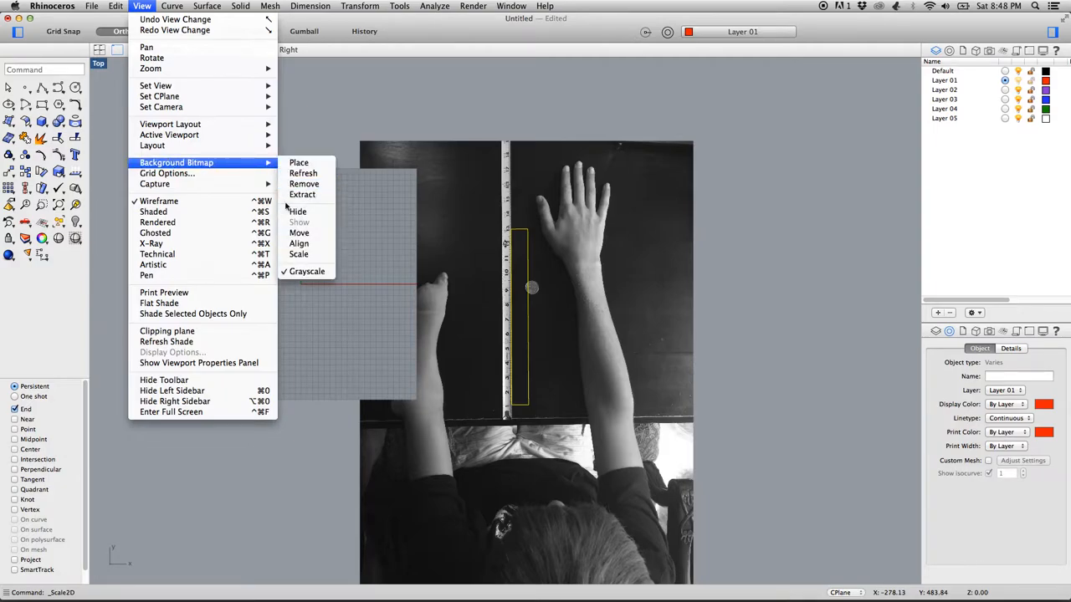
click(298, 232)
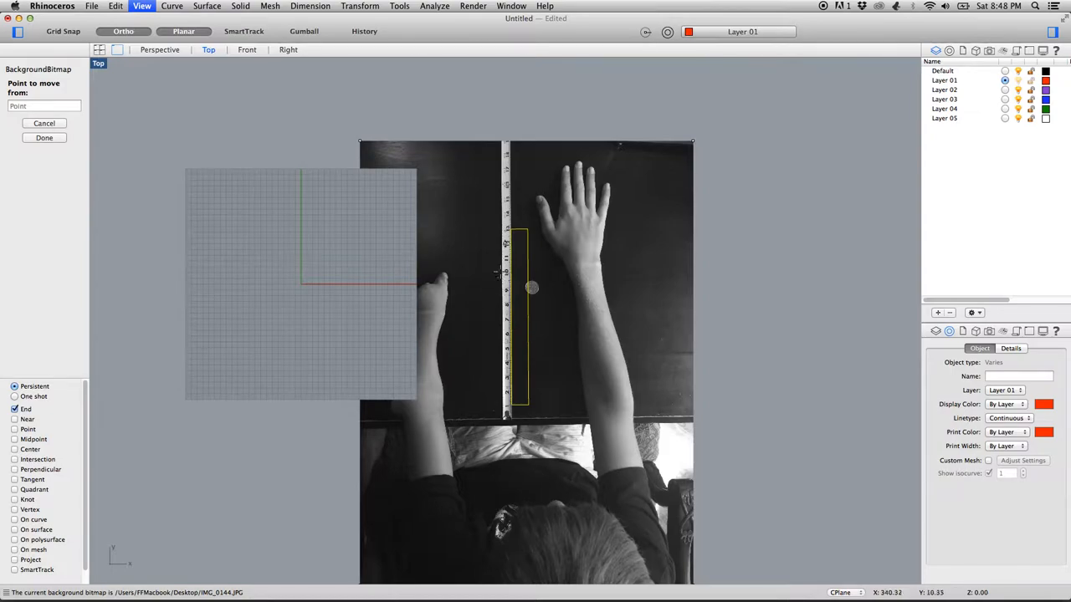
click(445, 264)
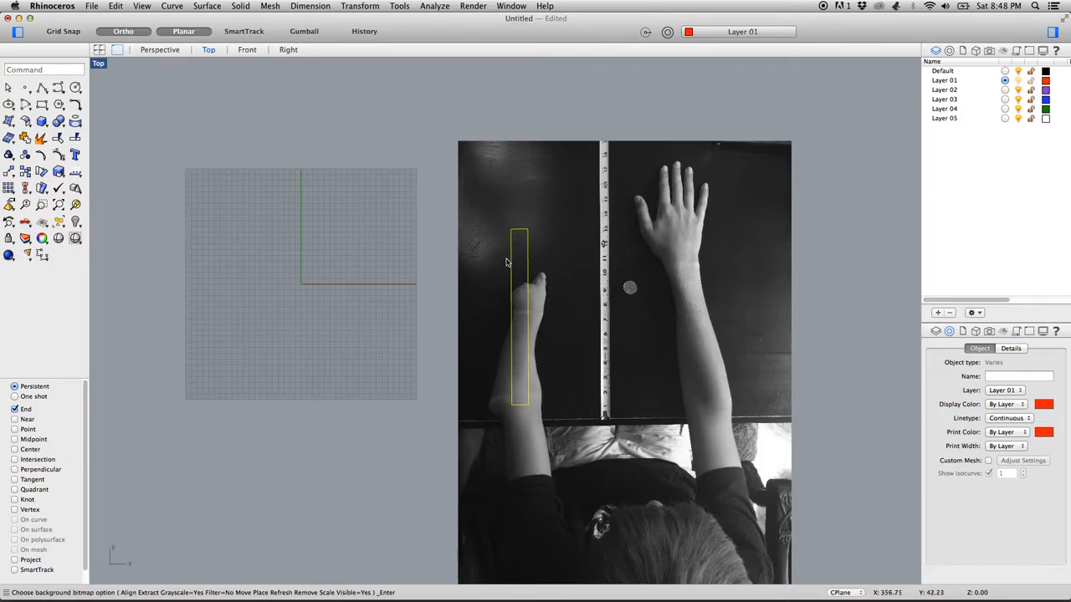
mouse_move(510, 231)
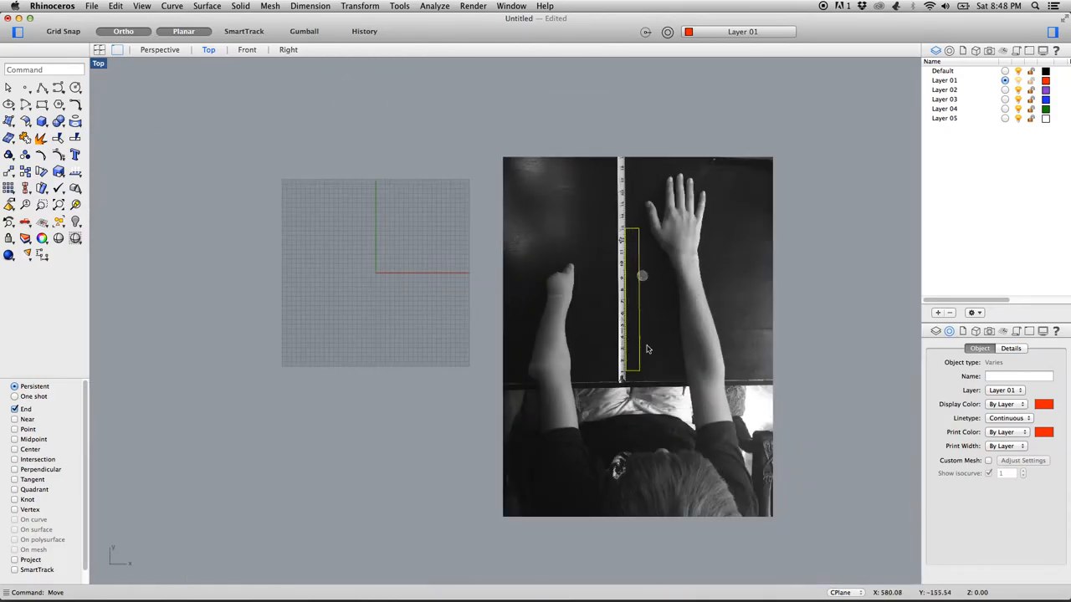
mouse_move(174, 165)
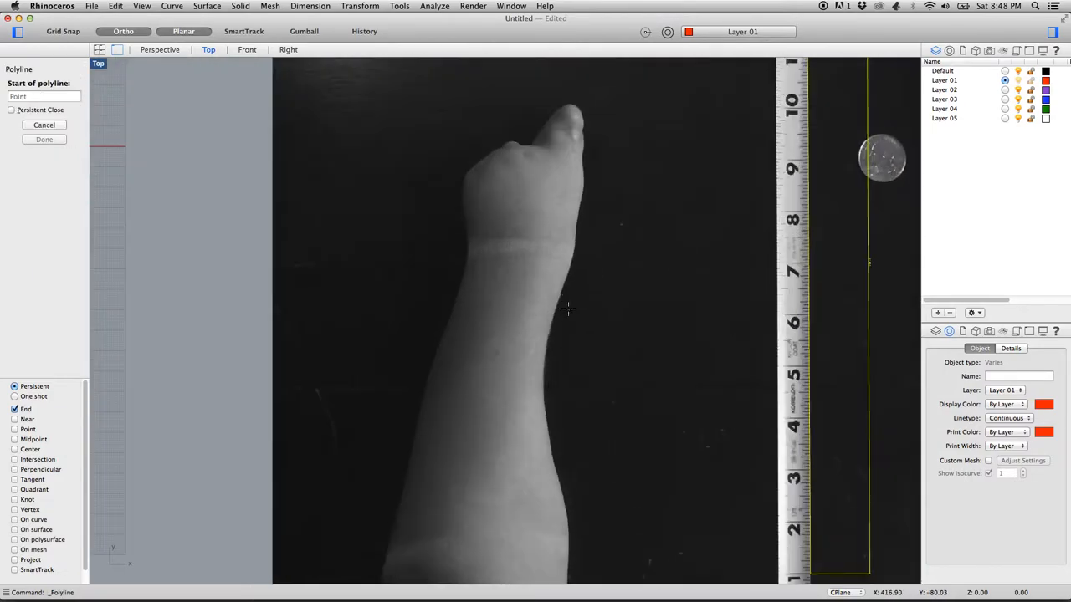
mouse_move(467, 251)
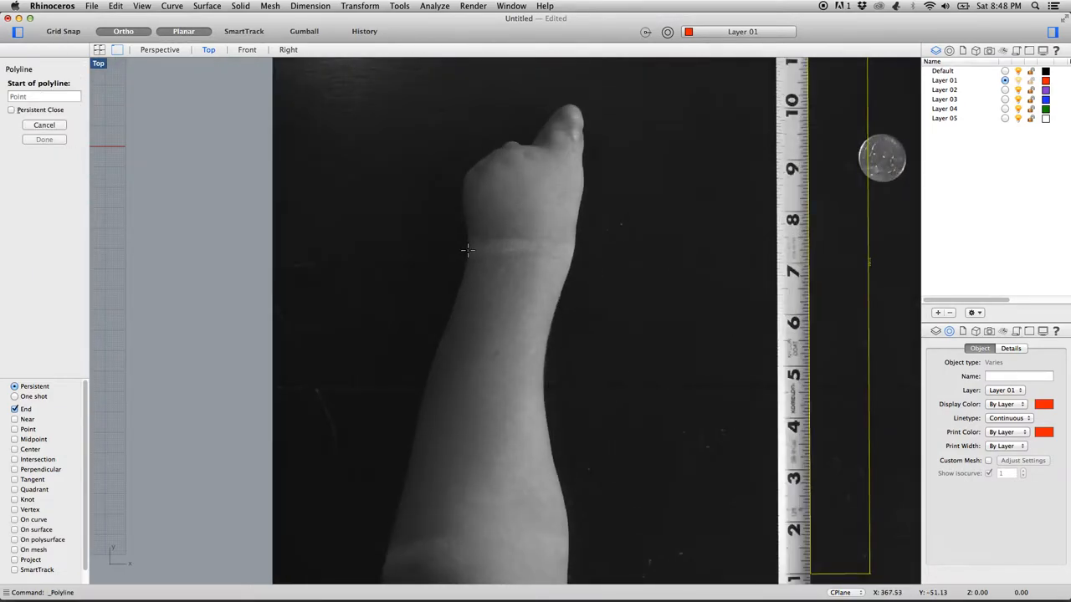
Draw a polyline across the left wrist in the photo and start an aligned dimension on it
click(468, 251)
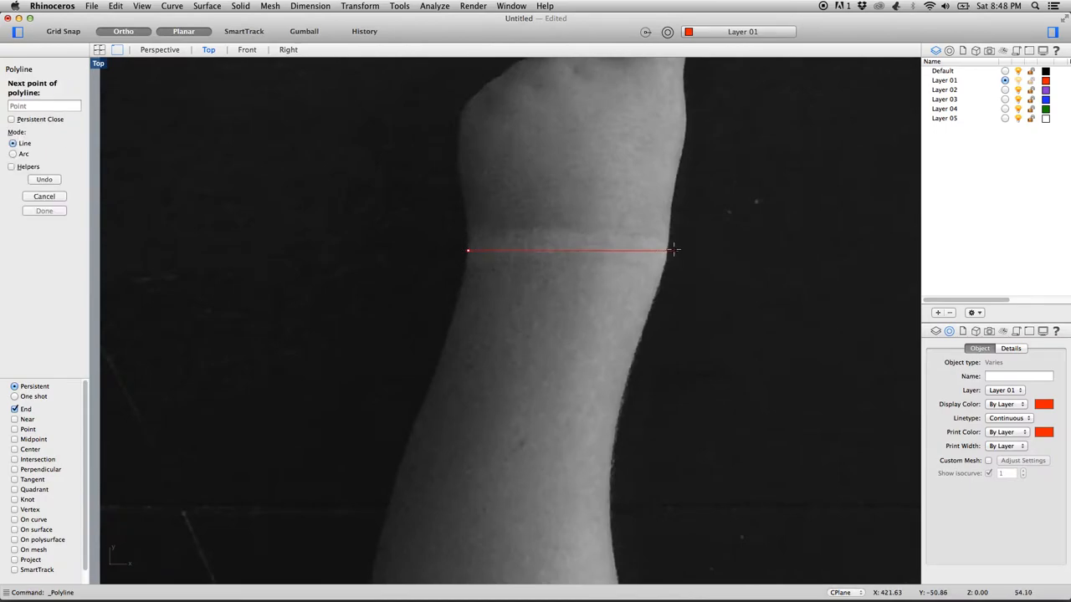
mouse_move(665, 248)
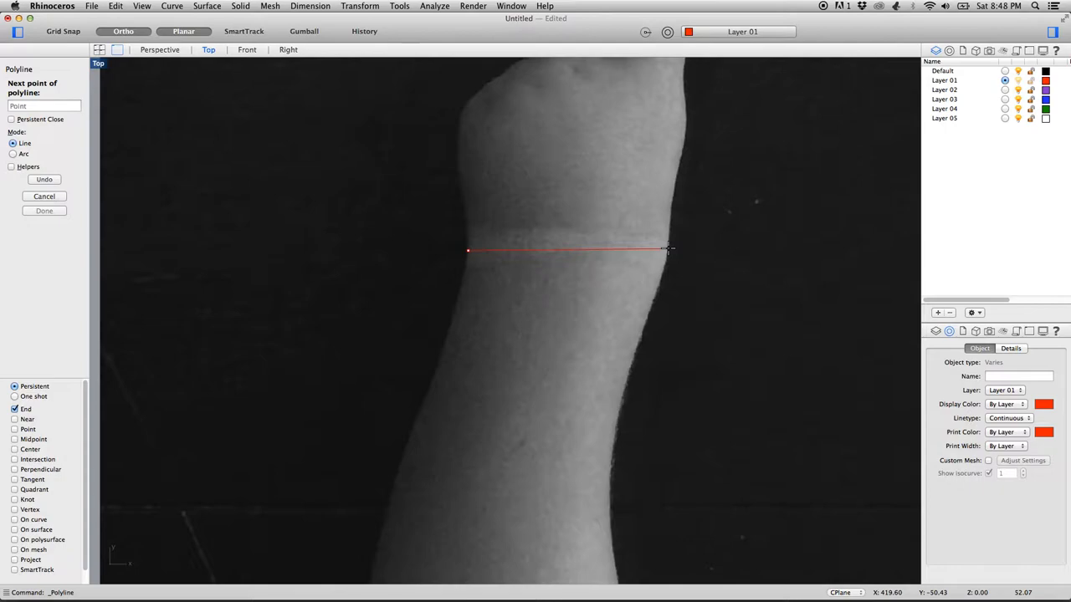
click(669, 251)
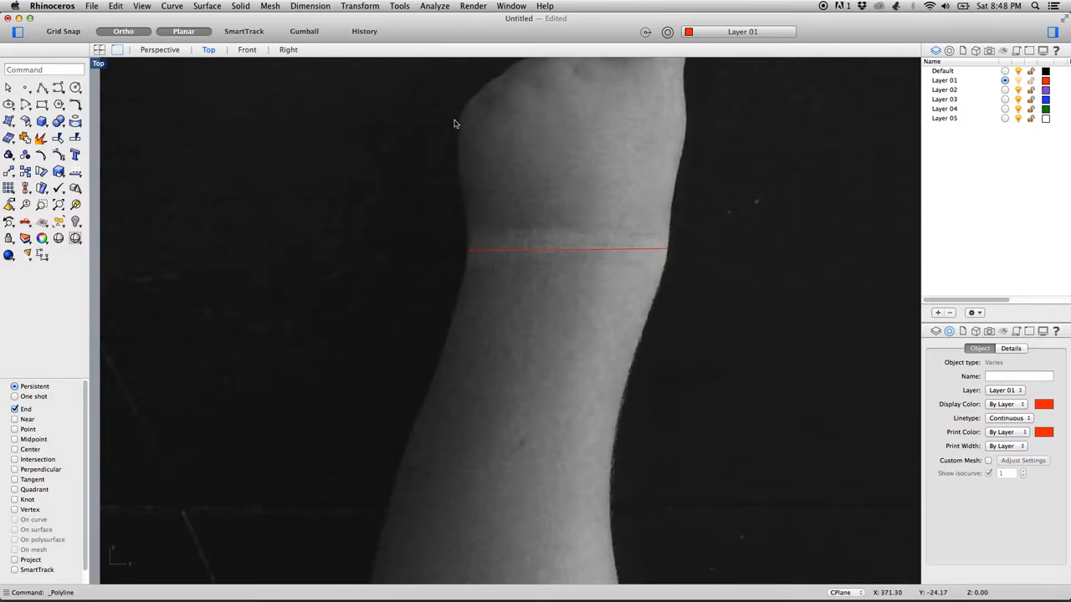
click(311, 7)
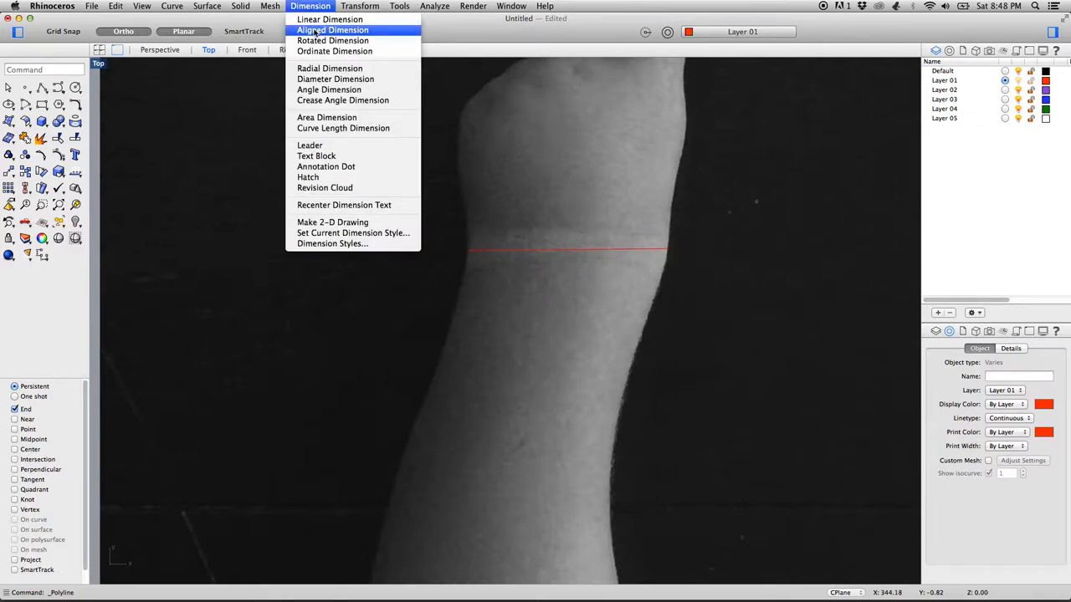
mouse_move(330, 20)
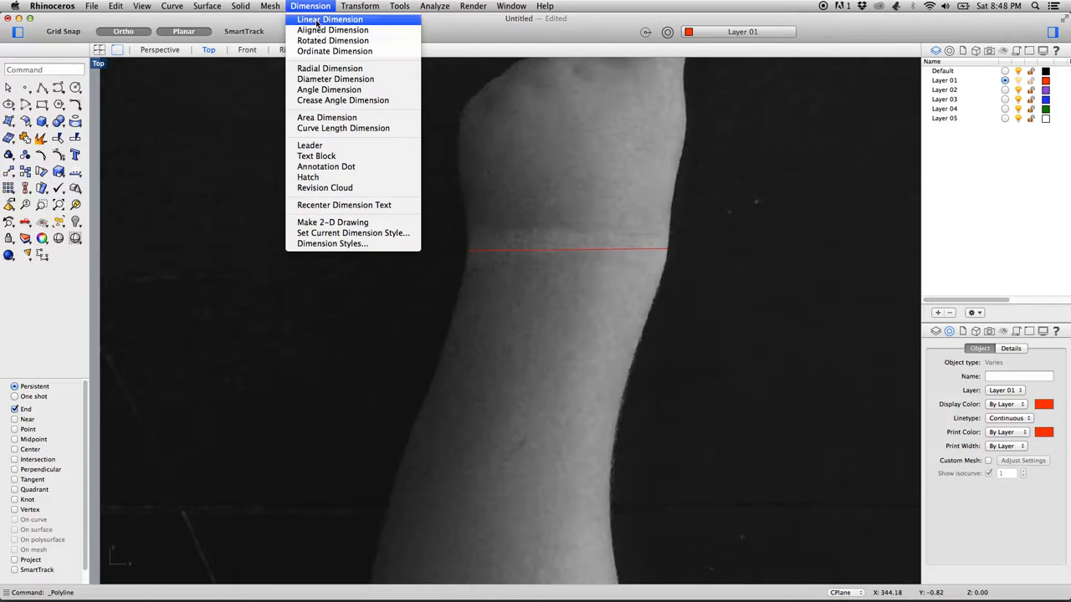
click(333, 30)
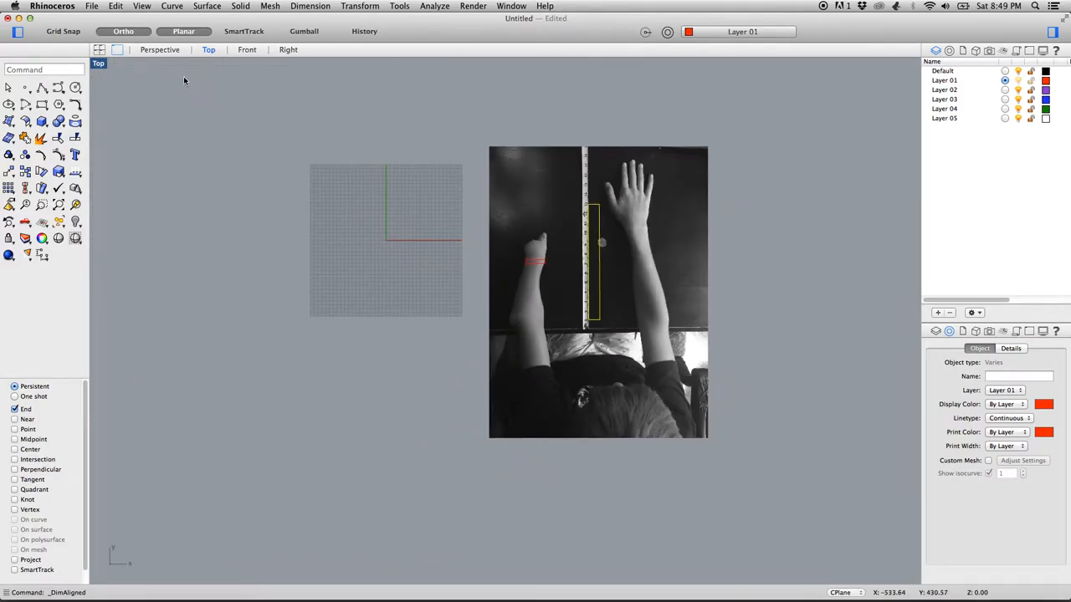
Import BeastHandRemix_Gauntlet.stl from the hand parts folder and drag the mesh beside the grid
click(92, 6)
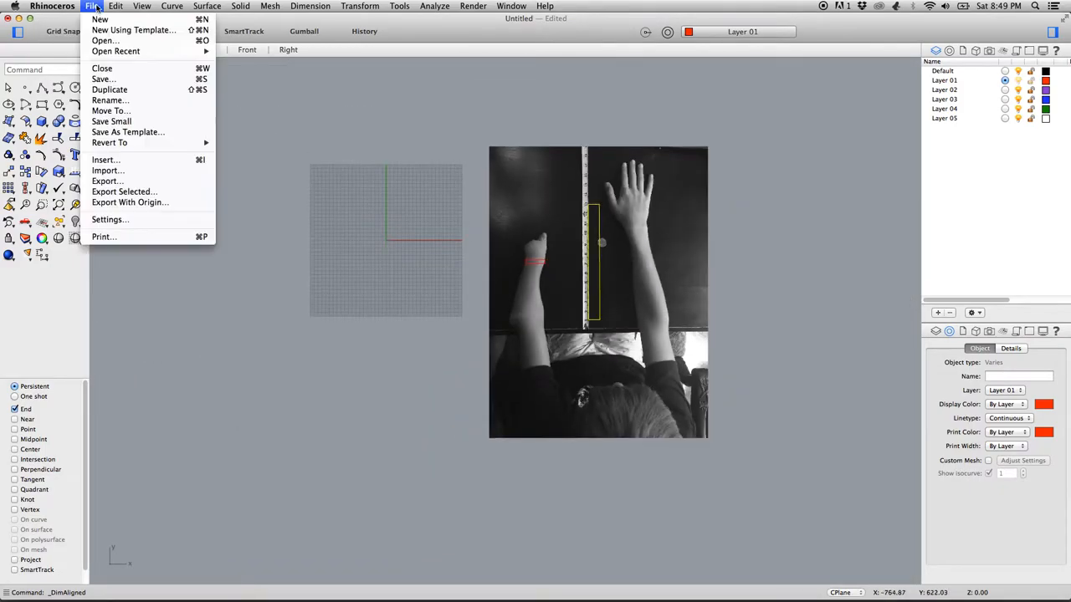
mouse_move(102, 79)
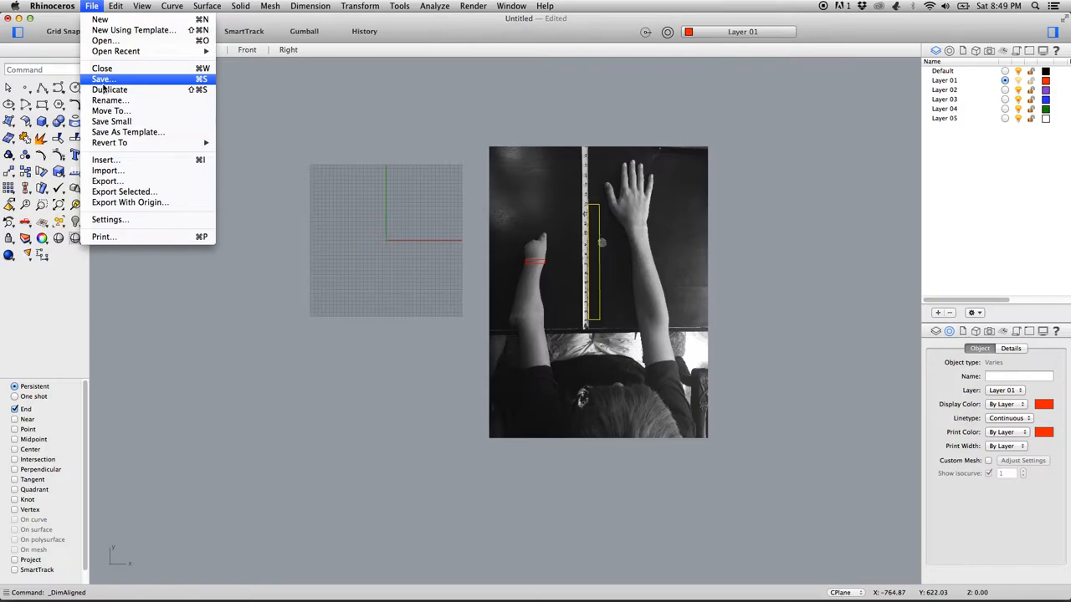
mouse_move(107, 170)
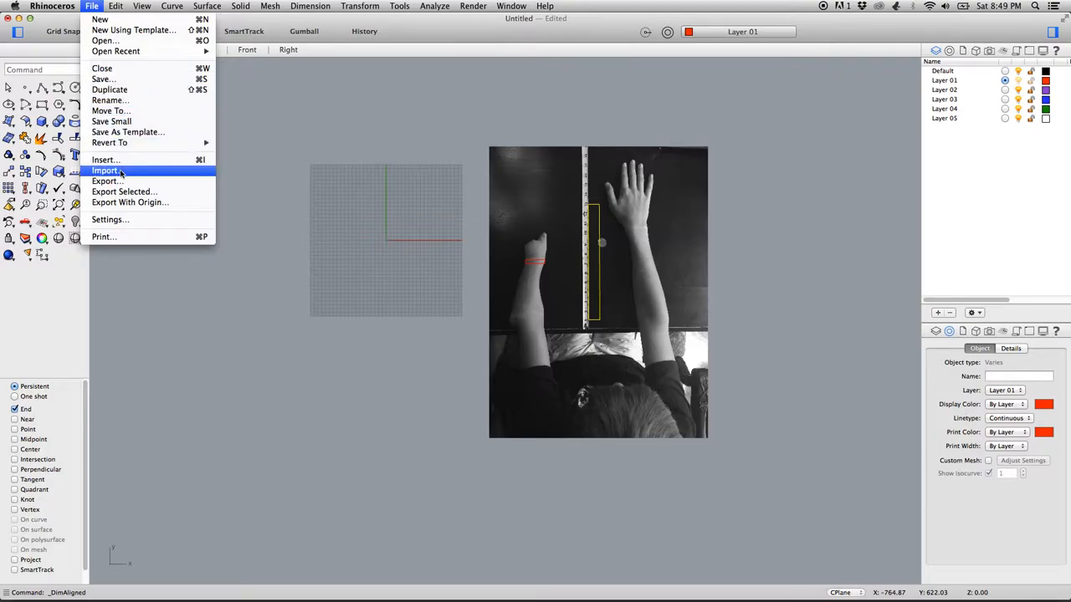
click(107, 171)
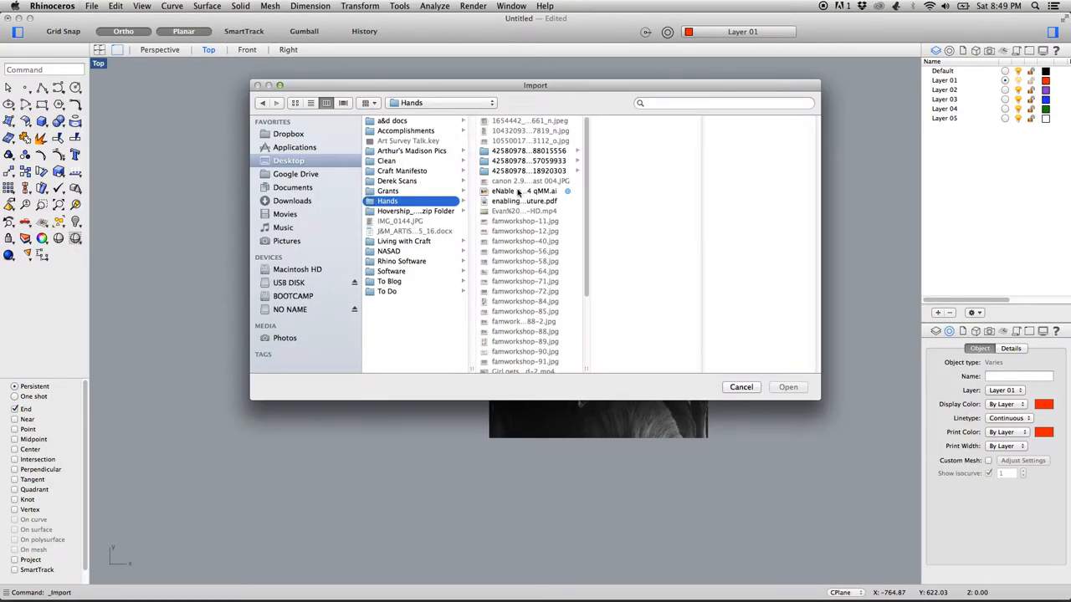
scroll(down, 3)
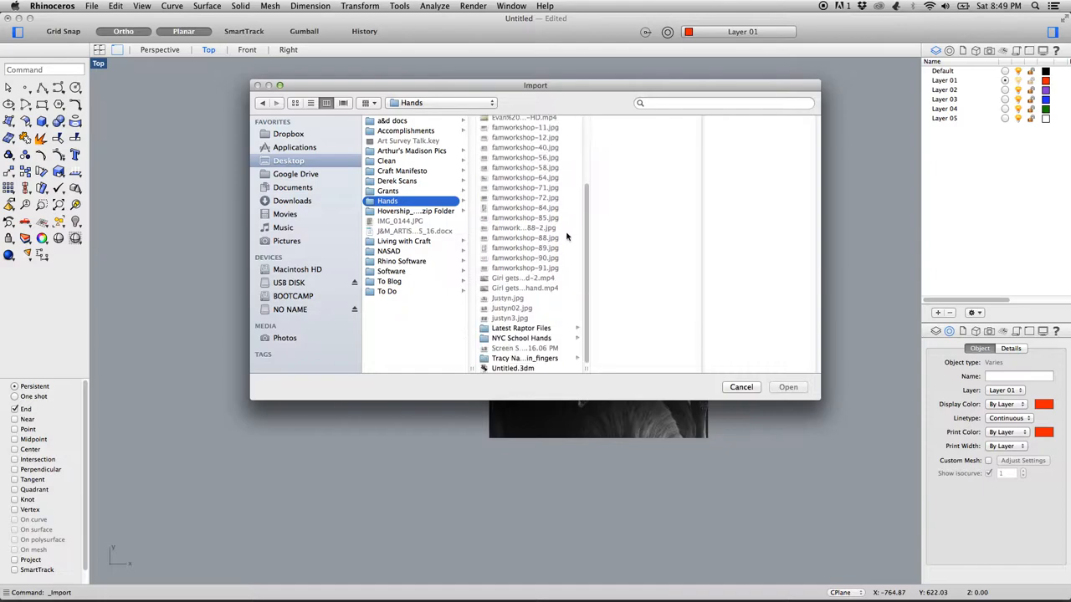
mouse_move(515, 360)
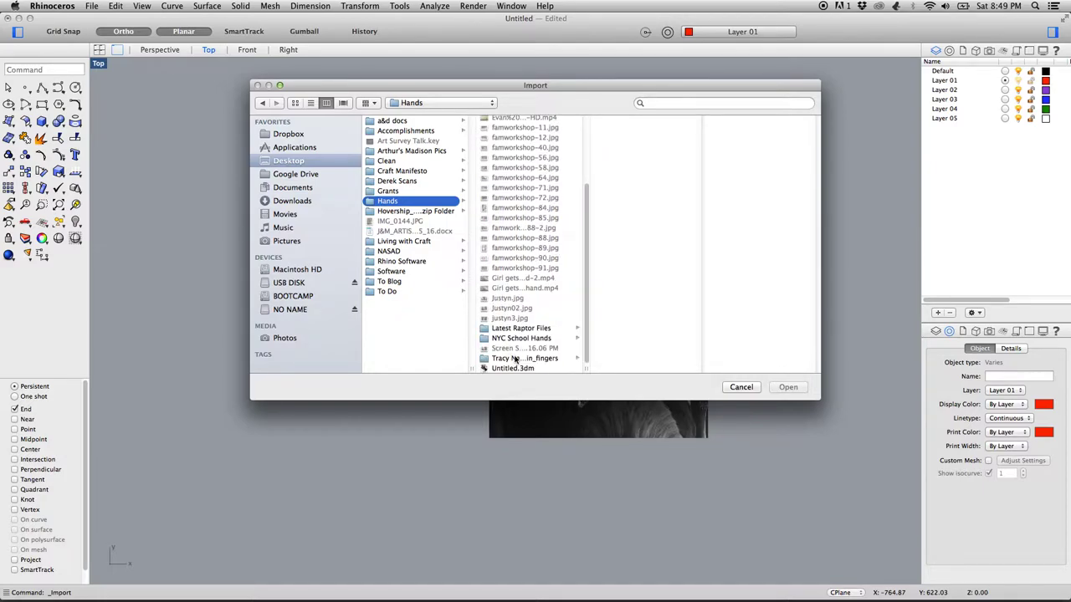
click(525, 358)
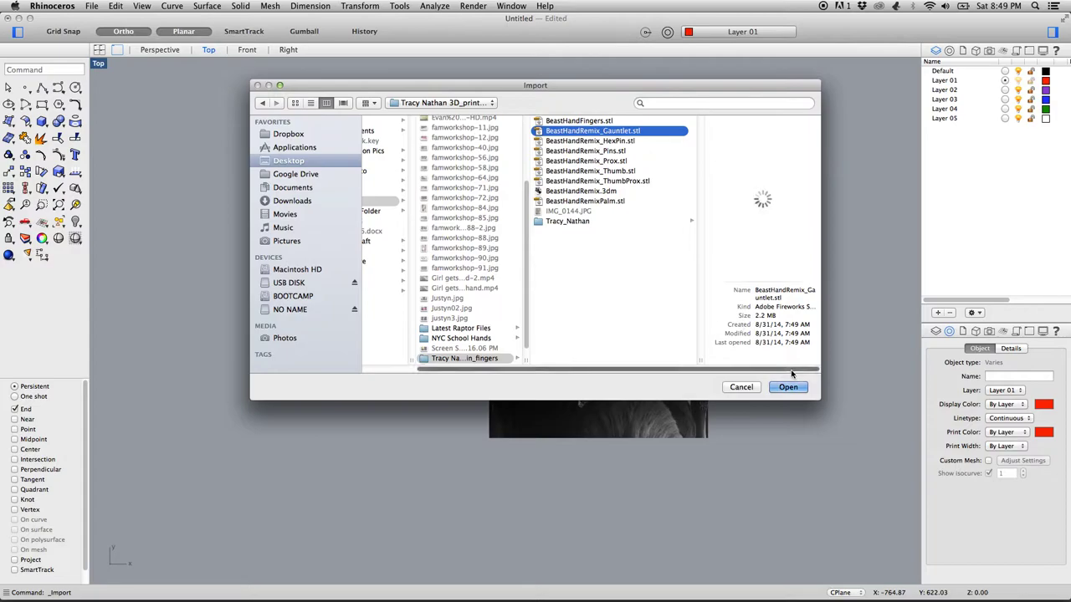
mouse_move(725, 355)
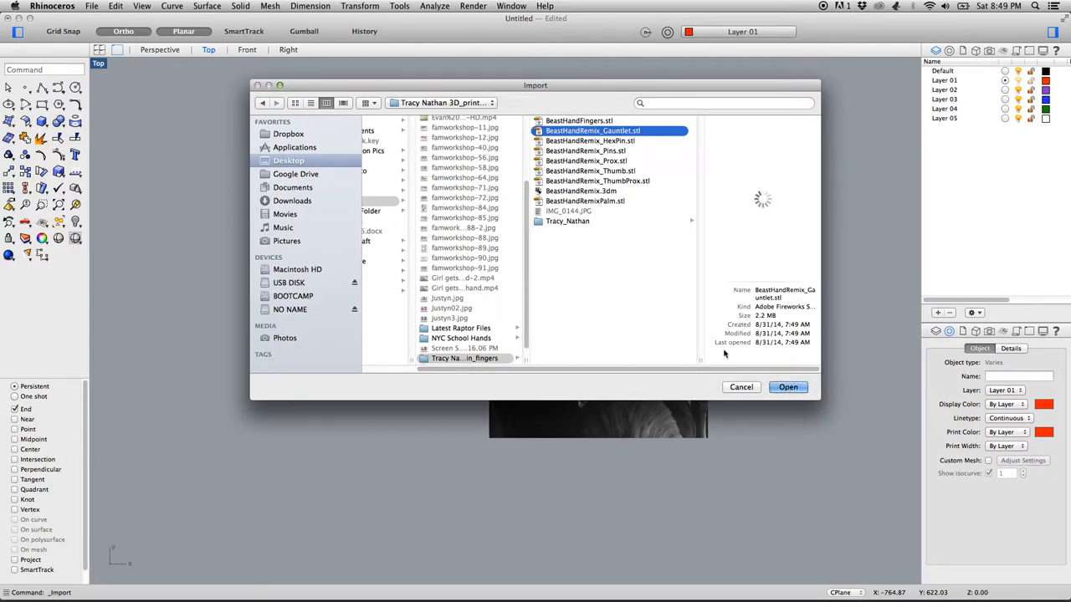
click(786, 386)
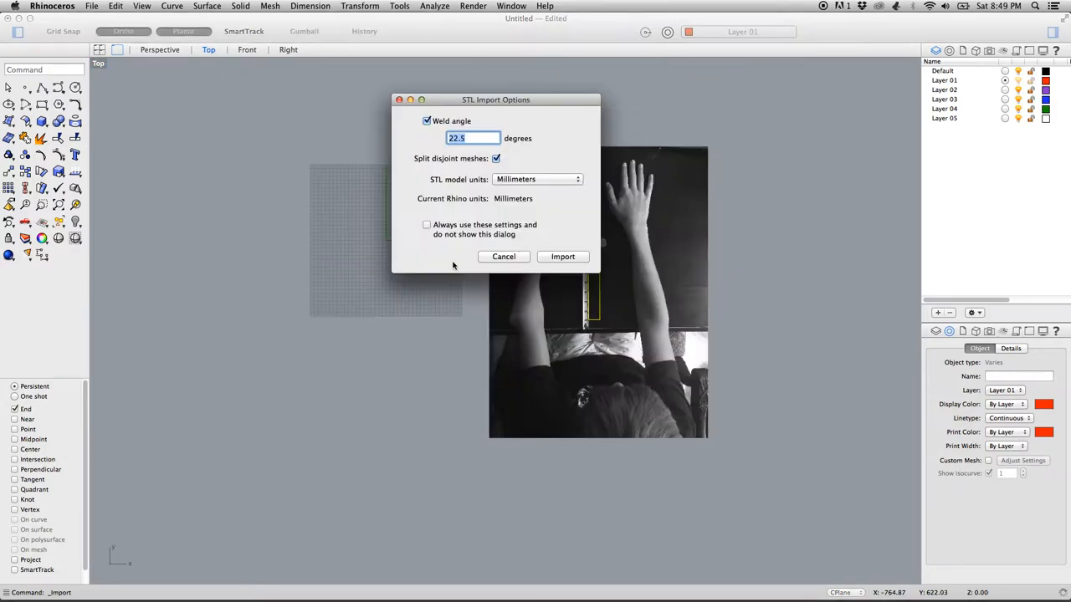
mouse_move(559, 247)
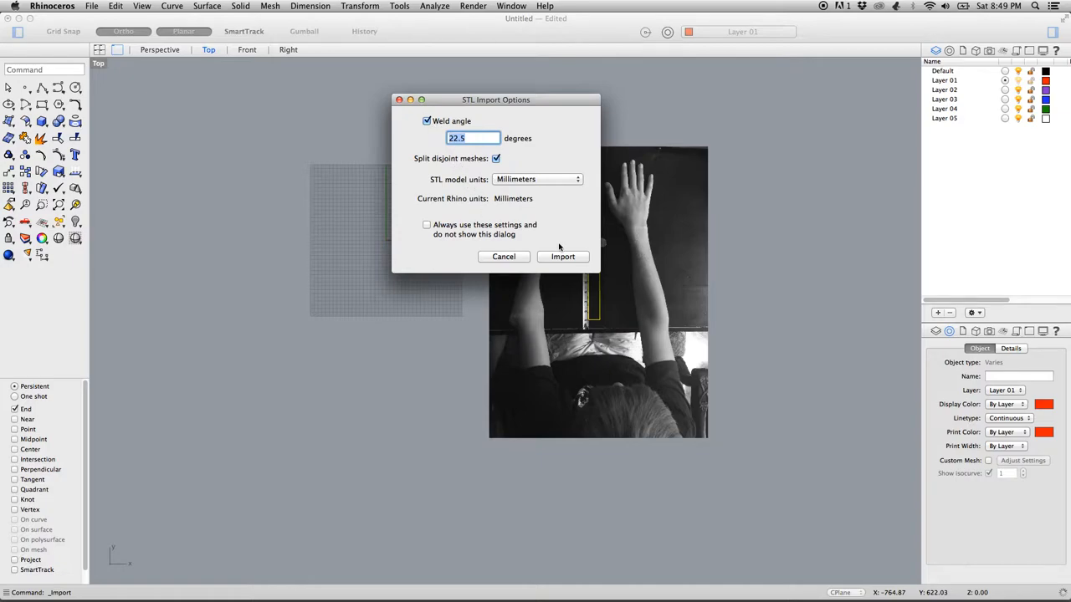
click(562, 258)
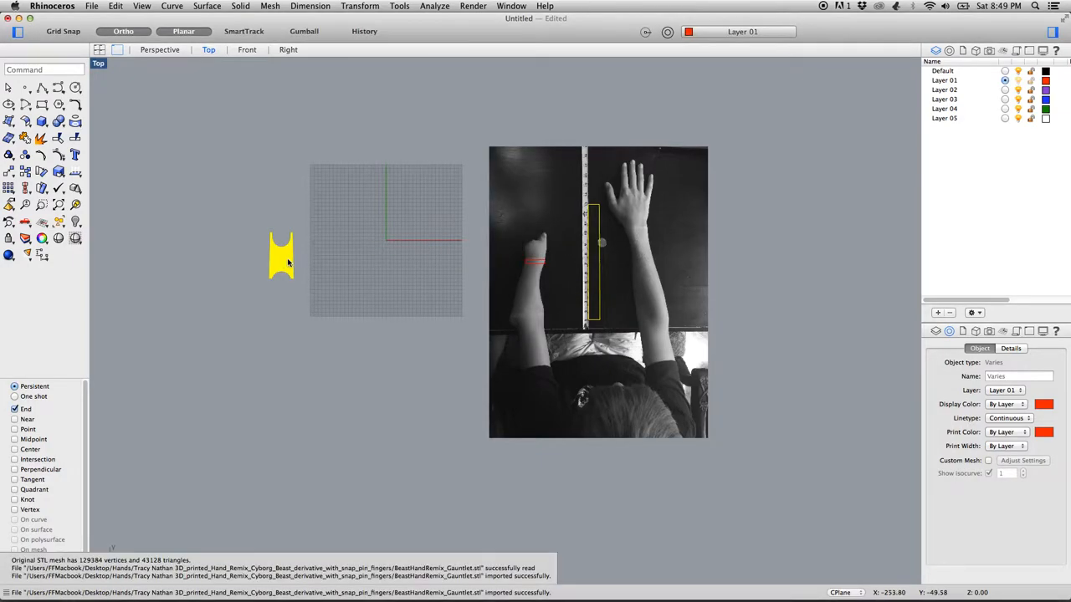
drag(281, 257, 387, 261)
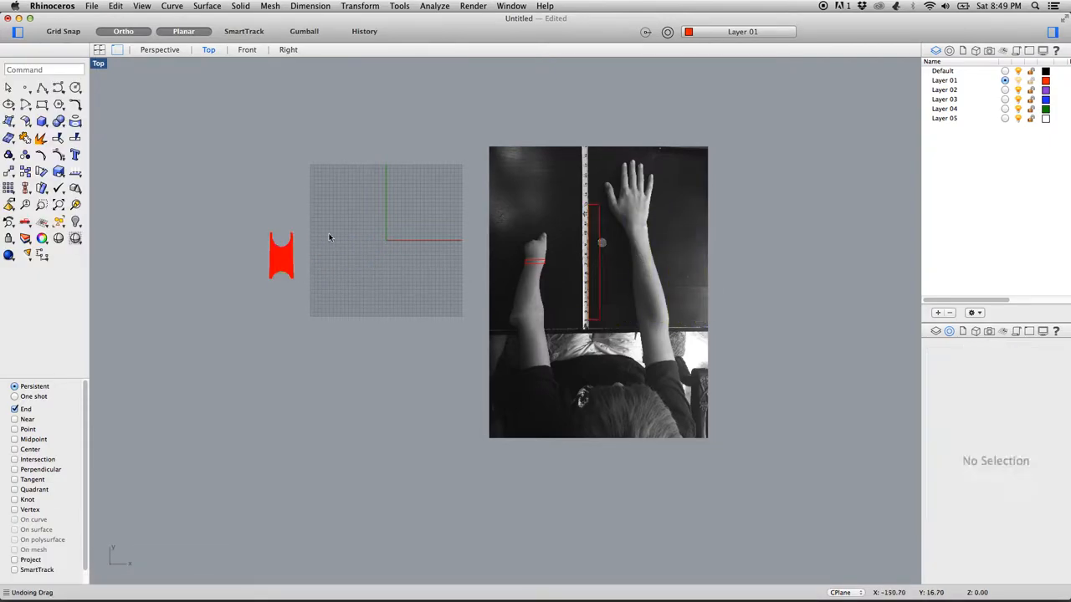
drag(281, 254, 404, 257)
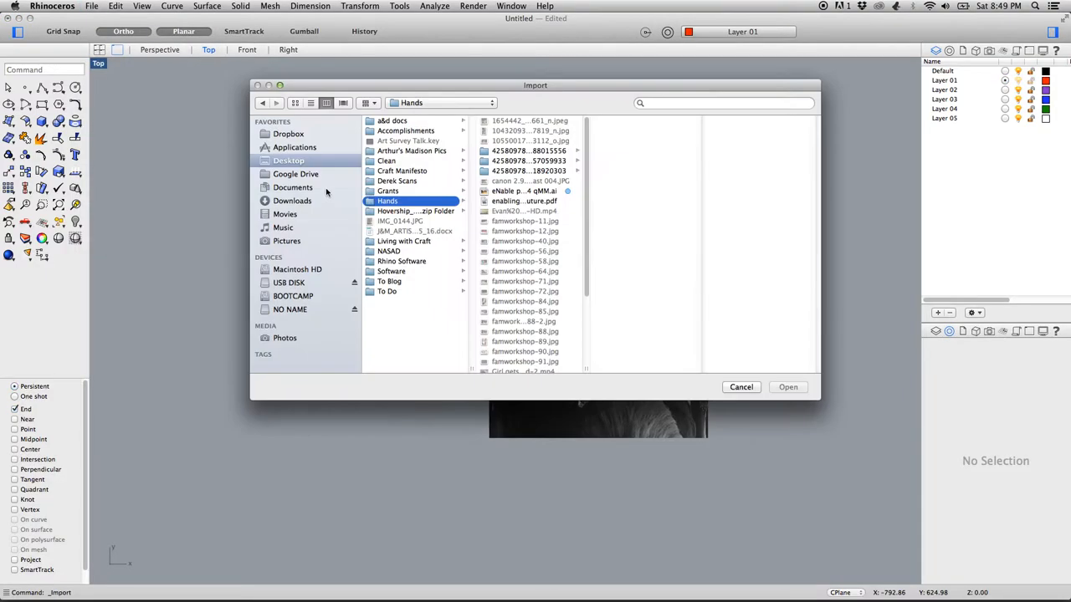
Import the BeastHandFingers.stl part and move it onto the grid
scroll(down, 3)
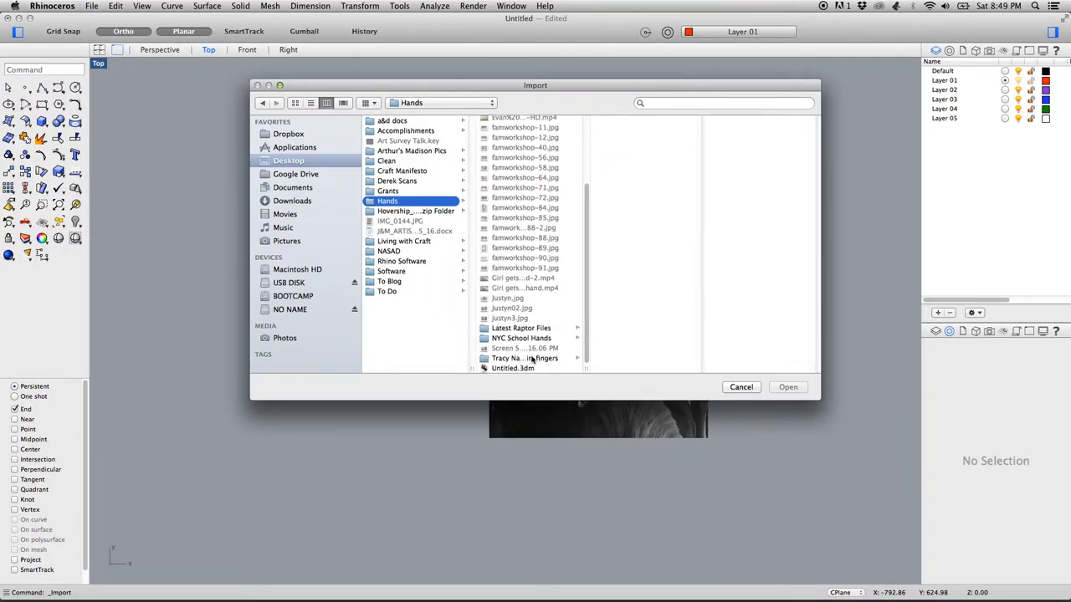
click(526, 358)
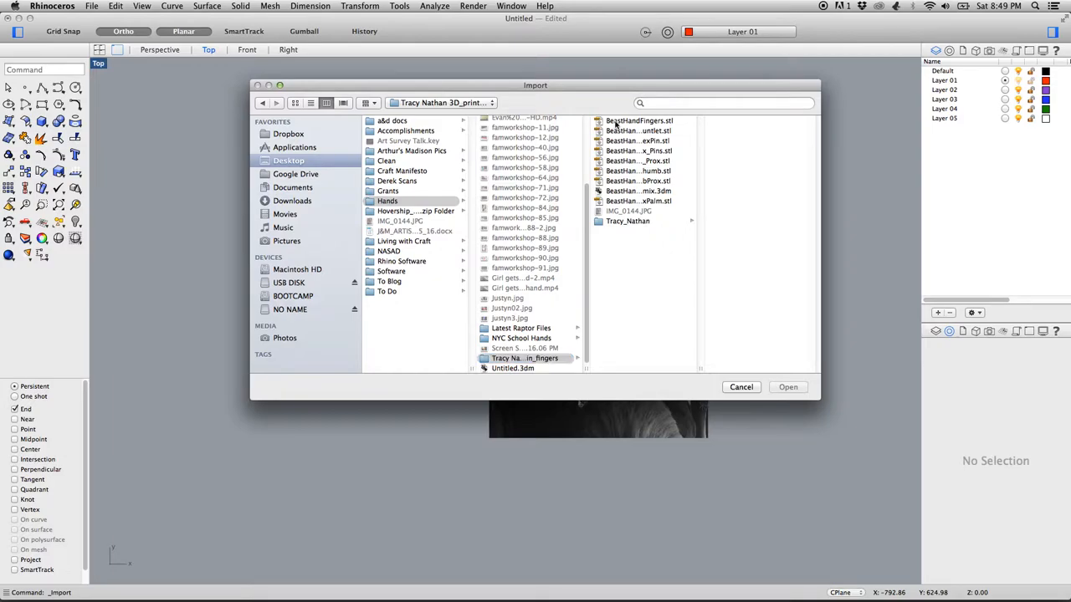
click(639, 121)
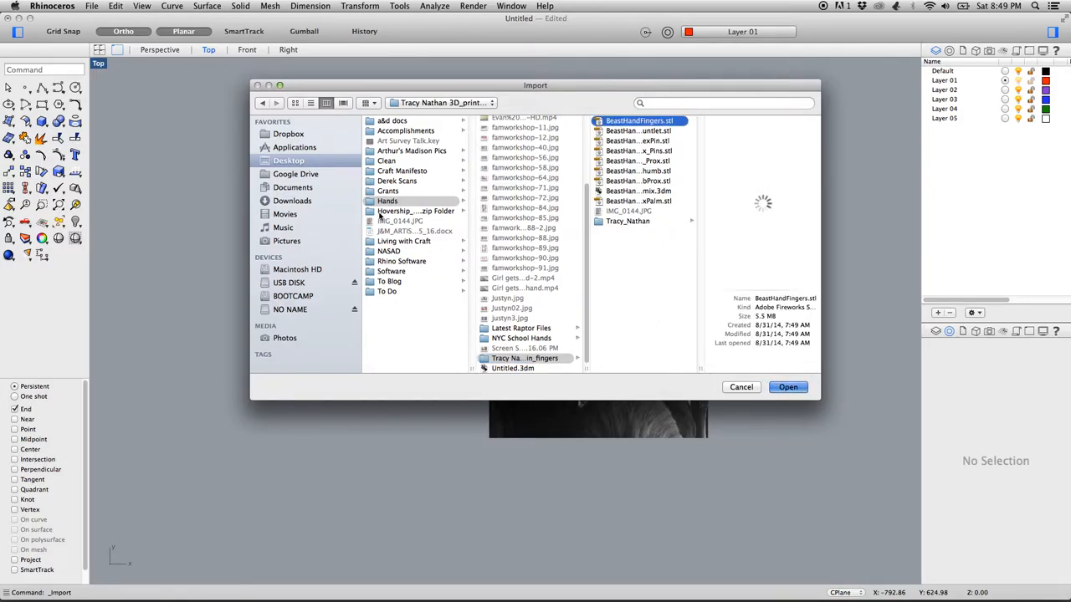
click(786, 387)
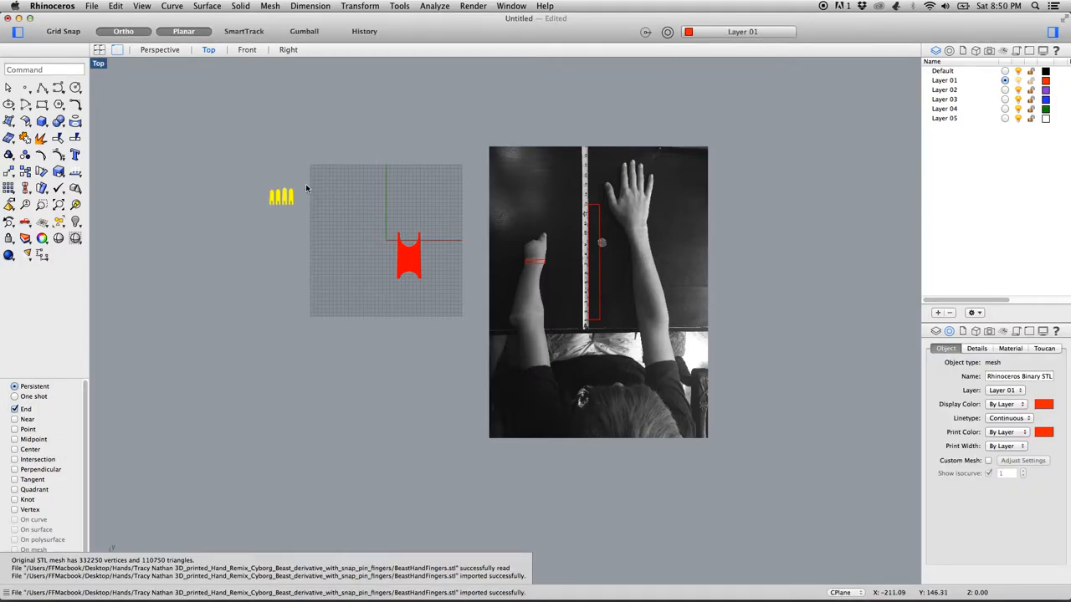
drag(281, 198, 414, 197)
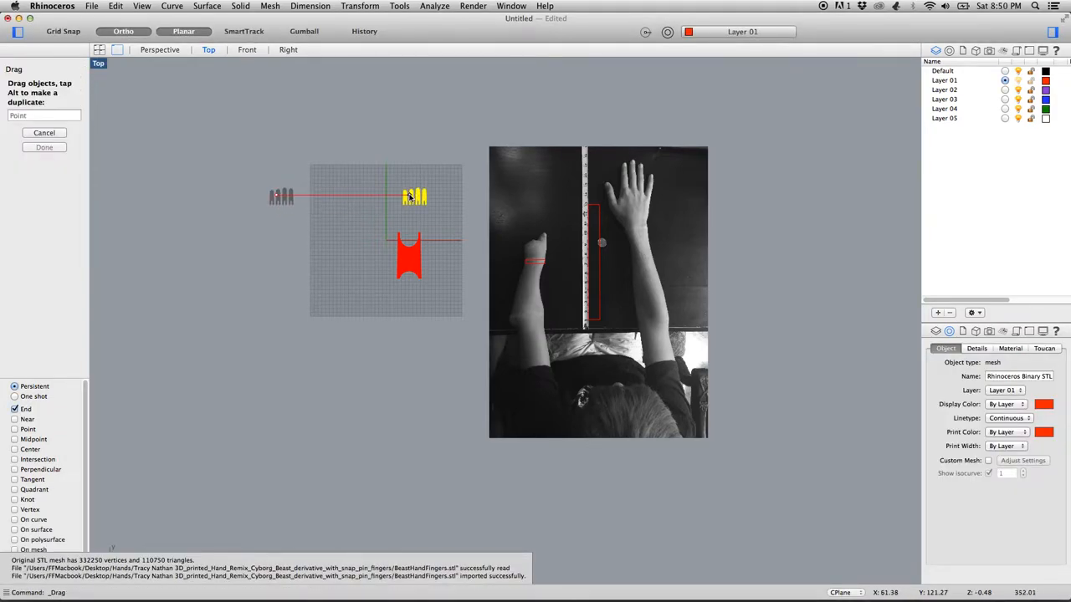
key(Escape)
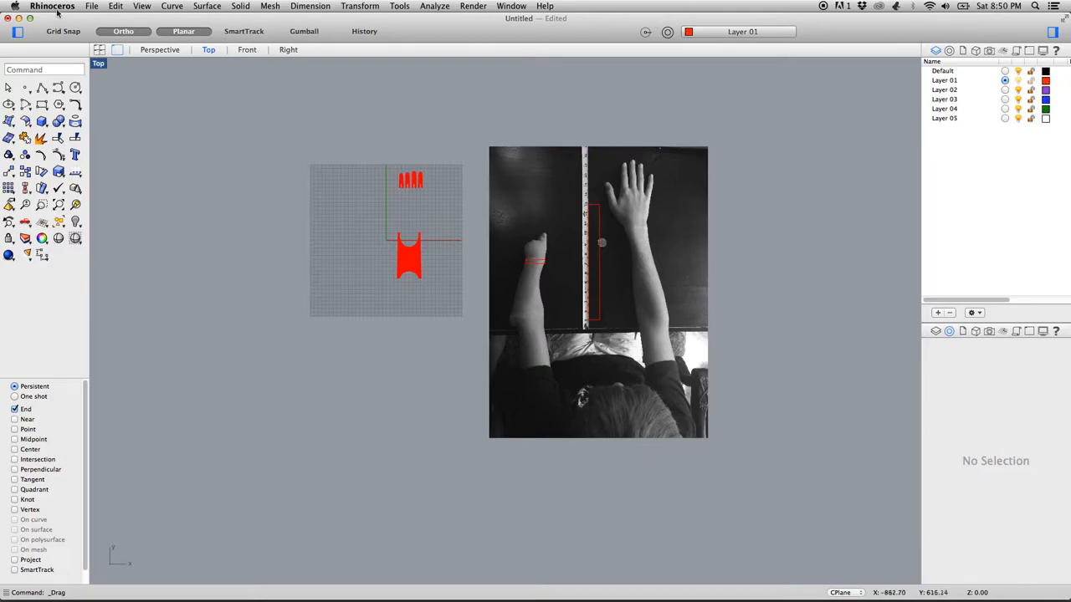
Back out of an export and import the next hand part file from the parts folder
click(92, 7)
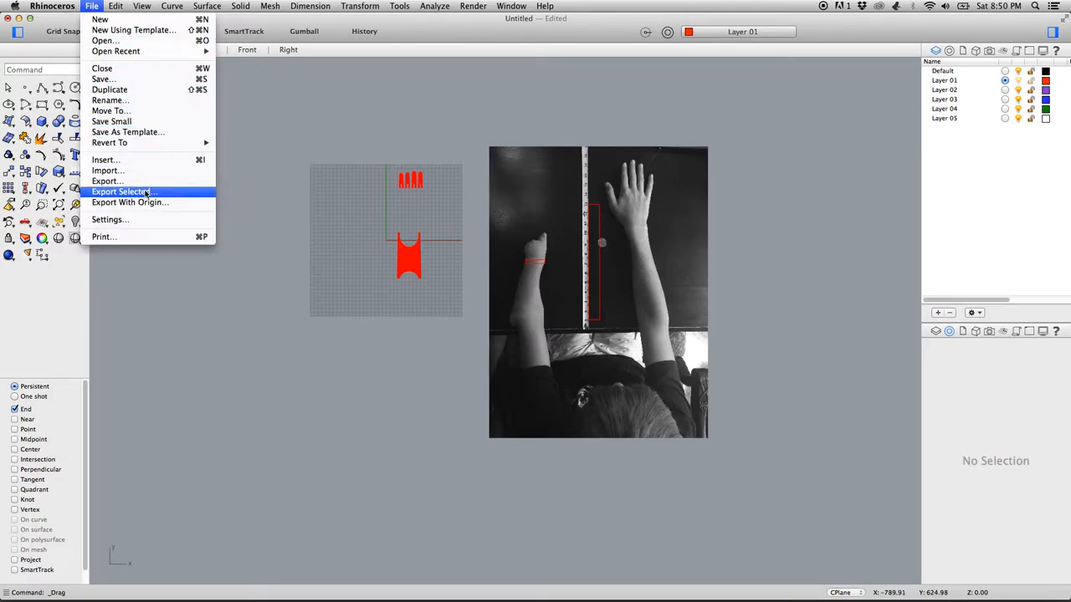
click(124, 191)
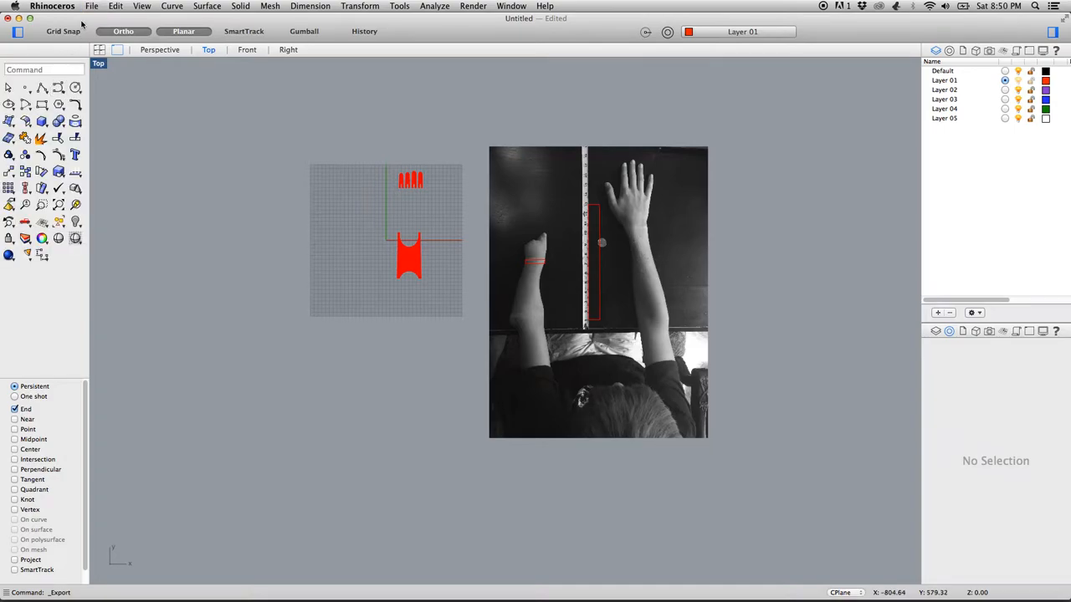
click(91, 7)
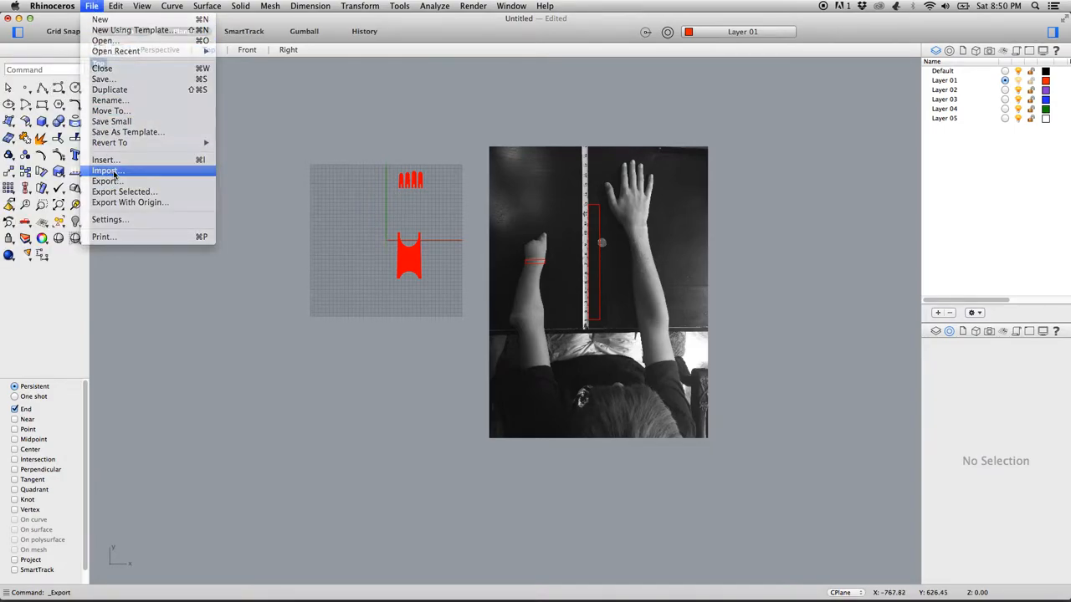
click(107, 171)
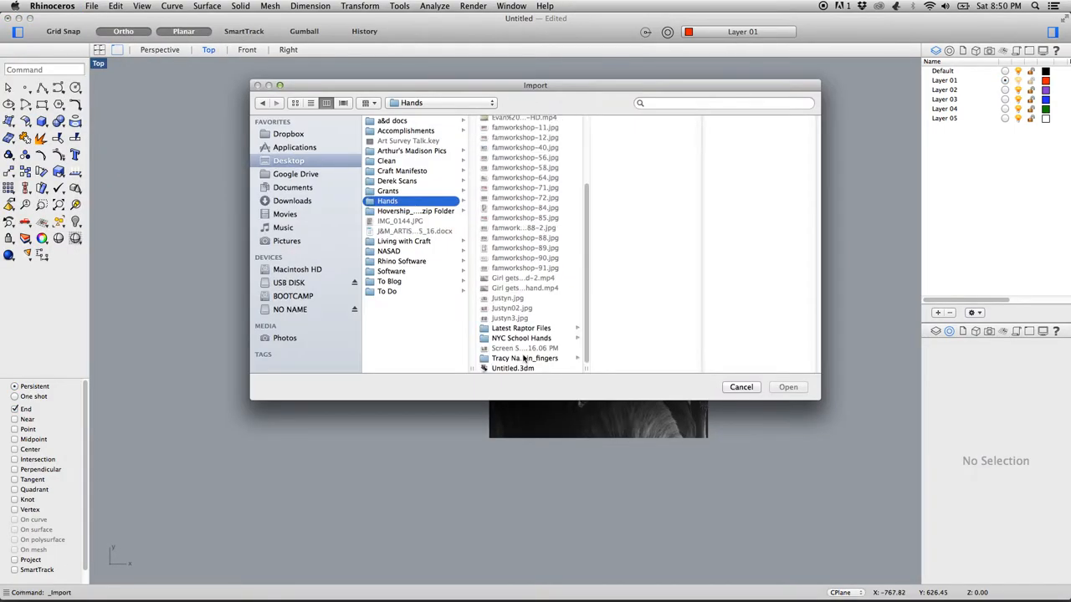
click(525, 358)
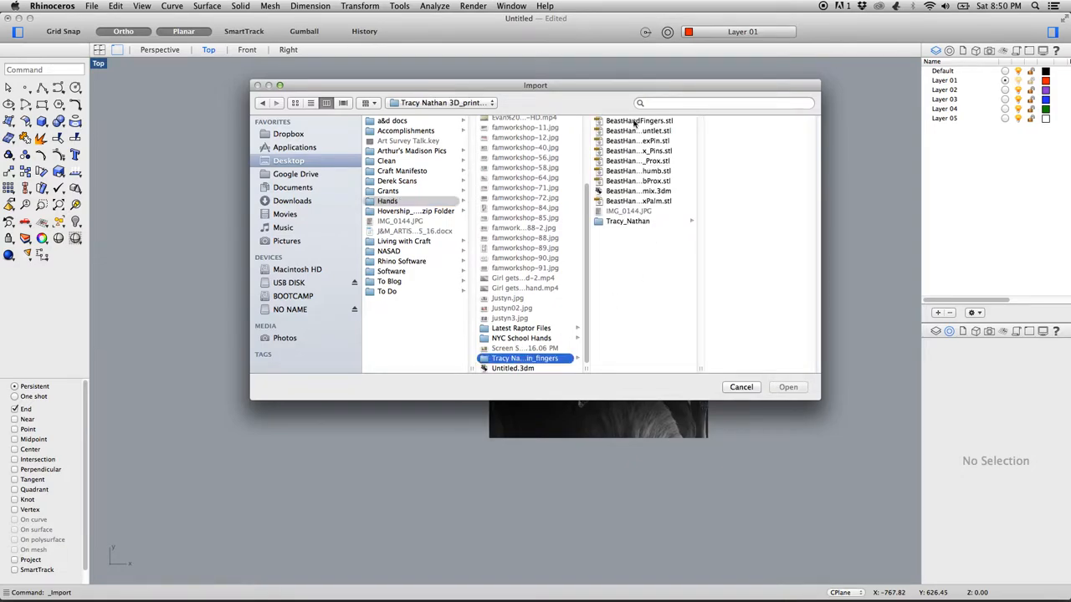
click(638, 141)
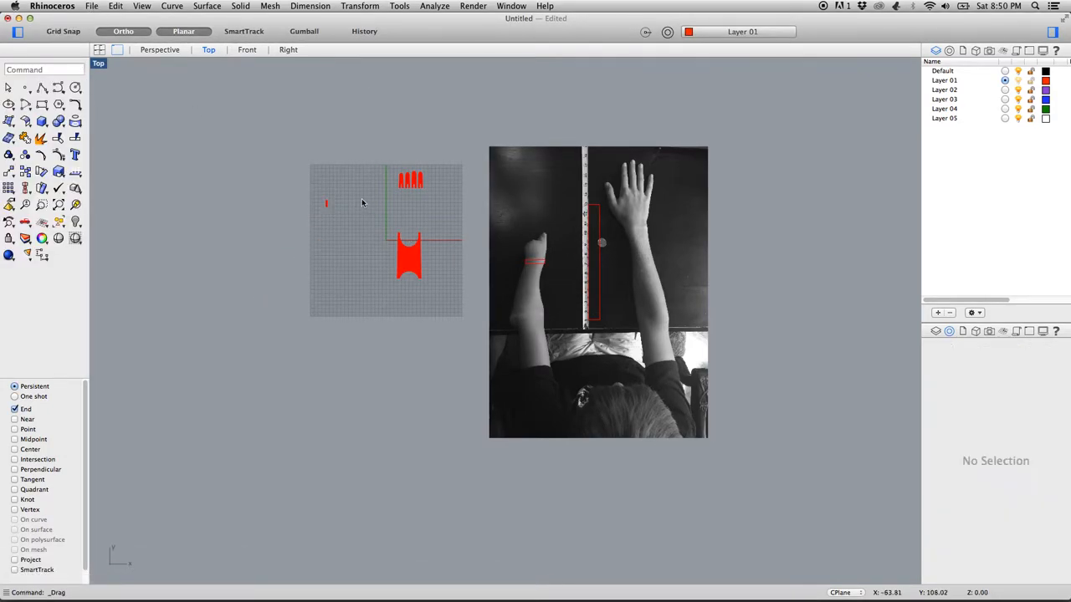
Import the BeastHandRemix Pins STL part
click(92, 7)
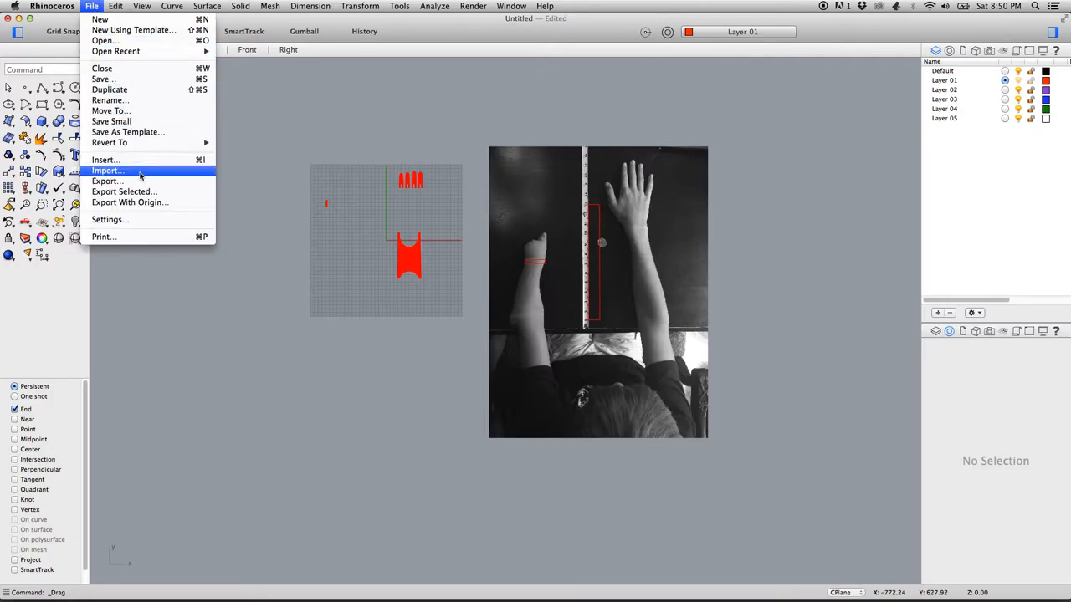
click(107, 170)
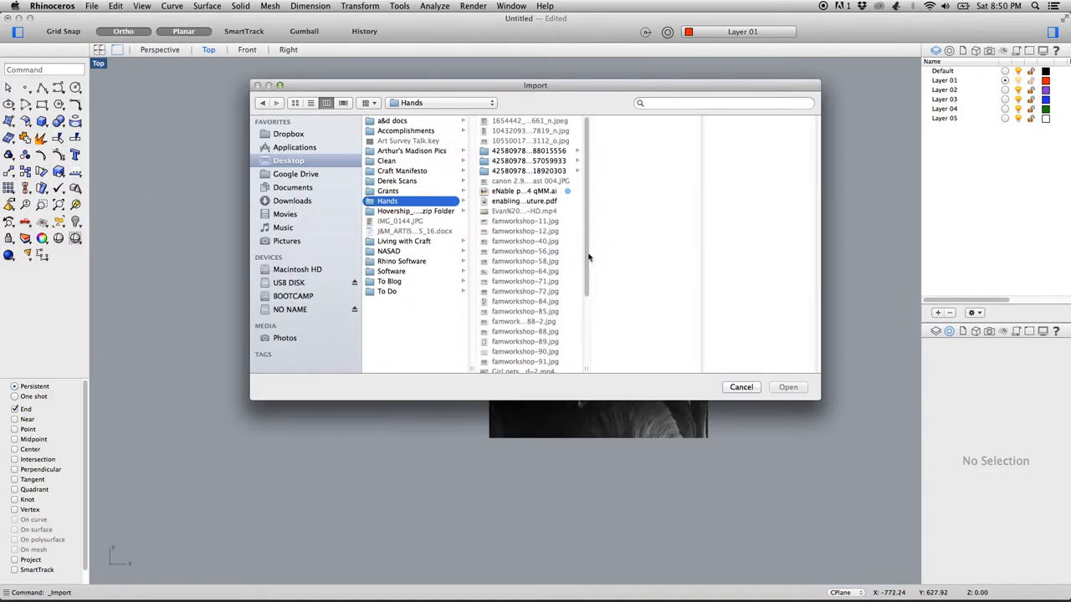
scroll(down, 3)
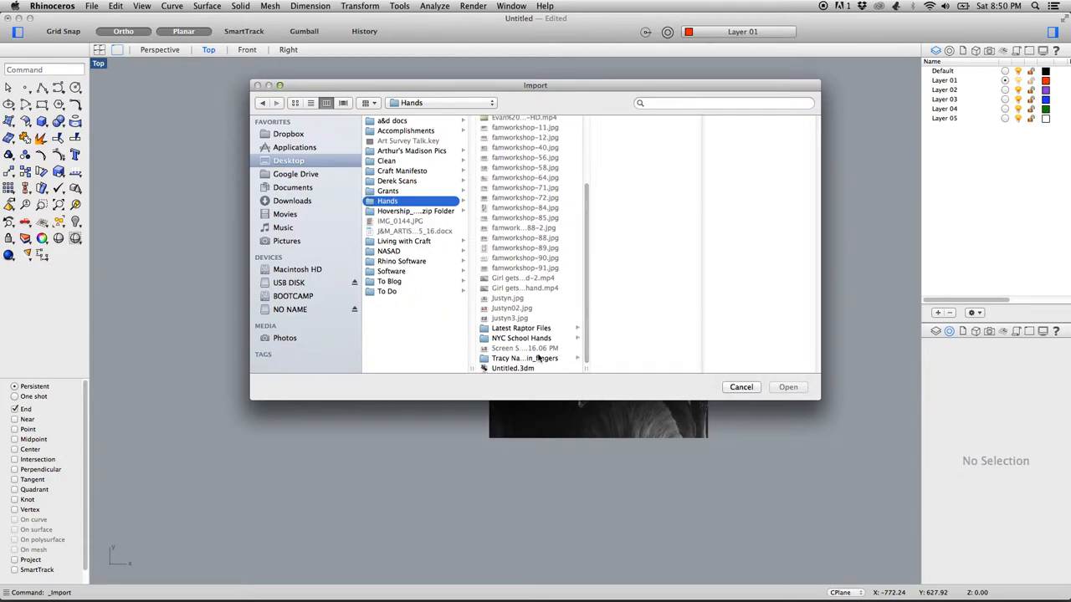
click(525, 358)
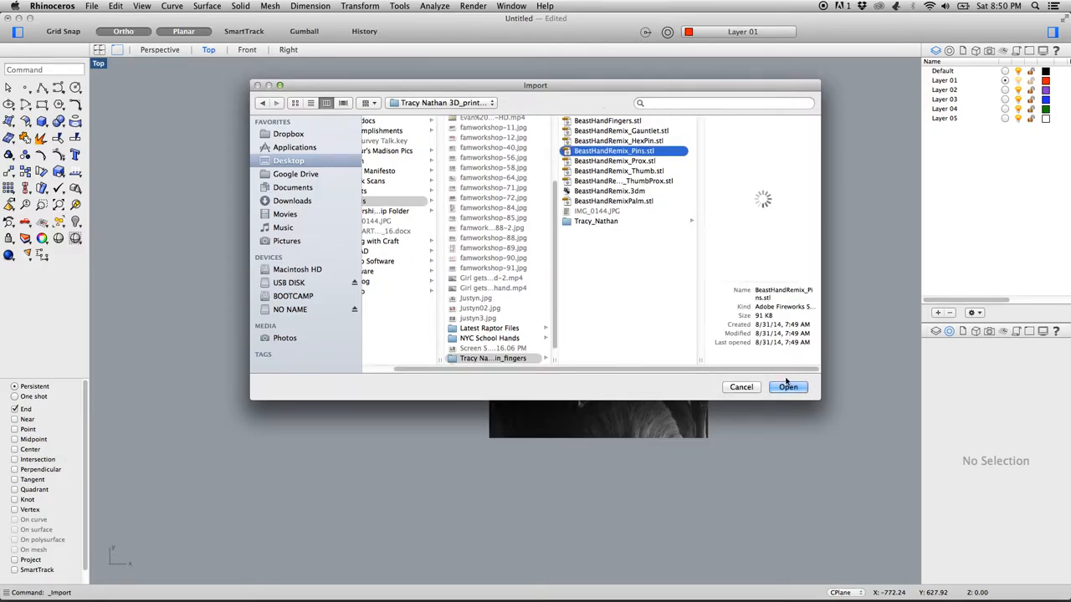
click(786, 386)
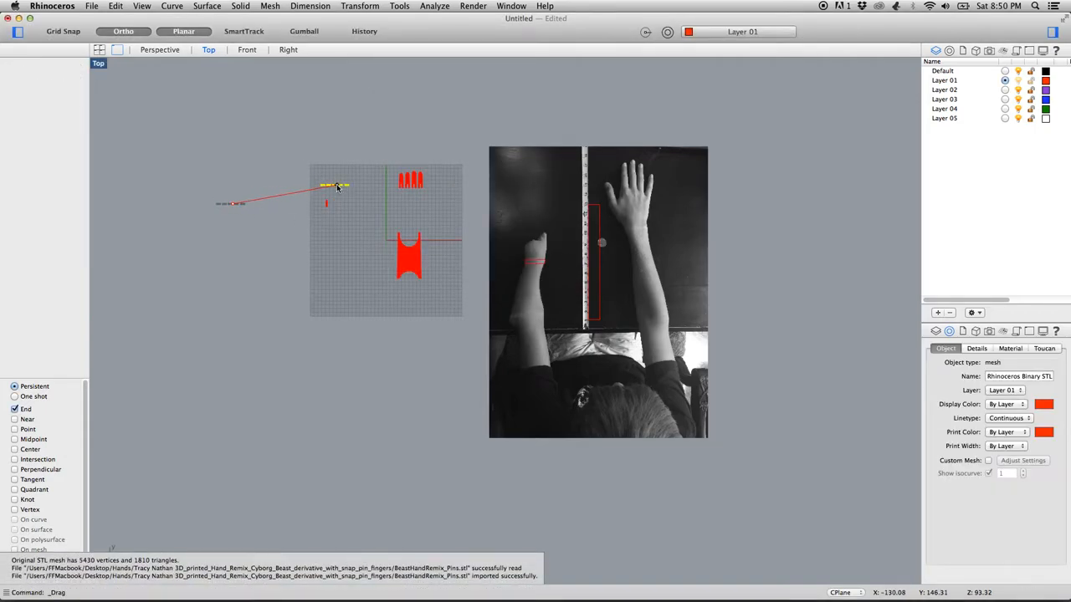
Import the BeastHandRemix Prox STL part and move it onto the grid
click(92, 6)
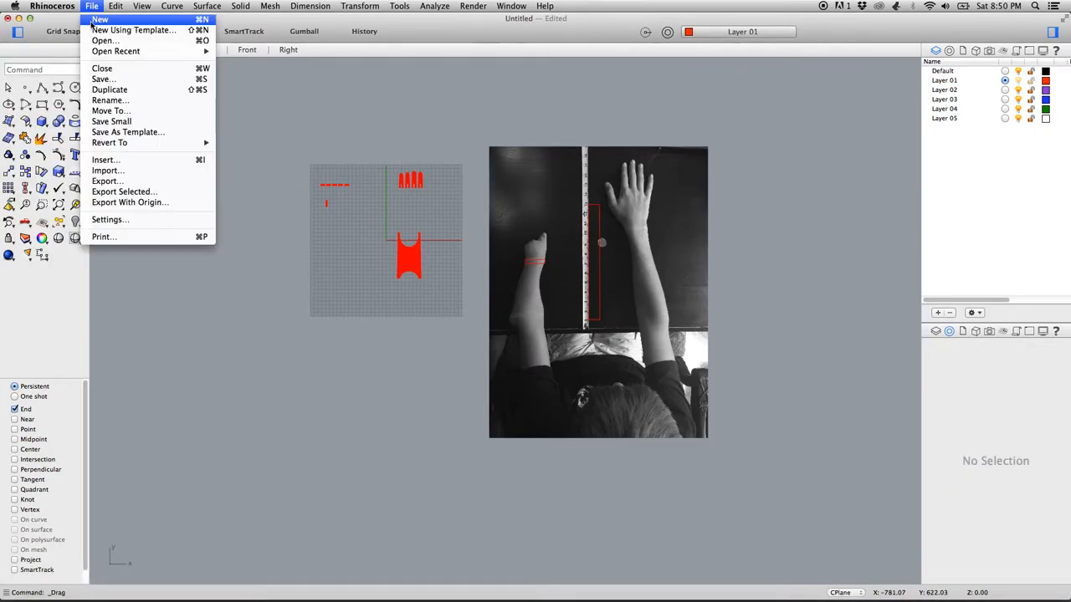
click(107, 171)
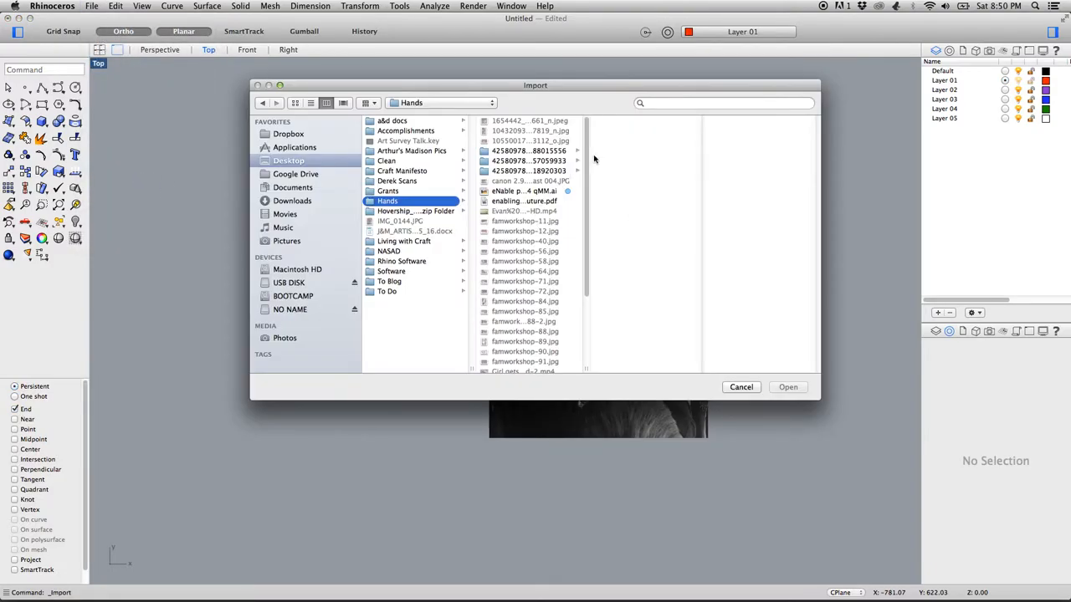
scroll(down, 3)
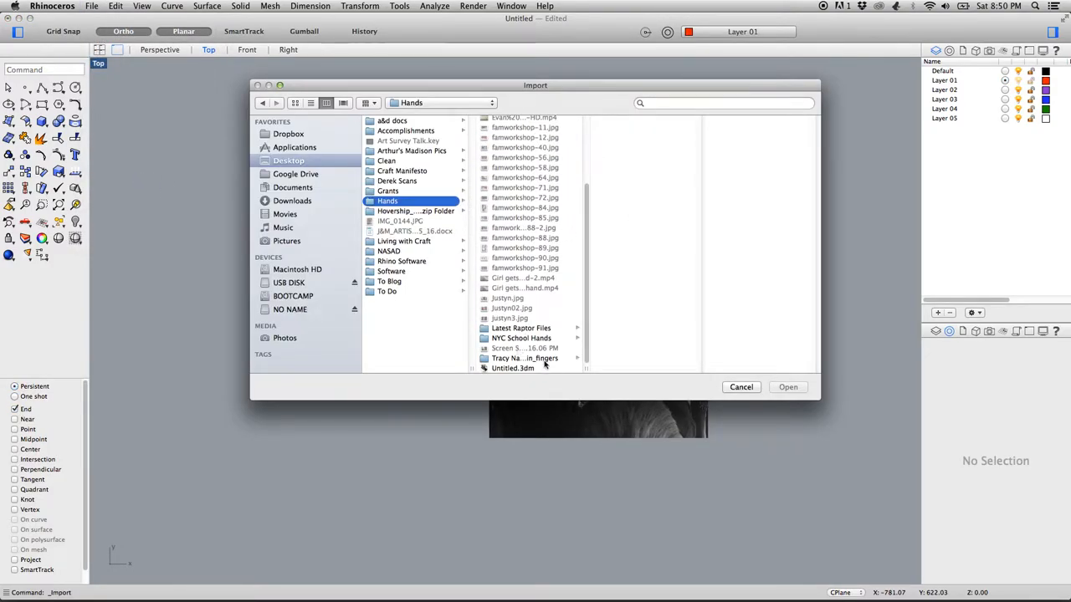
click(526, 358)
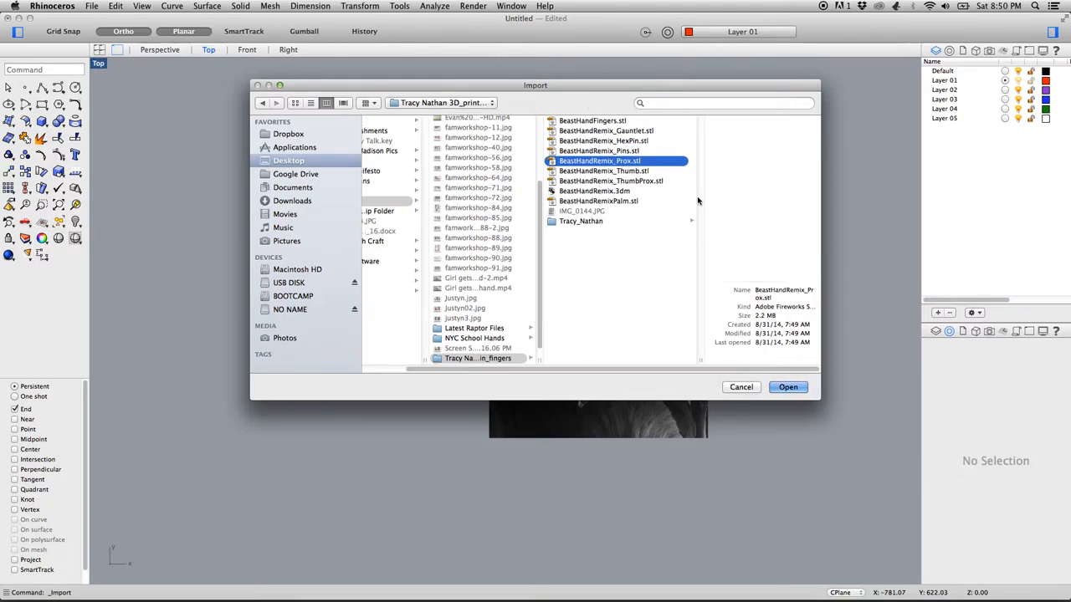
click(786, 386)
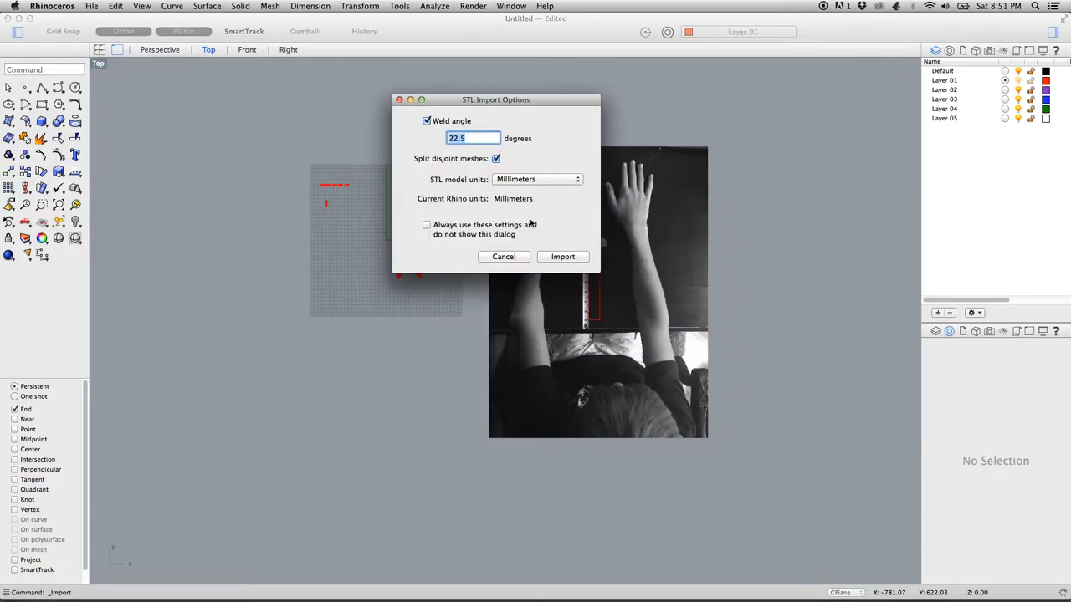
click(562, 256)
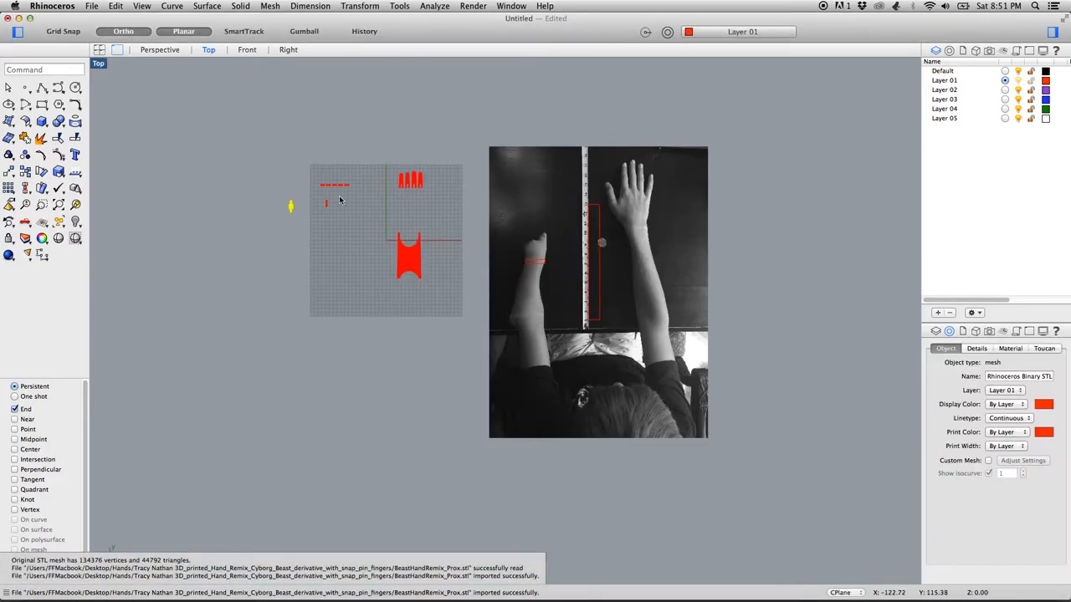
drag(291, 208, 348, 210)
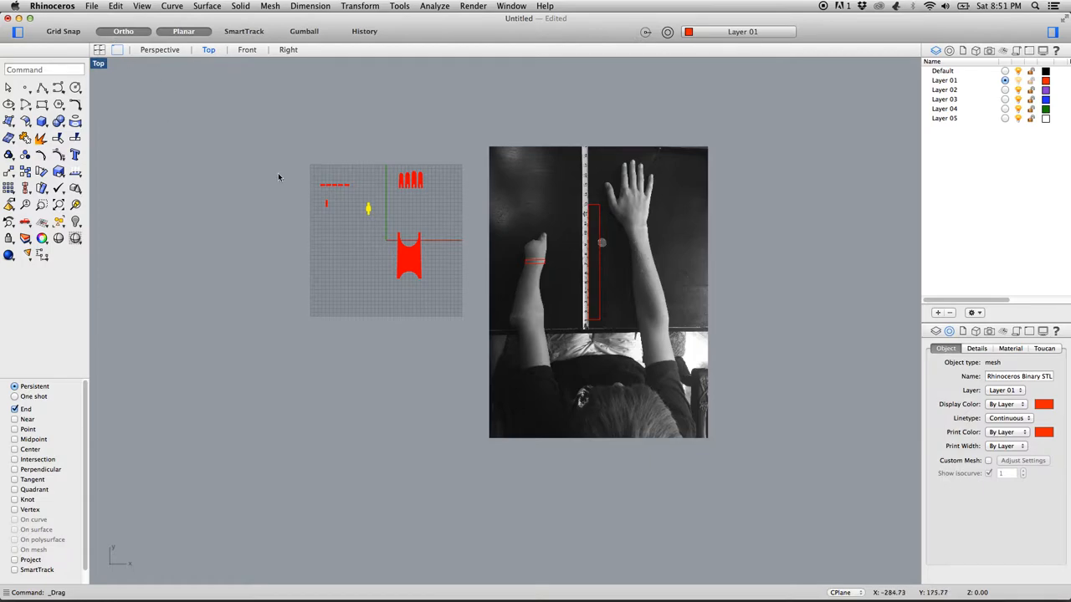
Import the BeastHandRemix Thumb STL part
click(92, 7)
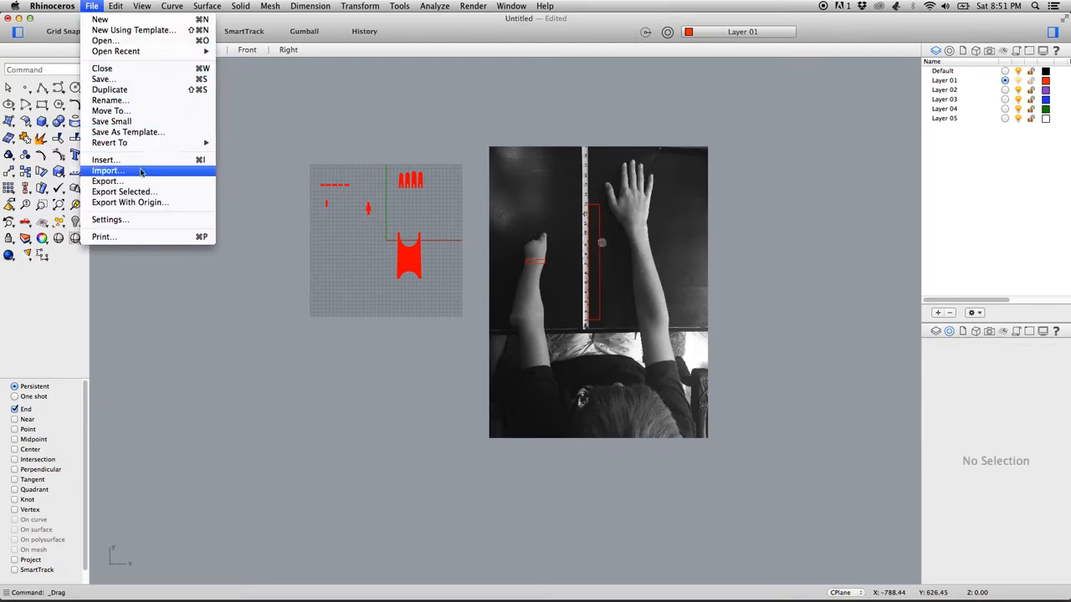
click(107, 171)
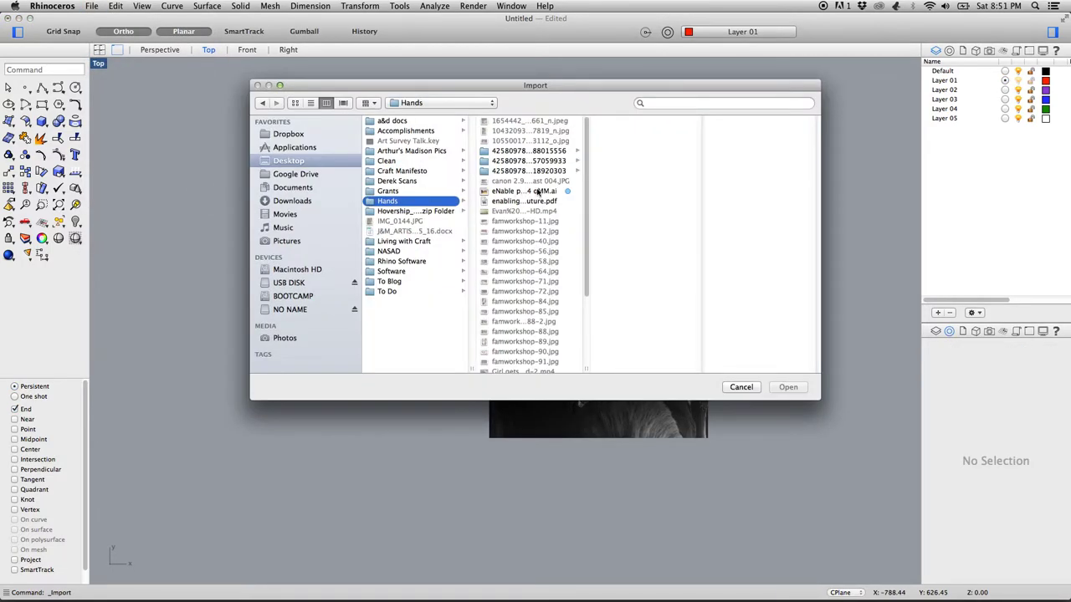
scroll(down, 3)
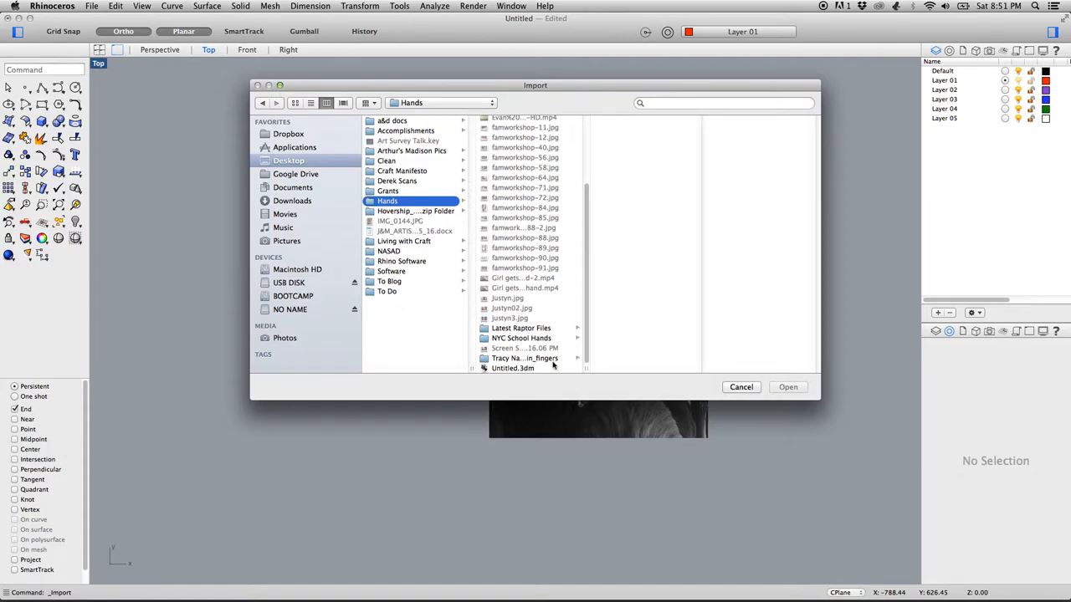
click(525, 358)
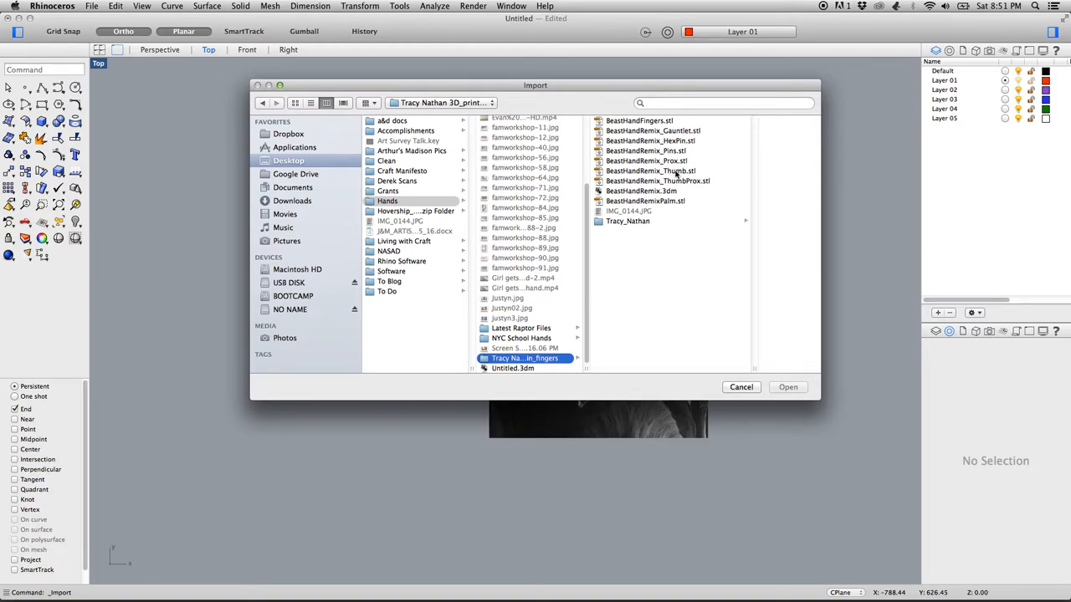
click(650, 171)
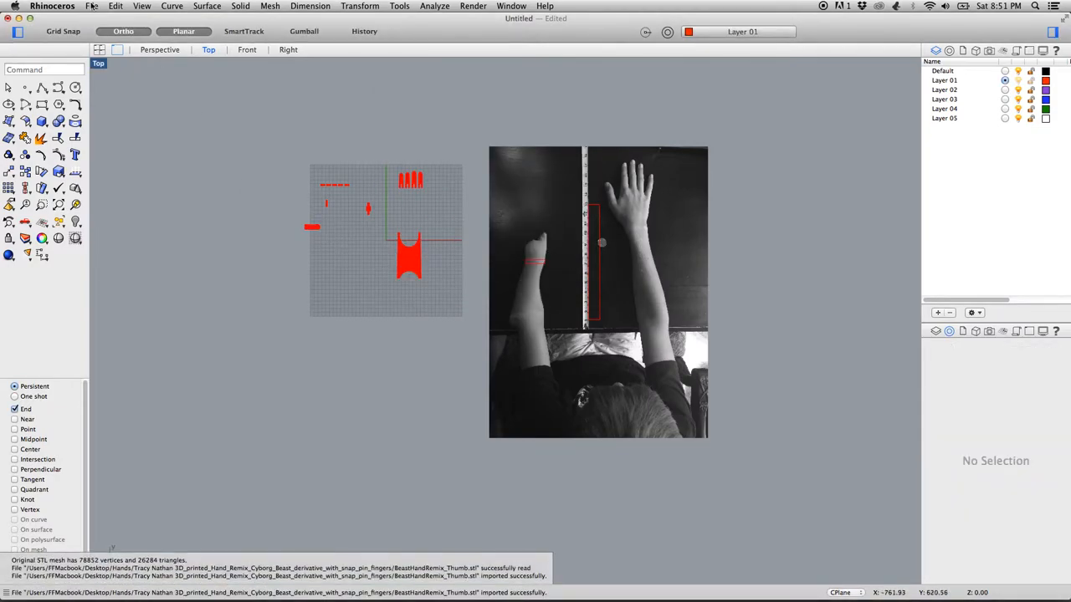
Import the BeastHandRemix ThumbProx STL part and move it onto the grid
click(92, 7)
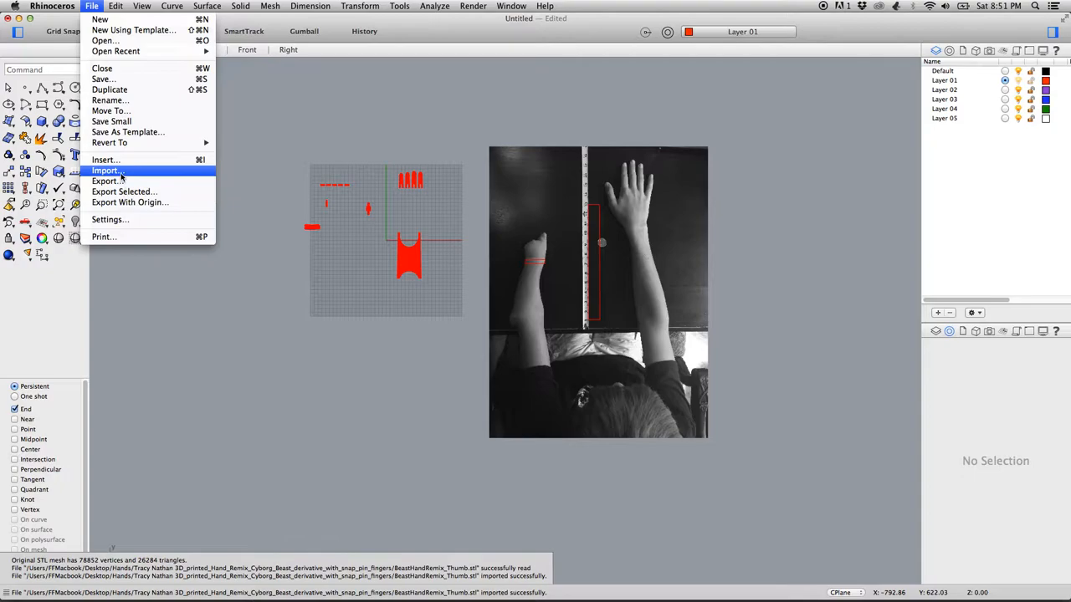
click(107, 171)
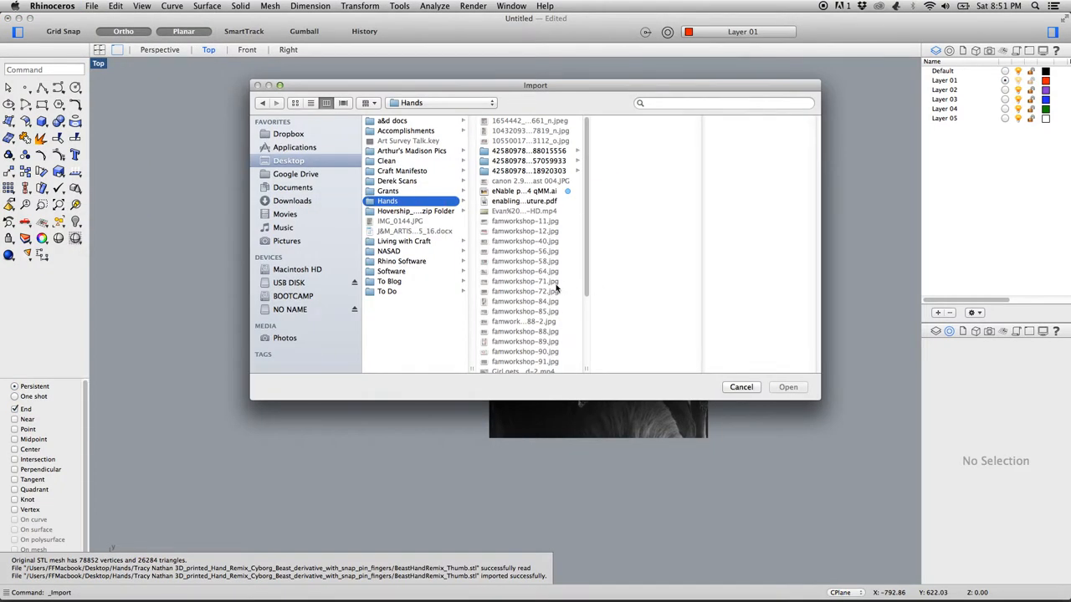
scroll(down, 3)
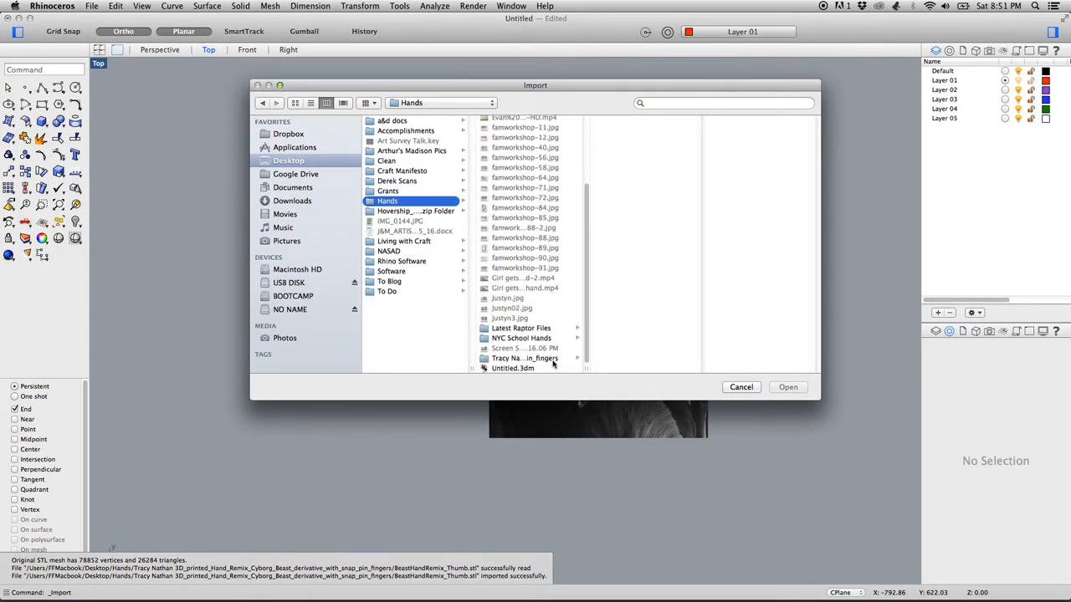
click(525, 358)
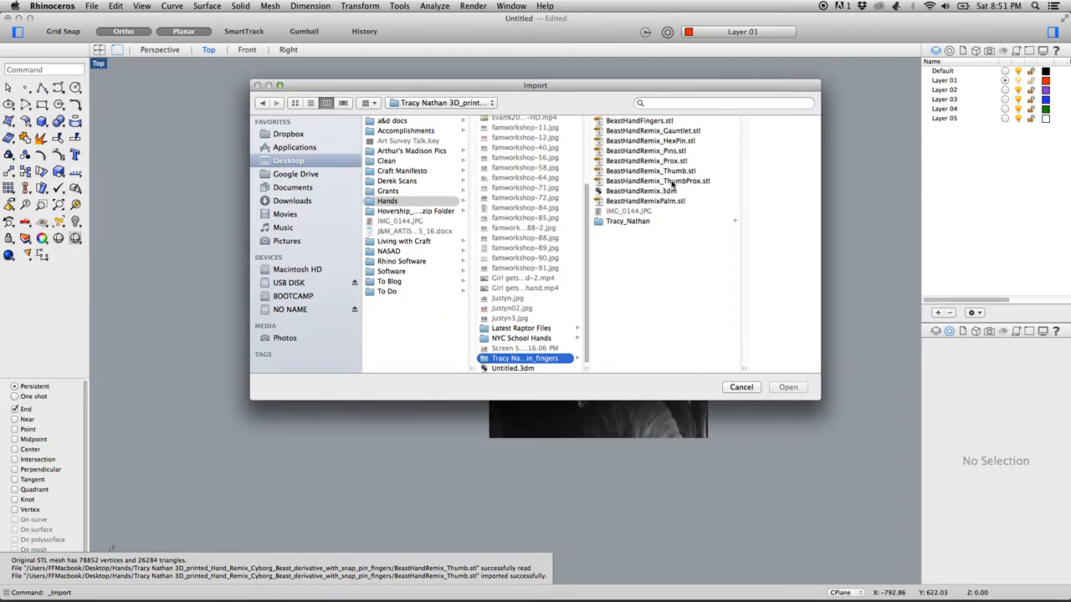
click(614, 181)
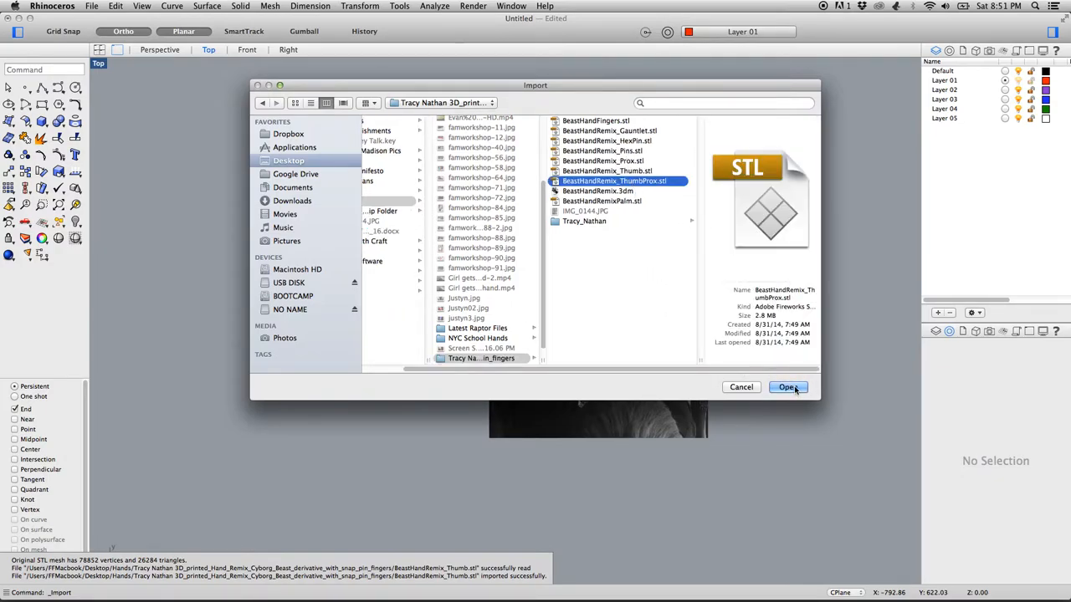
click(786, 387)
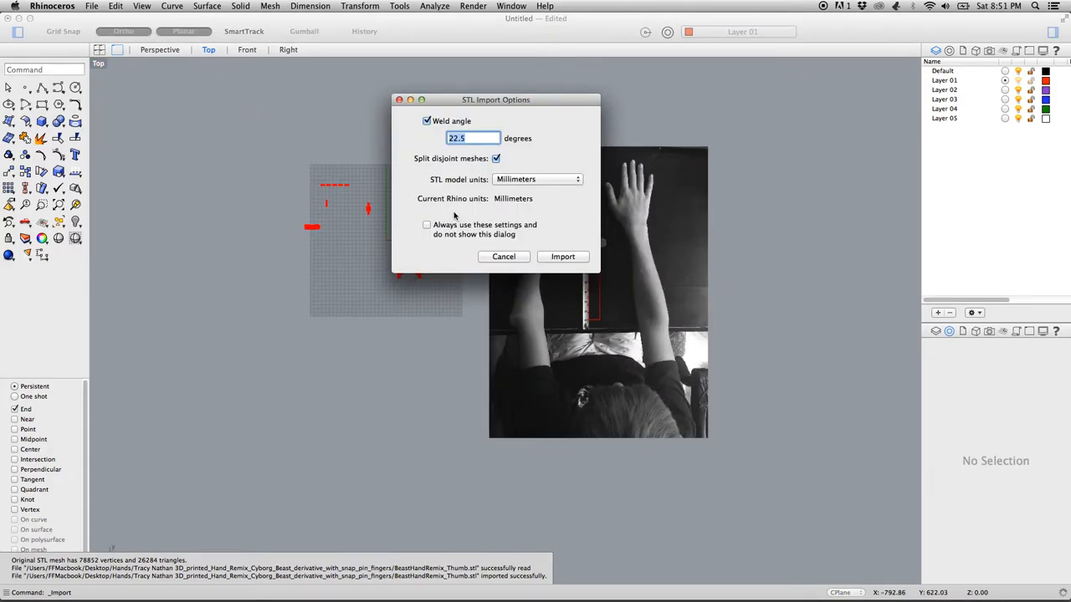
click(562, 256)
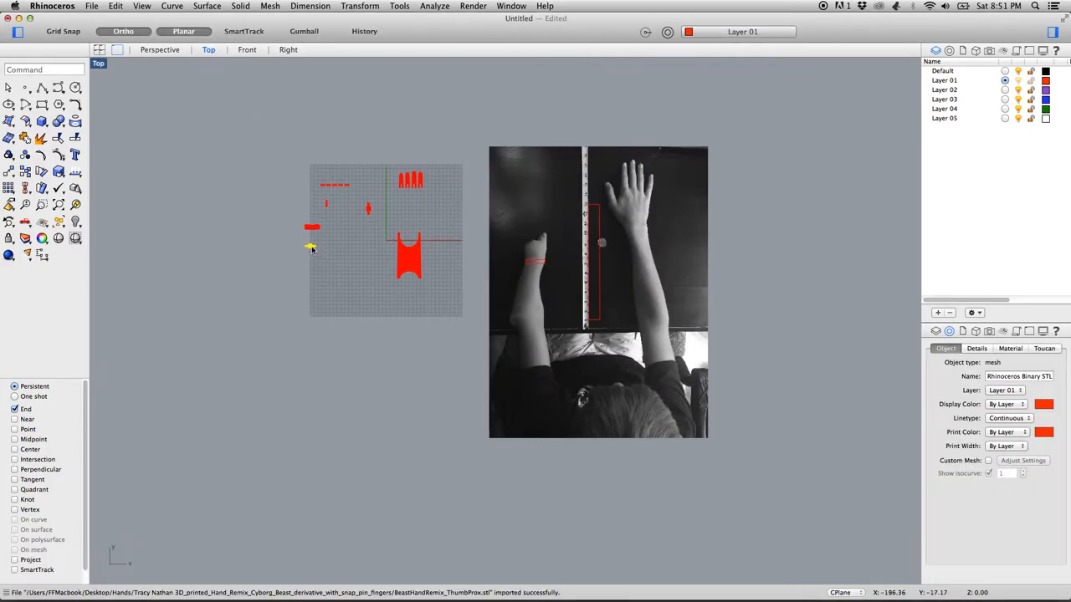
drag(311, 248, 367, 241)
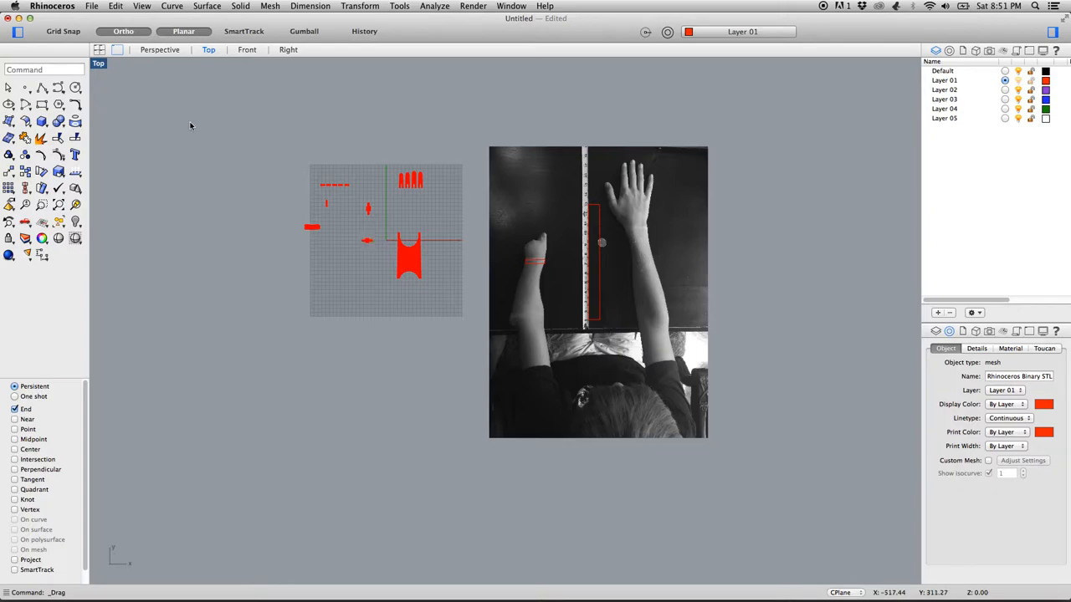
Import the BeastHandRemix Palm STL part and move it onto the grid
click(92, 7)
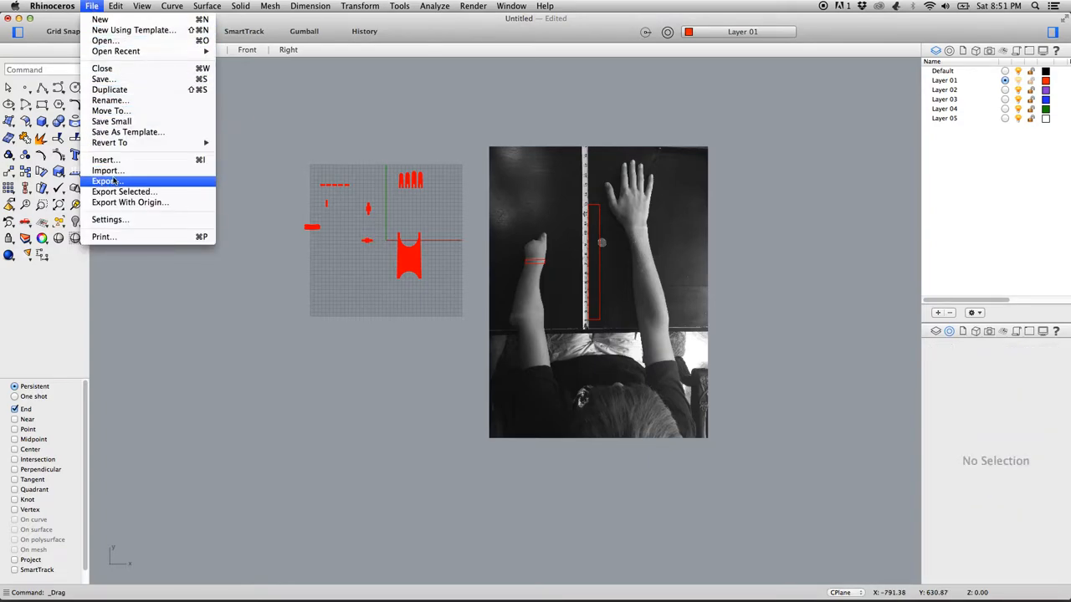
click(107, 171)
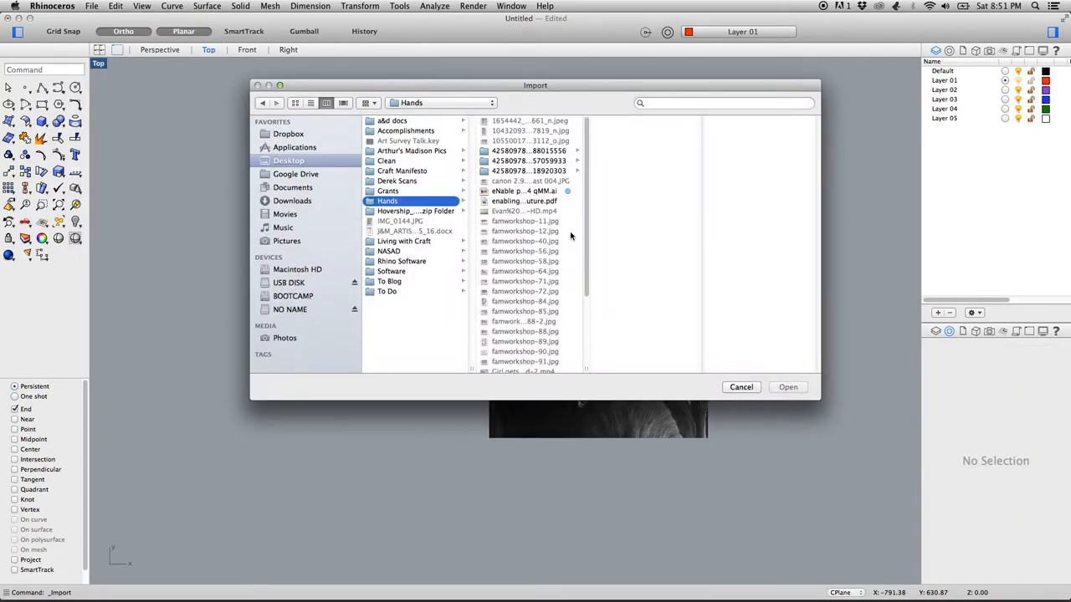
click(518, 358)
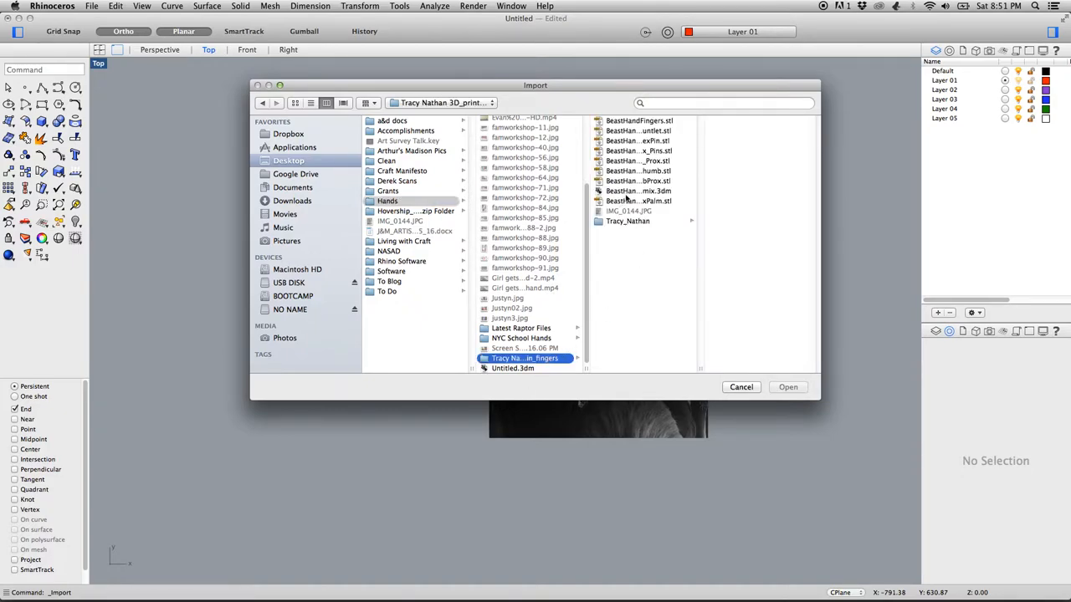
click(637, 200)
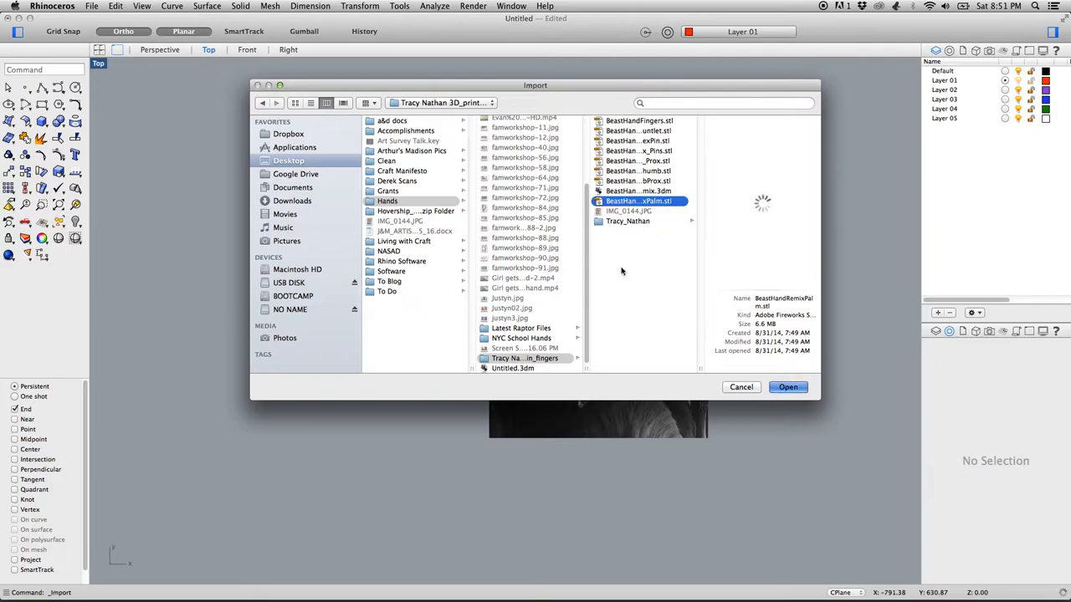
click(786, 386)
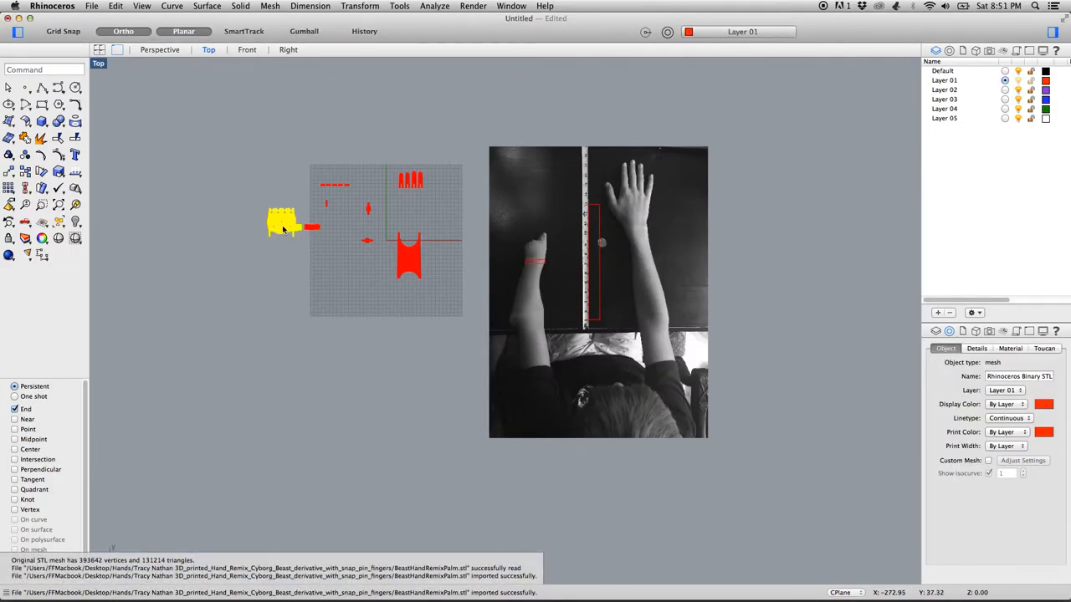
drag(284, 221, 409, 219)
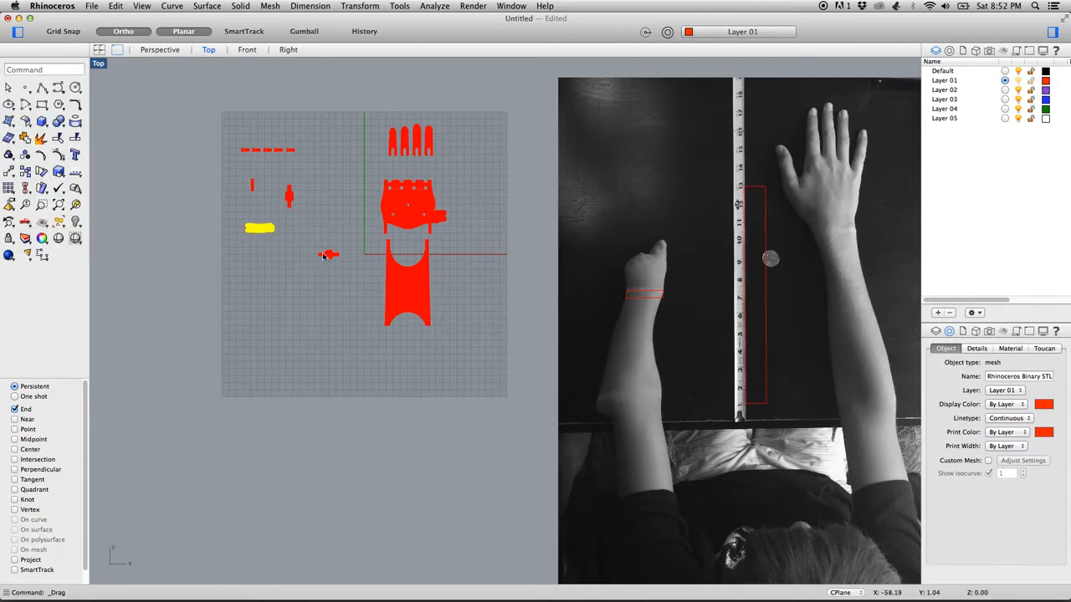
Drag the palm mesh down onto the gauntlet's curved top so the two parts join
drag(326, 254, 276, 245)
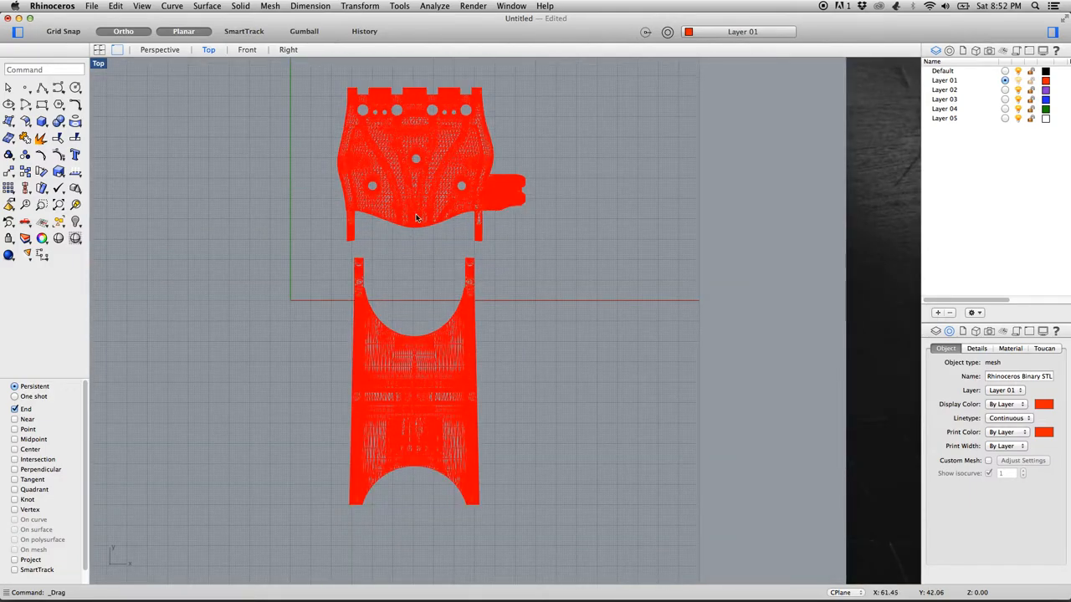
mouse_move(415, 202)
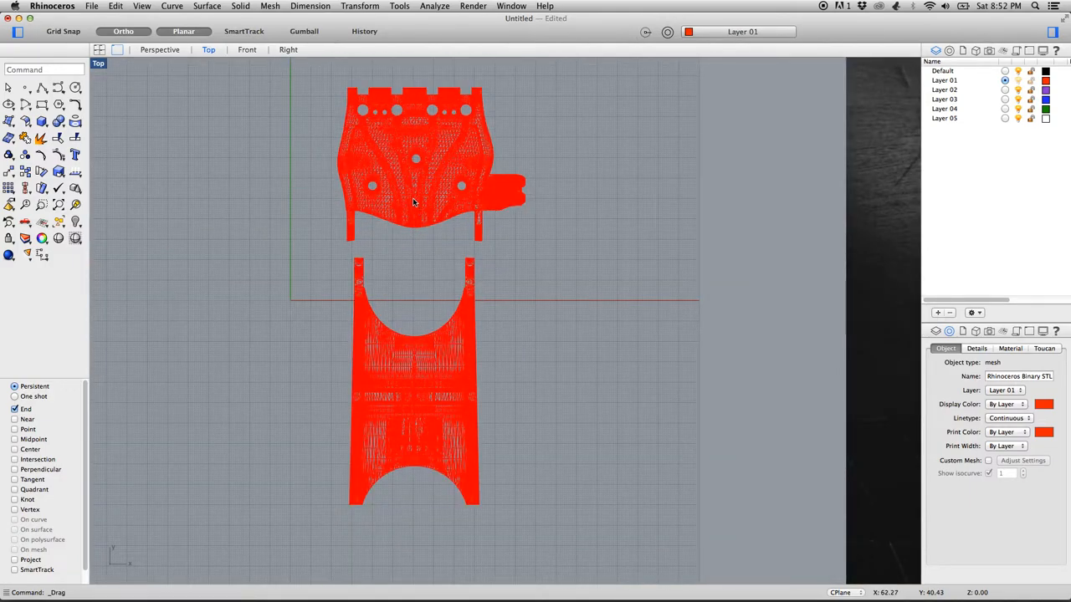
mouse_move(411, 208)
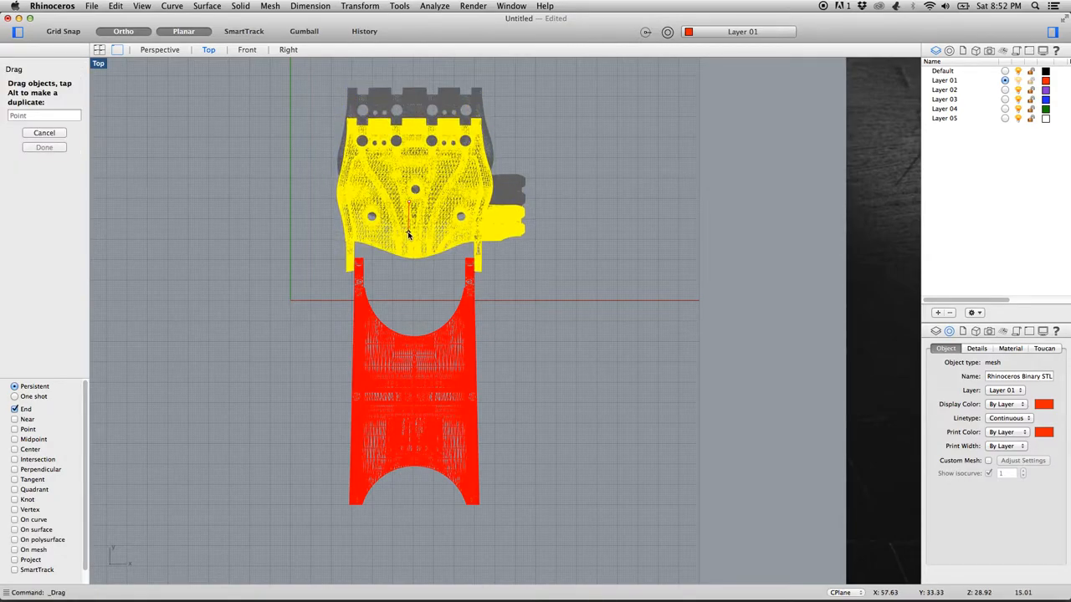
drag(409, 234, 409, 237)
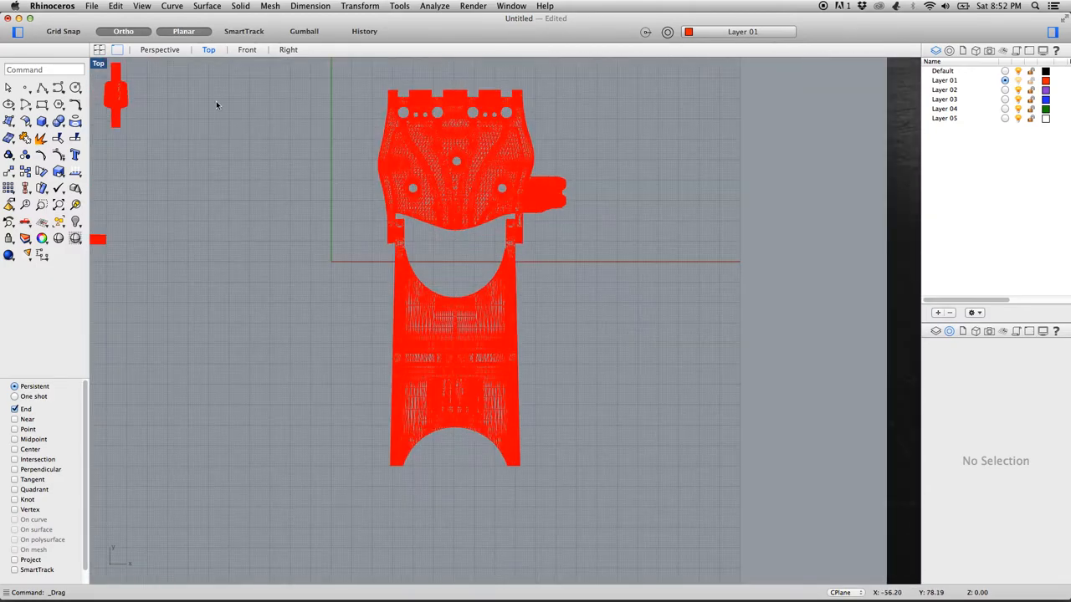
Place a linear dimension between the left and right inner edges of the cuff opening
click(311, 6)
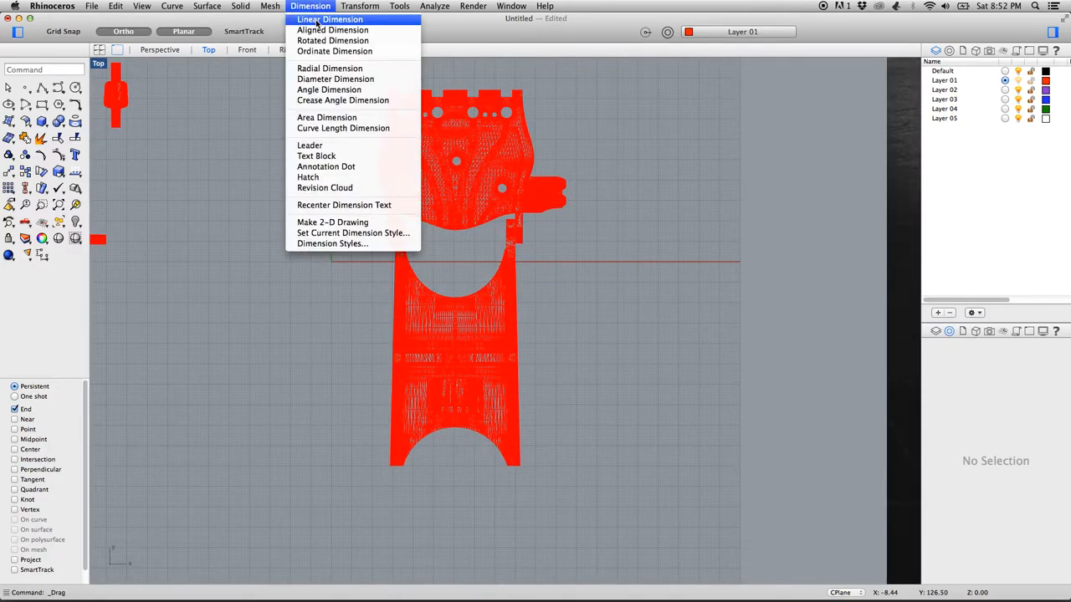
click(328, 20)
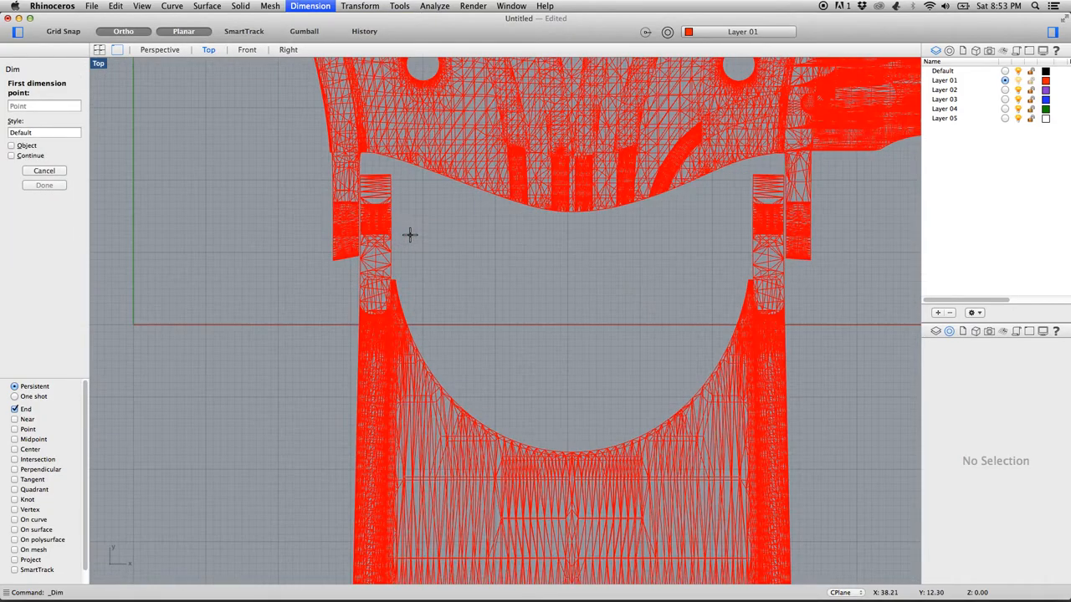
mouse_move(392, 221)
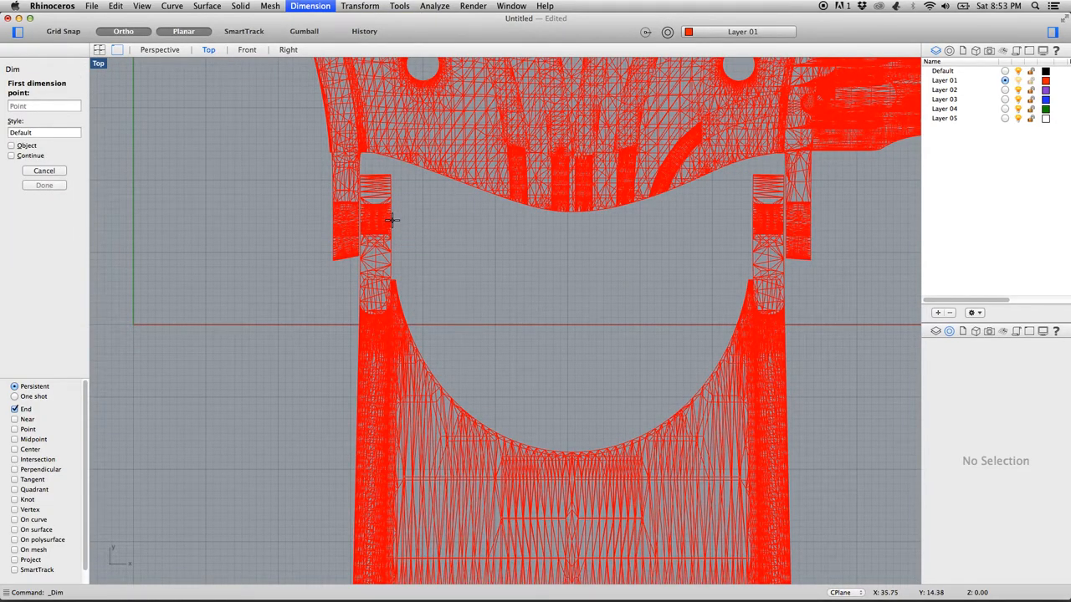
click(391, 221)
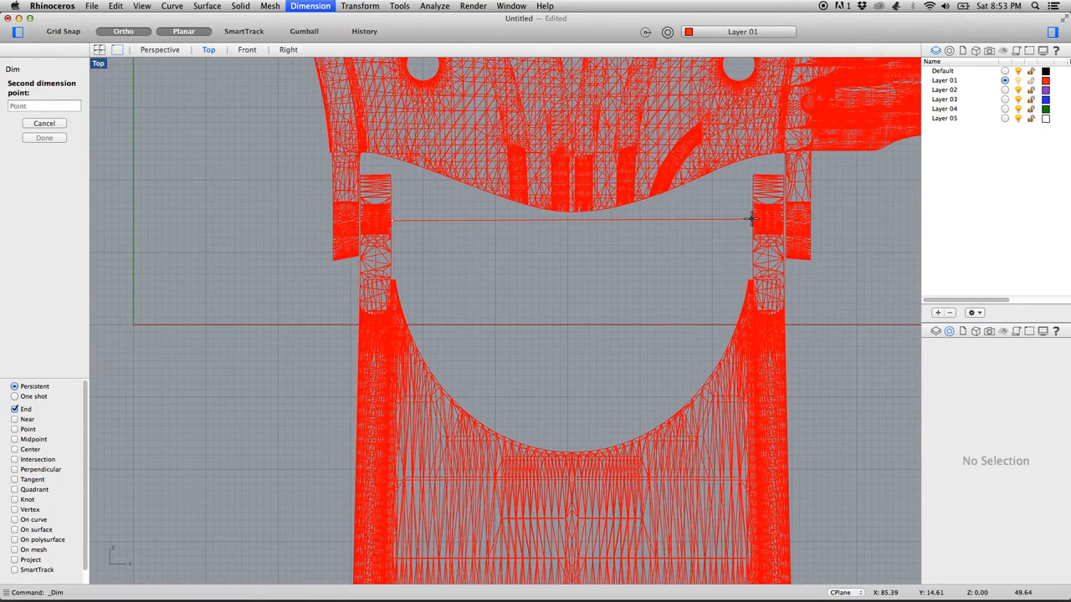
mouse_move(739, 209)
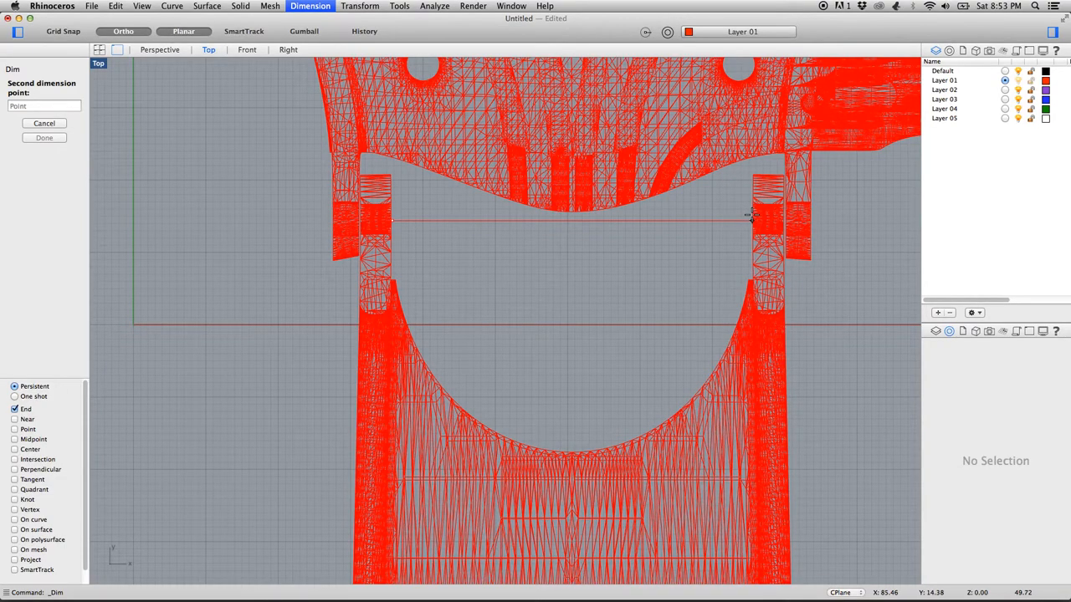
click(749, 215)
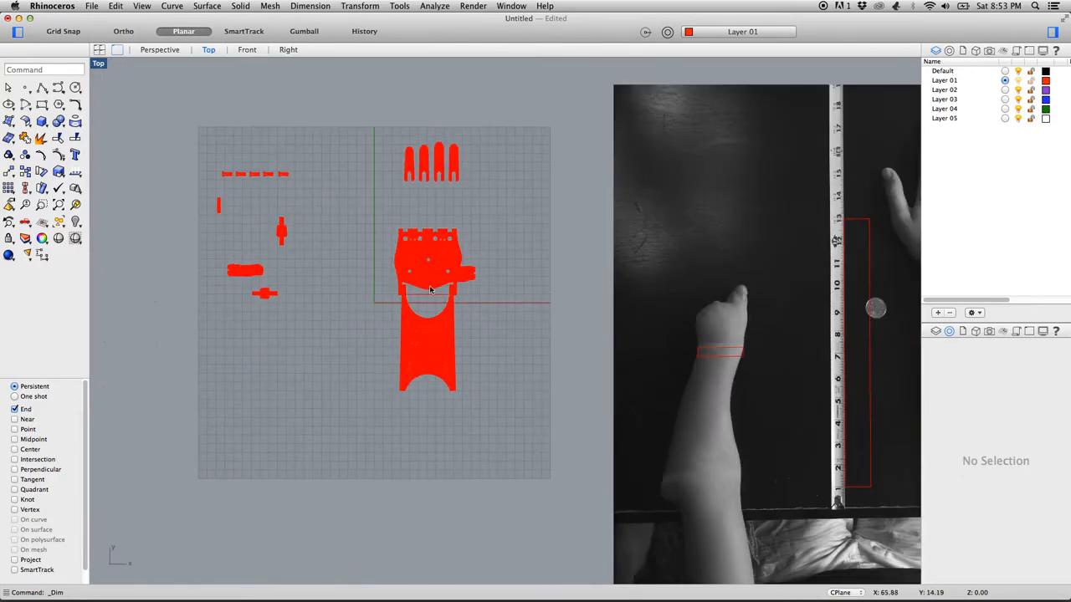
Select the joined palm and cuff and zoom in beside the photographed wrist to compare widths
click(426, 318)
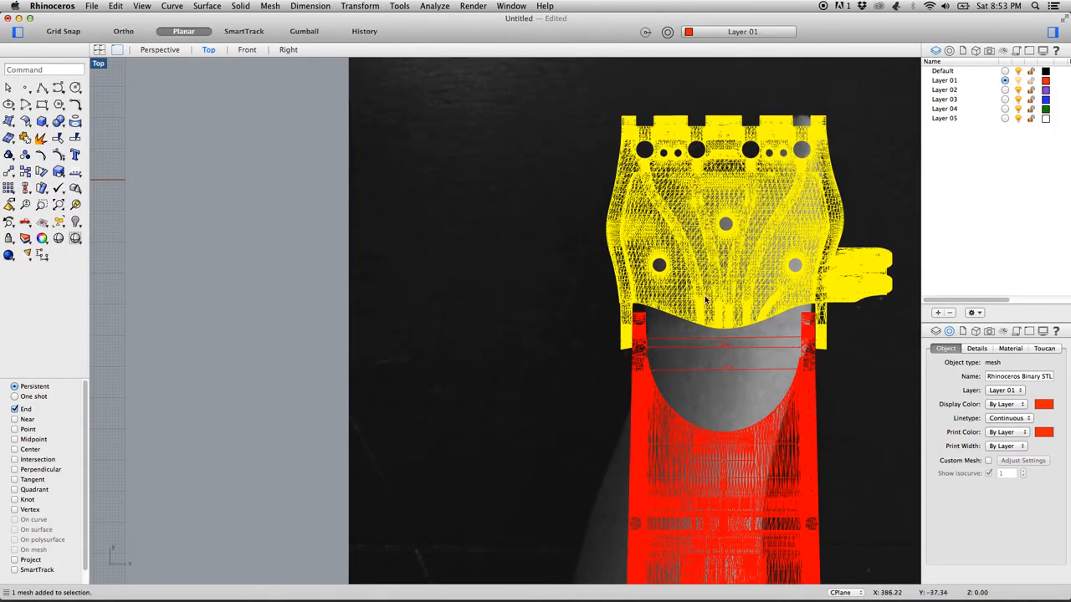
mouse_move(696, 331)
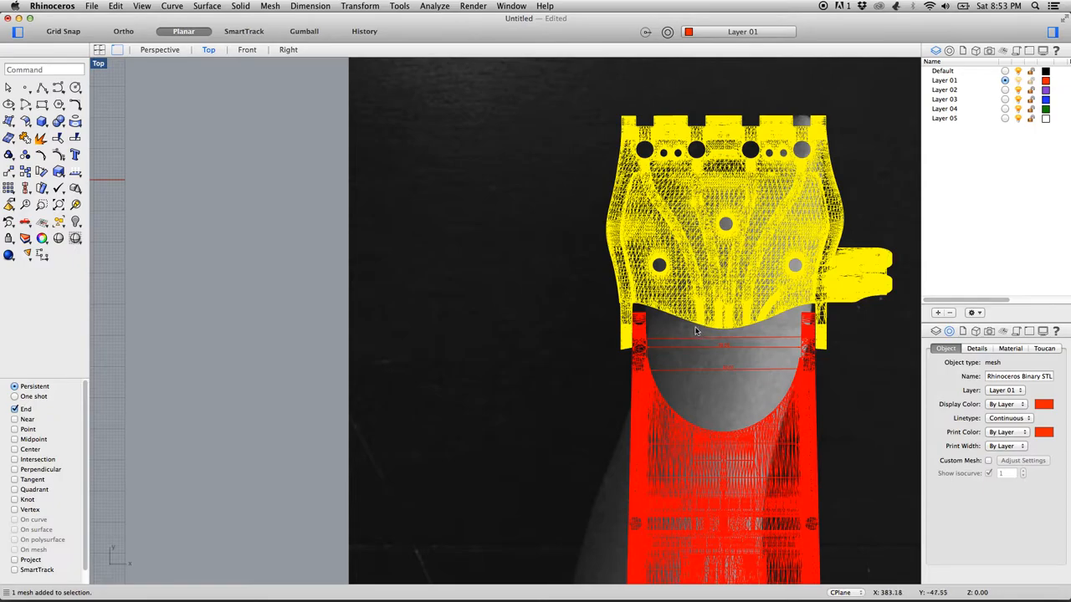
mouse_move(768, 505)
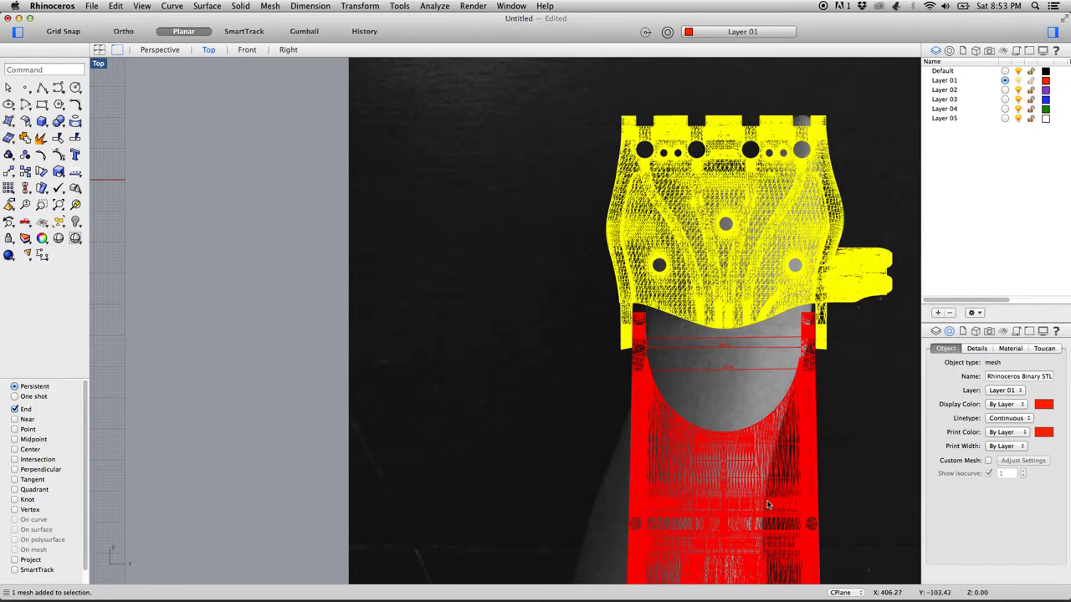
scroll(up, 3)
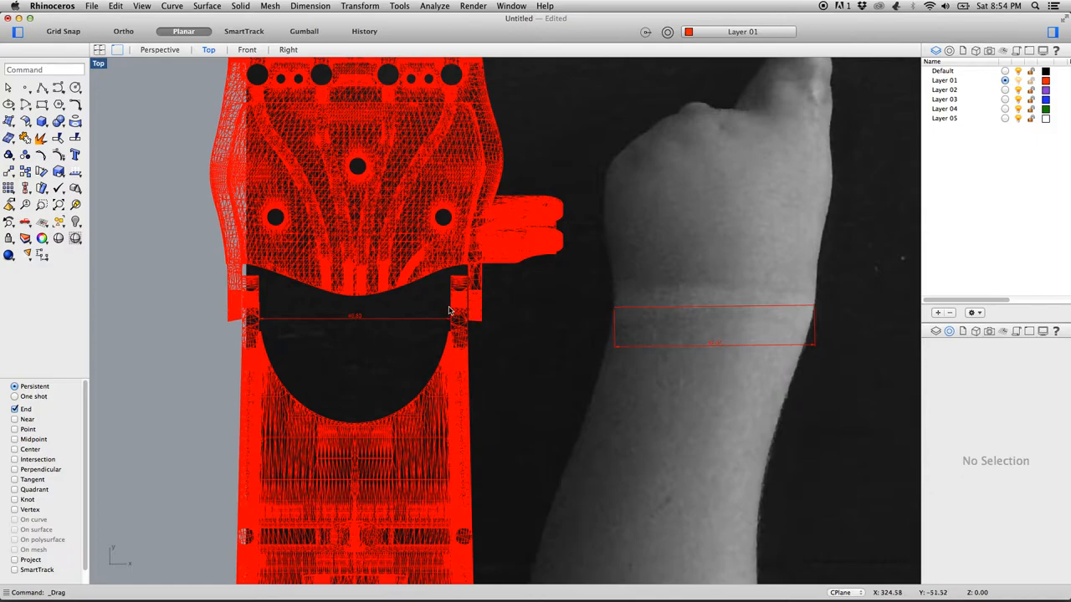
mouse_move(450, 301)
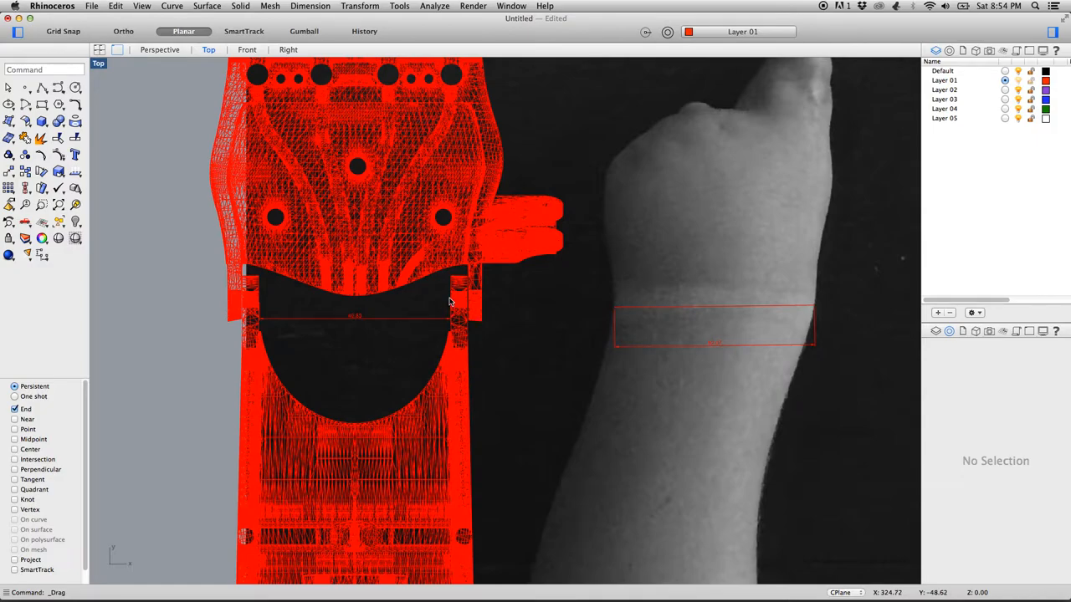
mouse_move(441, 288)
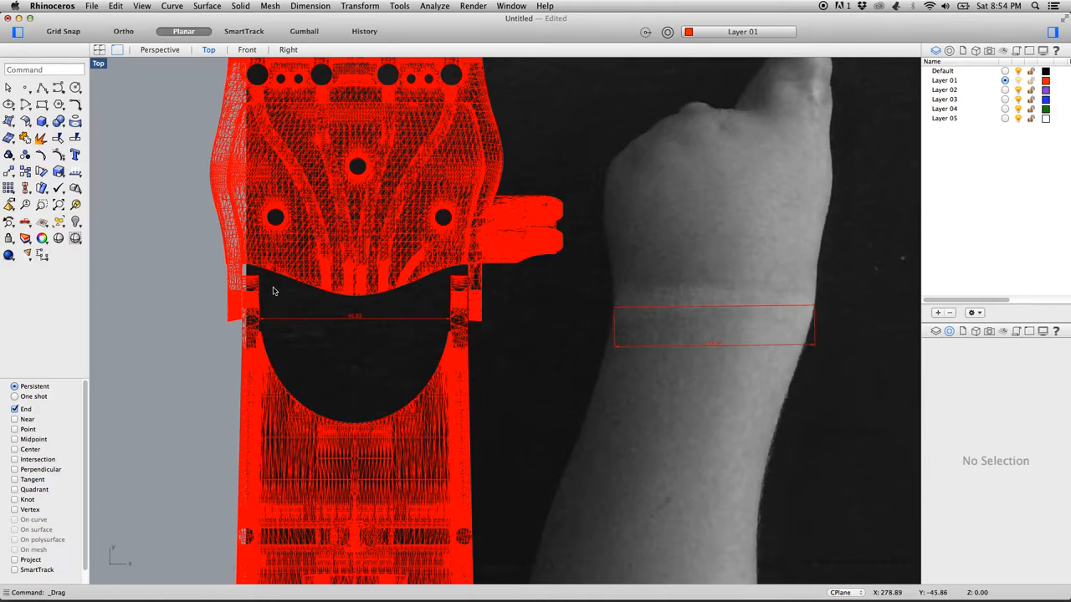
mouse_move(278, 318)
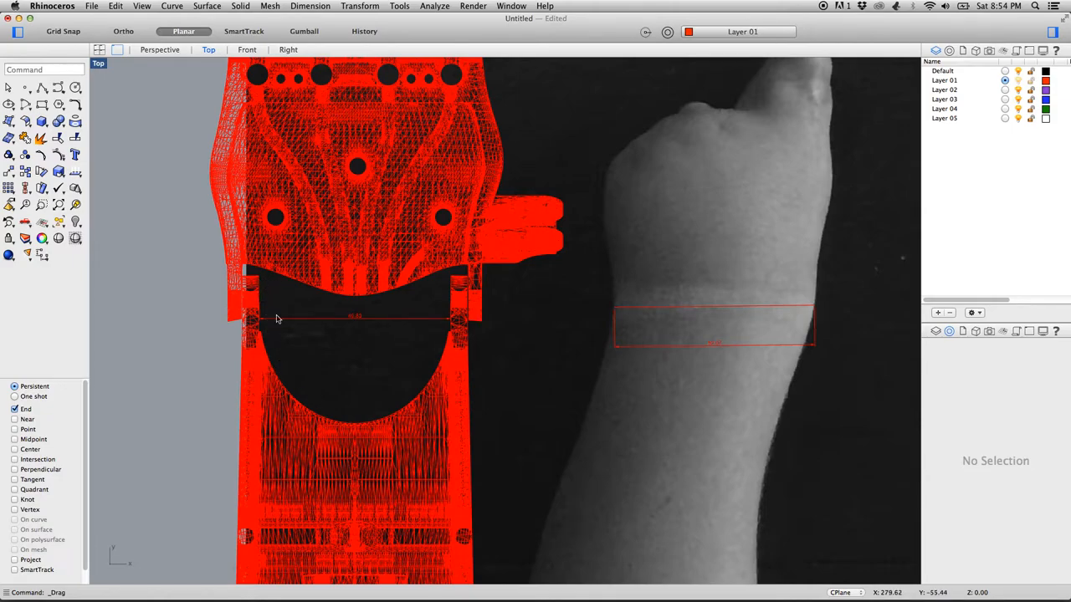
mouse_move(271, 310)
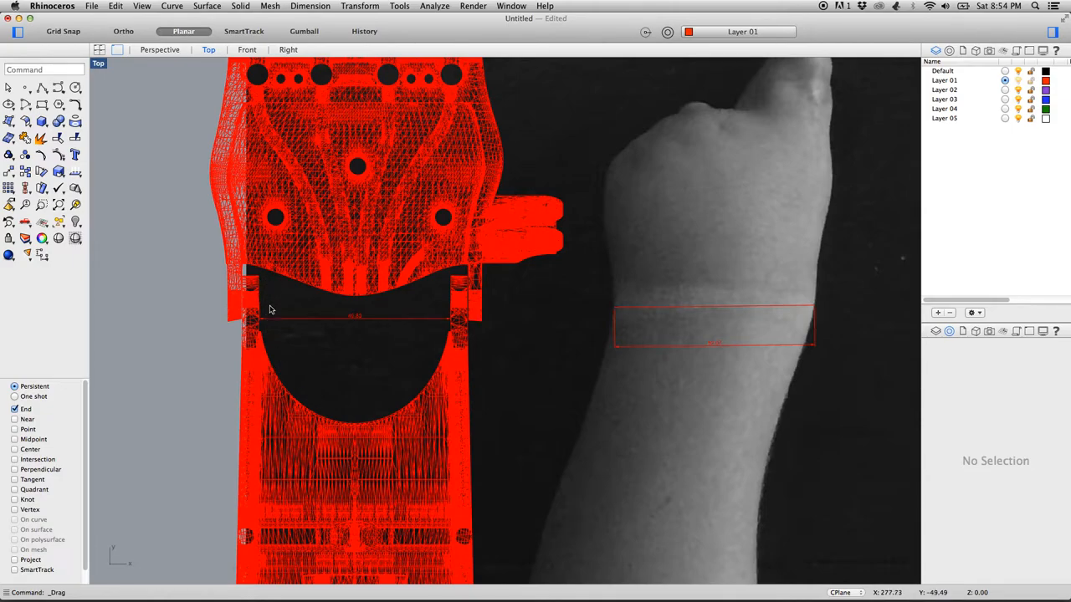
mouse_move(271, 316)
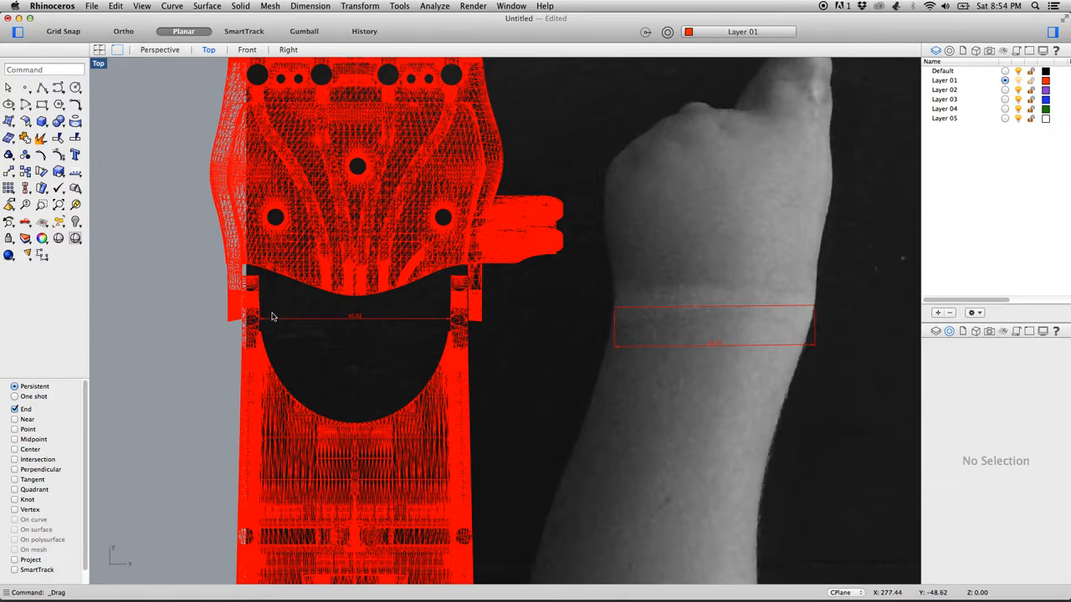
mouse_move(594, 316)
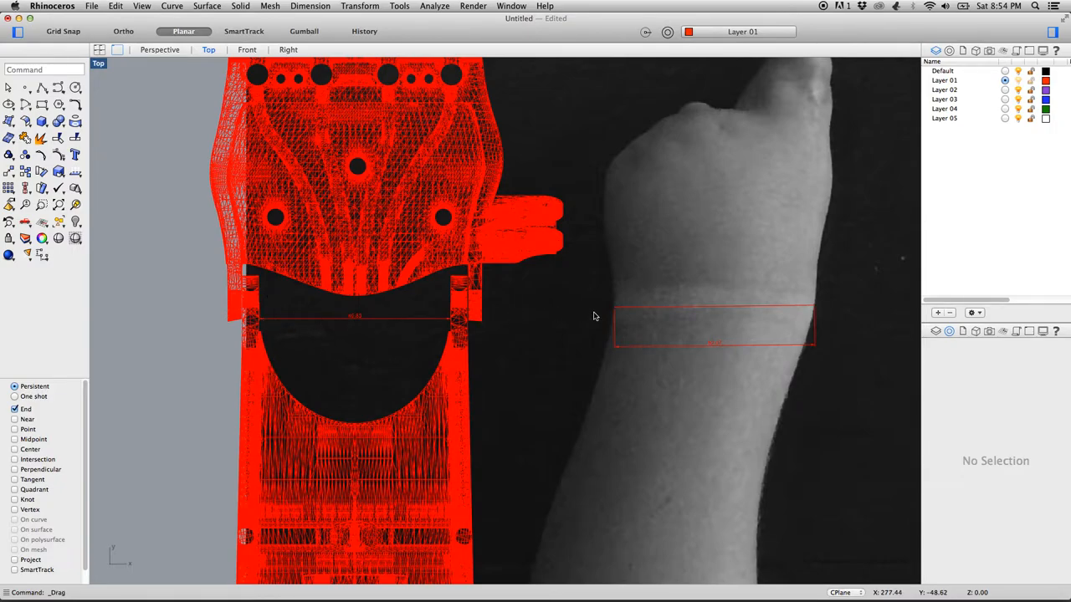
mouse_move(634, 314)
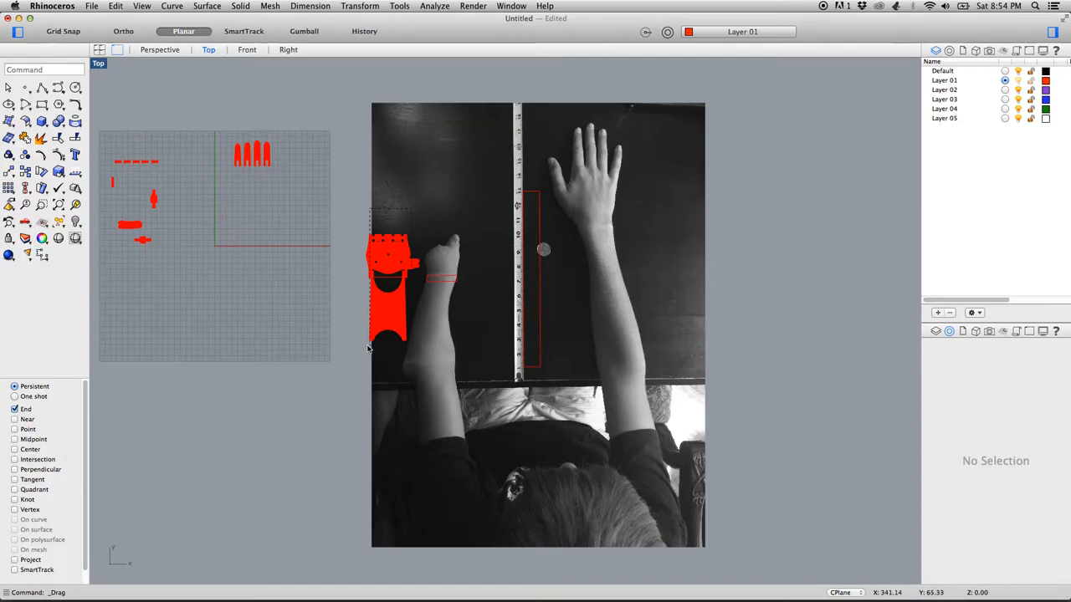
Window-select all fifteen hand meshes together with the cuff dimension
drag(388, 276, 304, 276)
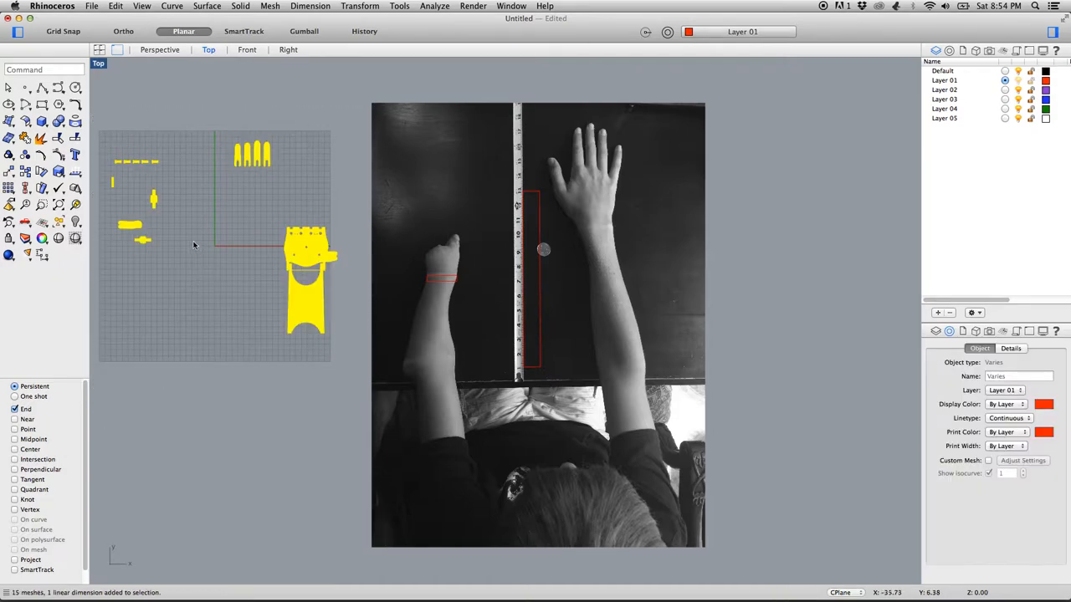
mouse_move(267, 231)
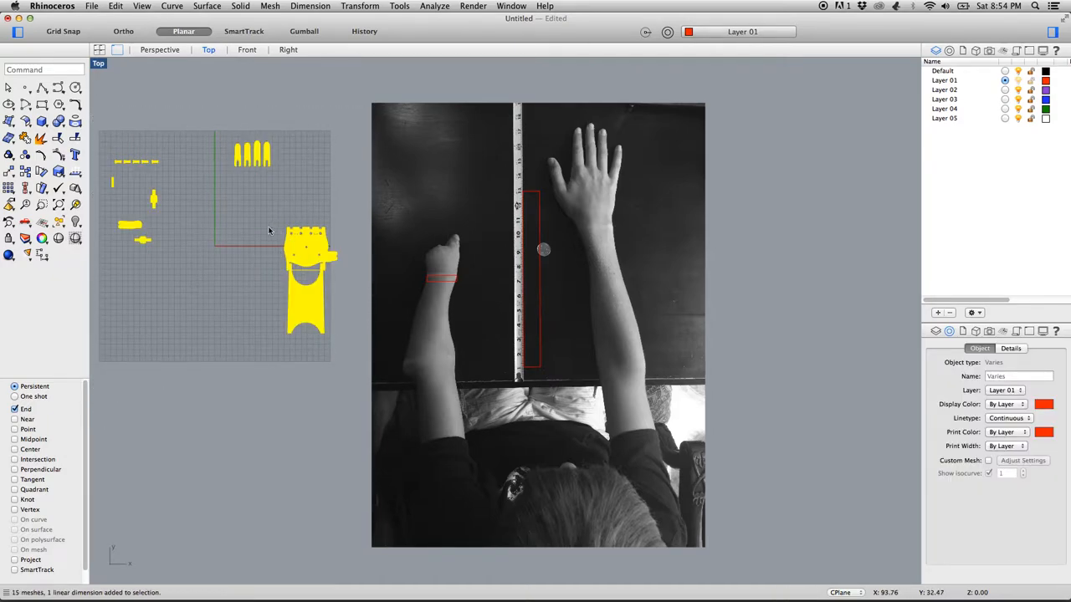
mouse_move(280, 238)
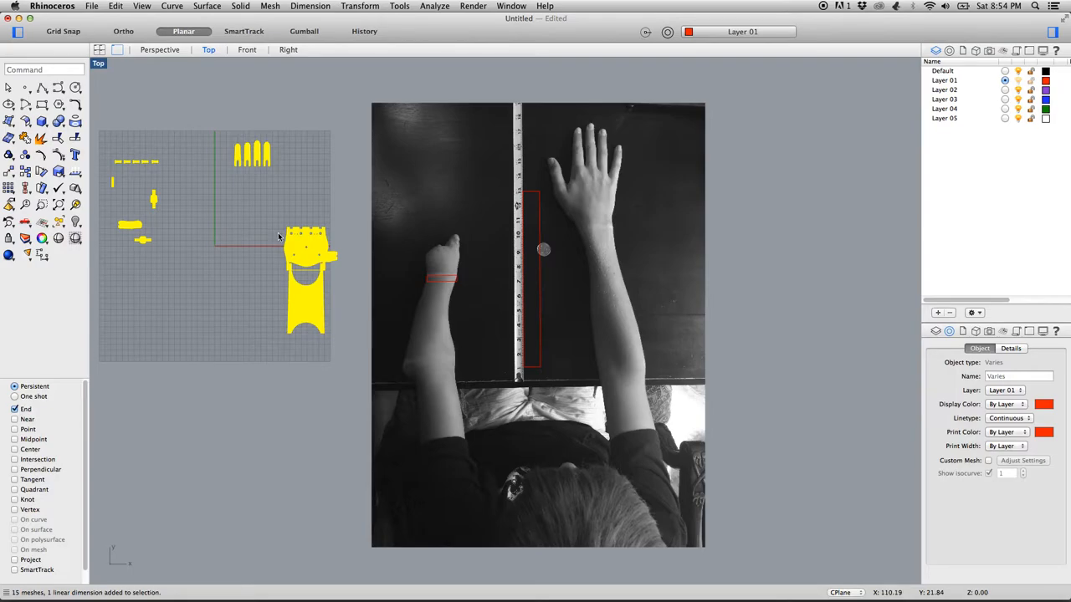
mouse_move(315, 255)
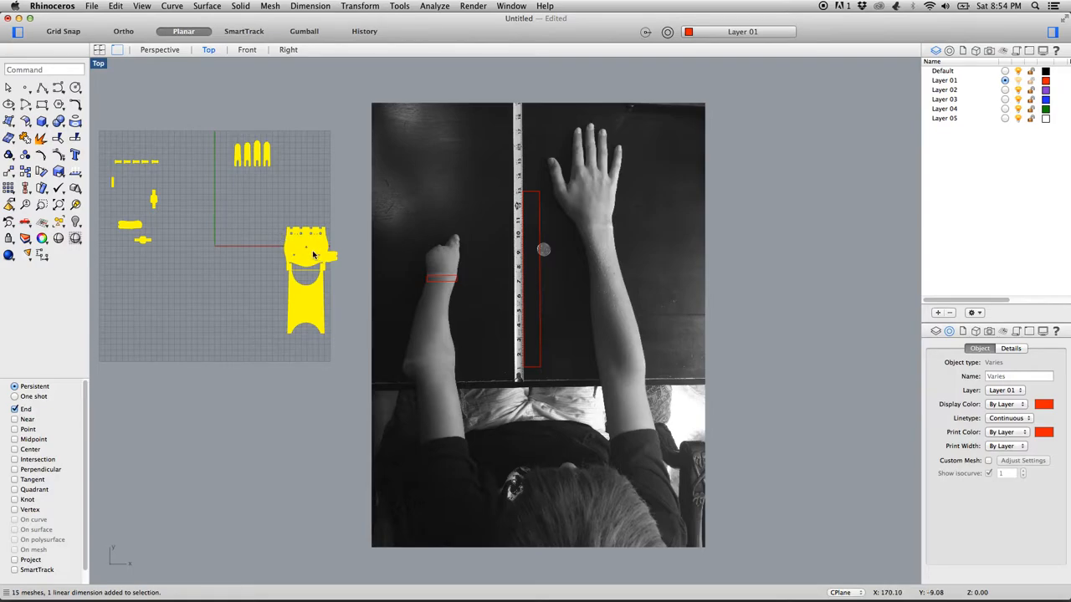
mouse_move(309, 259)
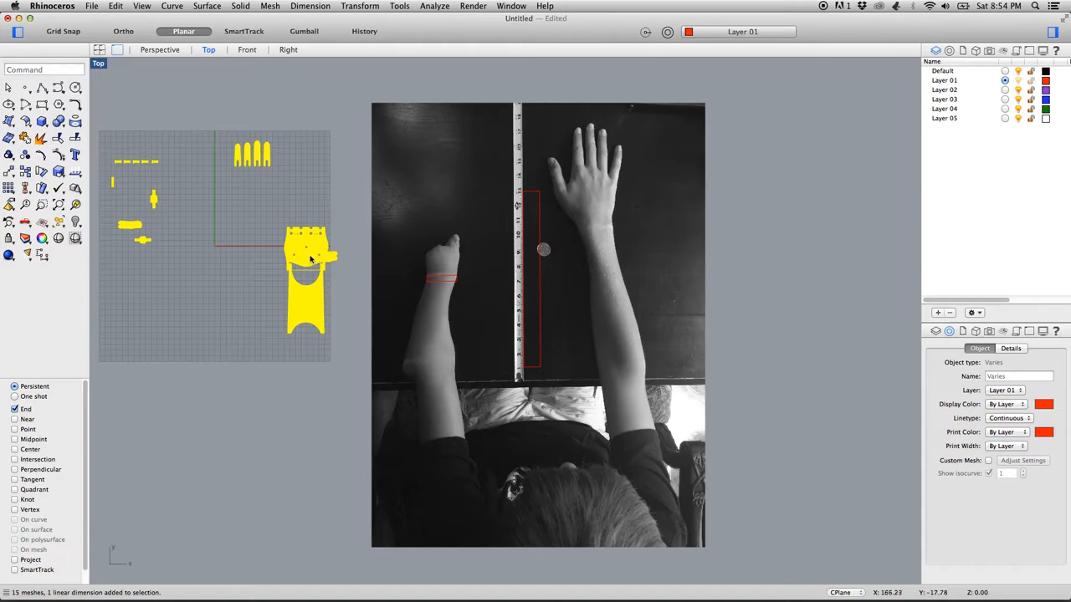
mouse_move(281, 122)
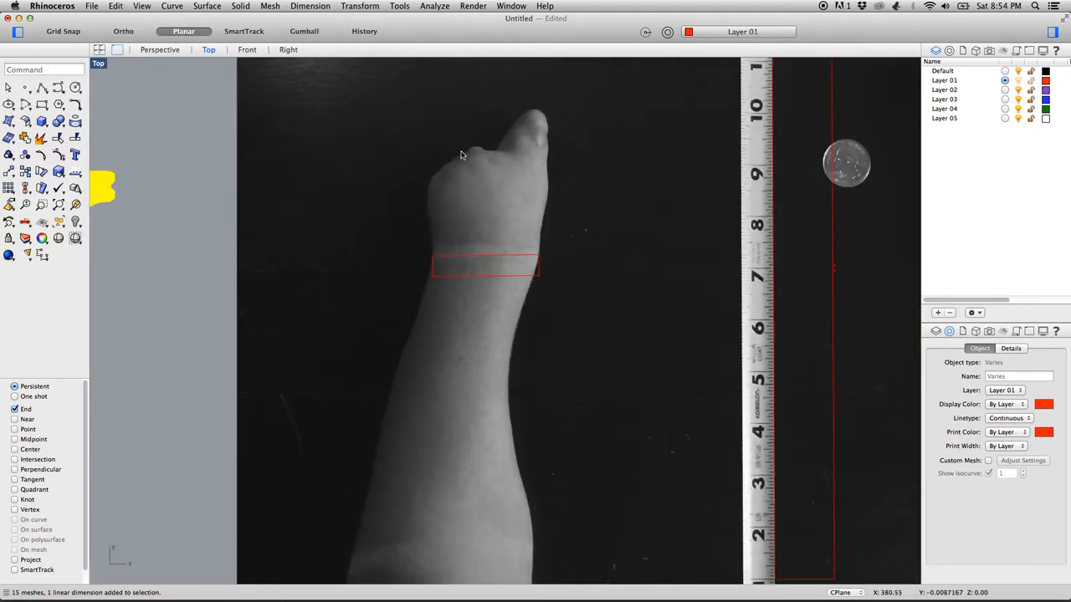
mouse_move(548, 161)
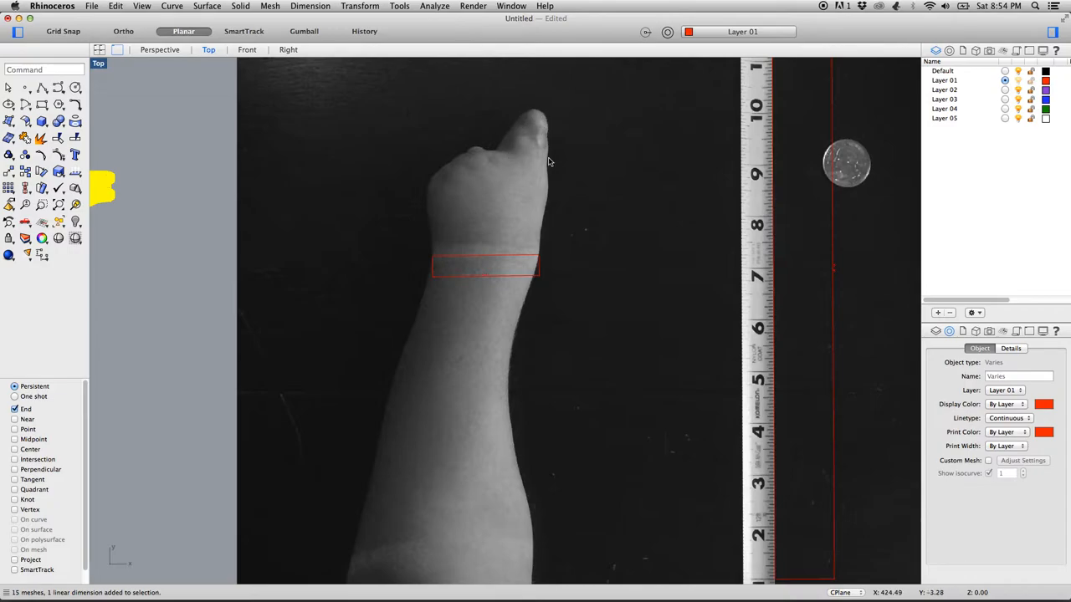
mouse_move(532, 167)
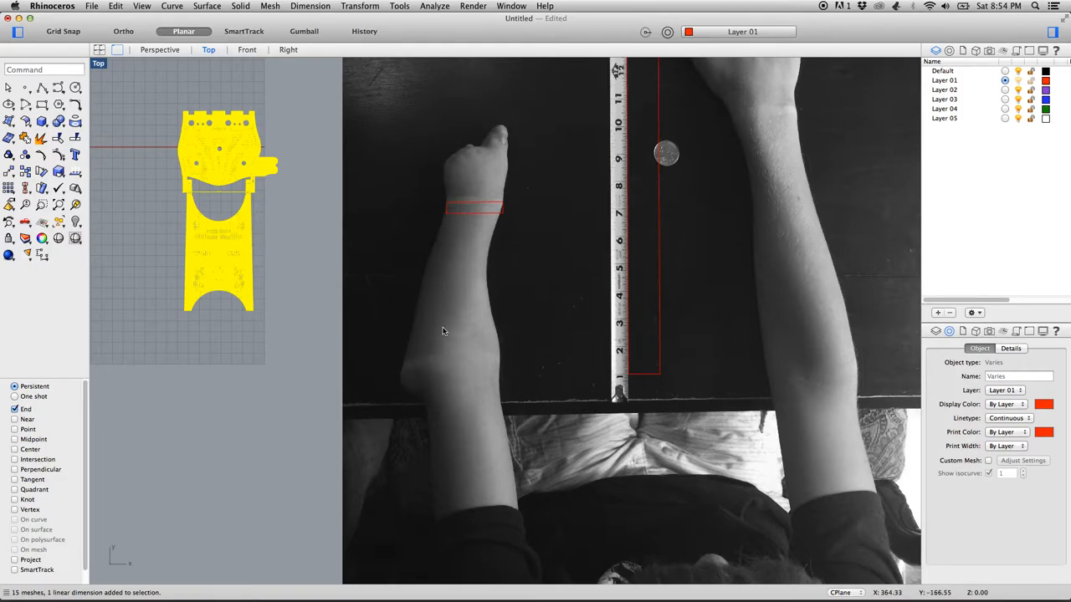
mouse_move(351, 206)
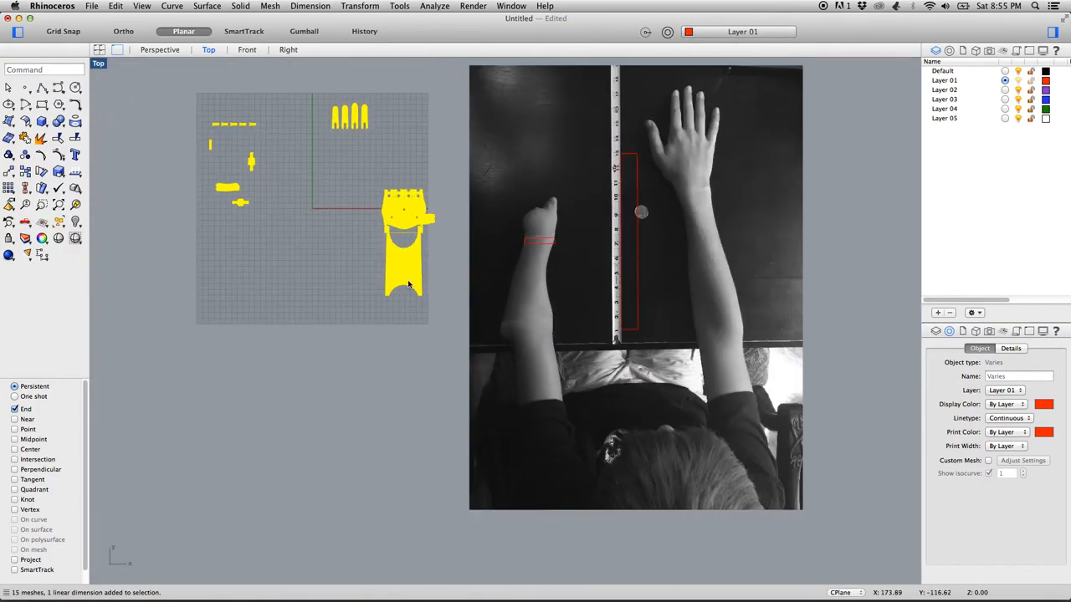
Run Transform > Scale 3-D on the selected parts, entering 62 for the wrist-opening reference
click(360, 6)
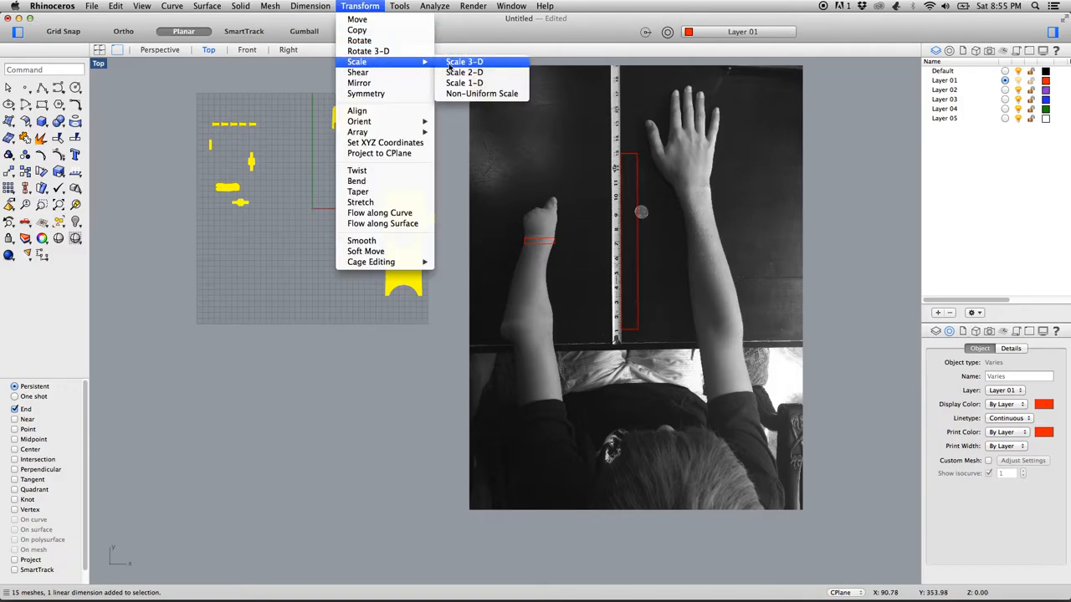
mouse_move(465, 60)
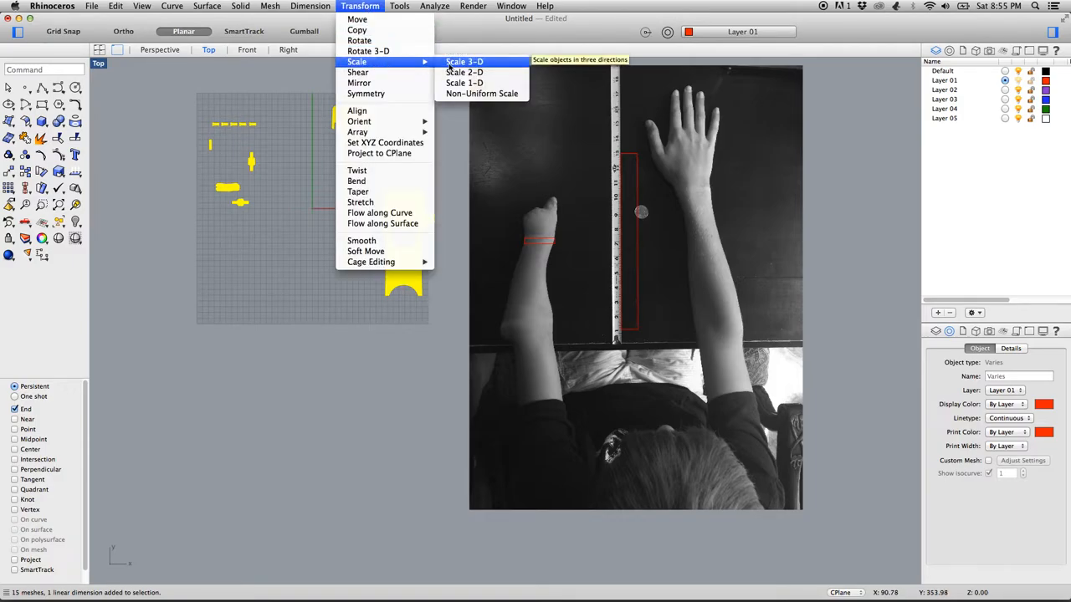
click(463, 72)
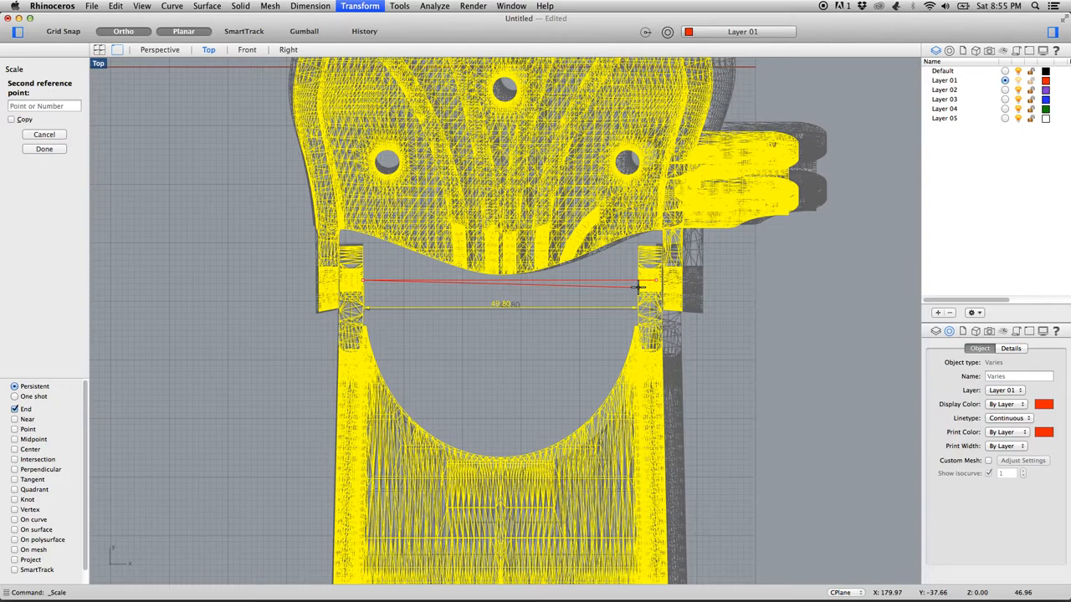
text(62)
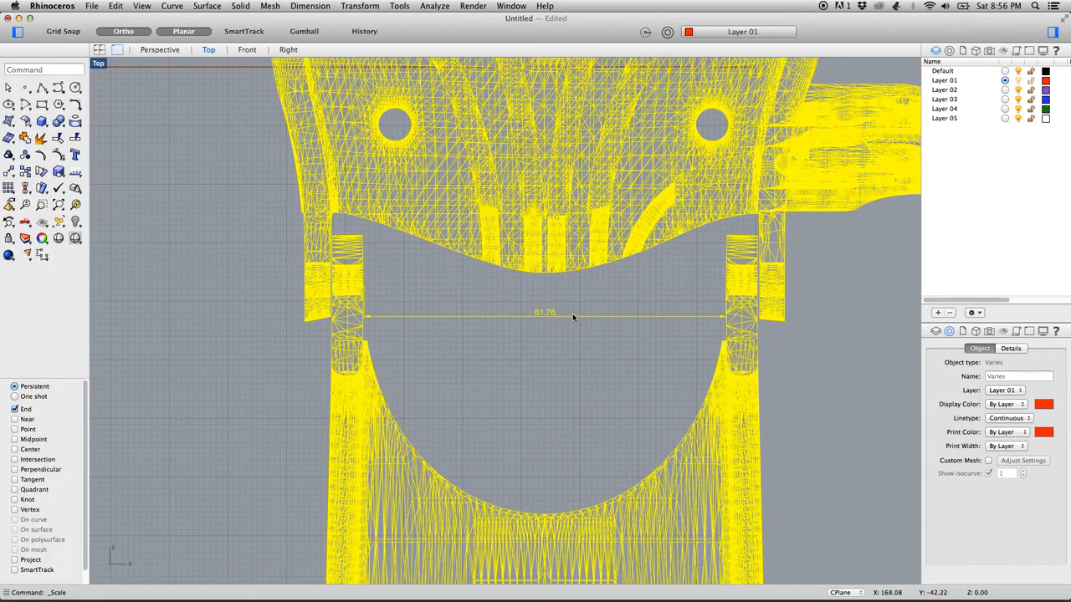
mouse_move(353, 317)
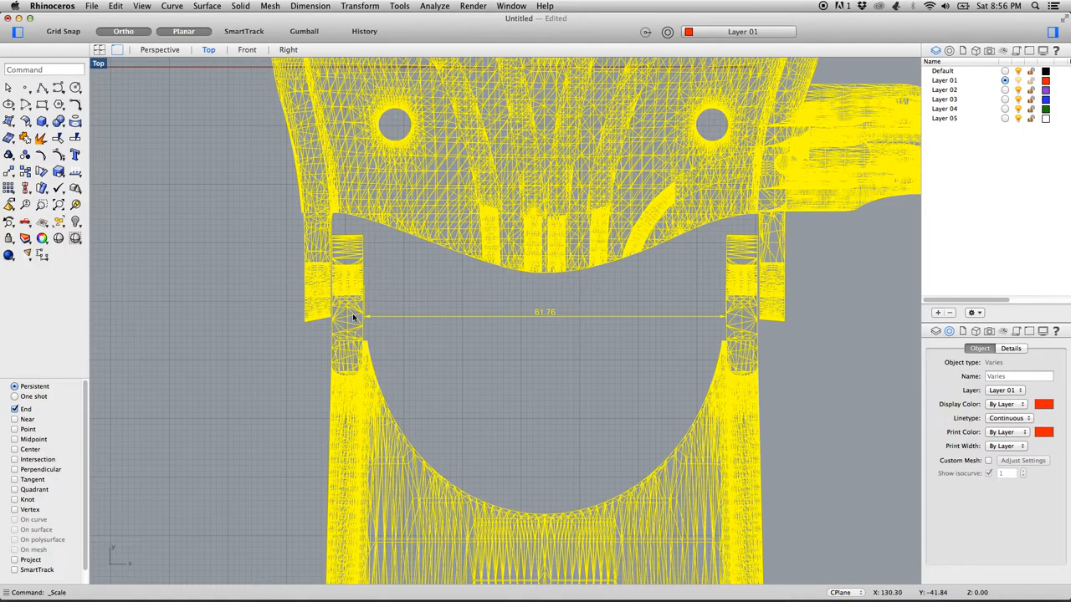
mouse_move(455, 319)
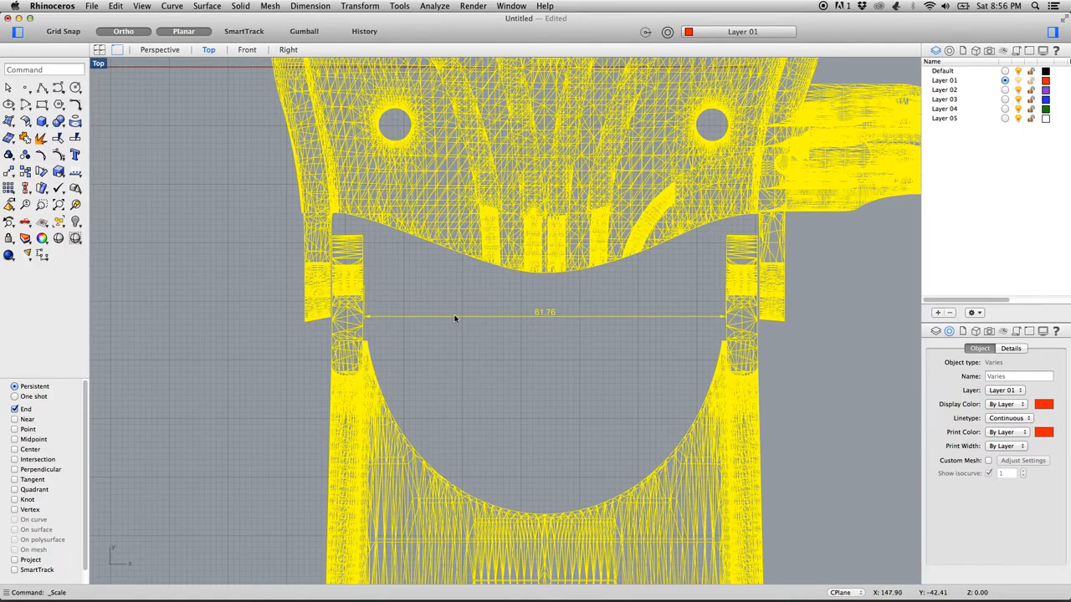
mouse_move(368, 325)
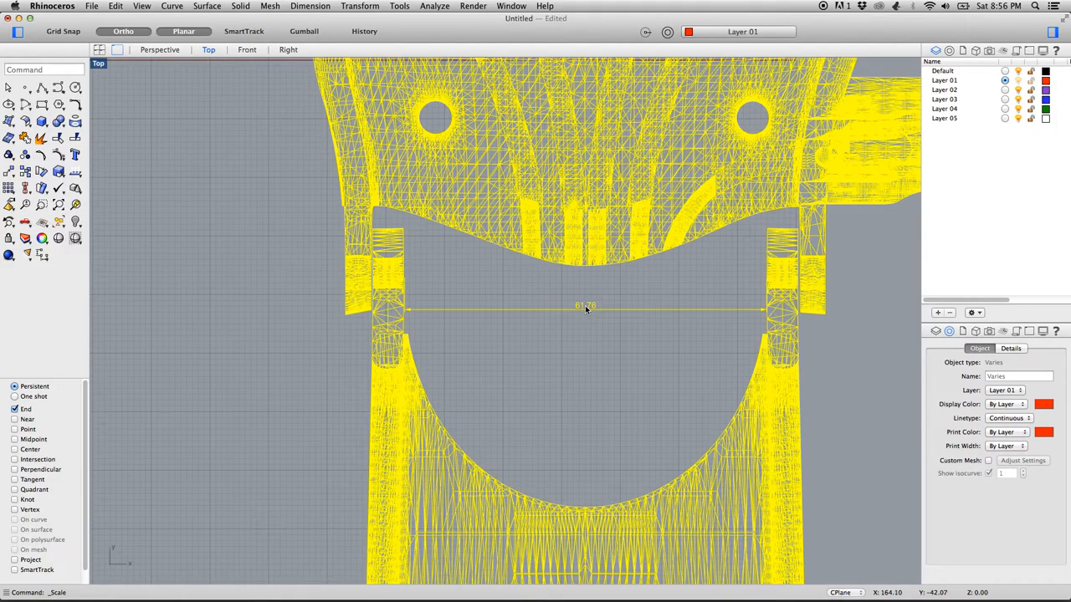
Remove the old cuff dimension and place a new linear dimension across the scaled opening's edges
click(586, 310)
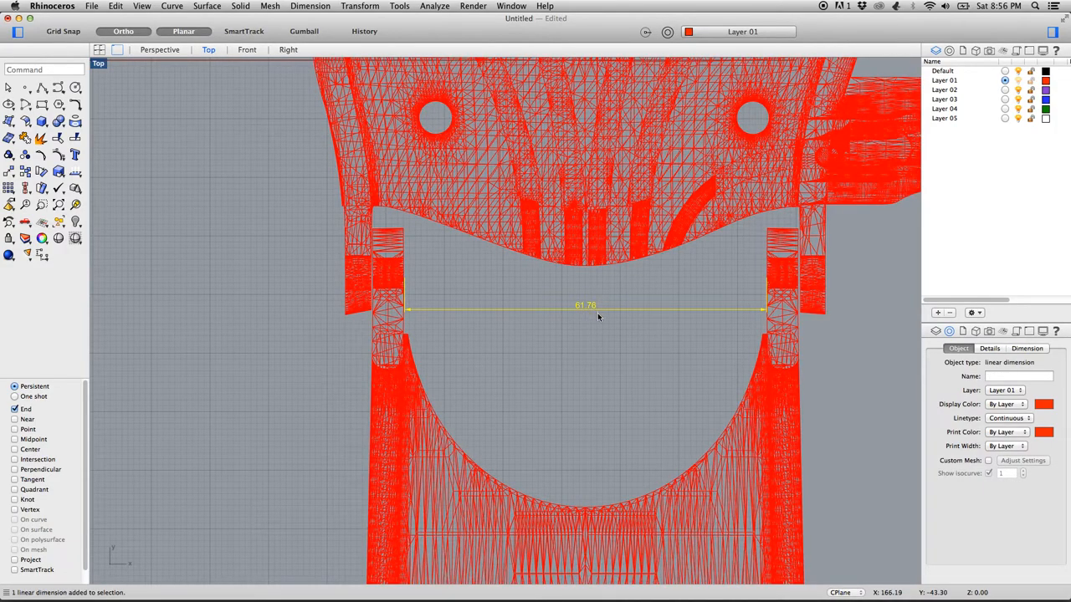
click(312, 6)
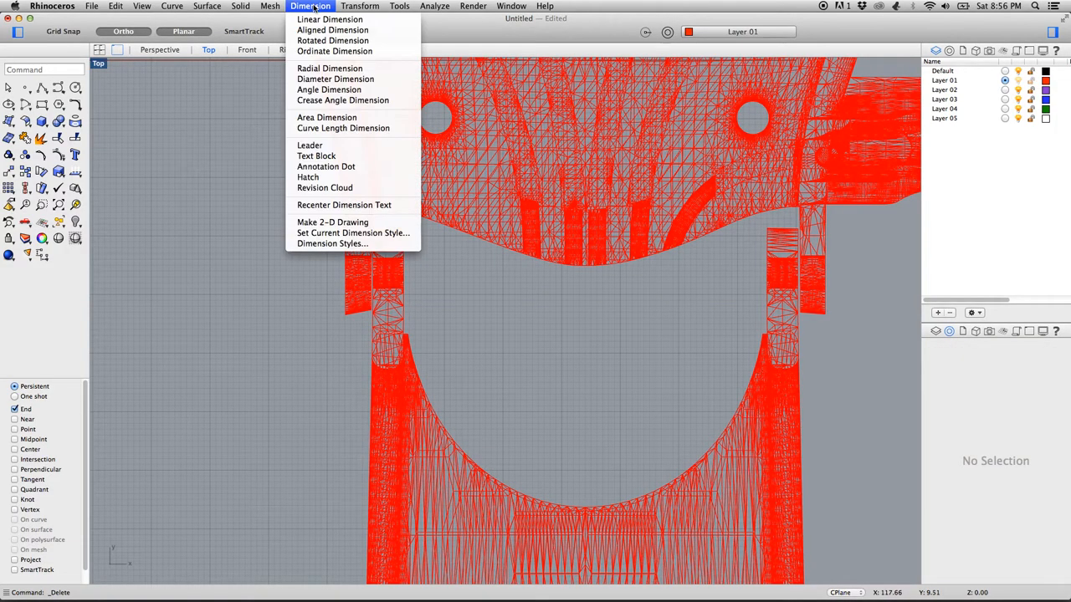
click(328, 20)
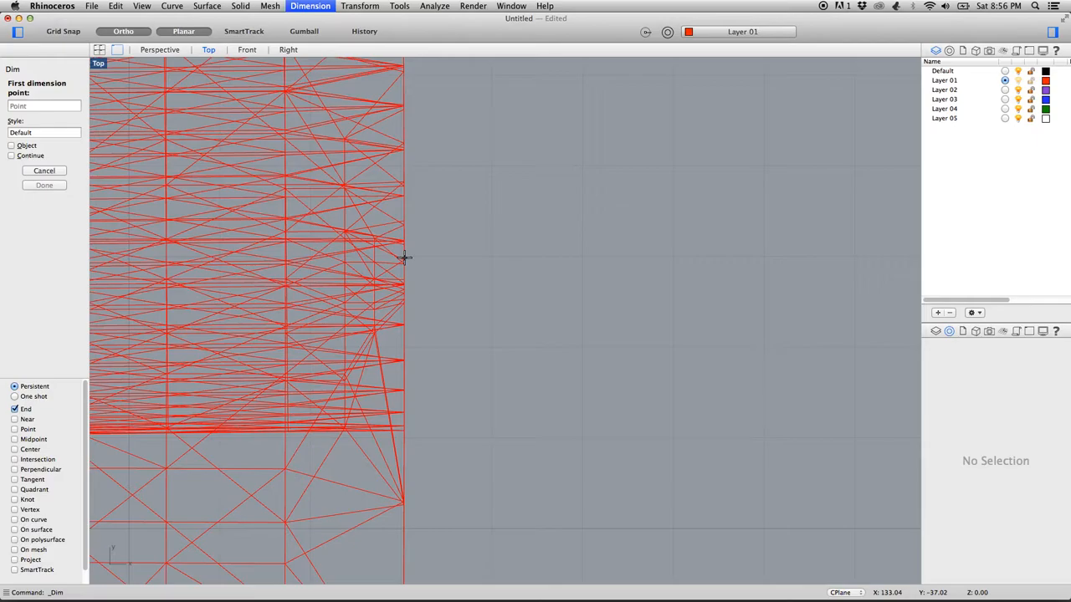
click(405, 258)
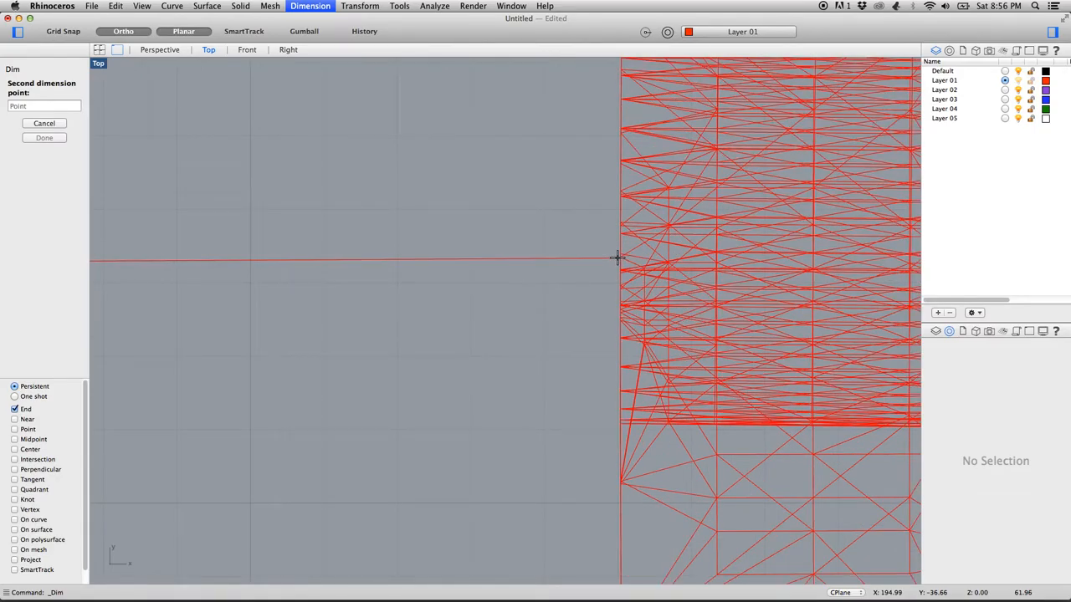
click(618, 258)
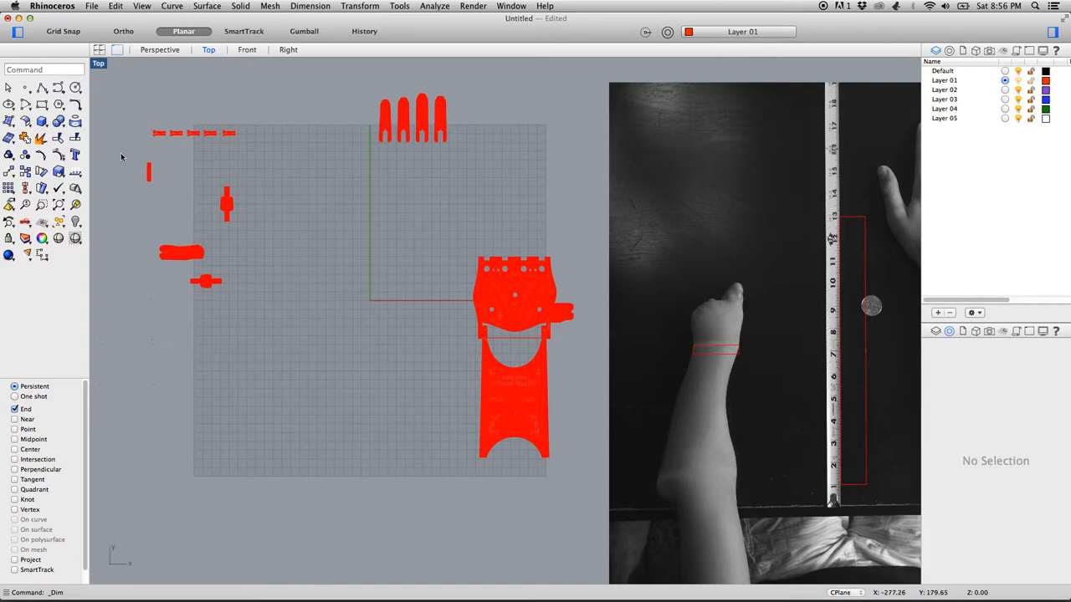
mouse_move(595, 282)
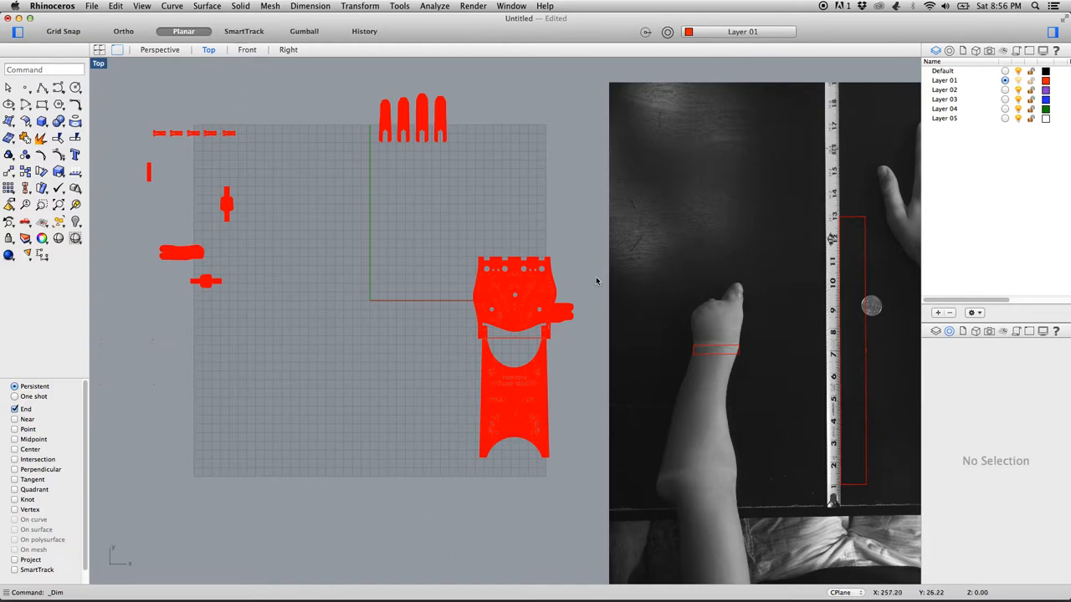
mouse_move(525, 338)
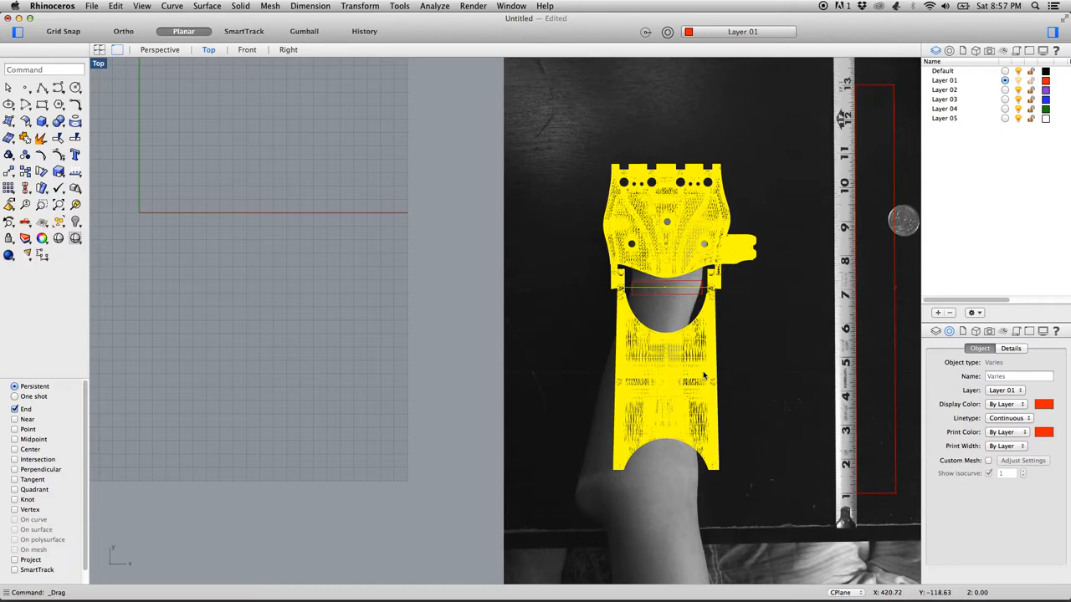
mouse_move(689, 288)
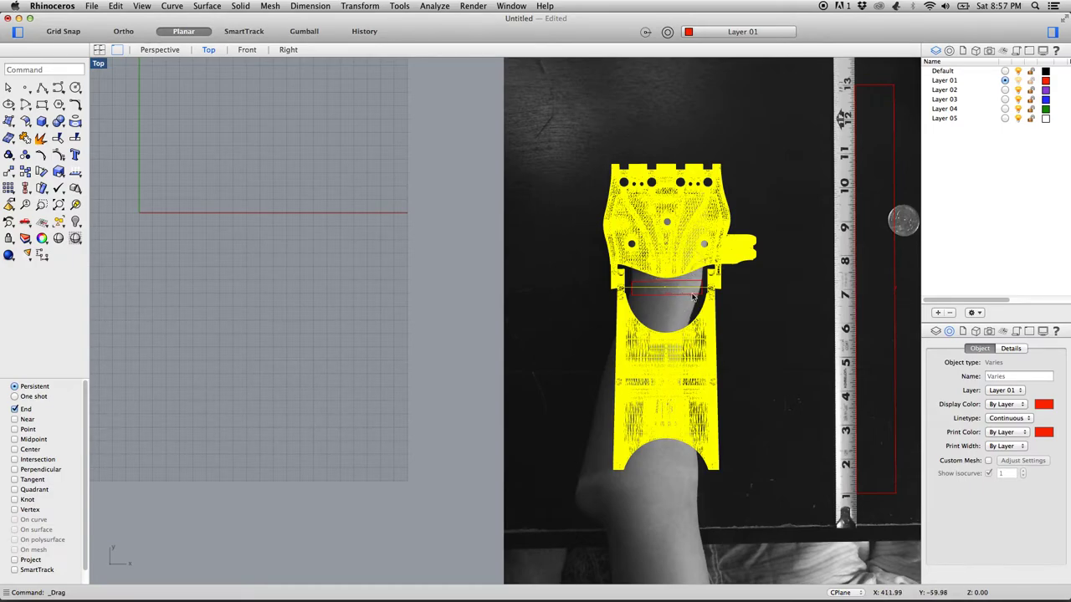
mouse_move(679, 376)
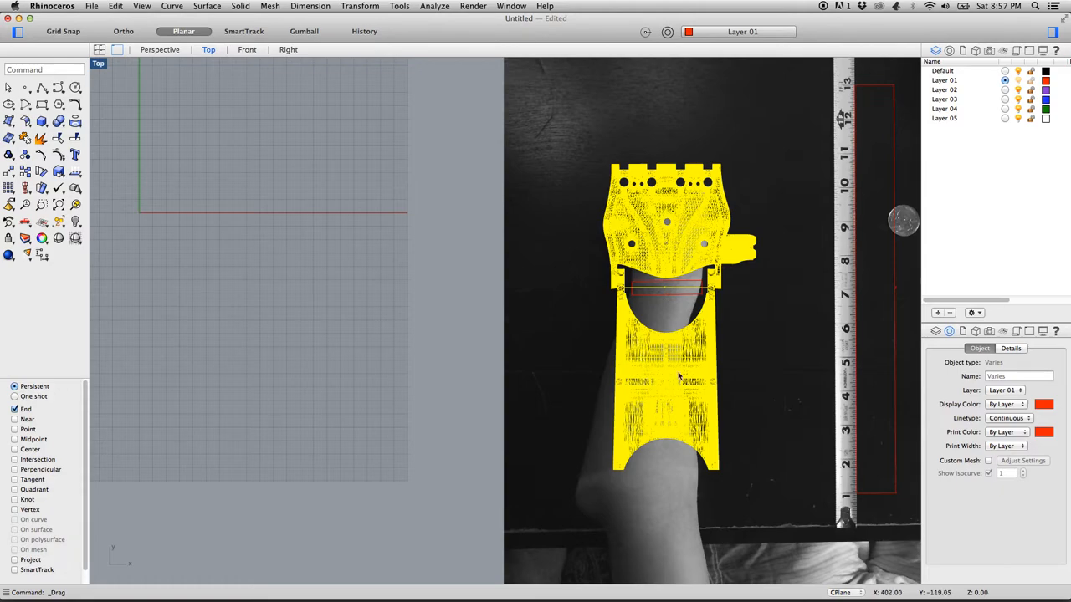
mouse_move(405, 4)
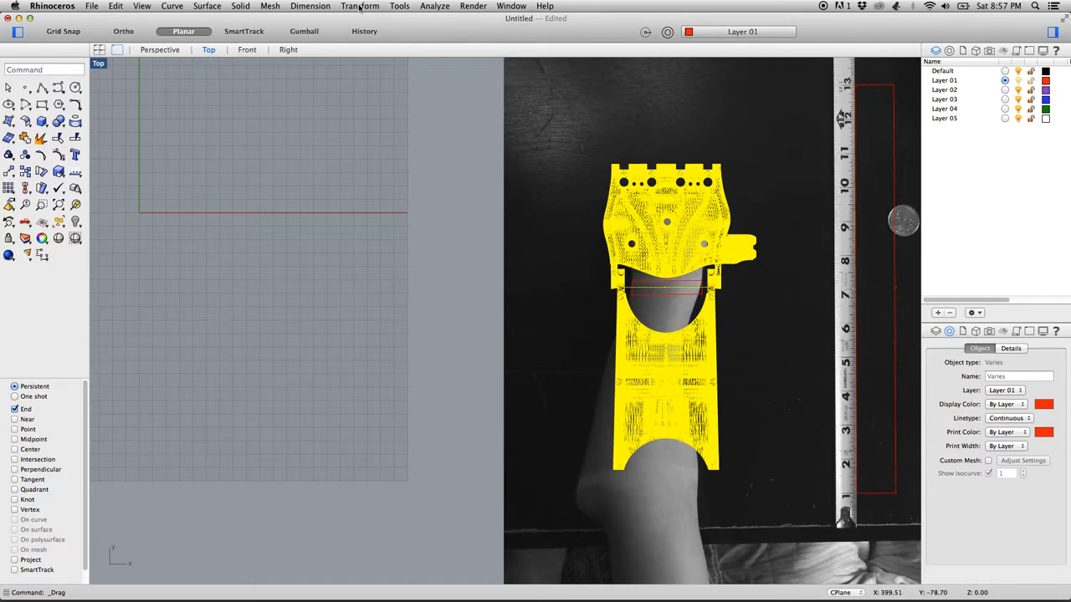
Rotate the palm piece over the photo's wrist so it follows the forearm
click(360, 6)
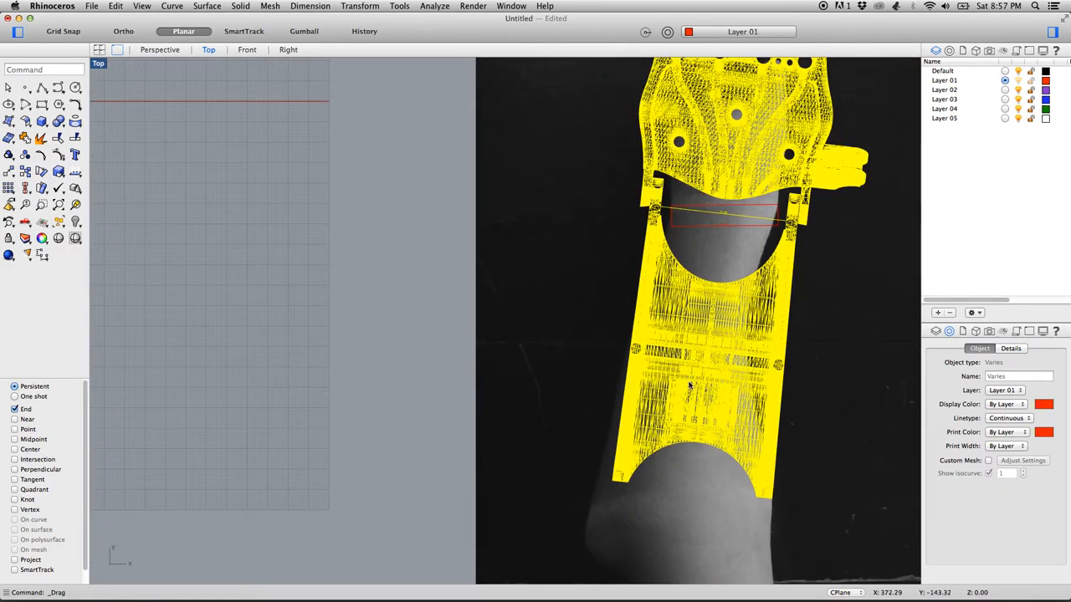
mouse_move(701, 350)
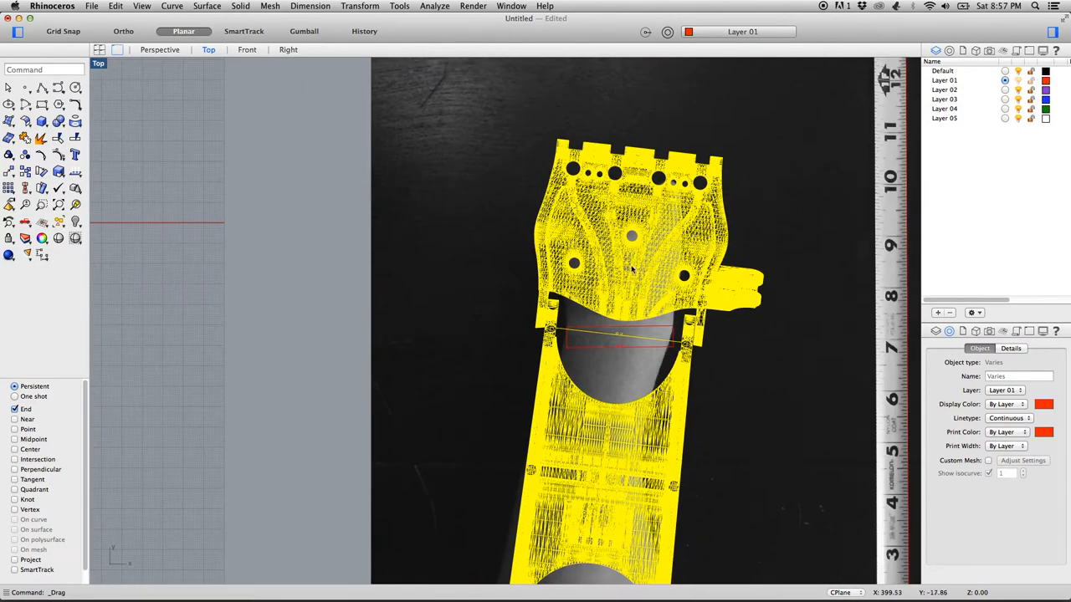
Zoom in and nudge the palm mesh so its wrist opening sits over the photographed forearm
scroll(up, 3)
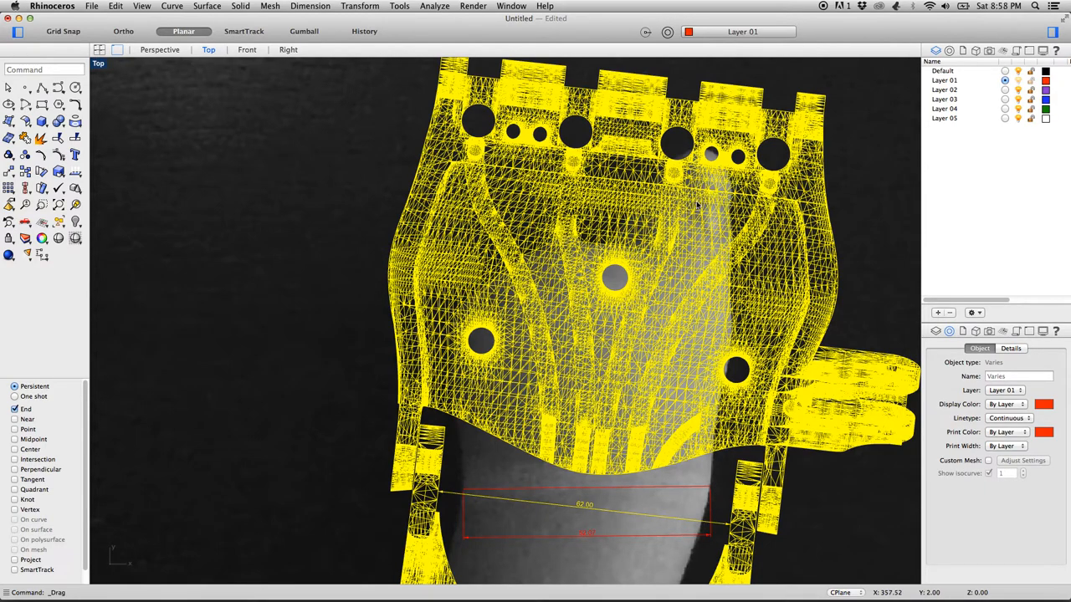
mouse_move(722, 228)
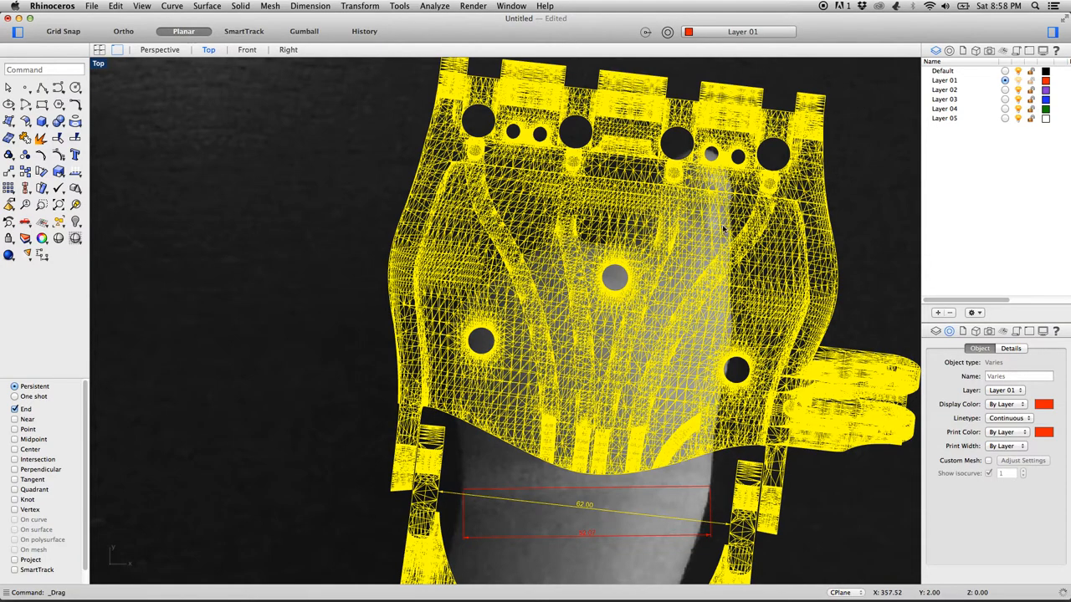
mouse_move(694, 217)
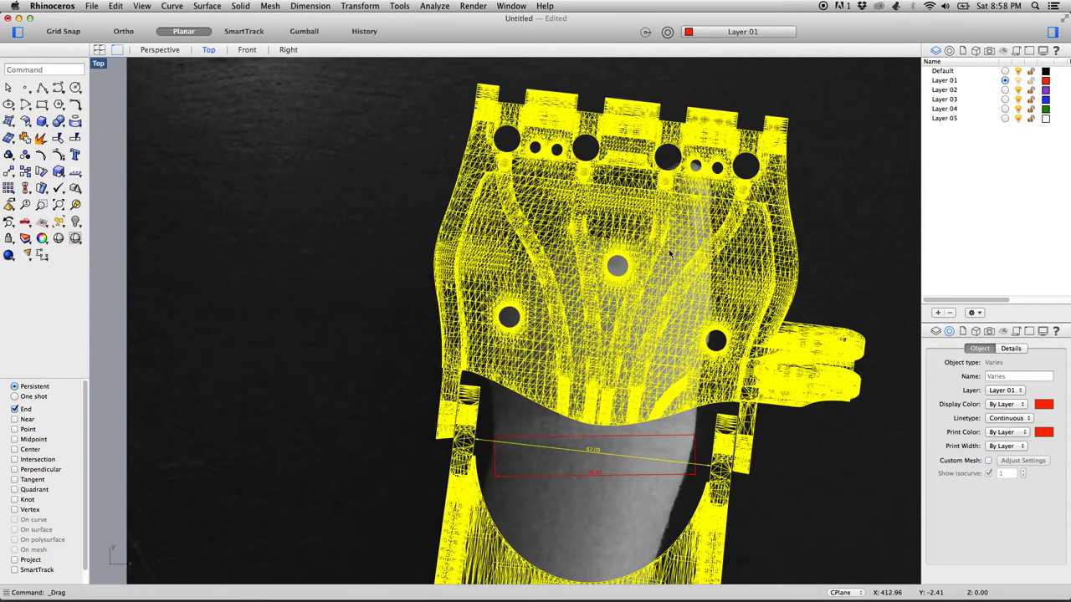
mouse_move(616, 291)
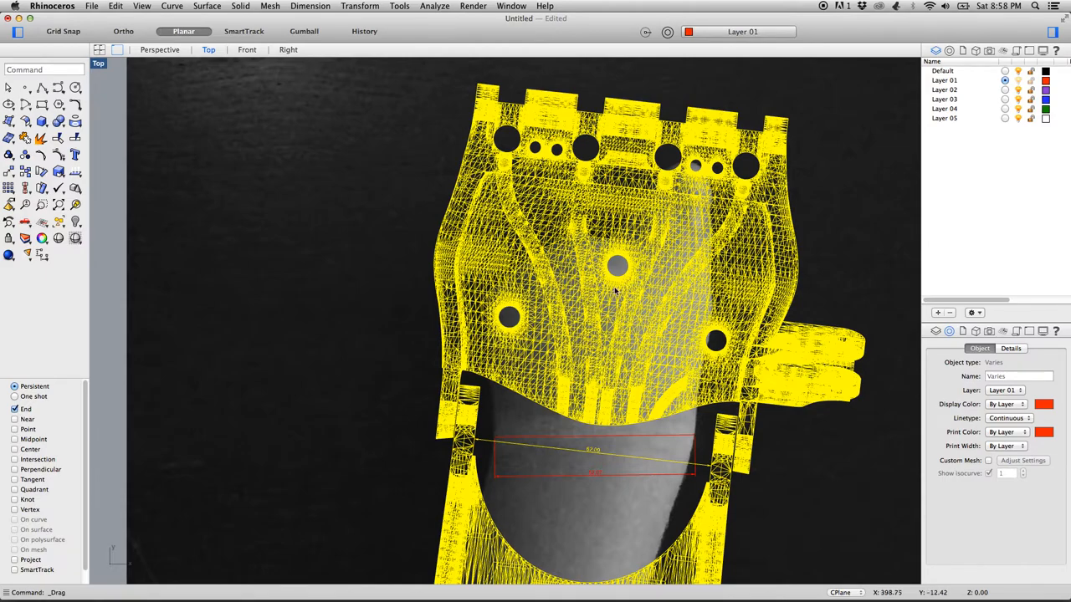
mouse_move(616, 268)
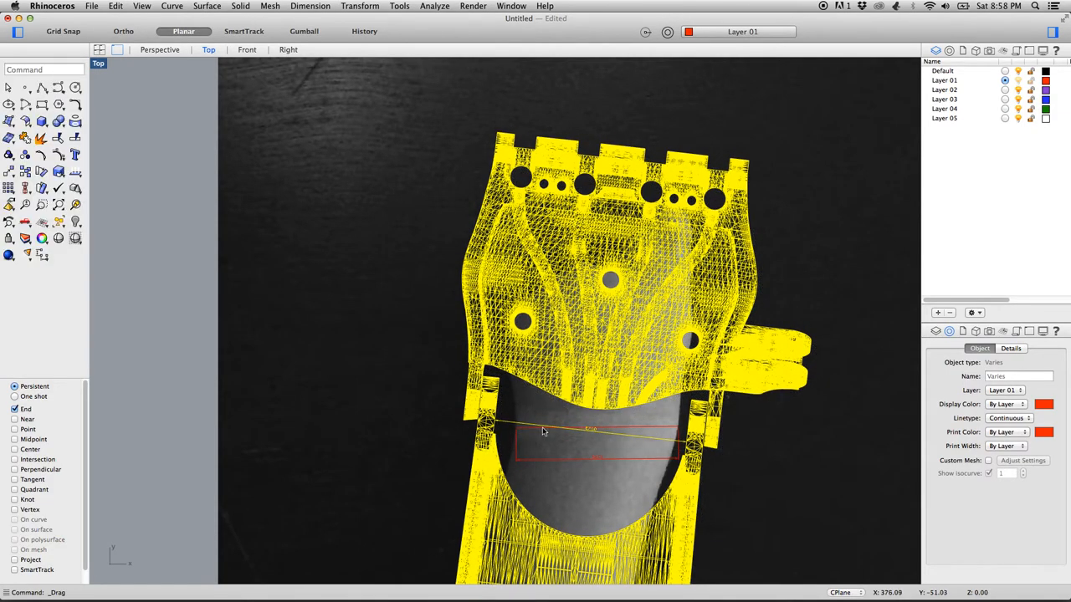
scroll(up, 3)
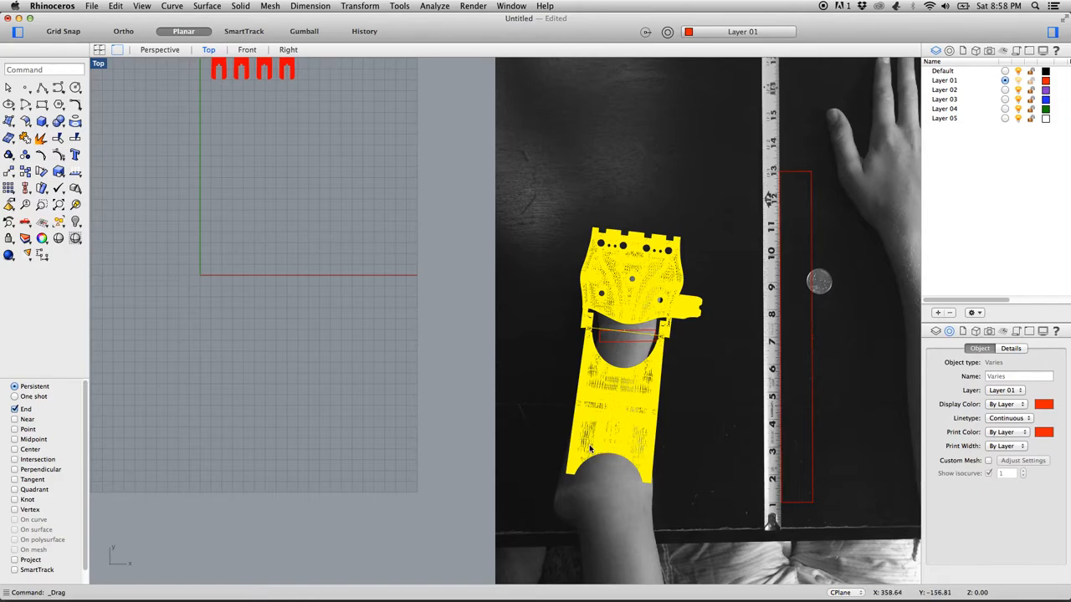
mouse_move(360, 7)
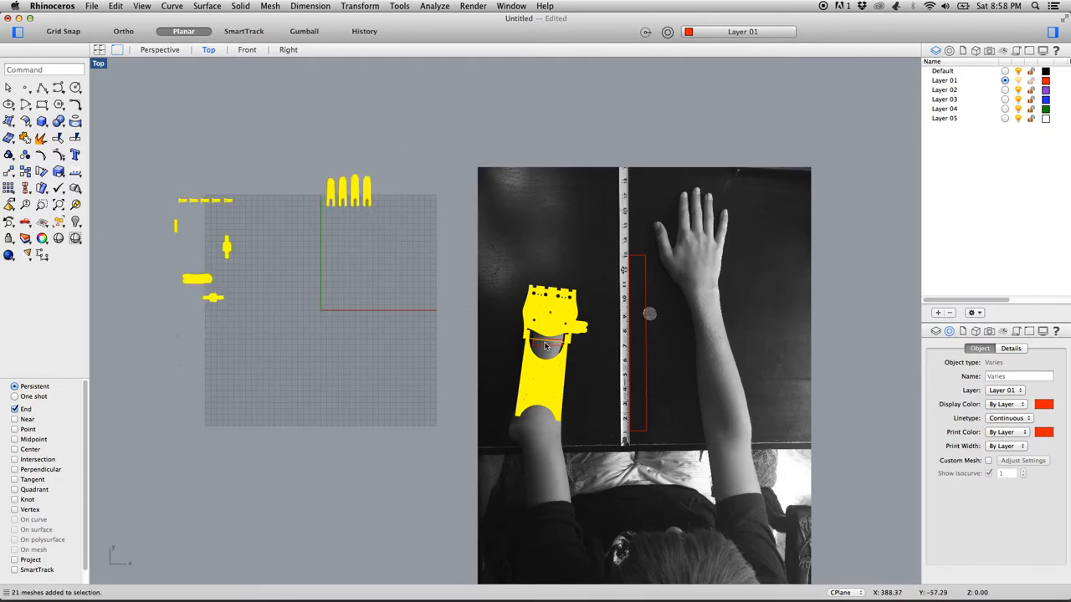
Scale 2-D all 21 hand parts so the 62 mm wrist dimension becomes 65
click(312, 6)
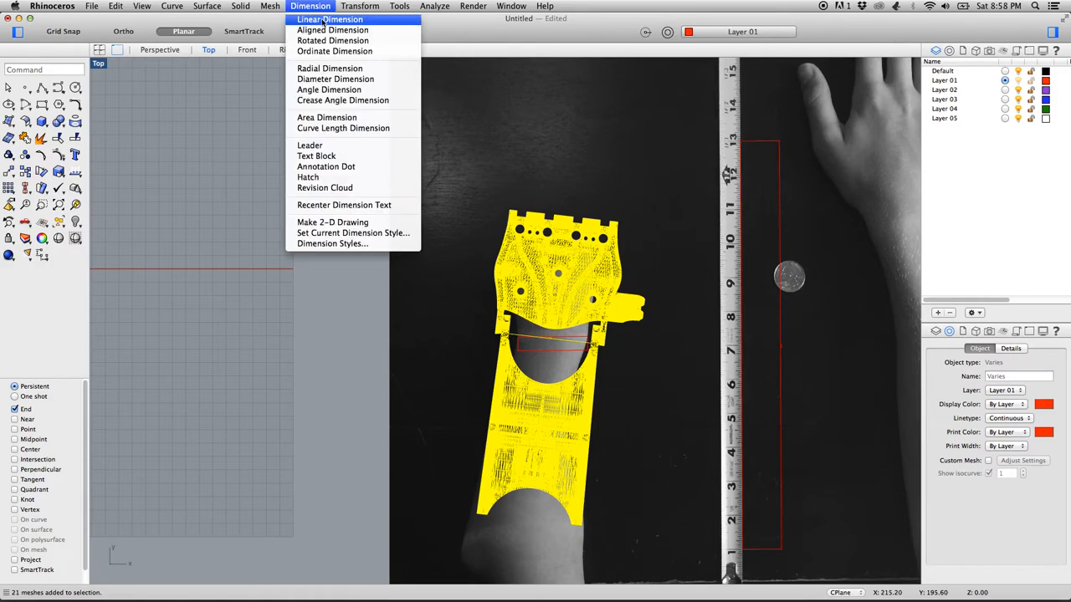
click(361, 7)
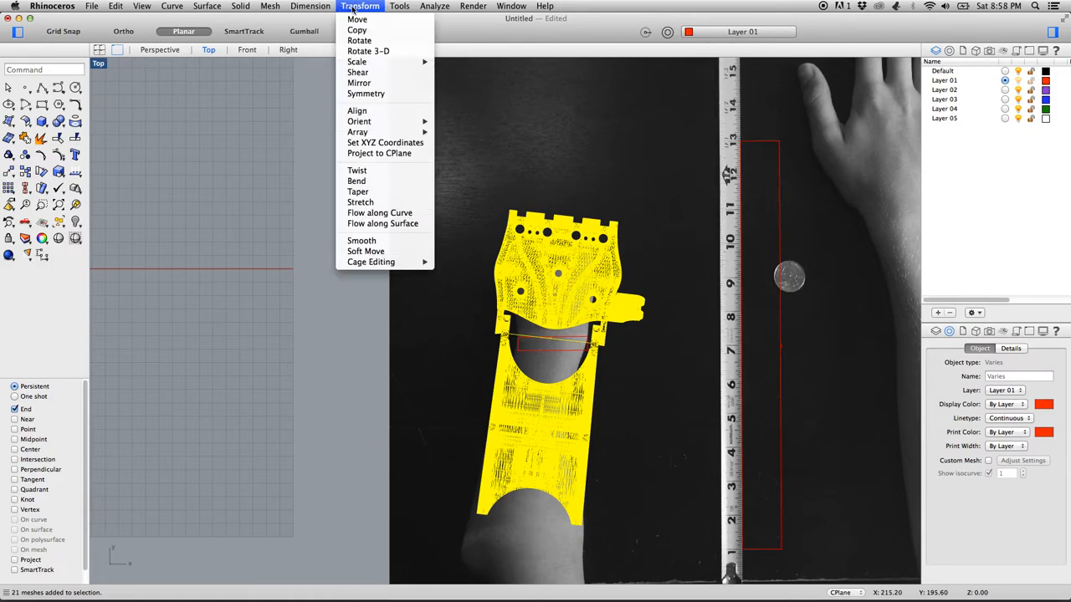
click(357, 61)
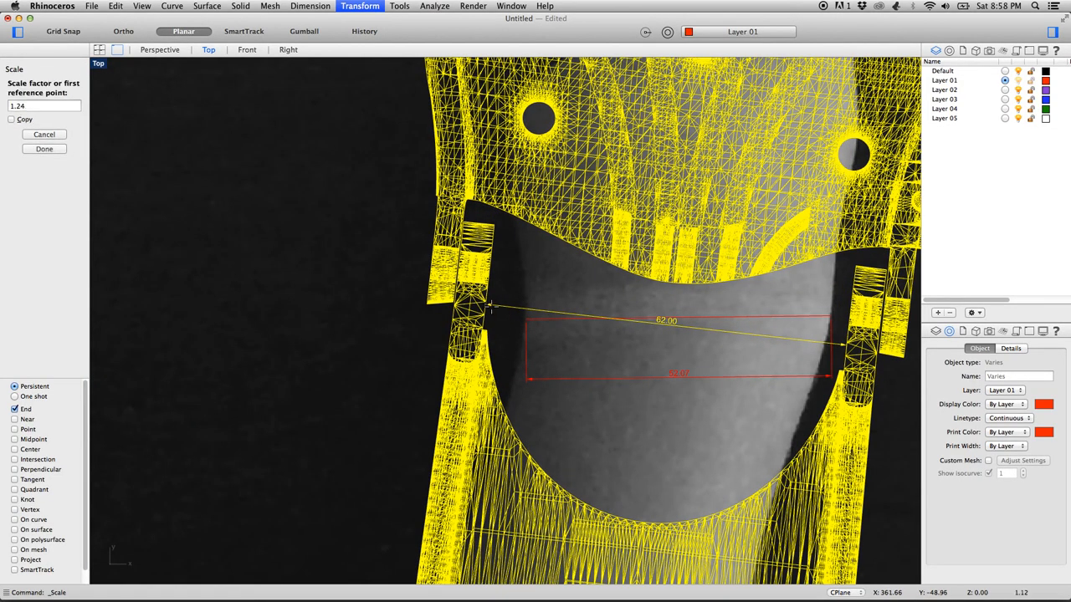
mouse_move(856, 351)
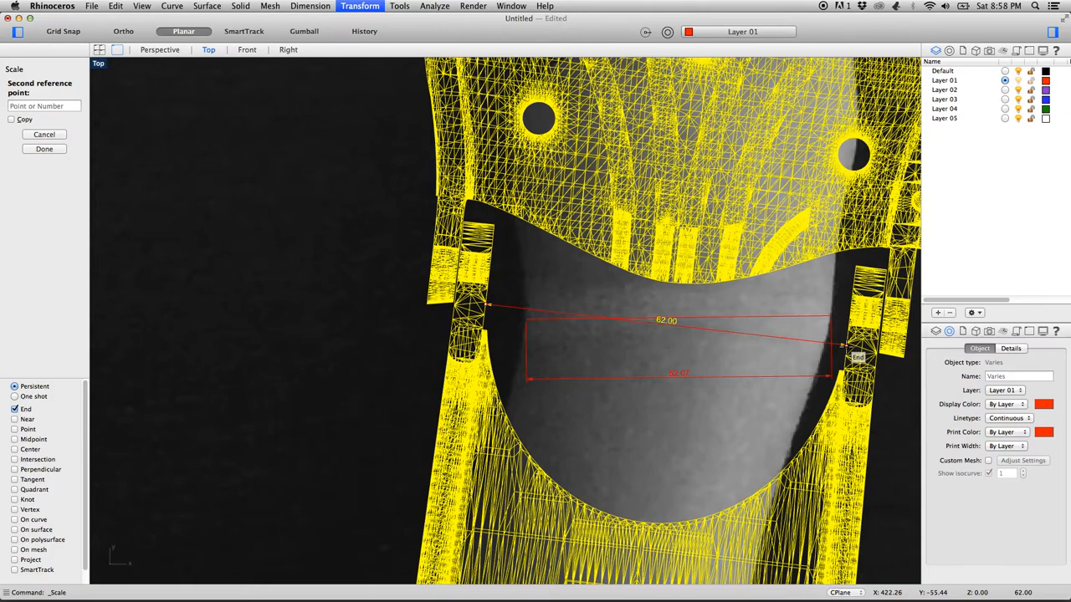
text(65)
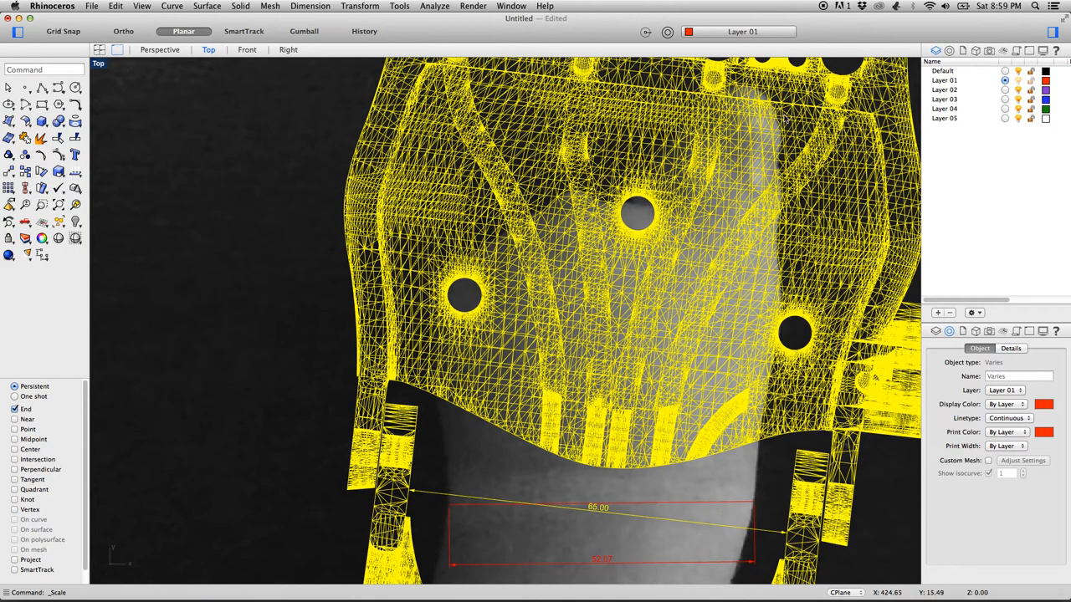
mouse_move(689, 242)
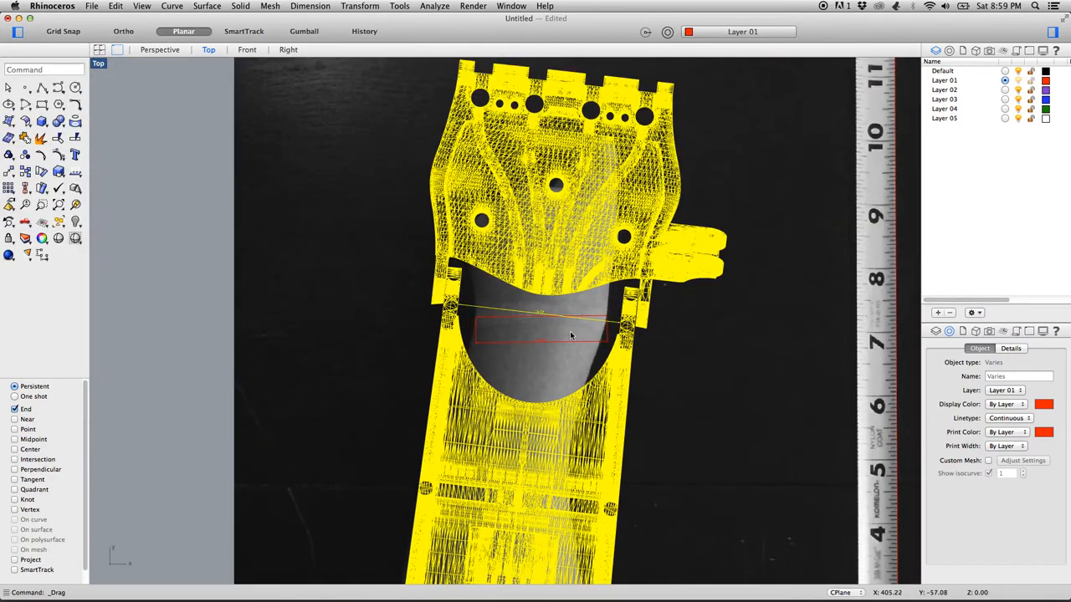
mouse_move(467, 306)
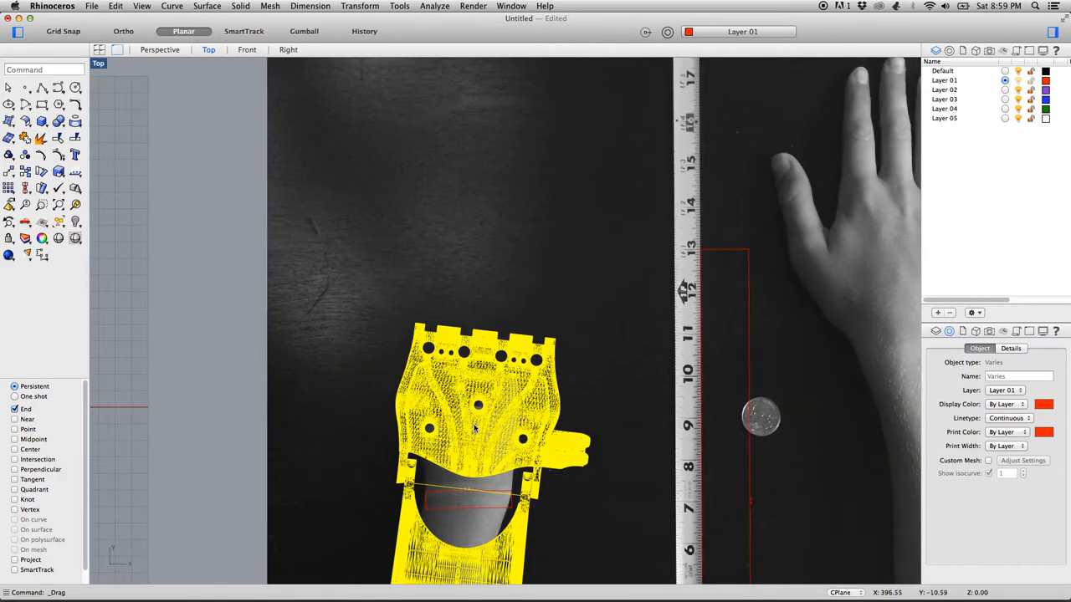
drag(476, 427, 460, 368)
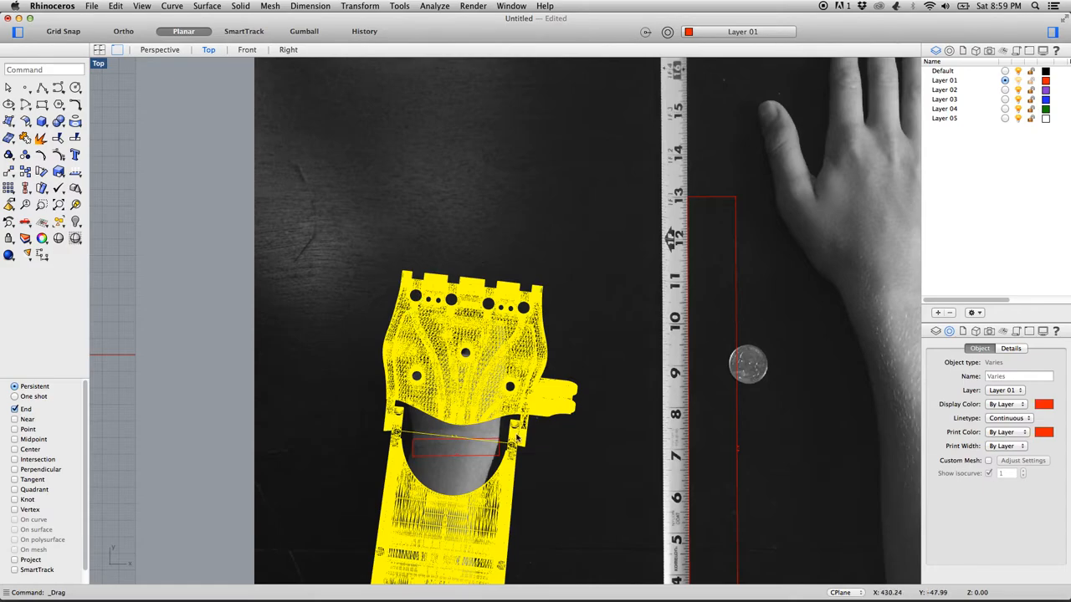
mouse_move(509, 303)
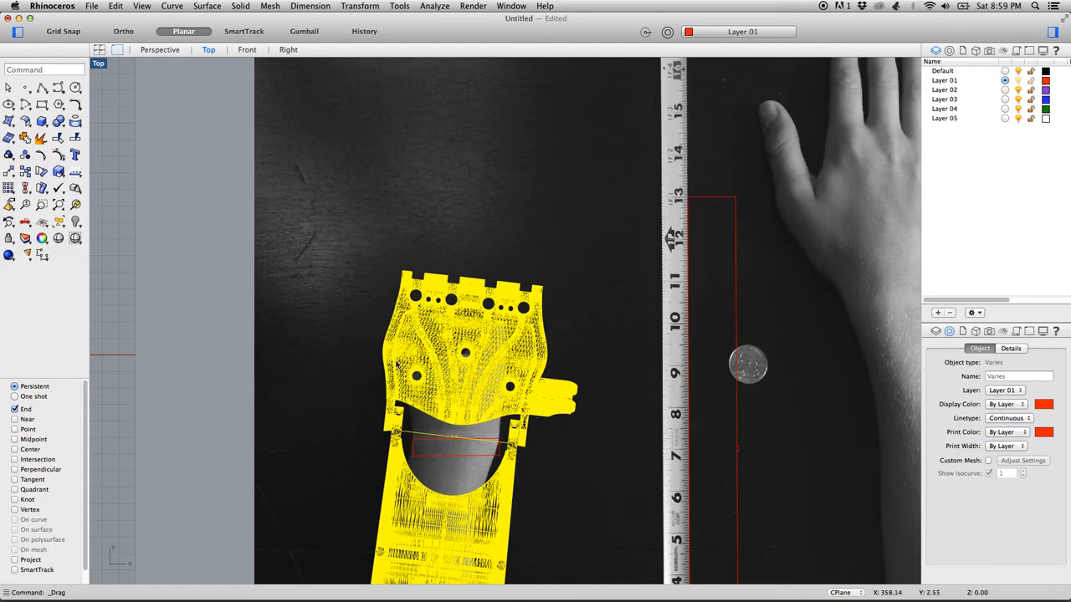
mouse_move(402, 375)
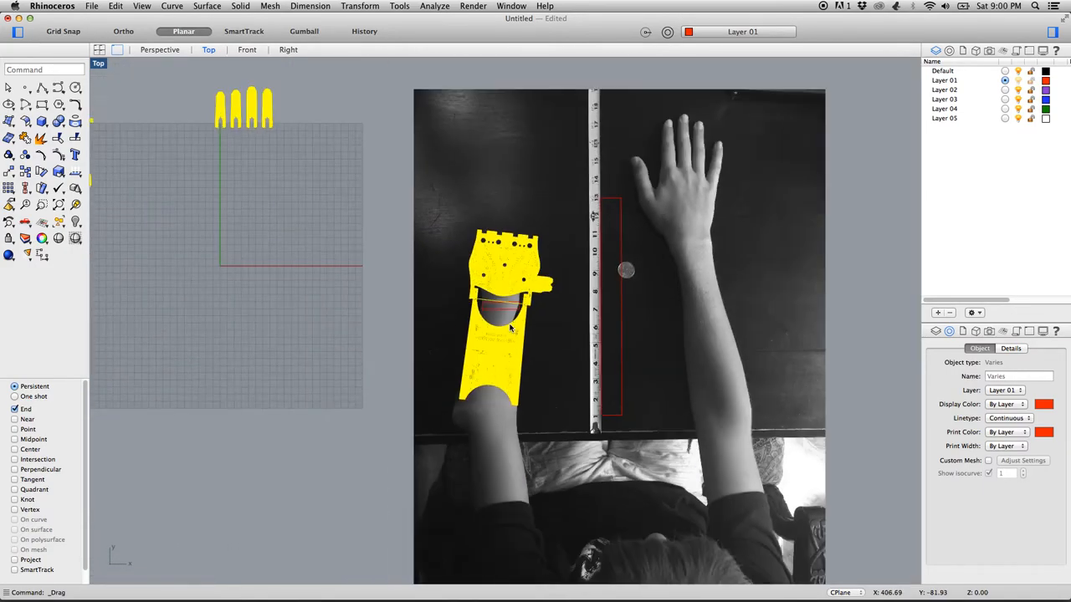
mouse_move(371, 210)
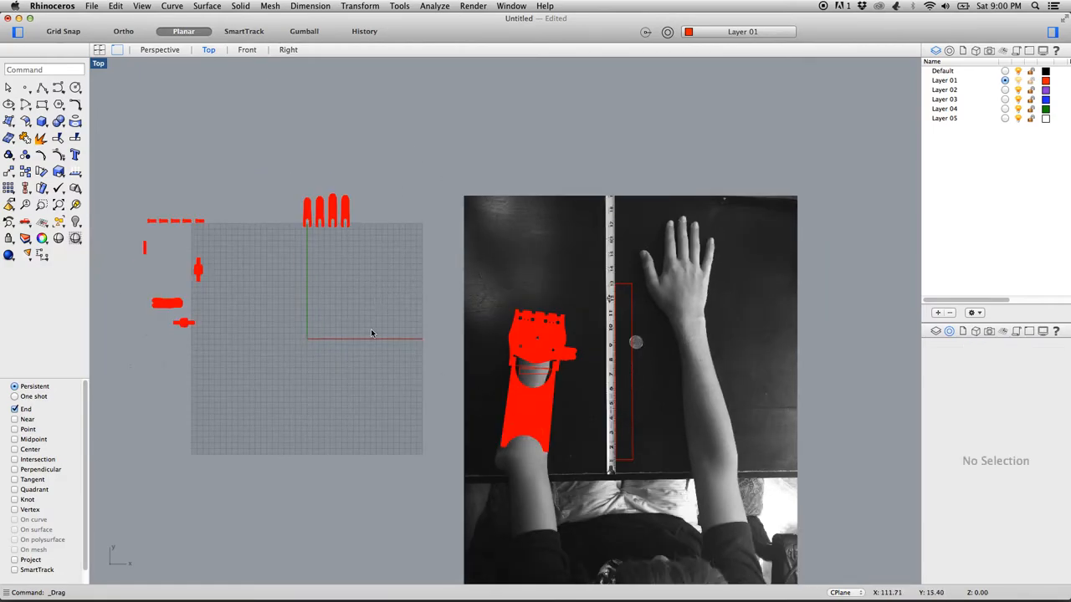
Select the palm mesh and start Export Selected for it alone
click(539, 338)
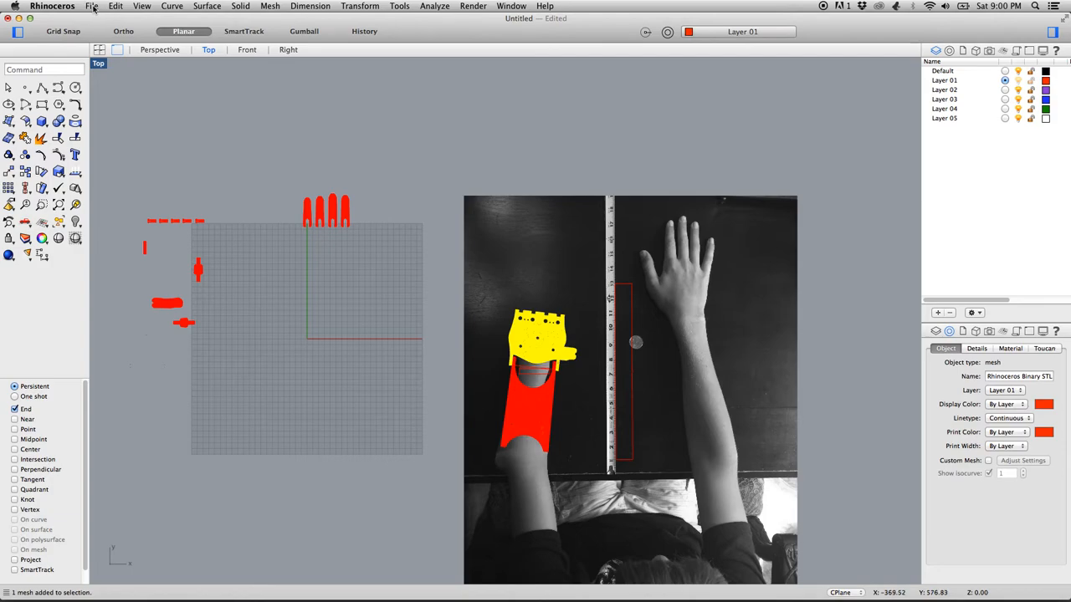
mouse_move(251, 95)
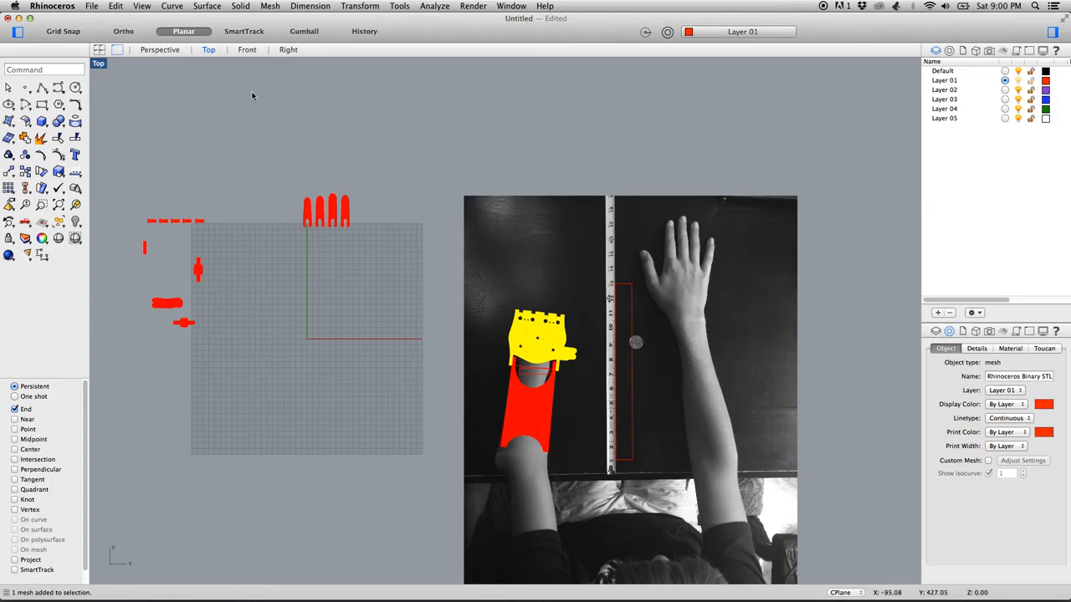
click(92, 7)
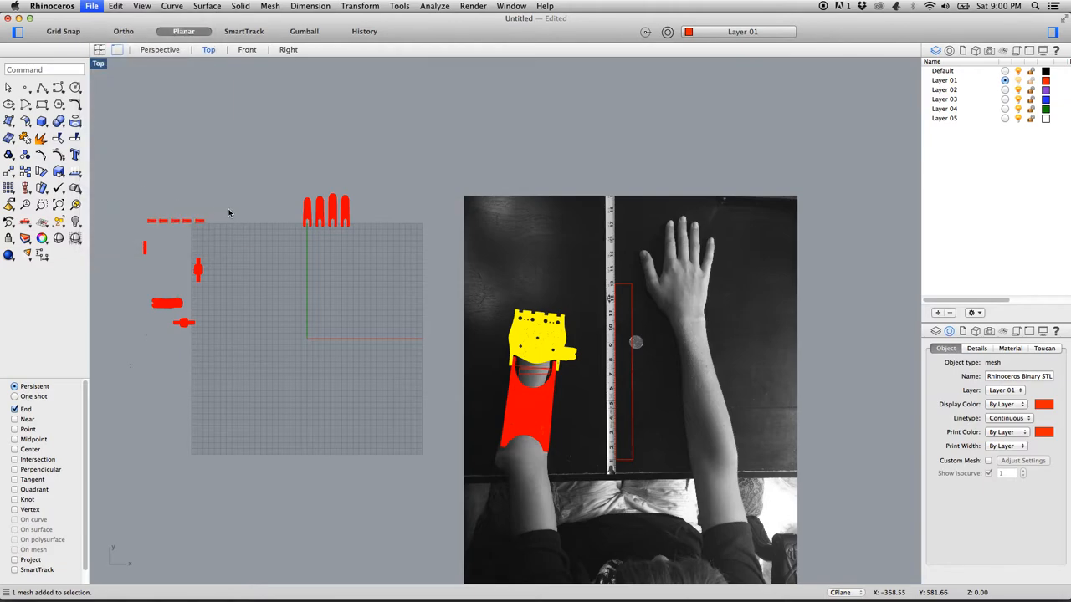
mouse_move(234, 214)
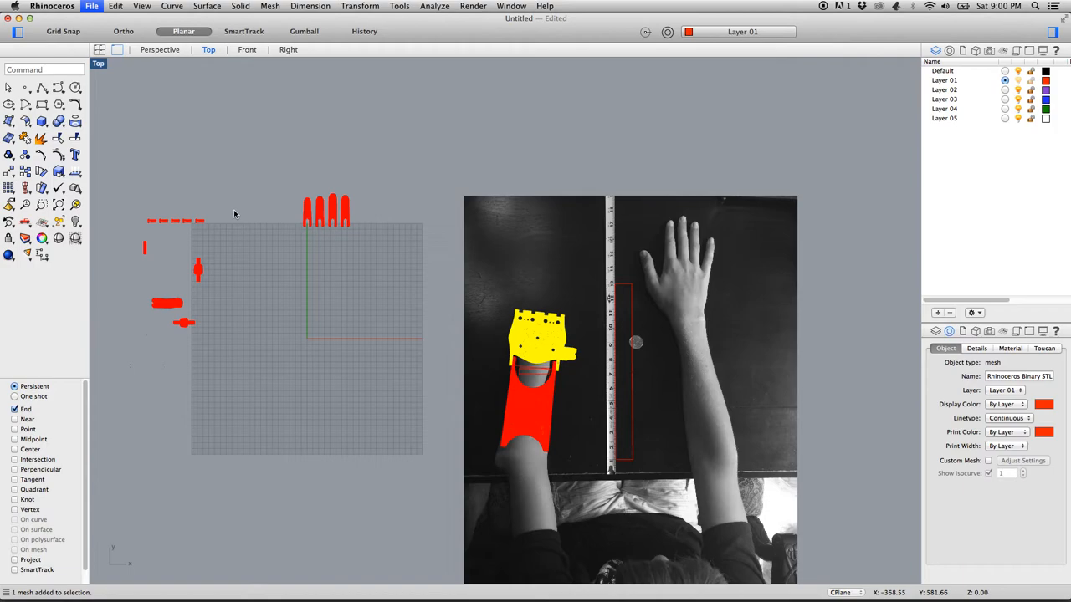
mouse_move(359, 254)
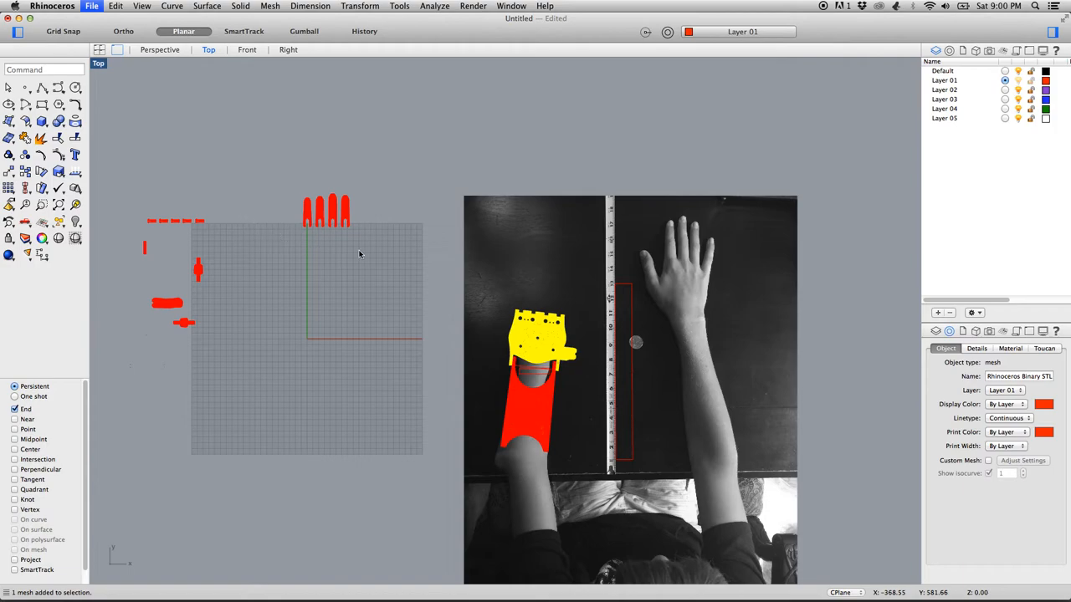
click(91, 7)
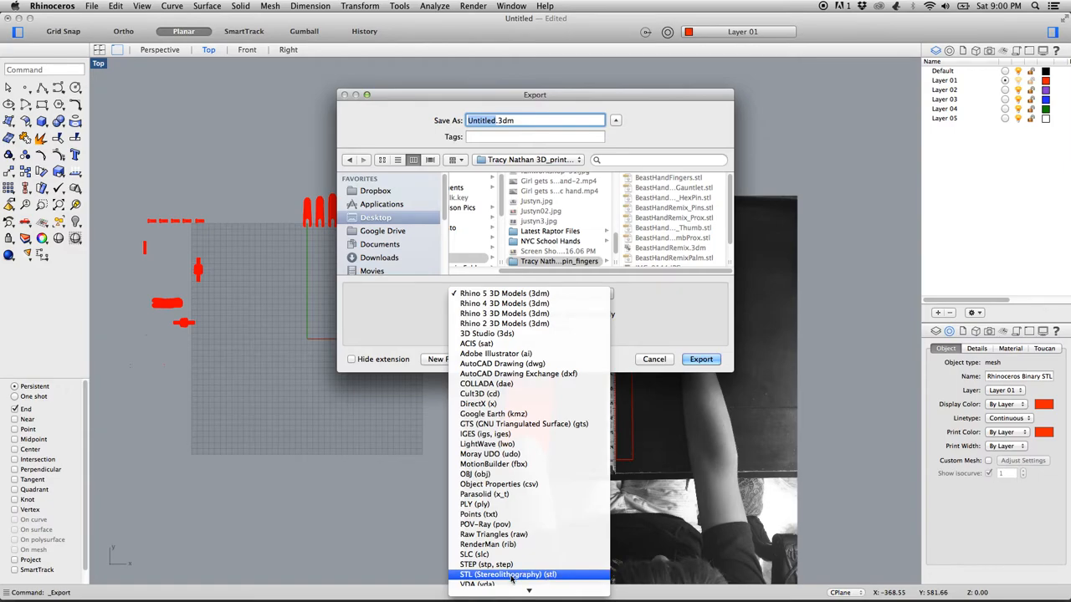
Export as STL into a new 'scaled hand' folder with the file named Palm
click(507, 574)
text(scale)
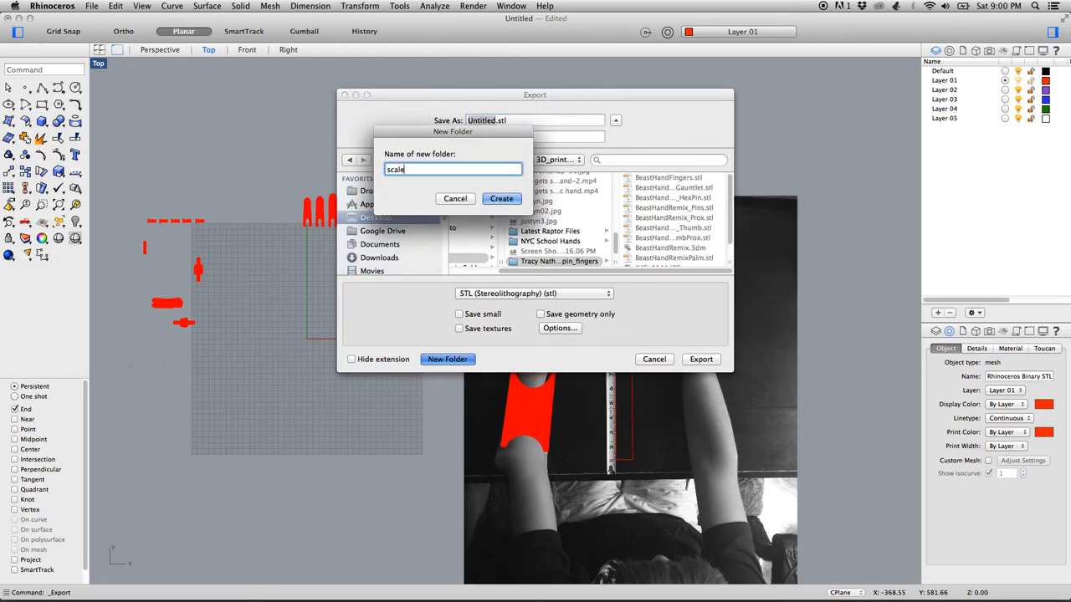
text(d hand)
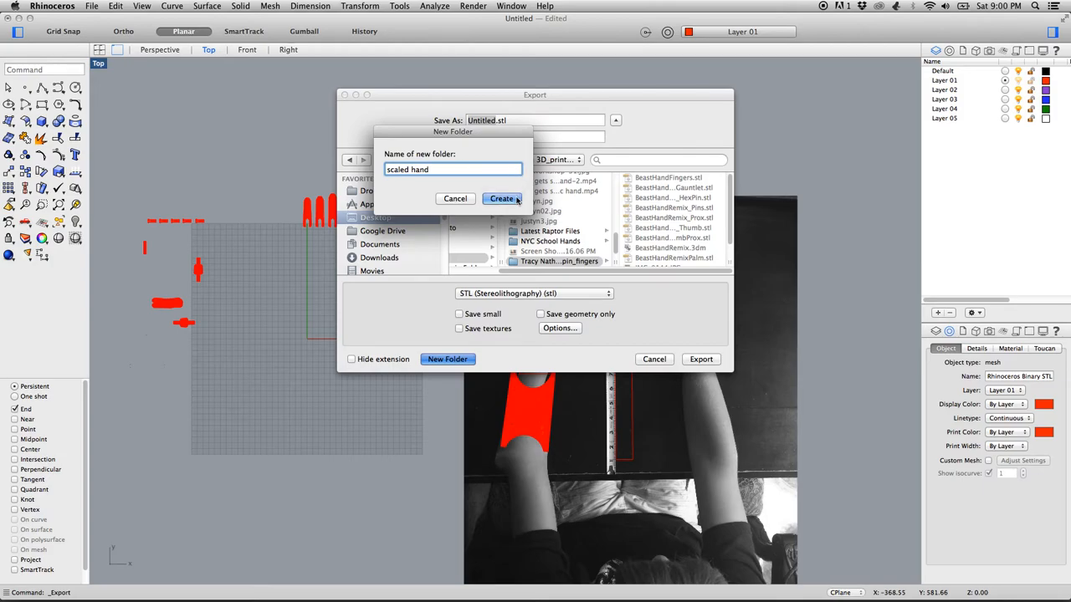
click(502, 197)
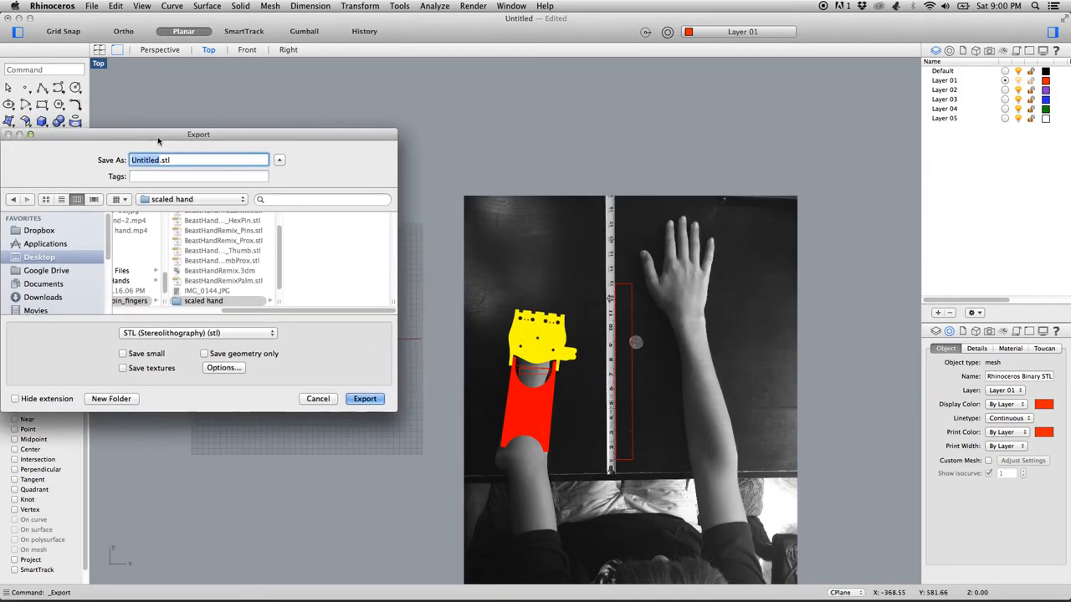
drag(197, 134, 525, 104)
text(Palm)
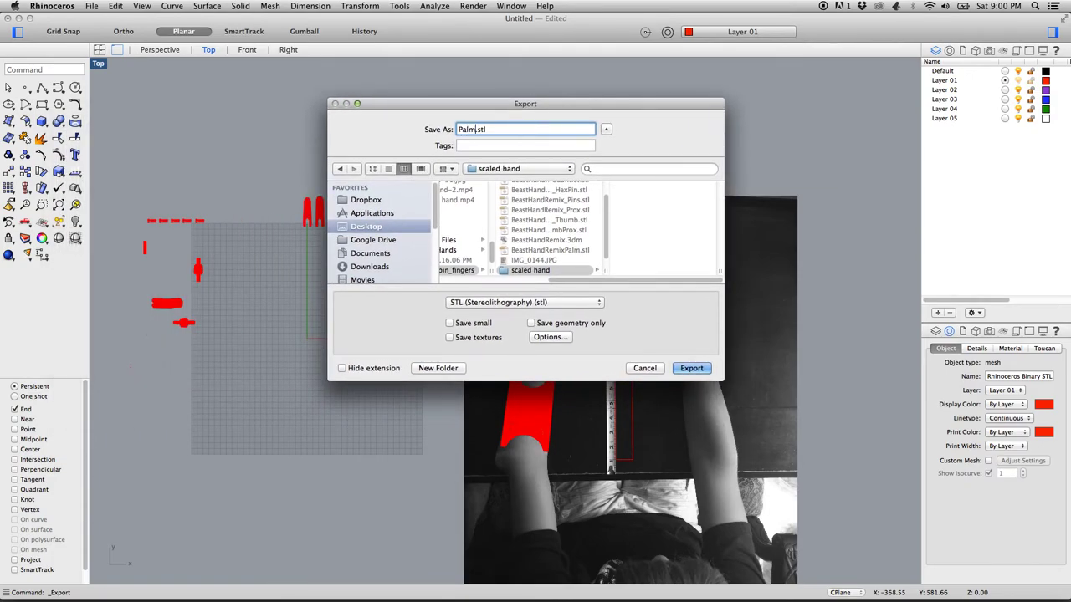
click(691, 368)
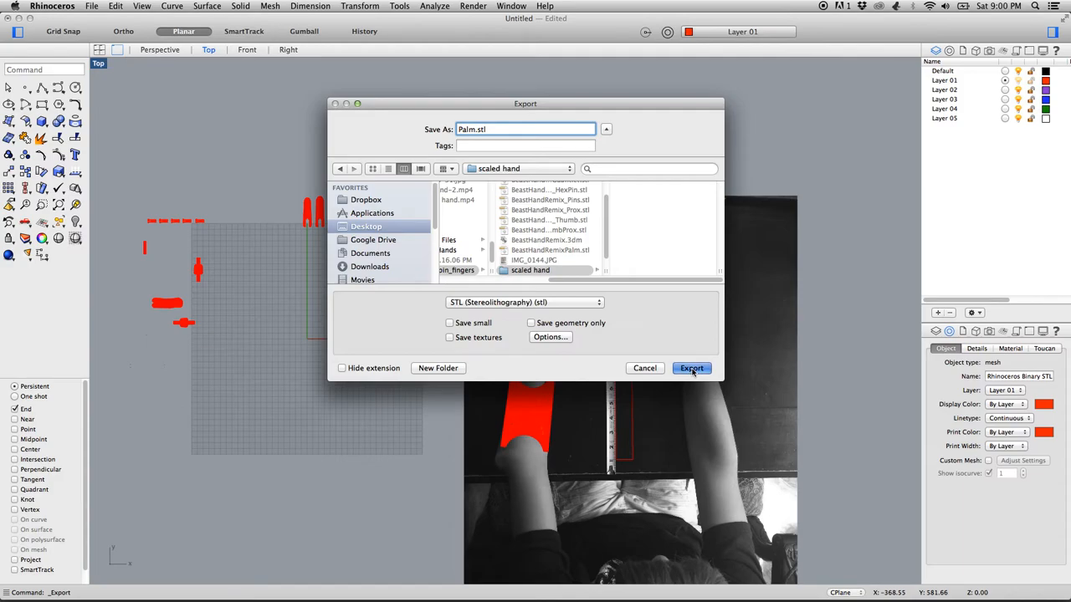
Confirm the export and write Palm.stl as a binary STL
click(691, 368)
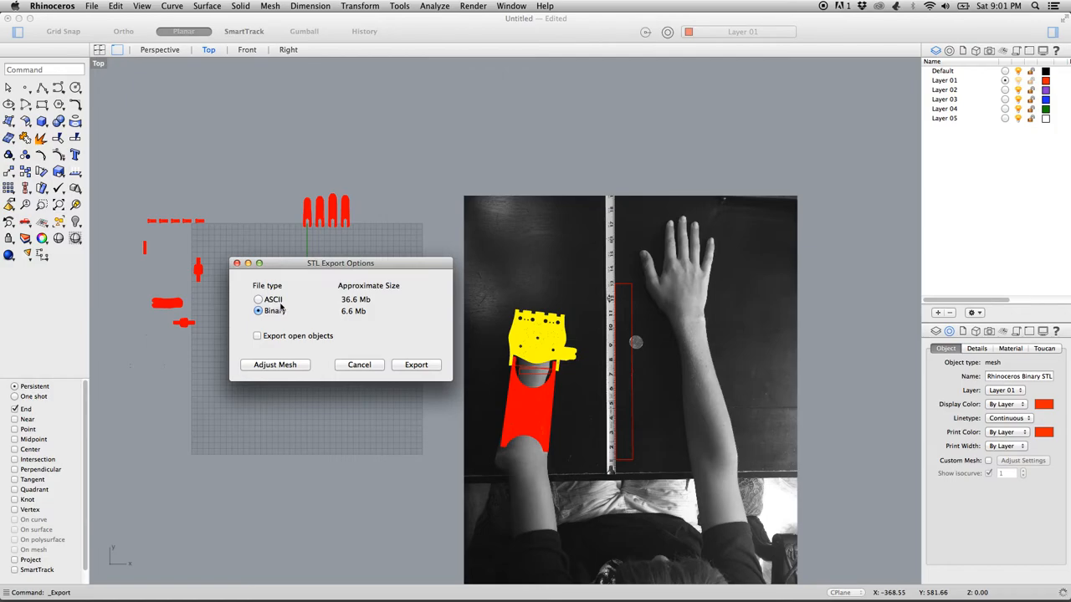
mouse_move(368, 325)
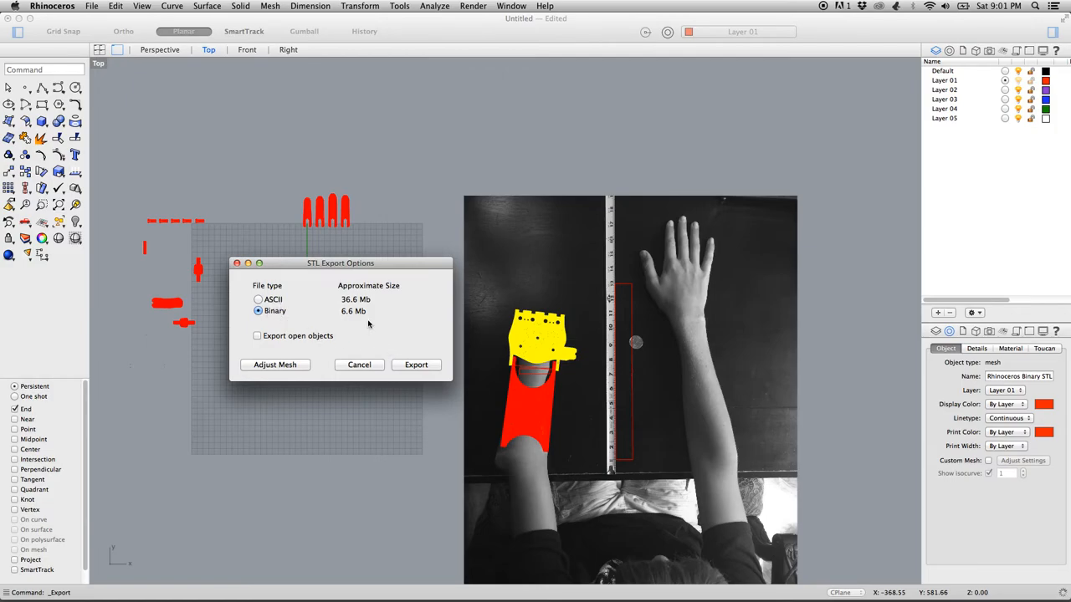
click(415, 365)
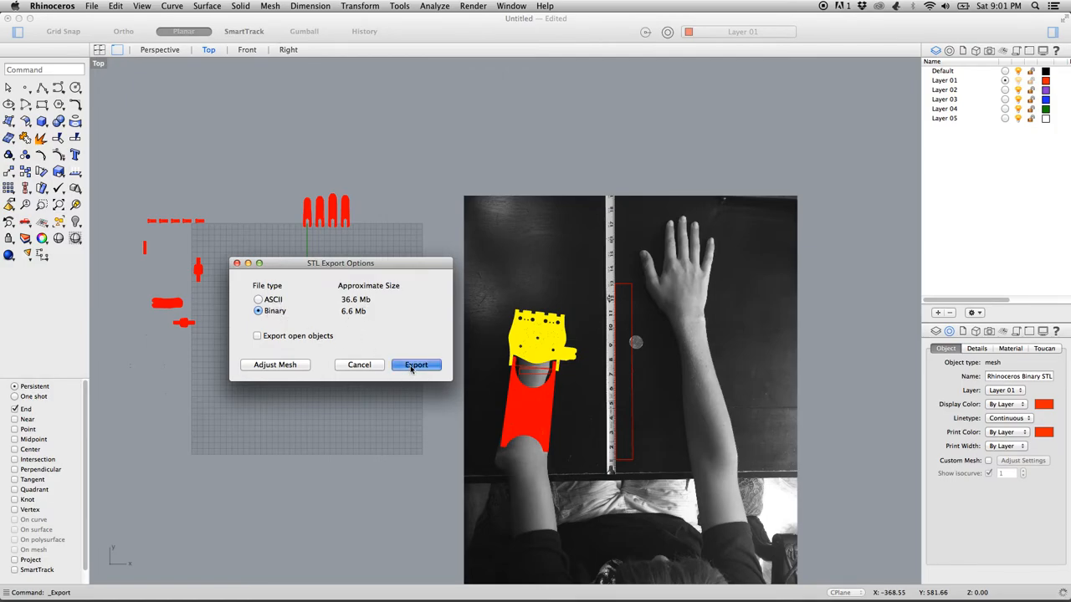
click(415, 364)
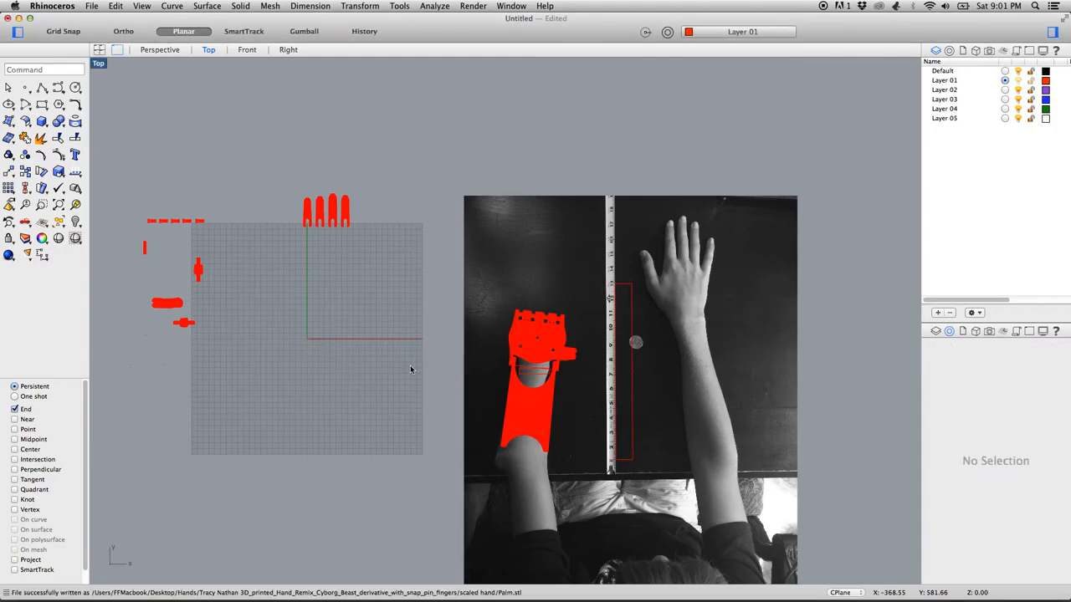
mouse_move(329, 234)
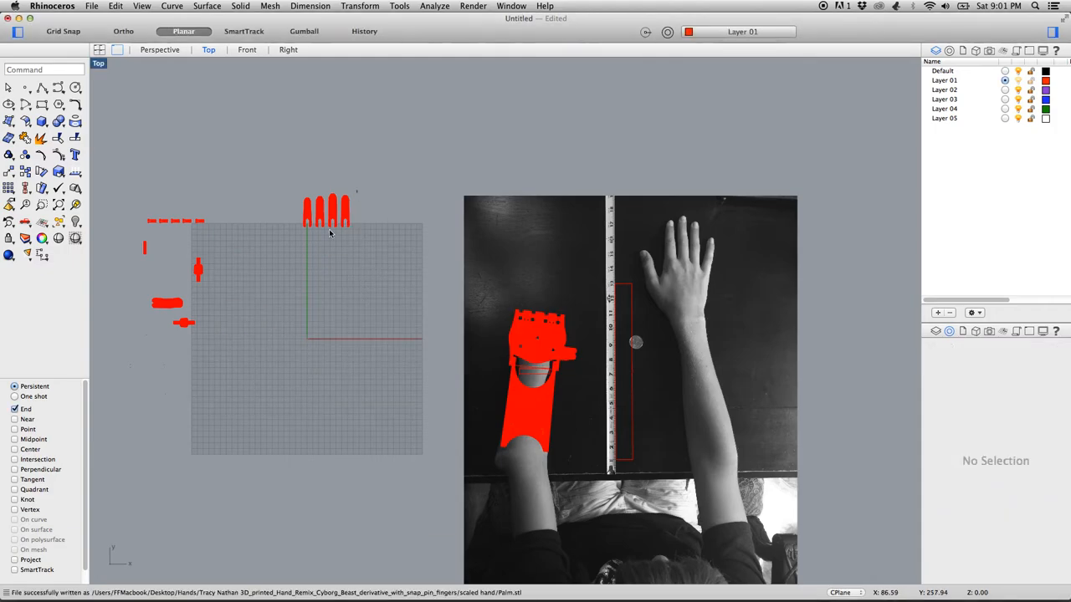
Export the fingers mesh as binary Fingers.stl into the scaled hand folder
click(92, 7)
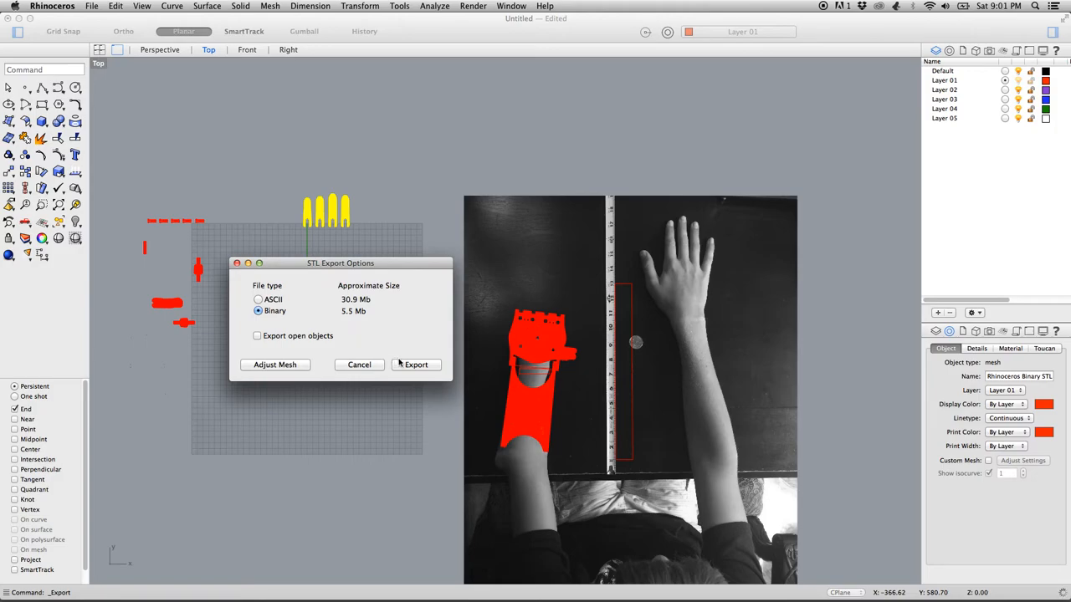
click(415, 364)
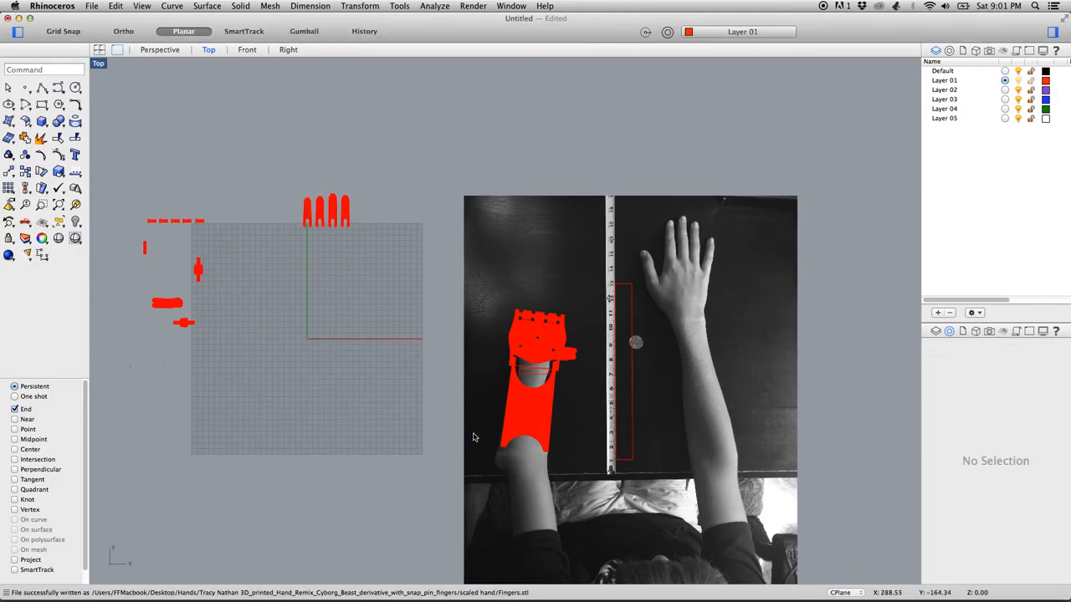
mouse_move(153, 519)
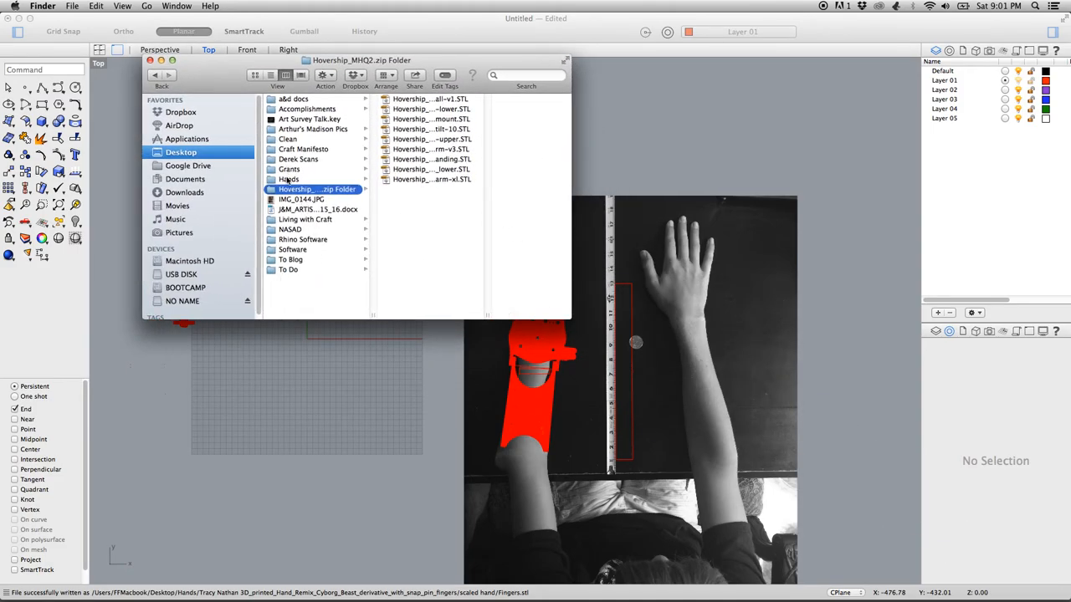
Browse Desktop > Hands > project folder > scaled hand to see Fingers.stl and Palm.stl
click(288, 179)
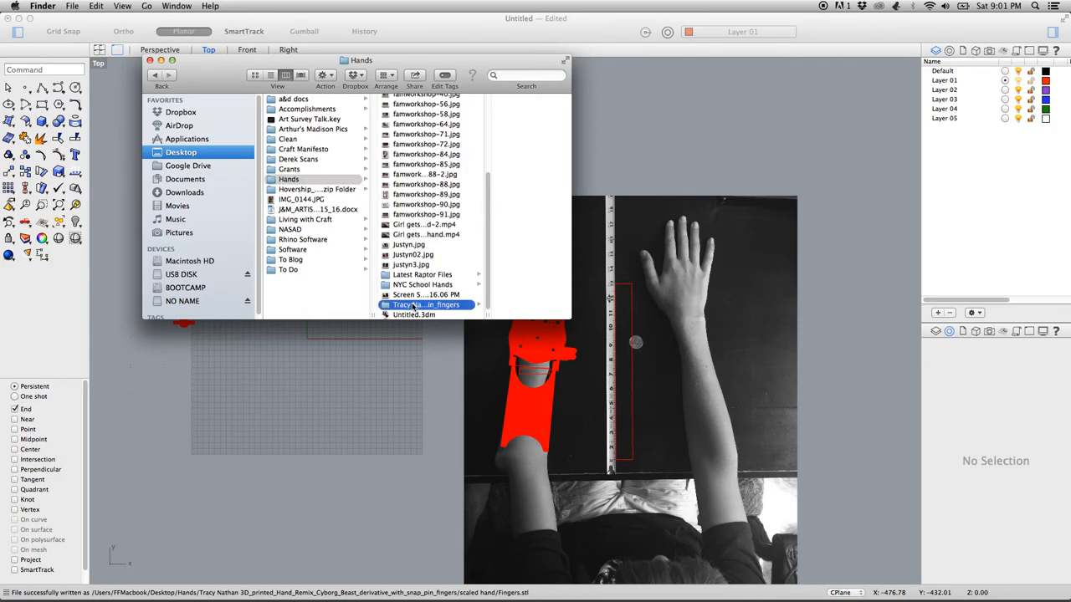
click(426, 305)
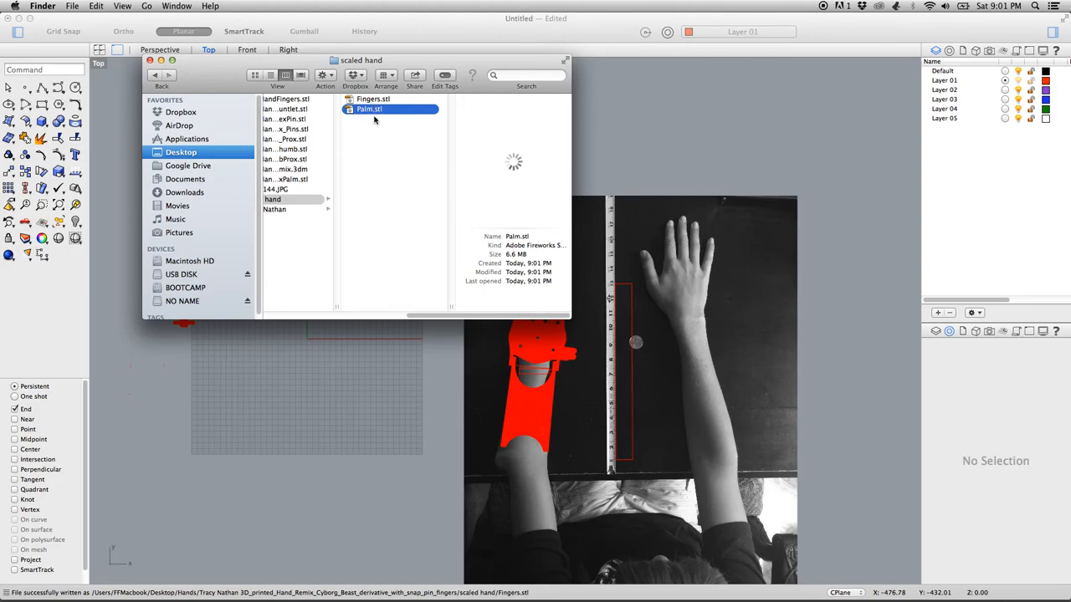
mouse_move(378, 341)
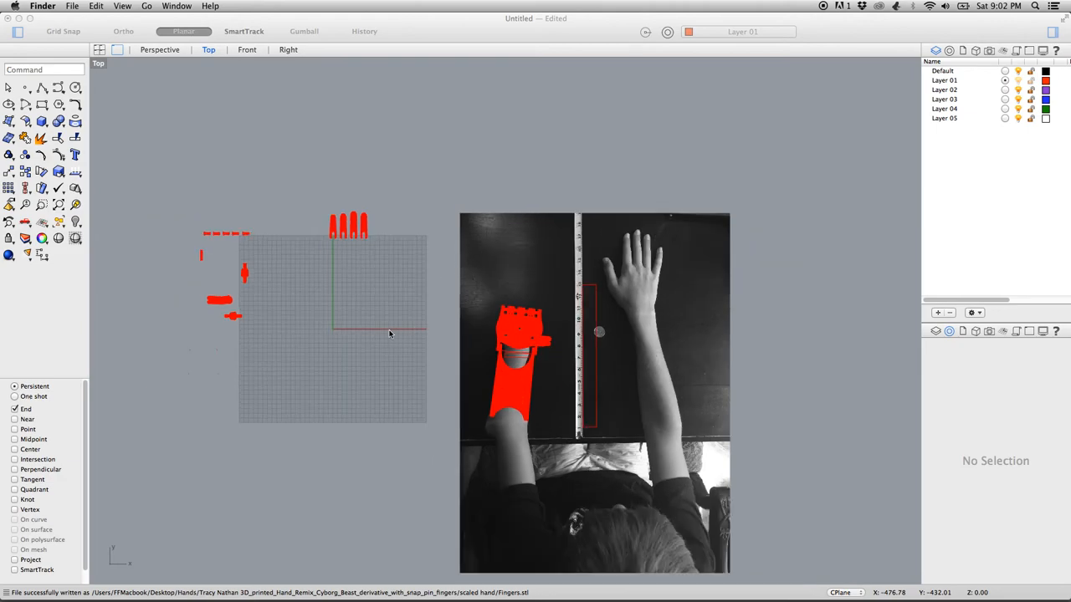
mouse_move(376, 319)
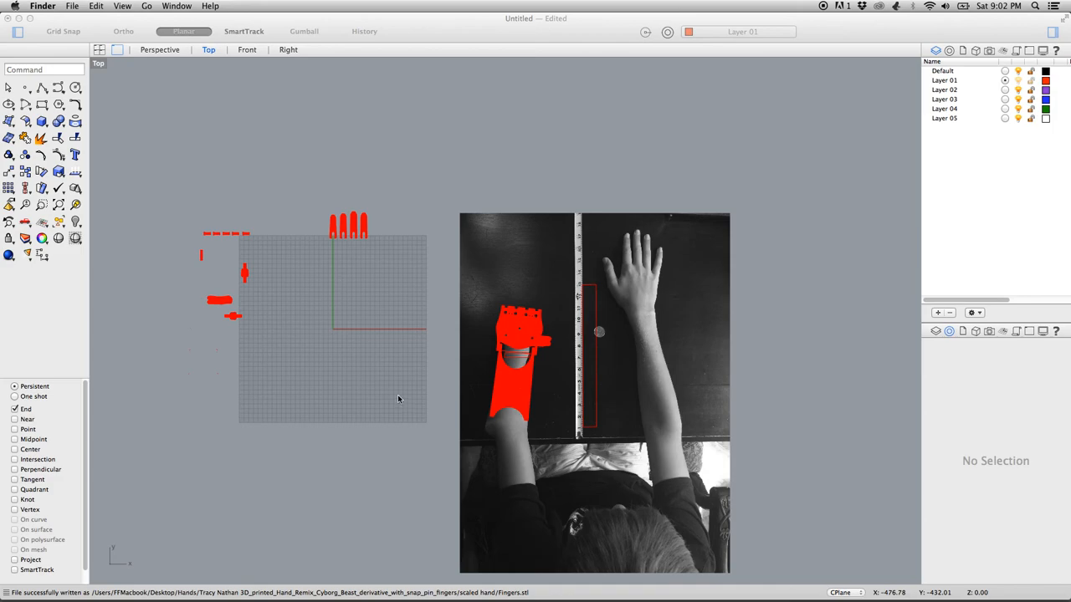
mouse_move(361, 396)
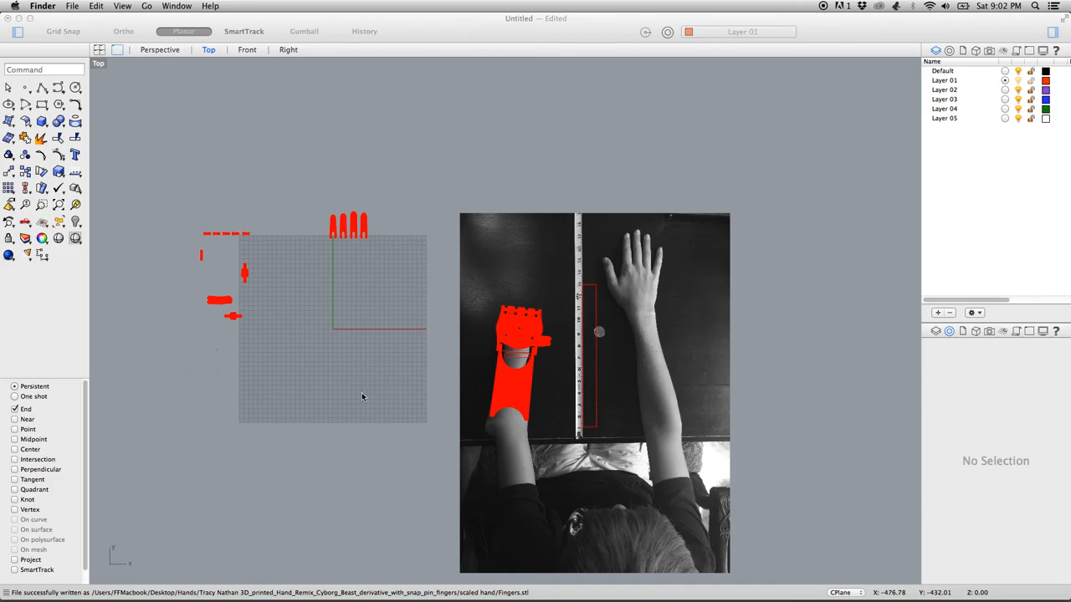
mouse_move(515, 391)
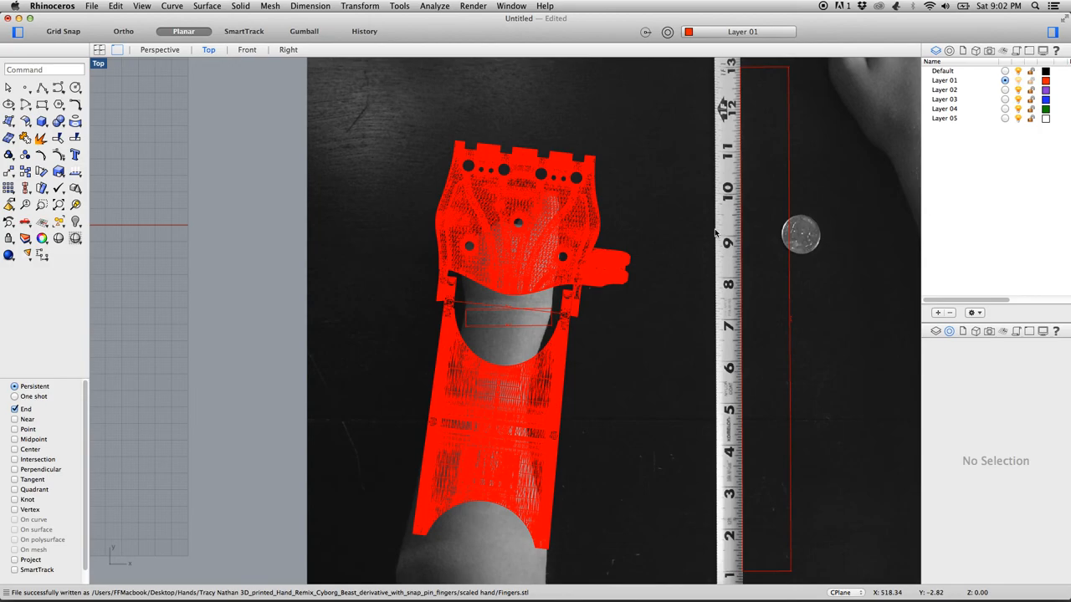
mouse_move(643, 224)
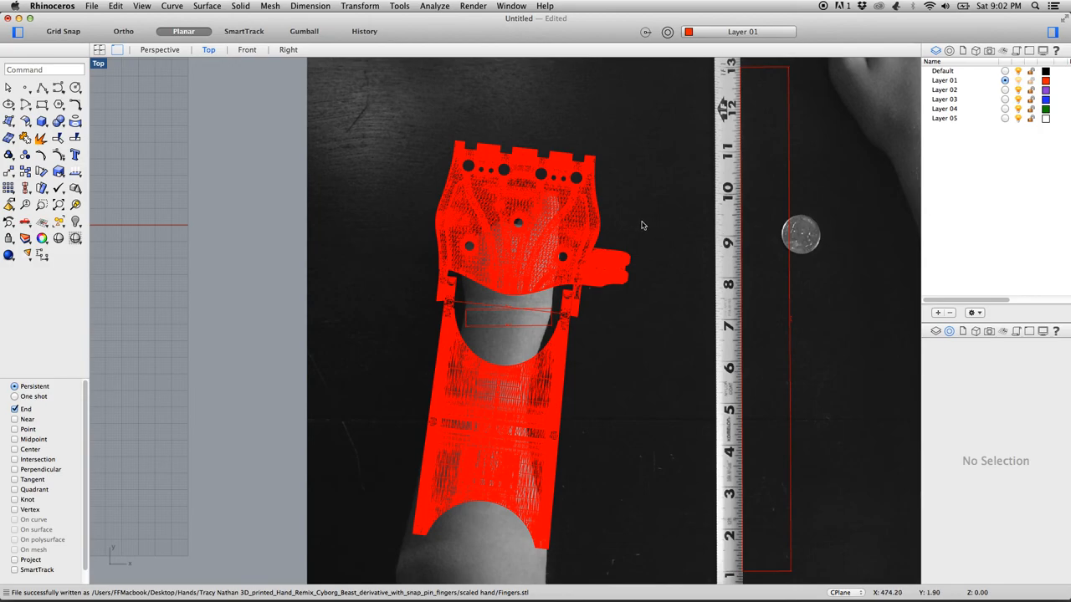
mouse_move(100, 67)
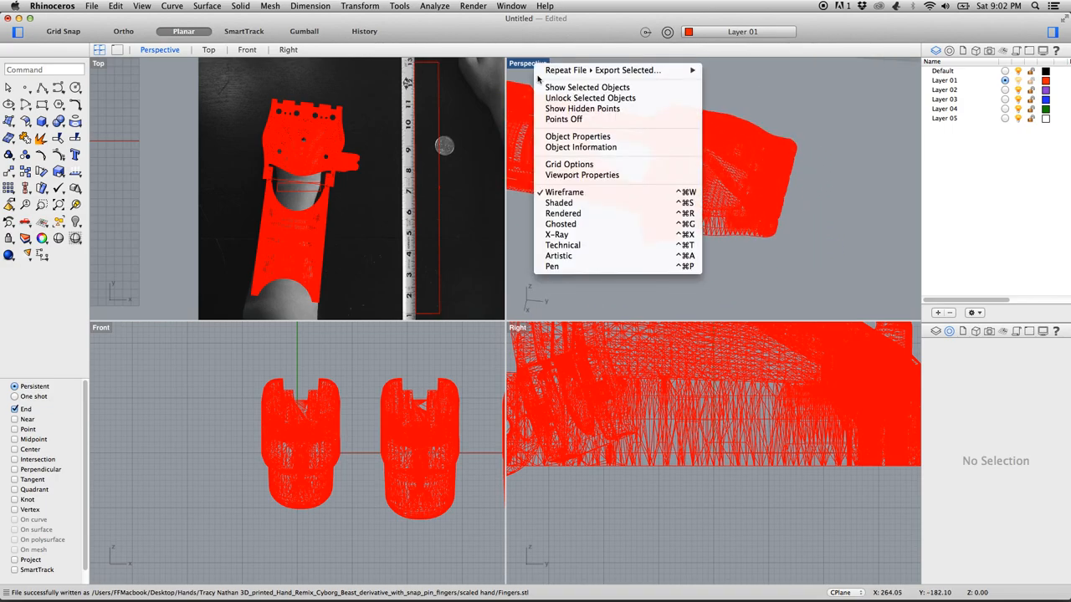
Set the Perspective viewport to Shaded and orbit around the scaled palm
click(559, 202)
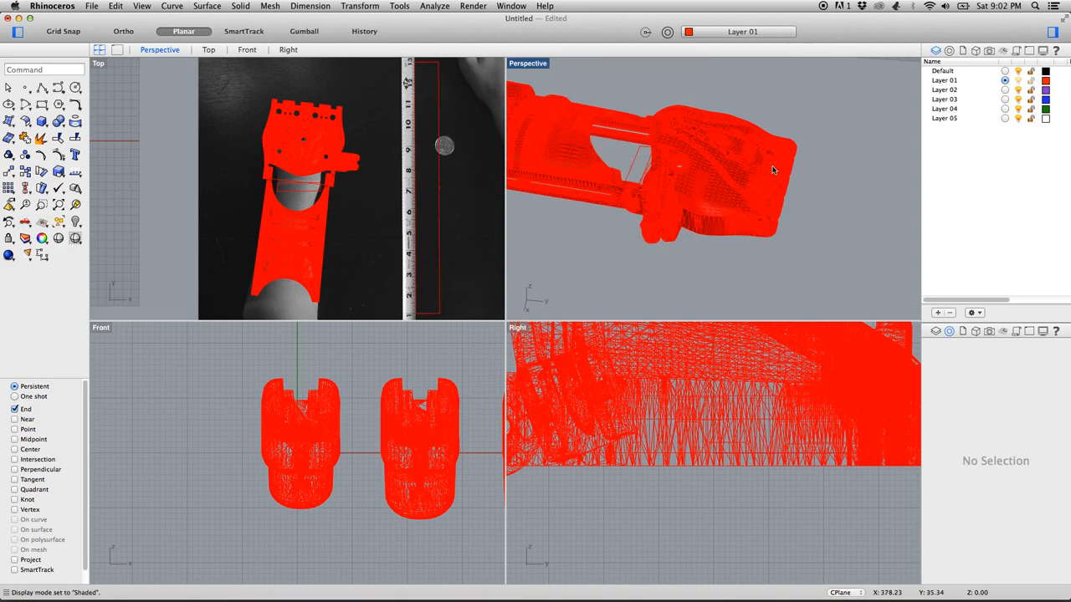
drag(773, 171, 823, 124)
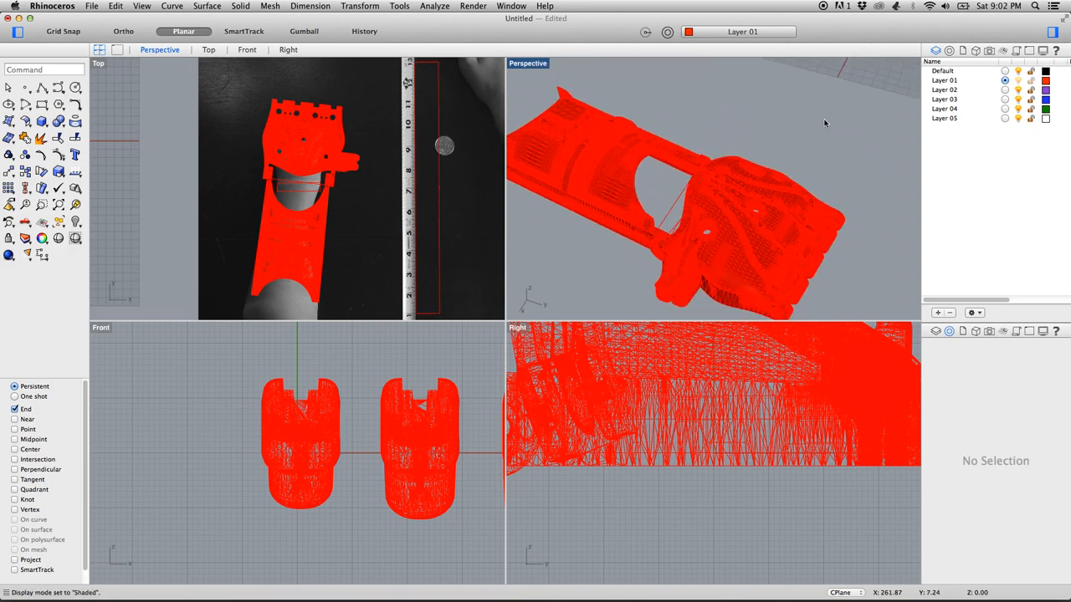